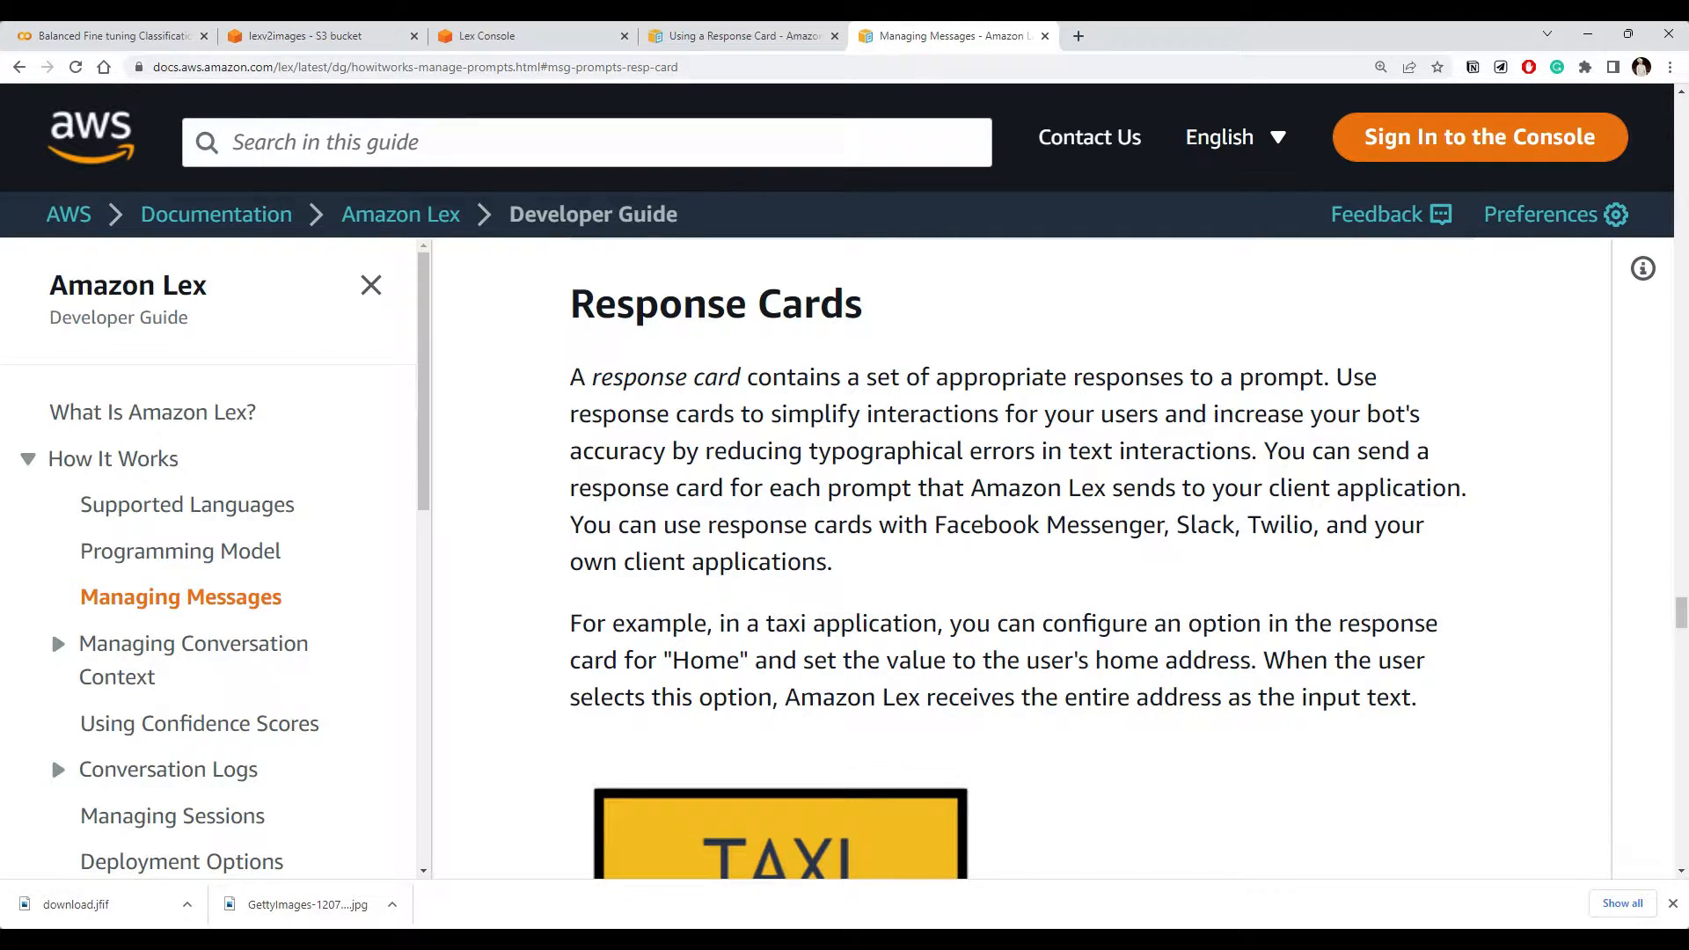
Switch to the guide's 'Using a Response Card' page from the Response Cards heading
double_click(716, 304)
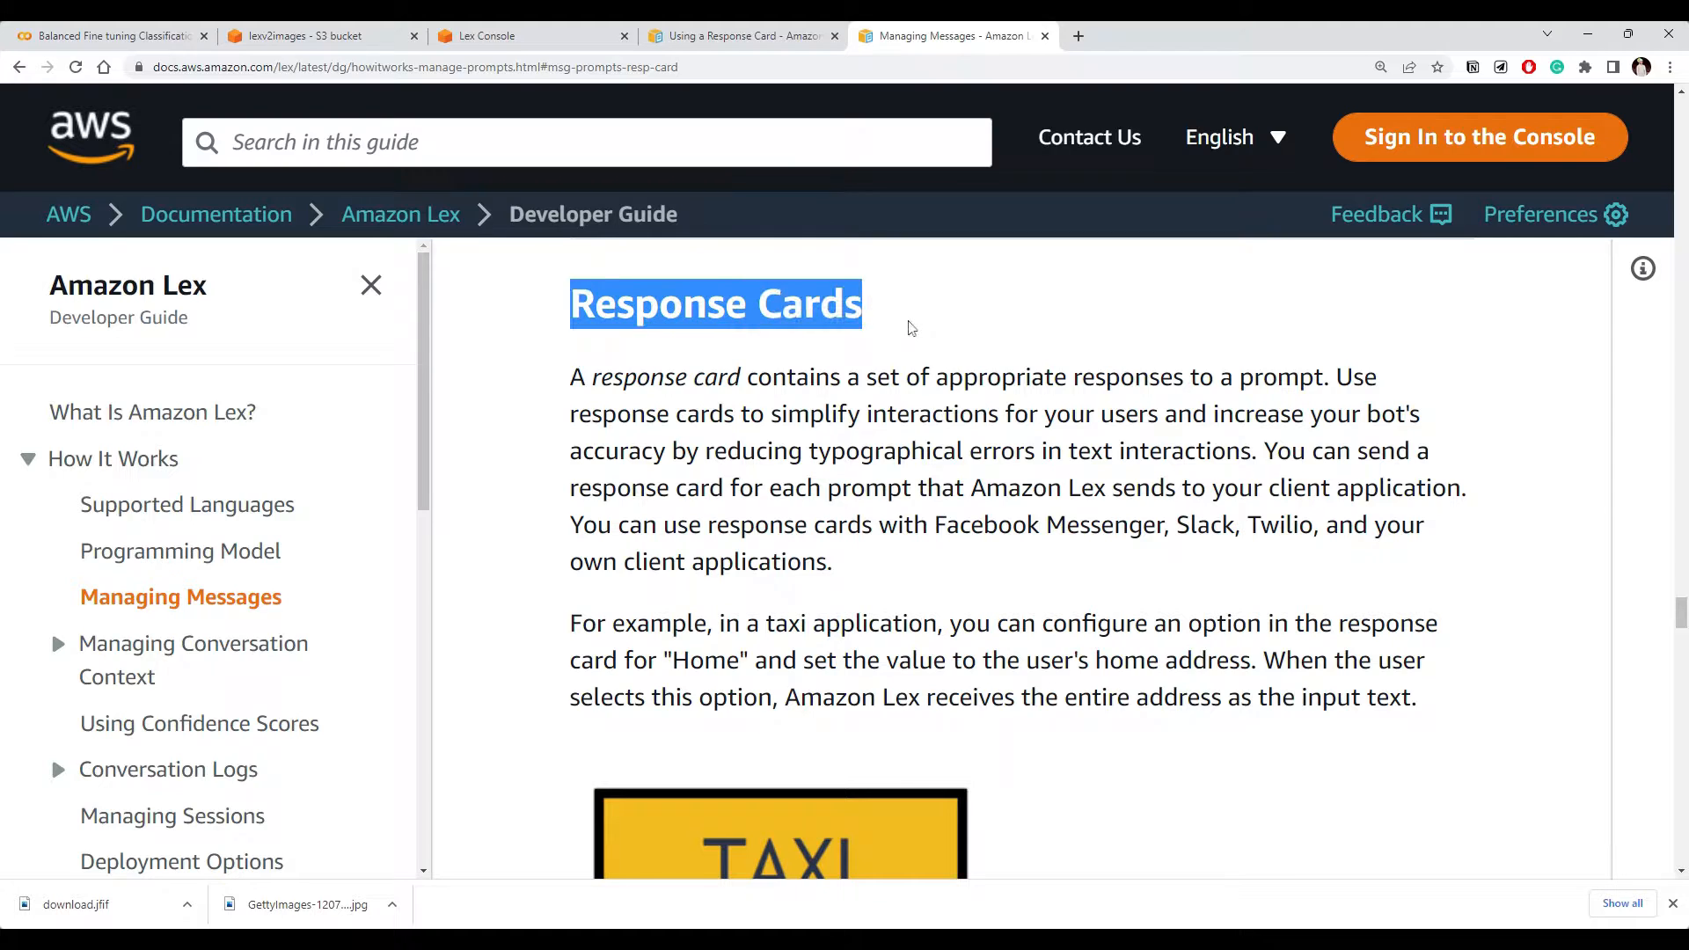
click(909, 329)
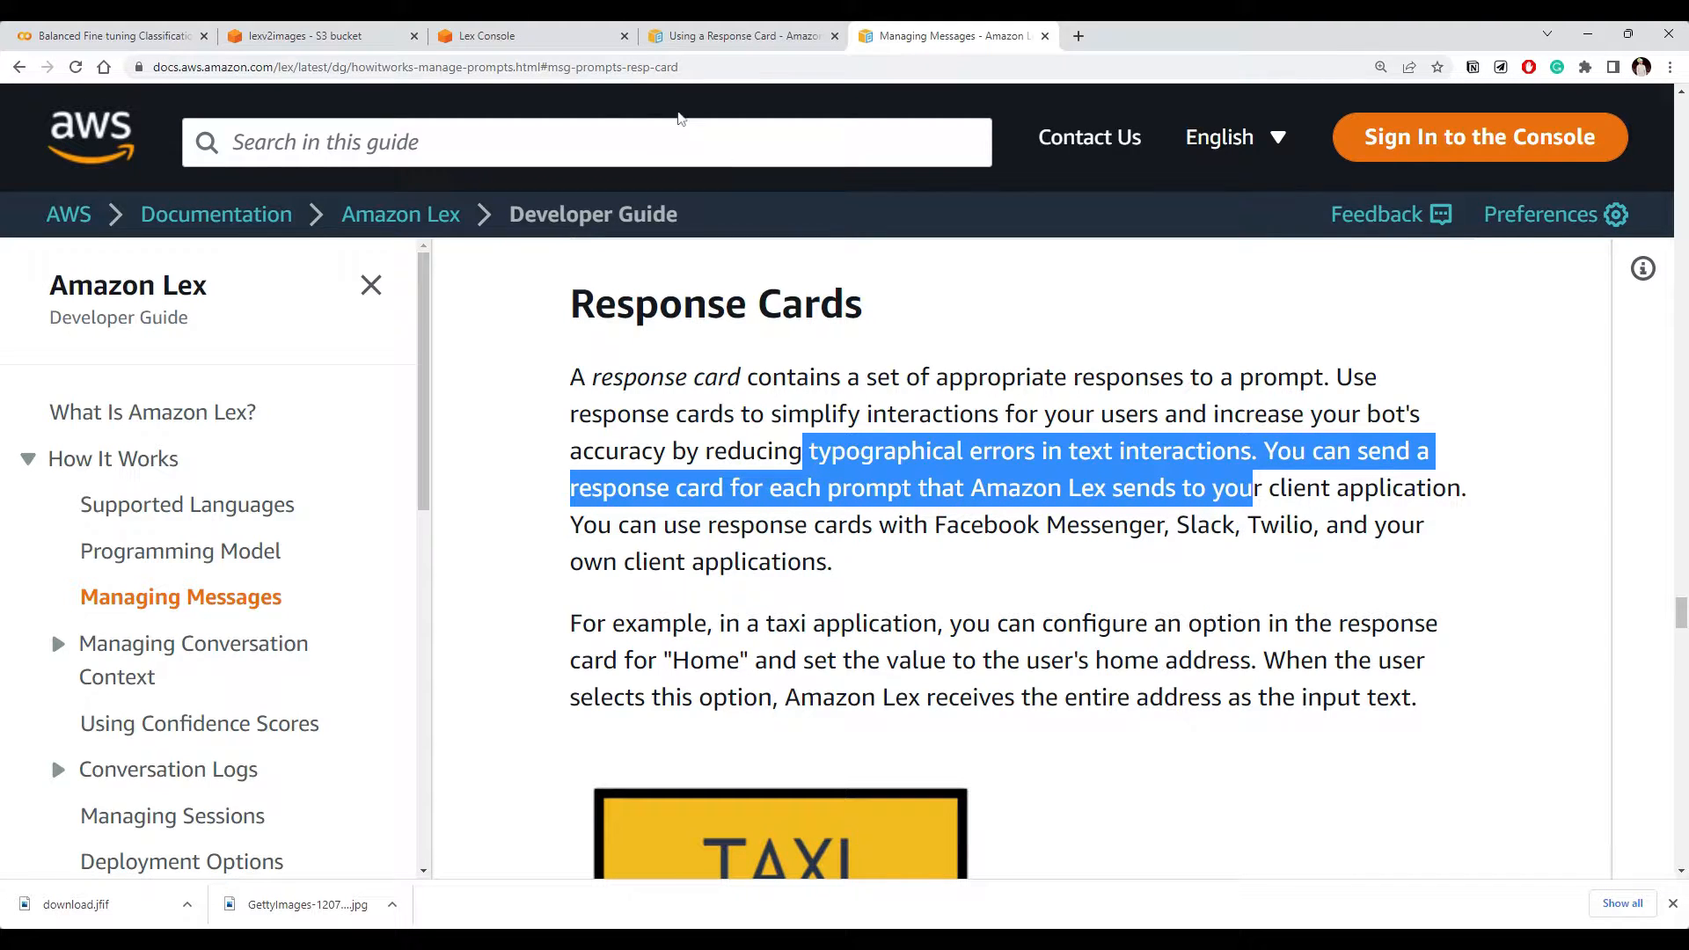
click(737, 35)
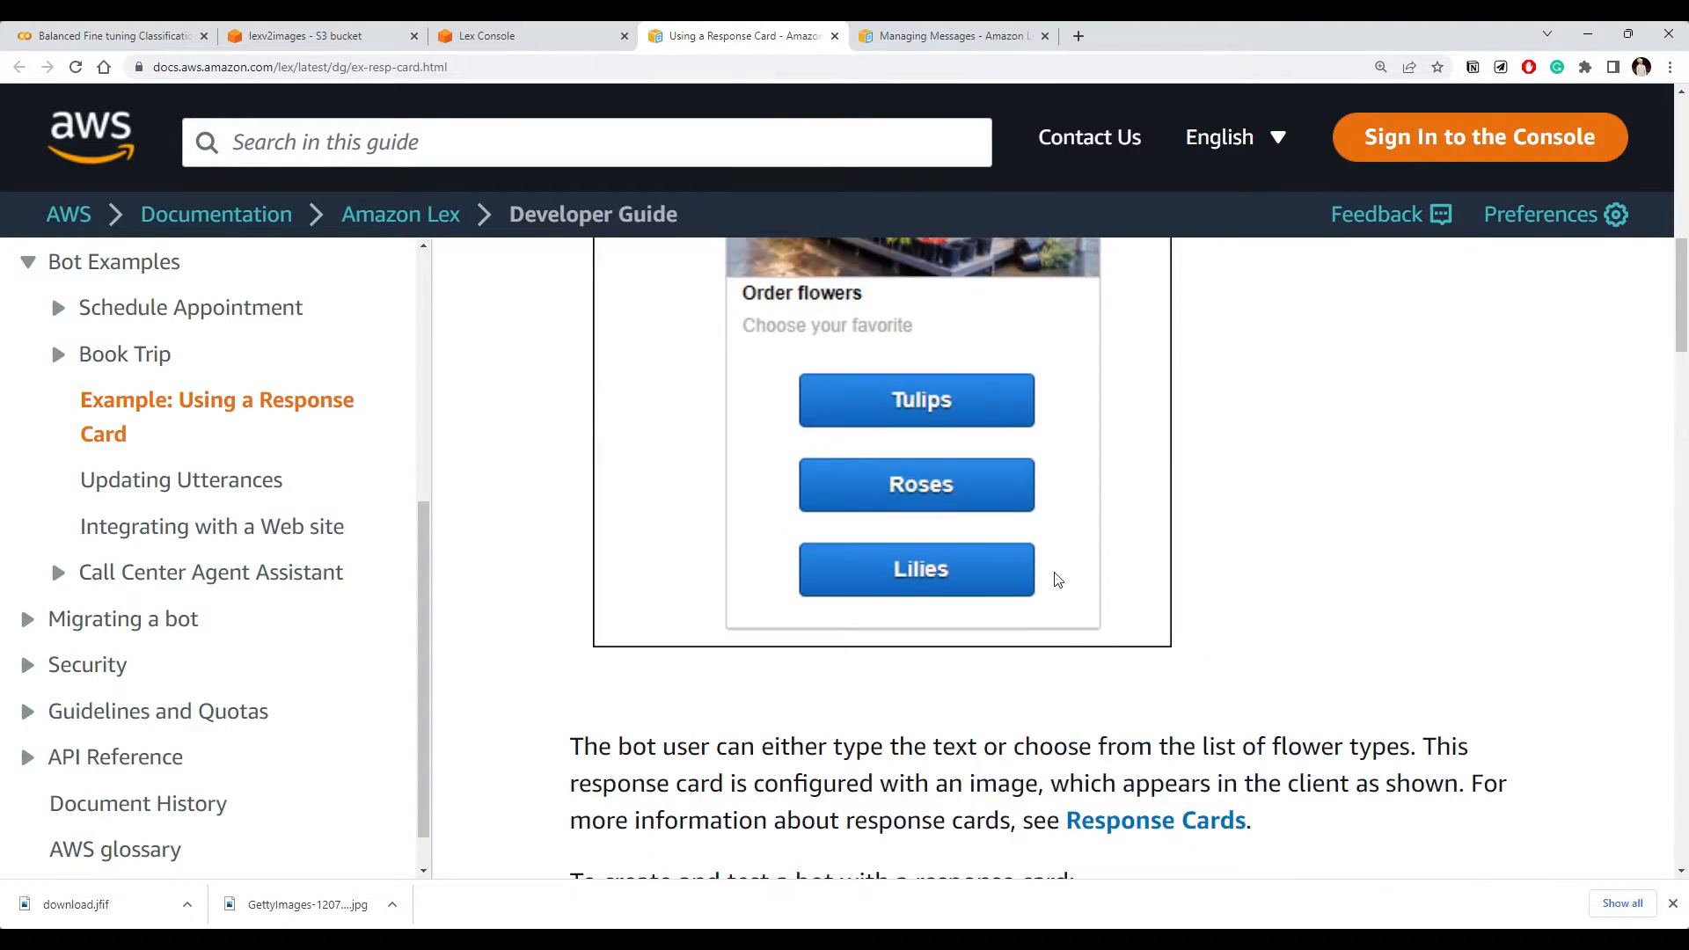
scroll(up, 3)
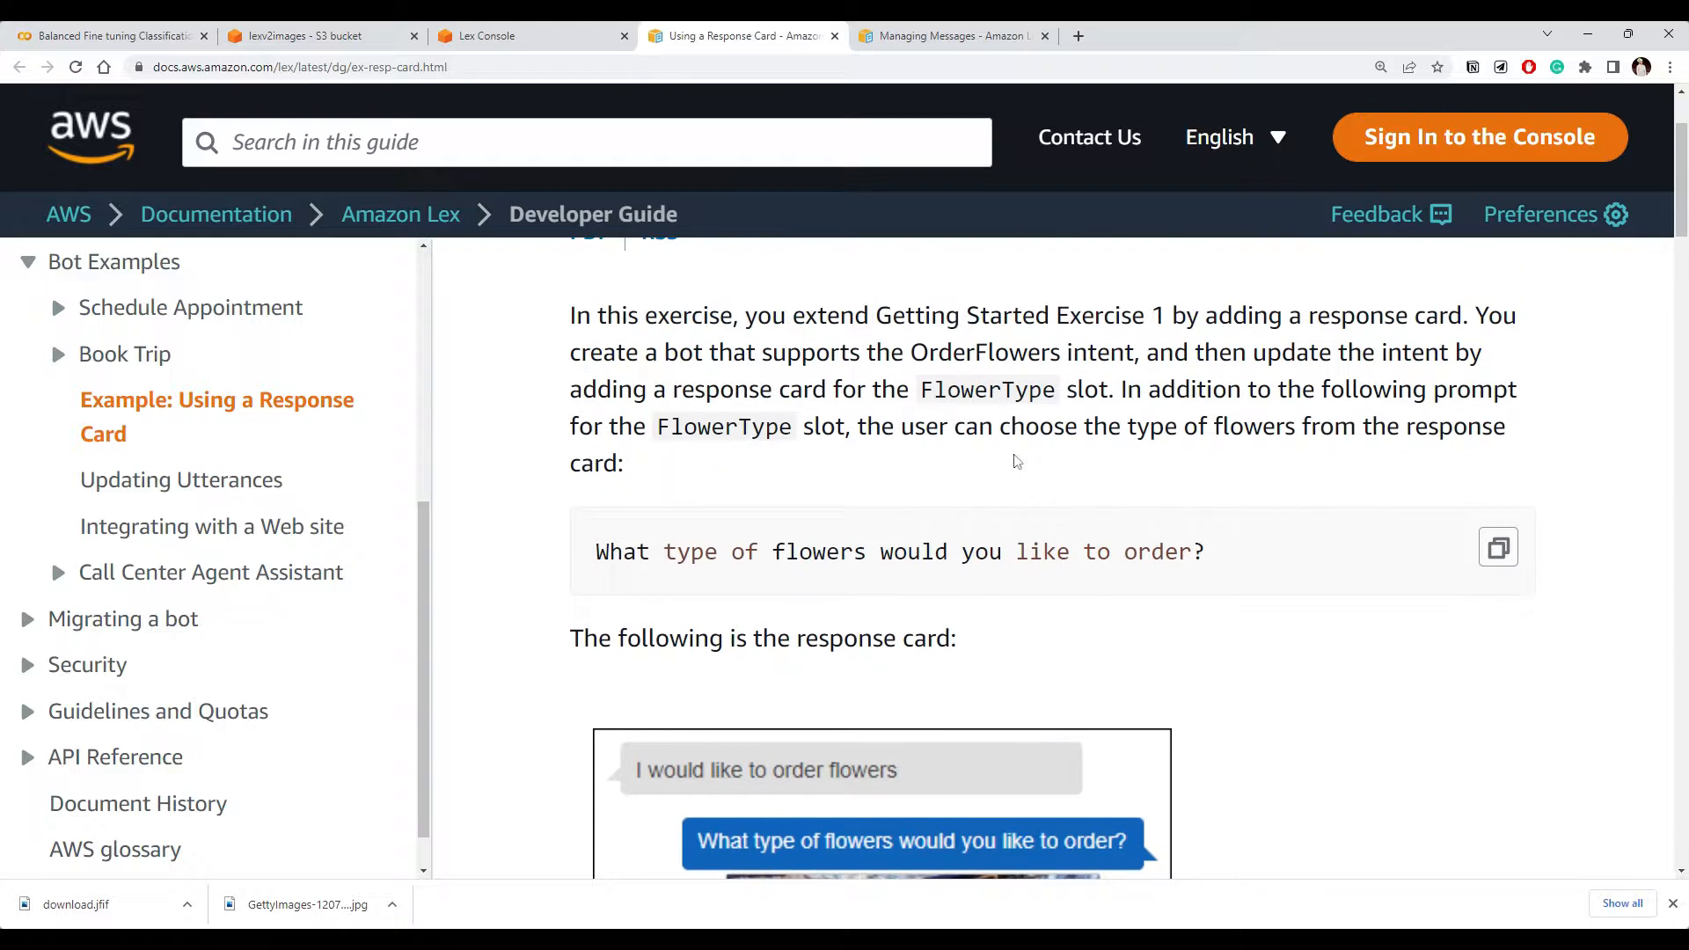
scroll(down, 3)
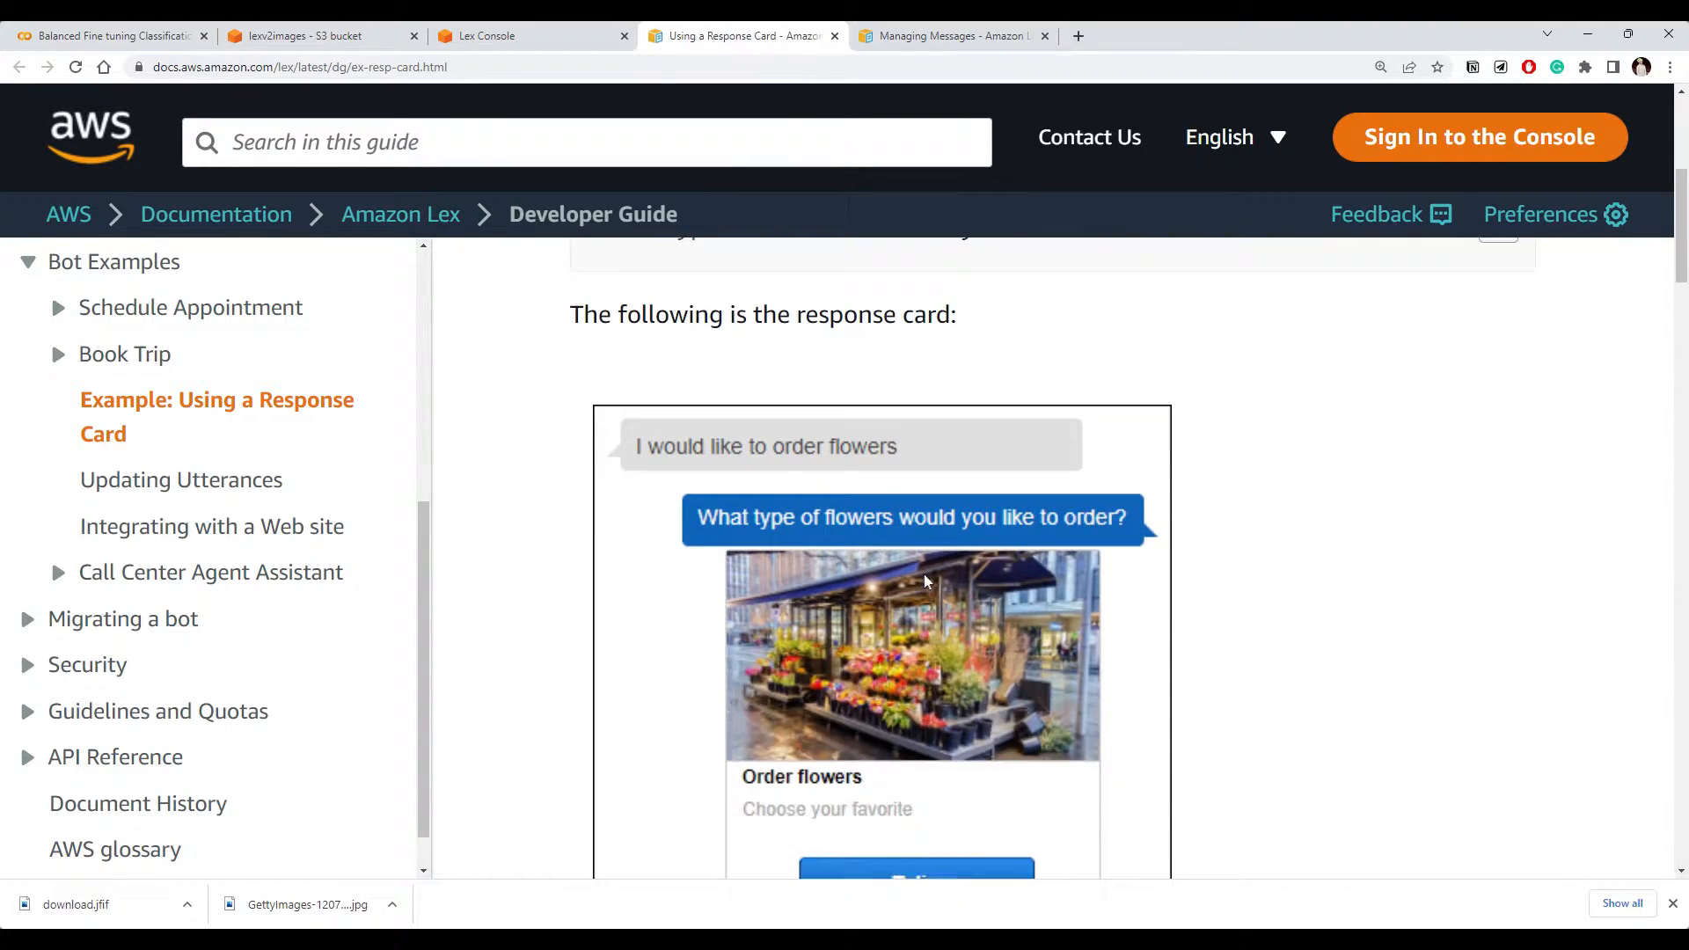
scroll(up, 3)
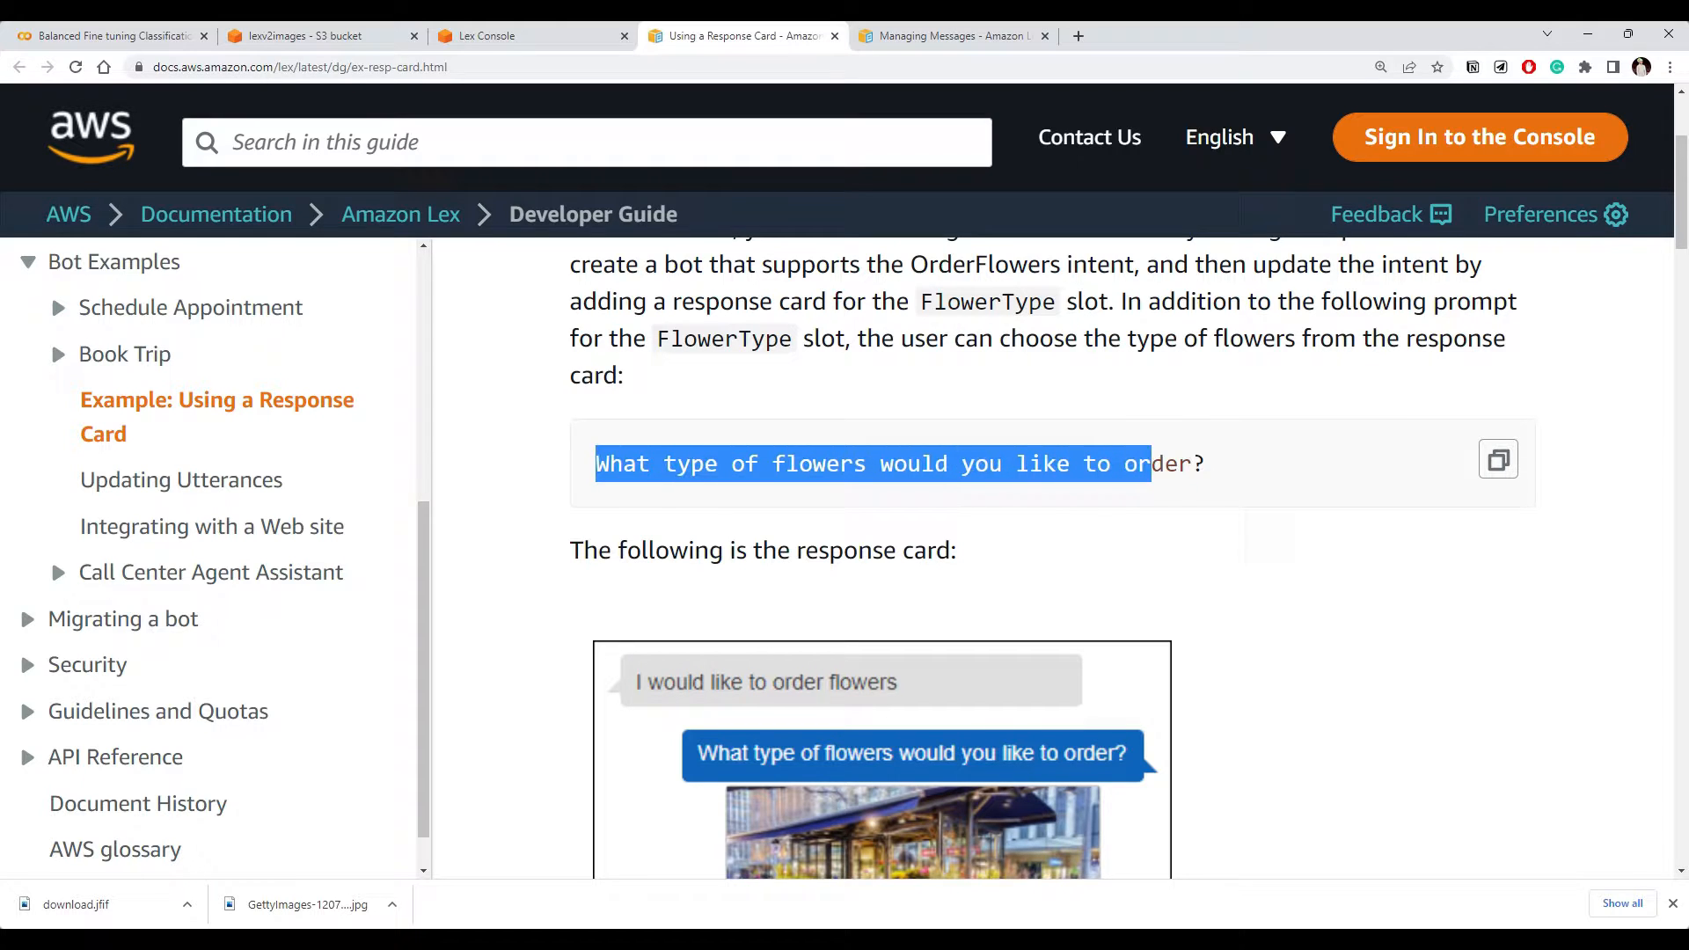
Scroll to the OrderFlowers card example with flower image and Tulips, Roses, Lilies options
click(1223, 538)
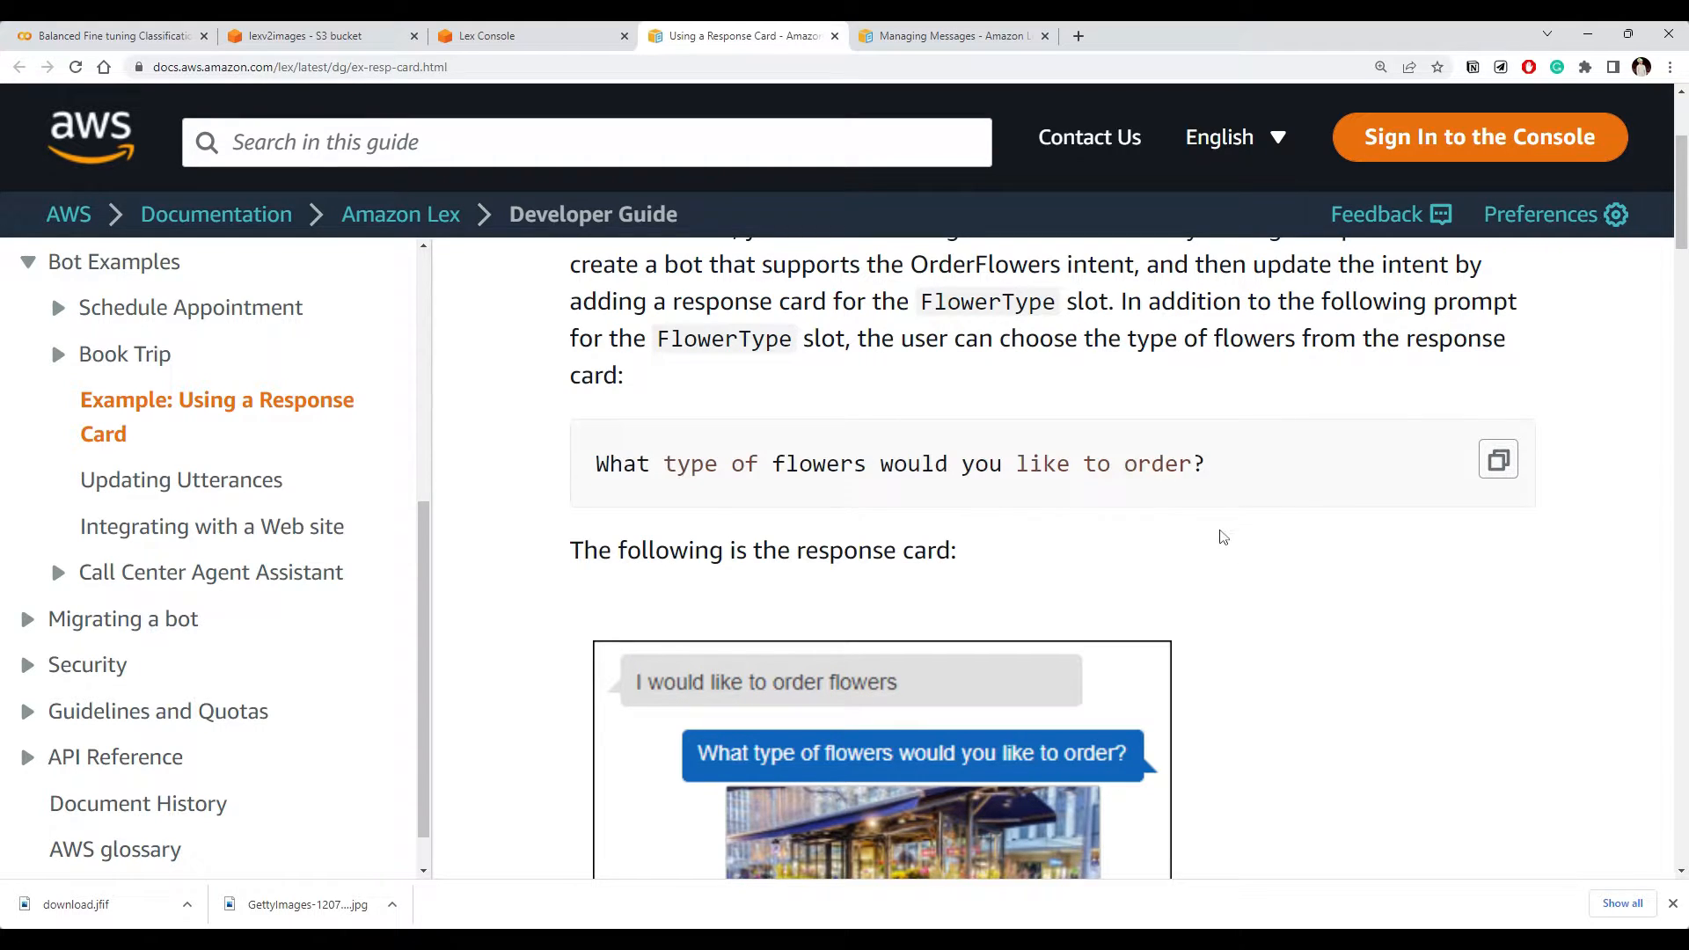
scroll(down, 3)
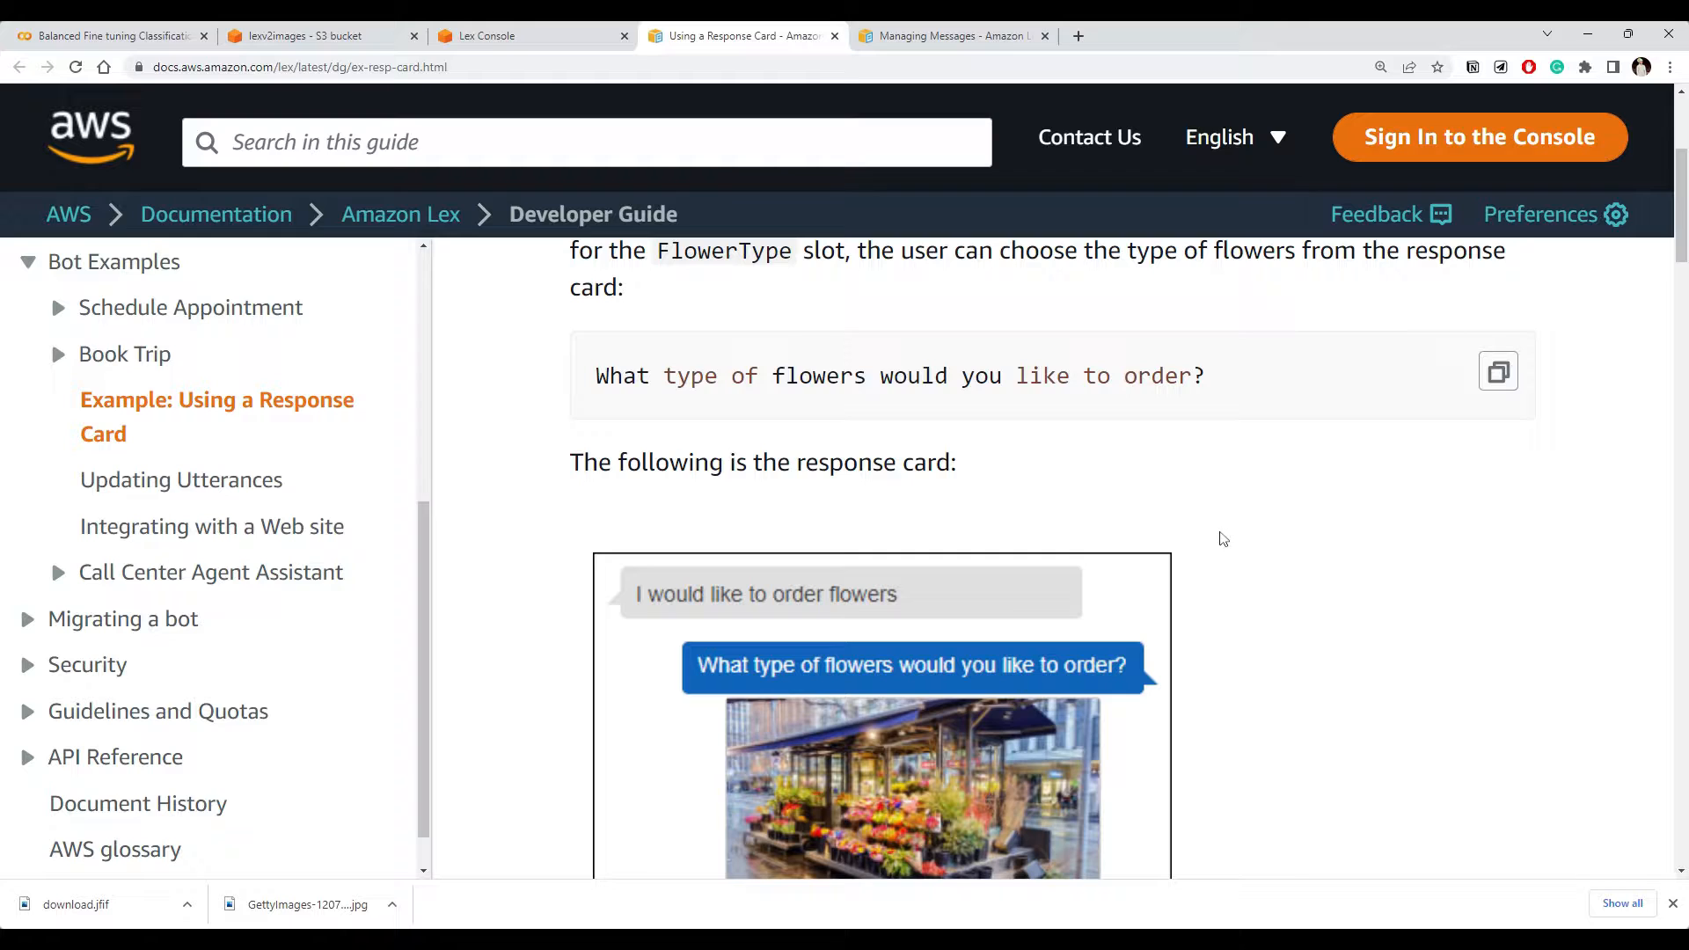
scroll(down, 3)
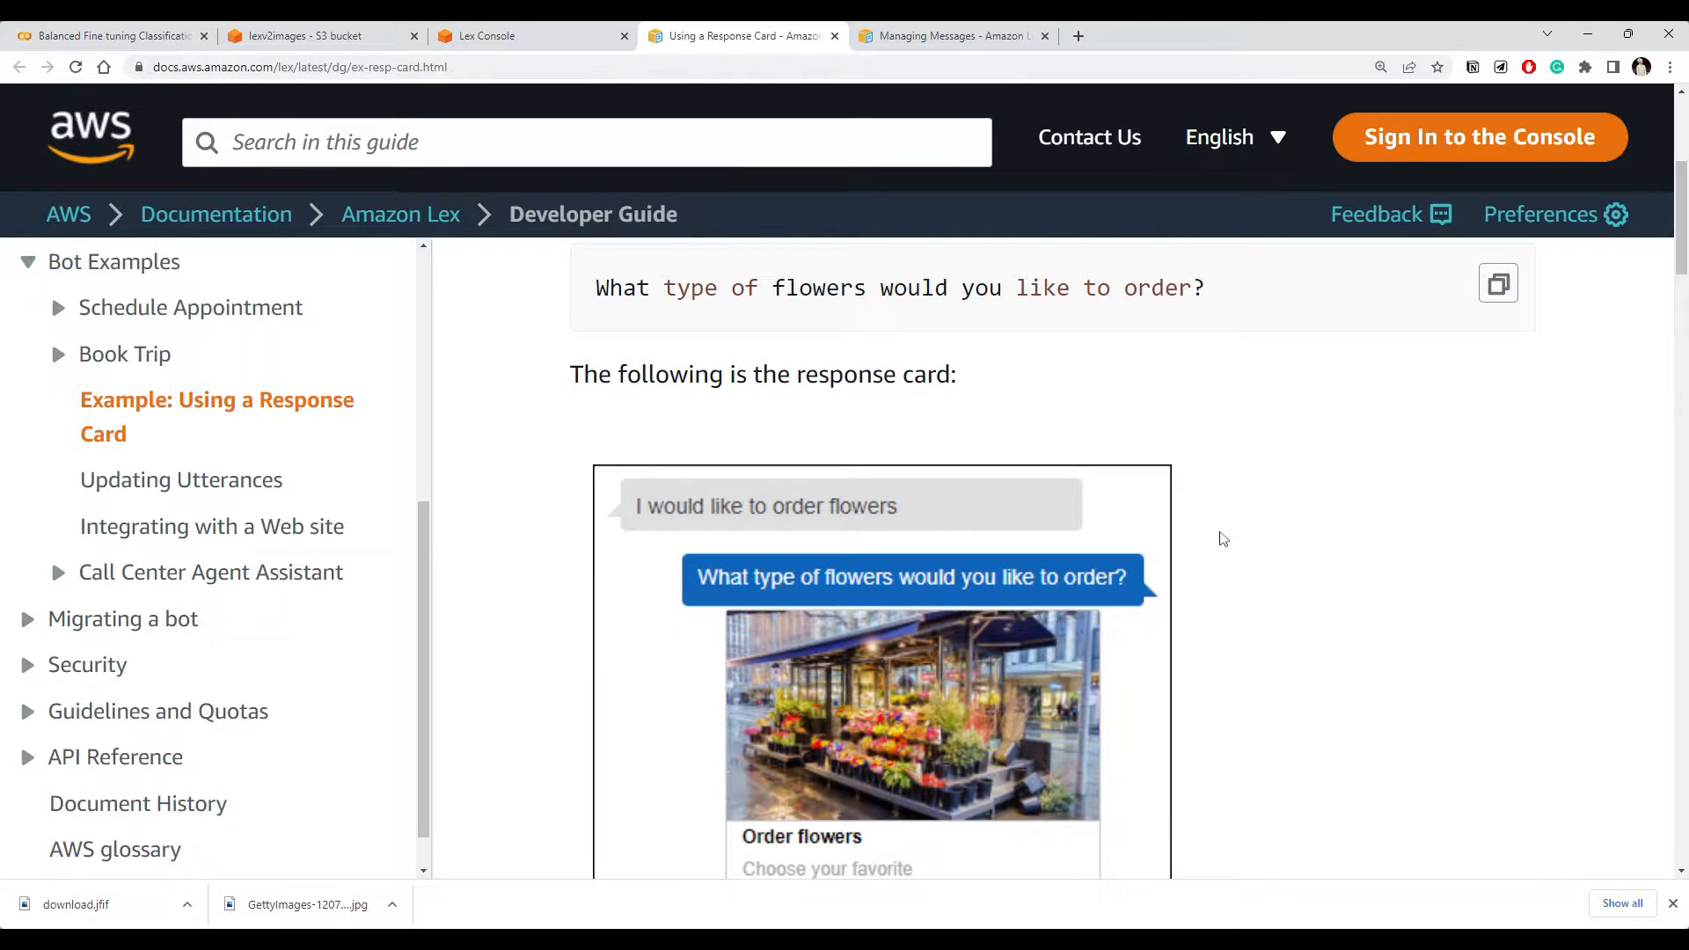
scroll(down, 3)
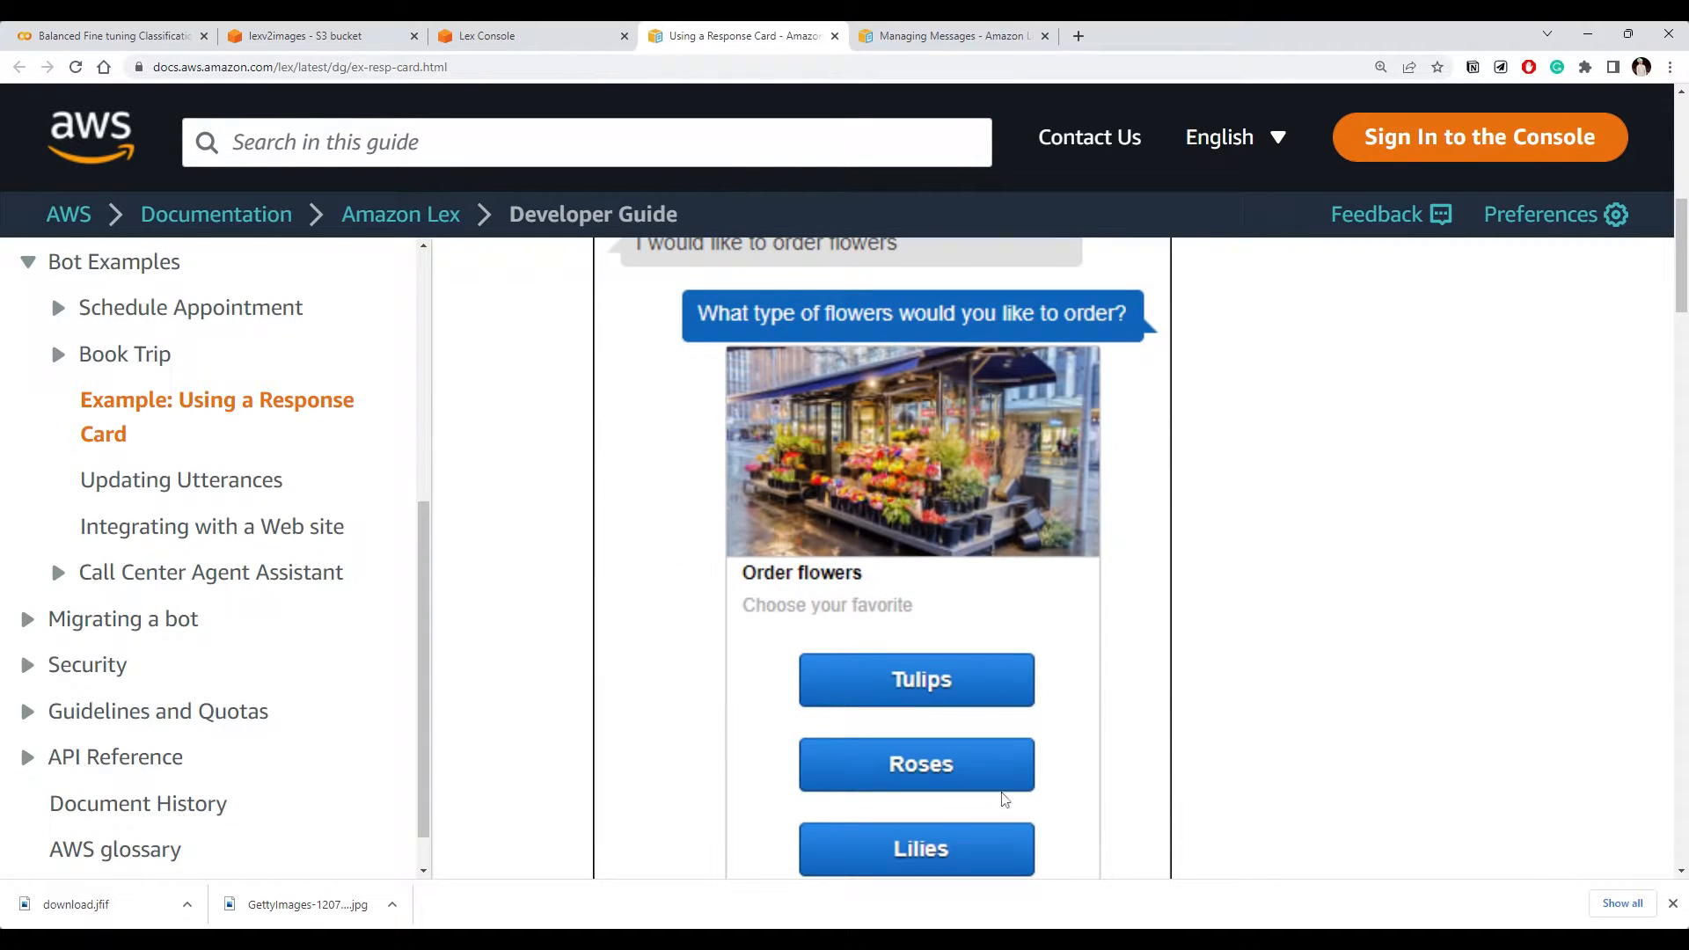
mouse_move(930, 517)
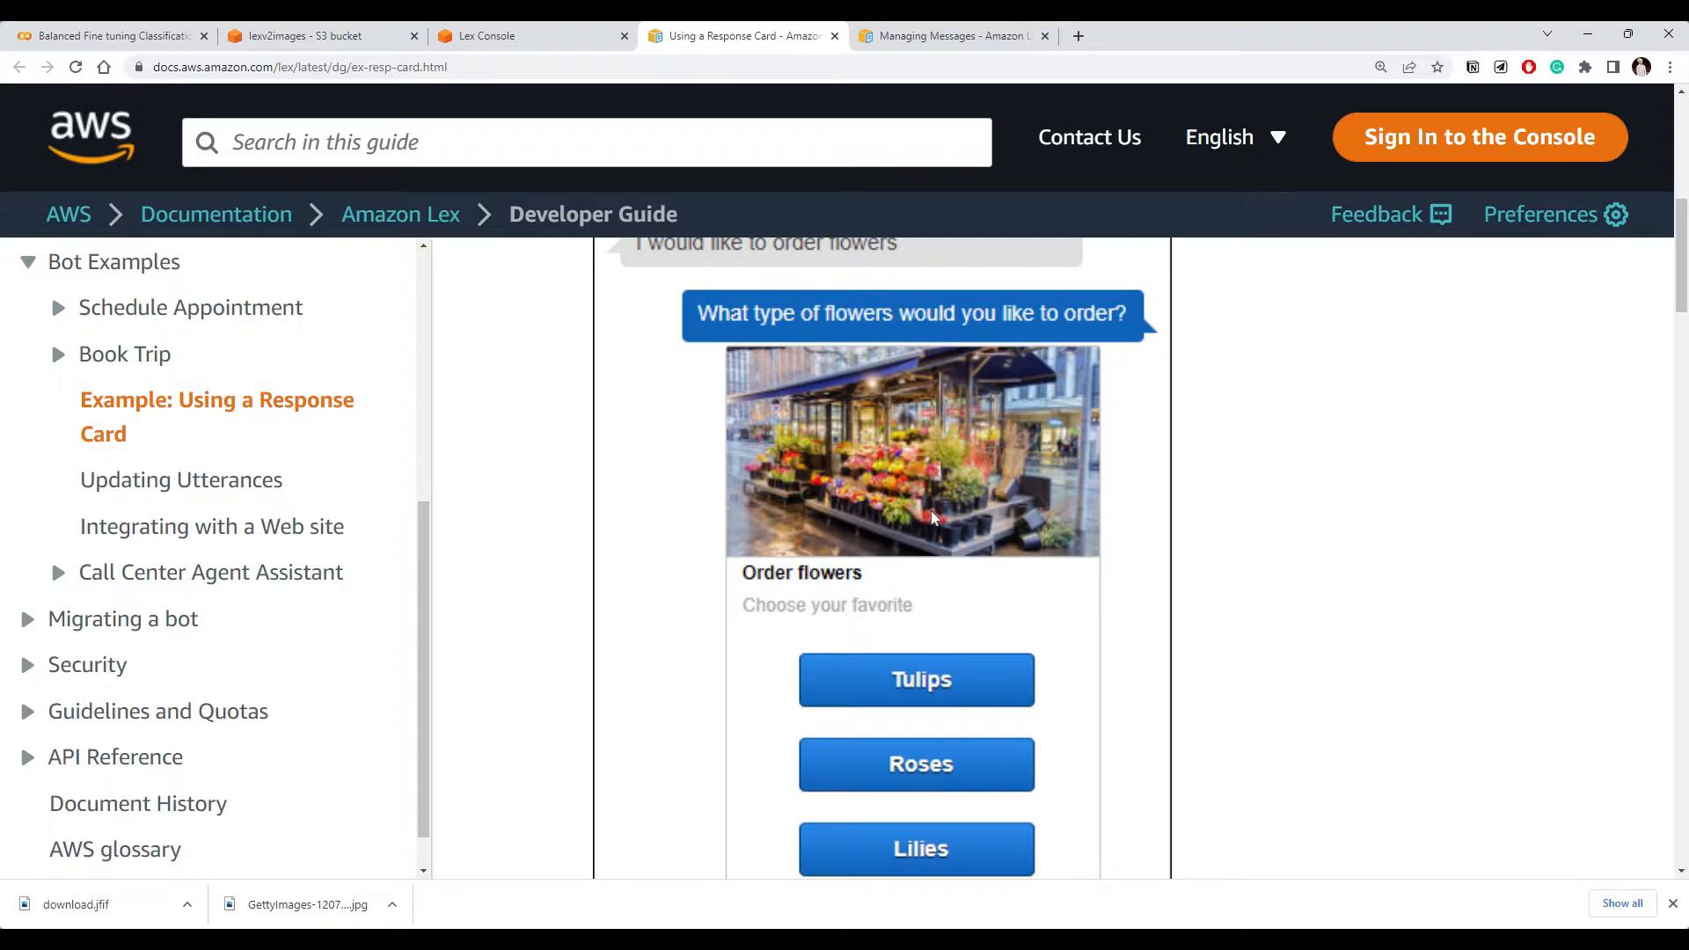
mouse_move(1054, 328)
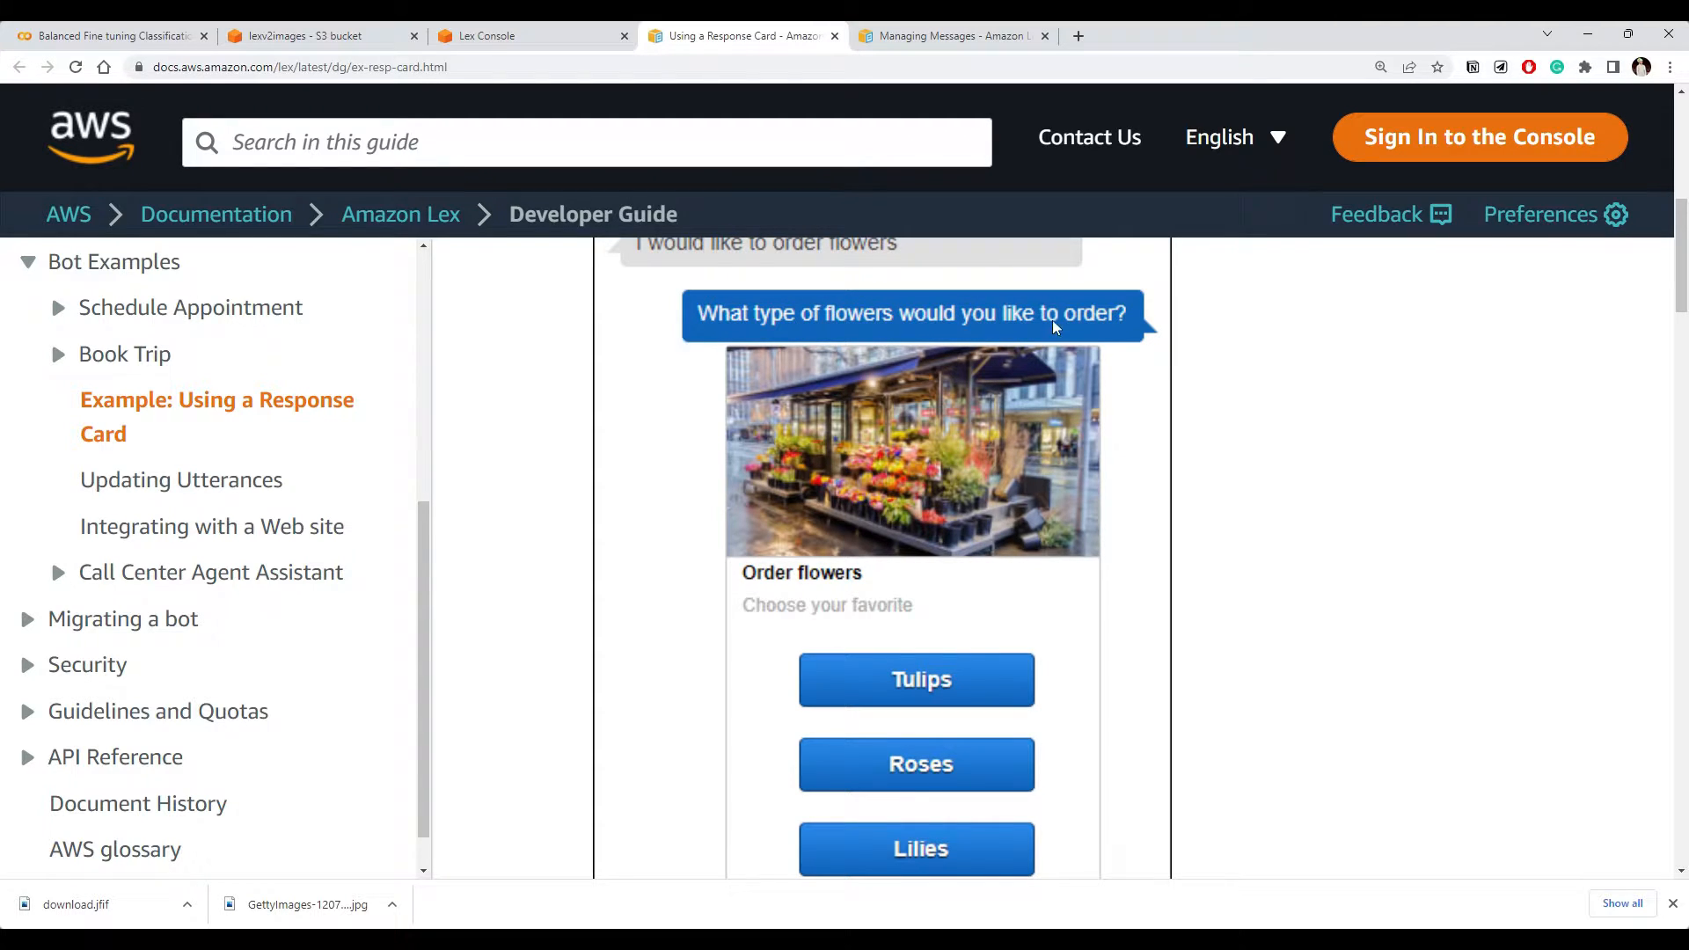
mouse_move(862, 473)
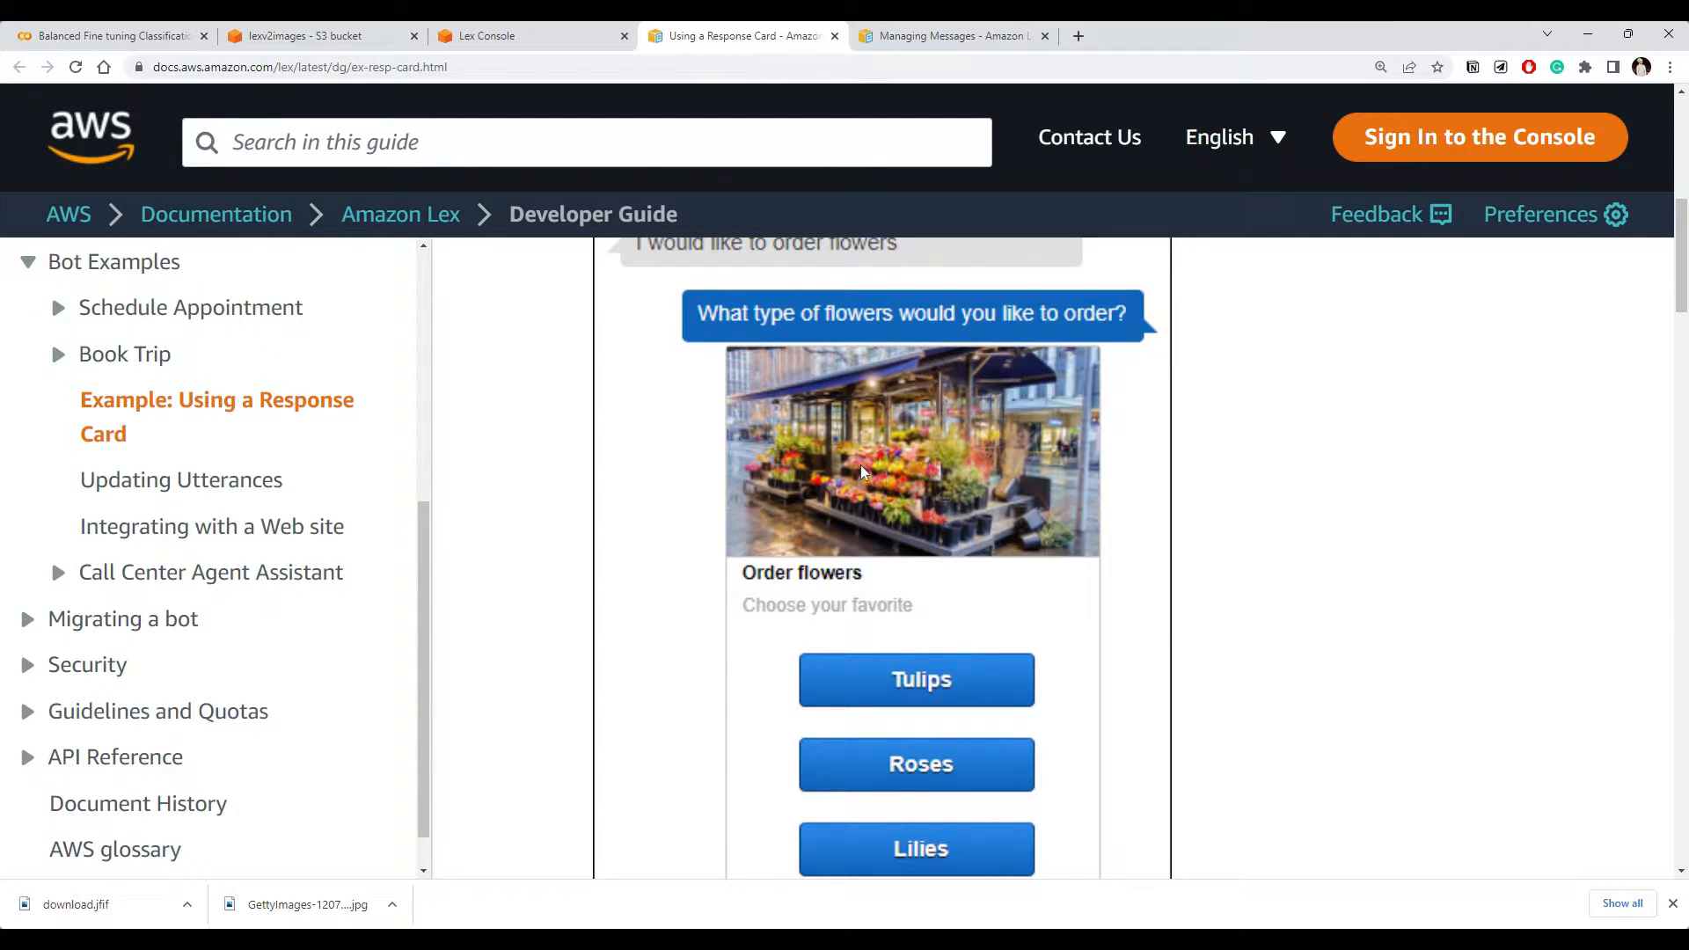
scroll(down, 3)
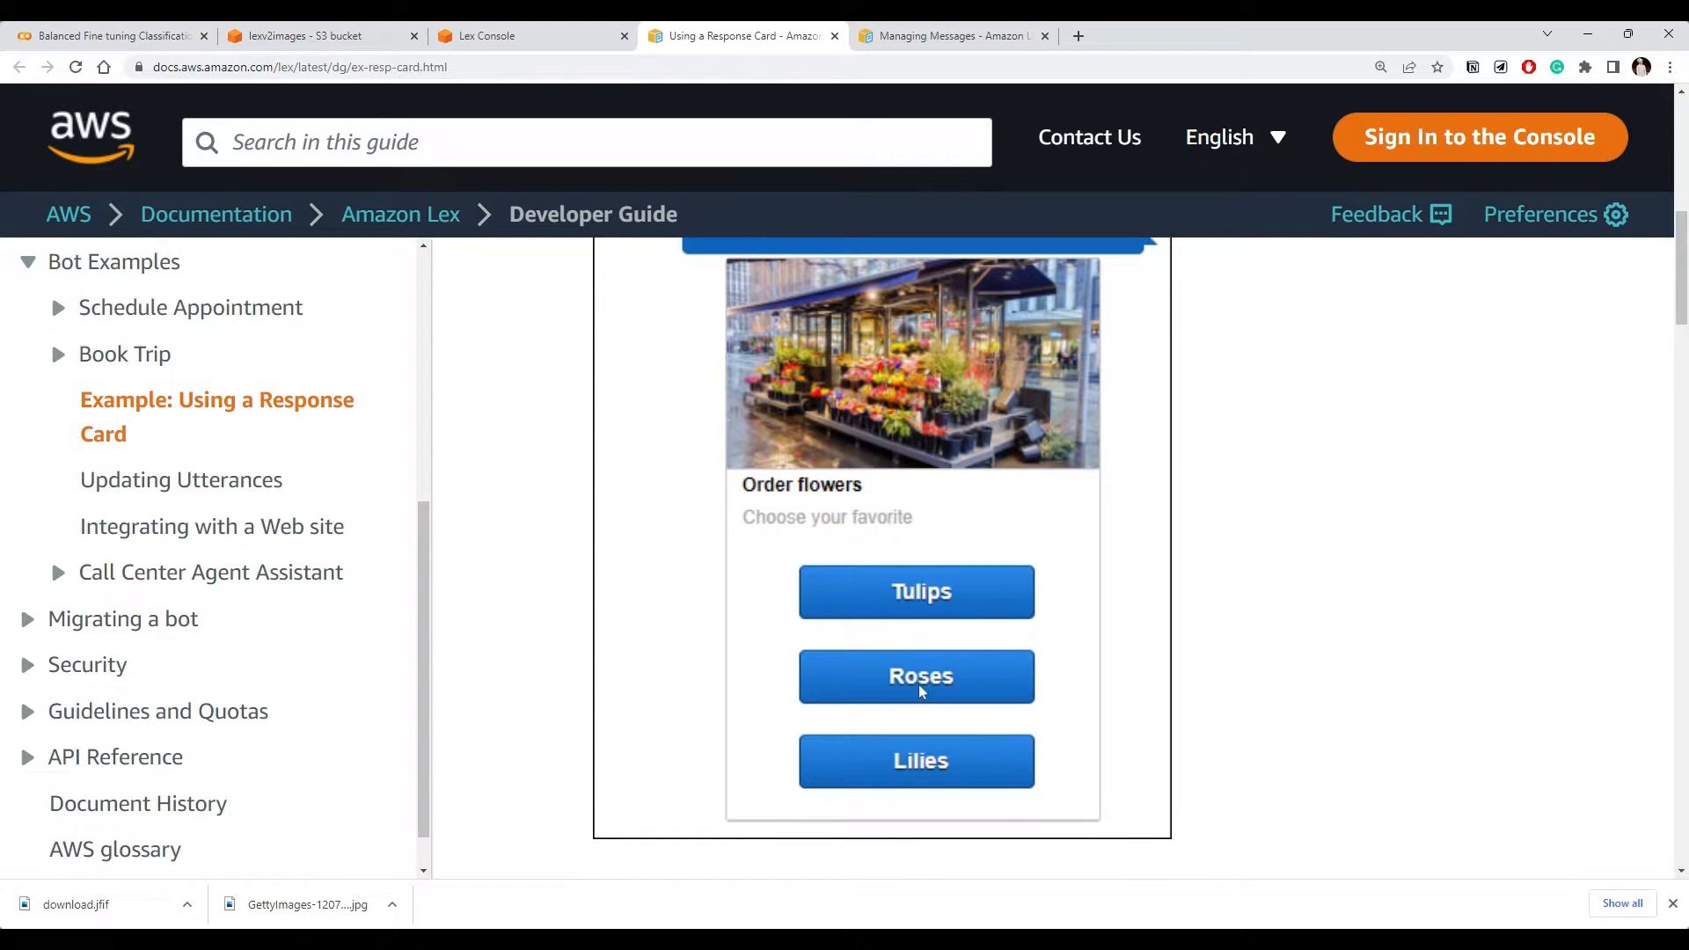
mouse_move(935, 660)
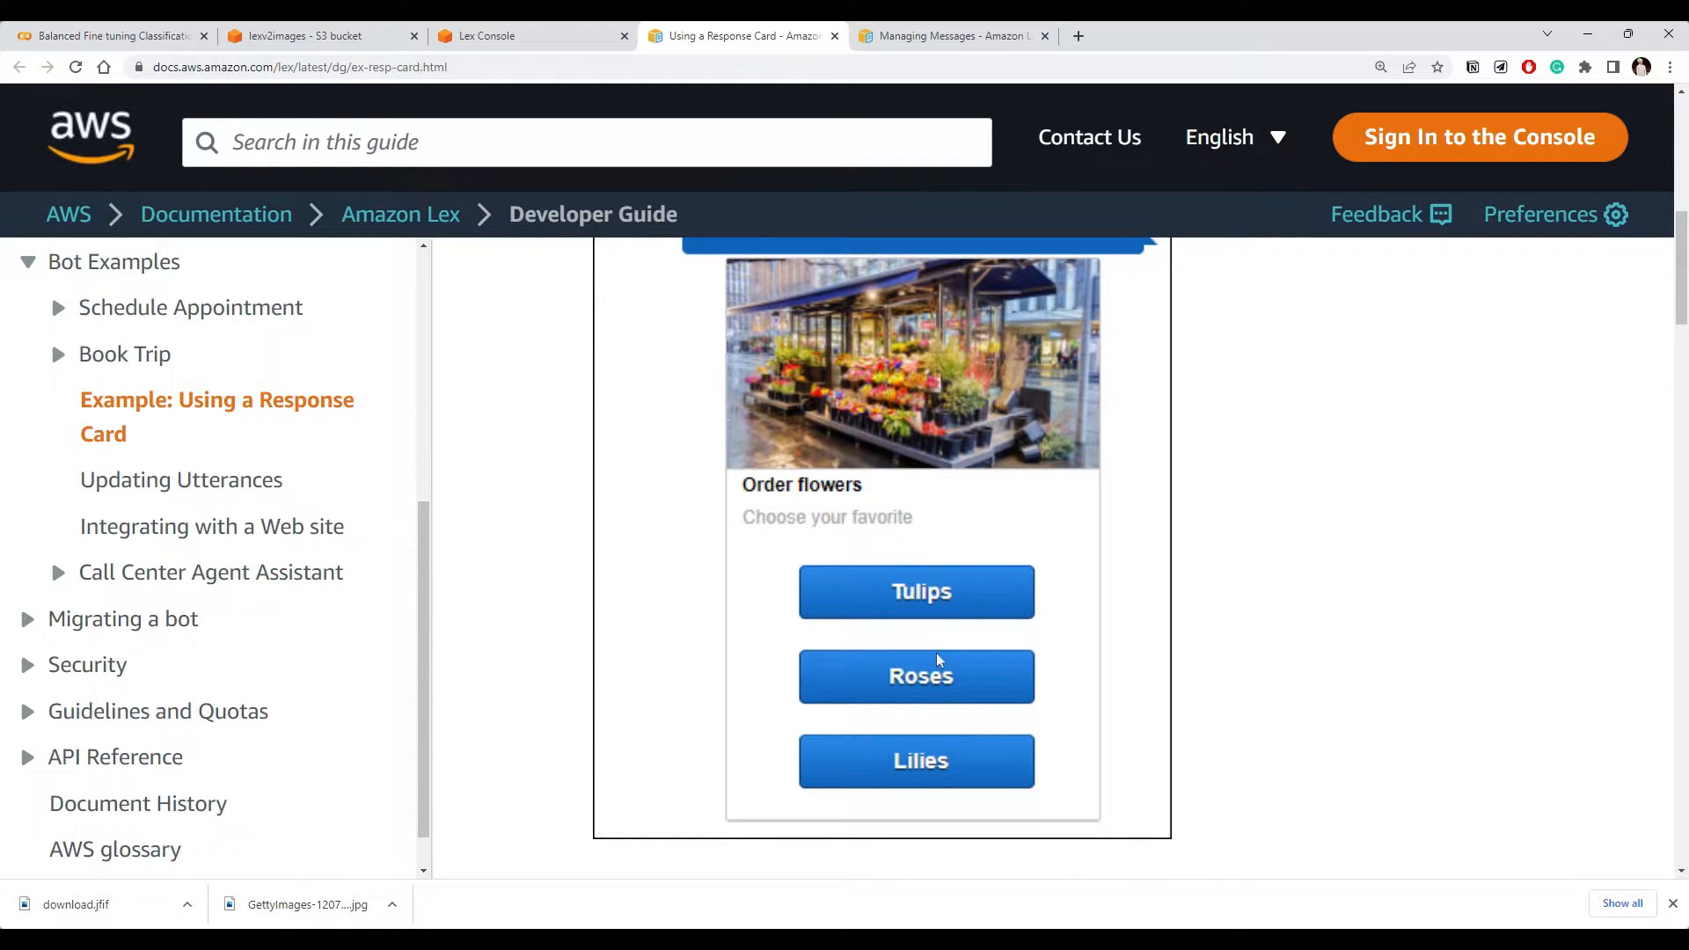
mouse_move(918, 631)
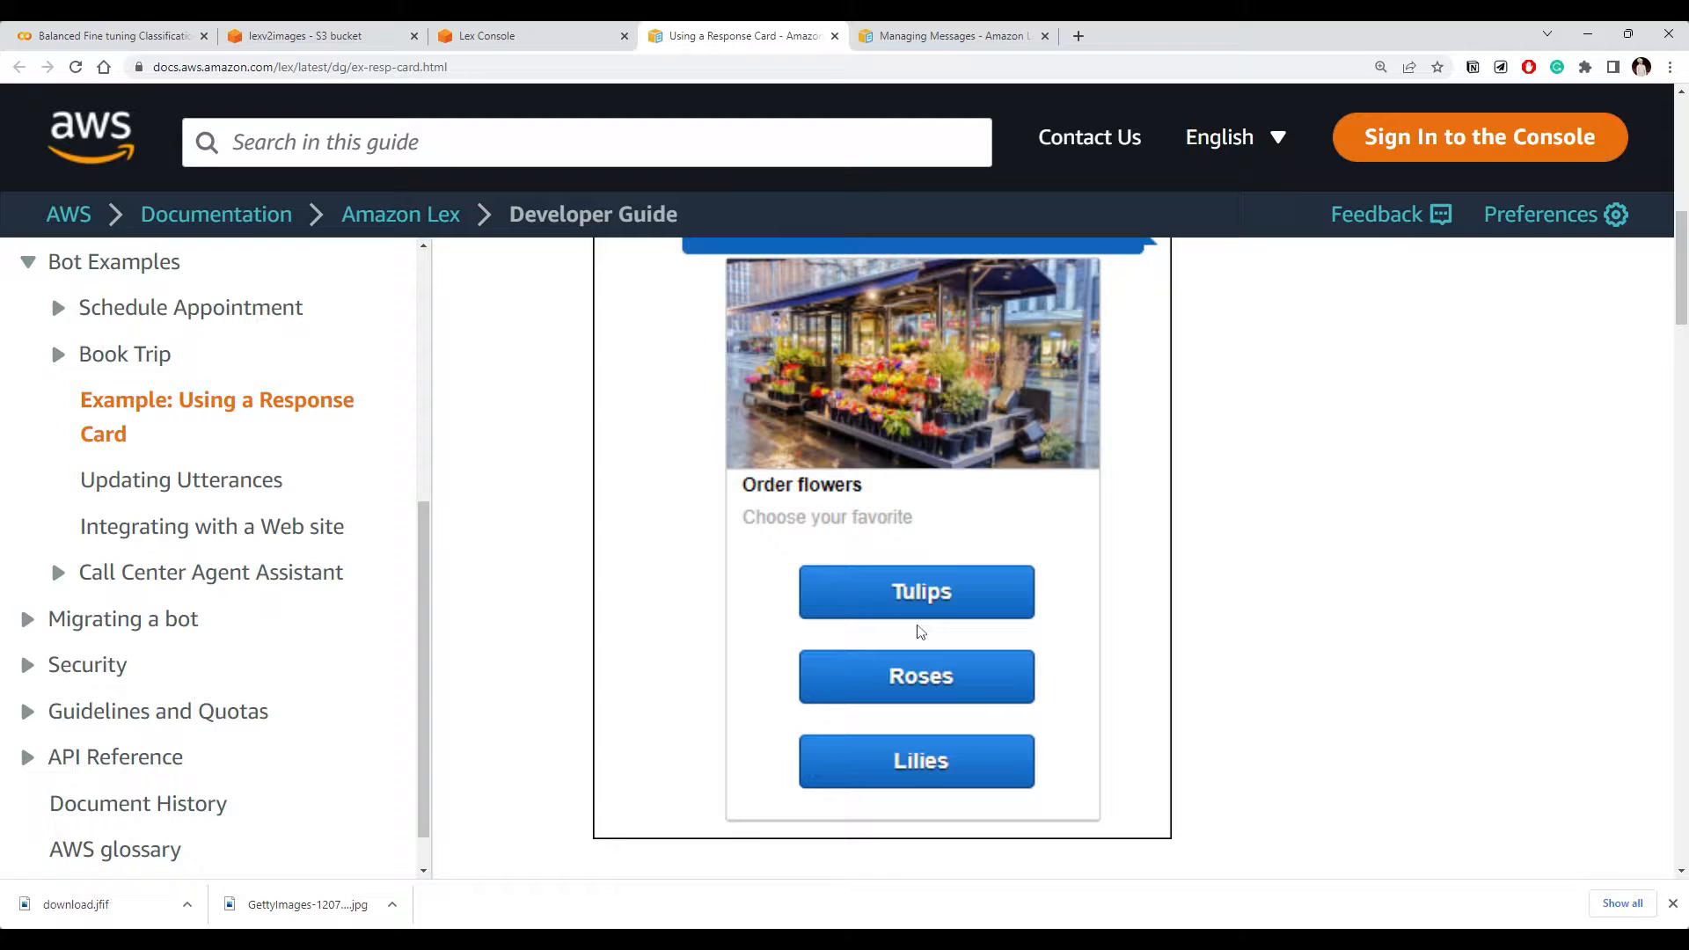
mouse_move(890, 634)
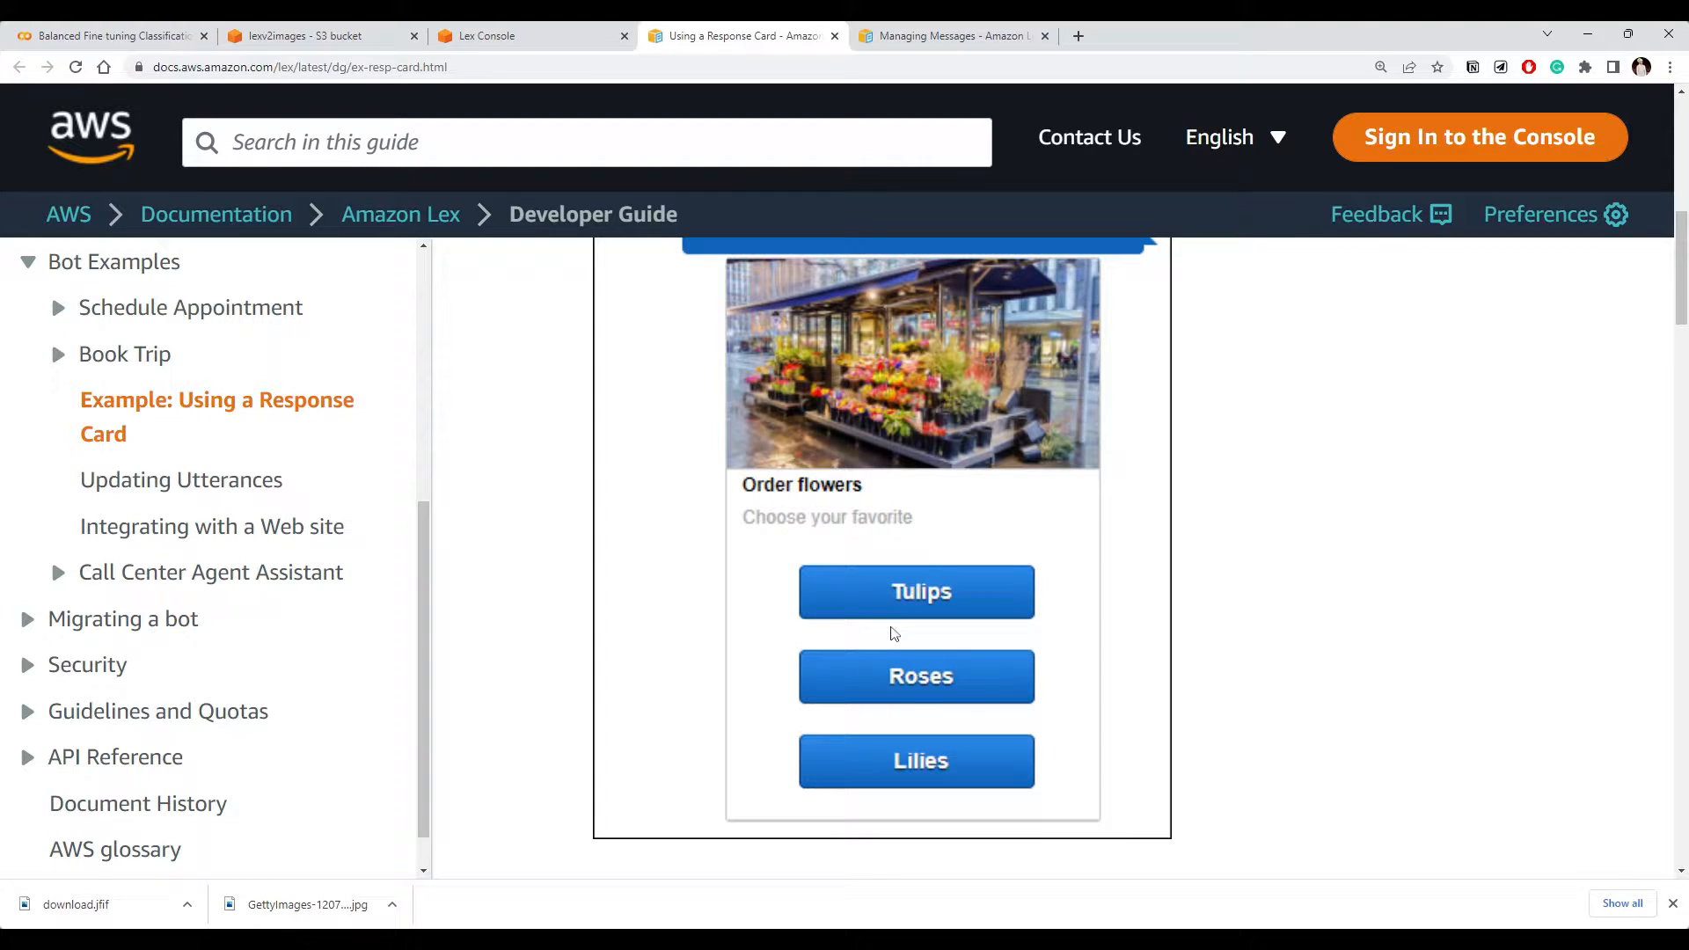
mouse_move(916, 675)
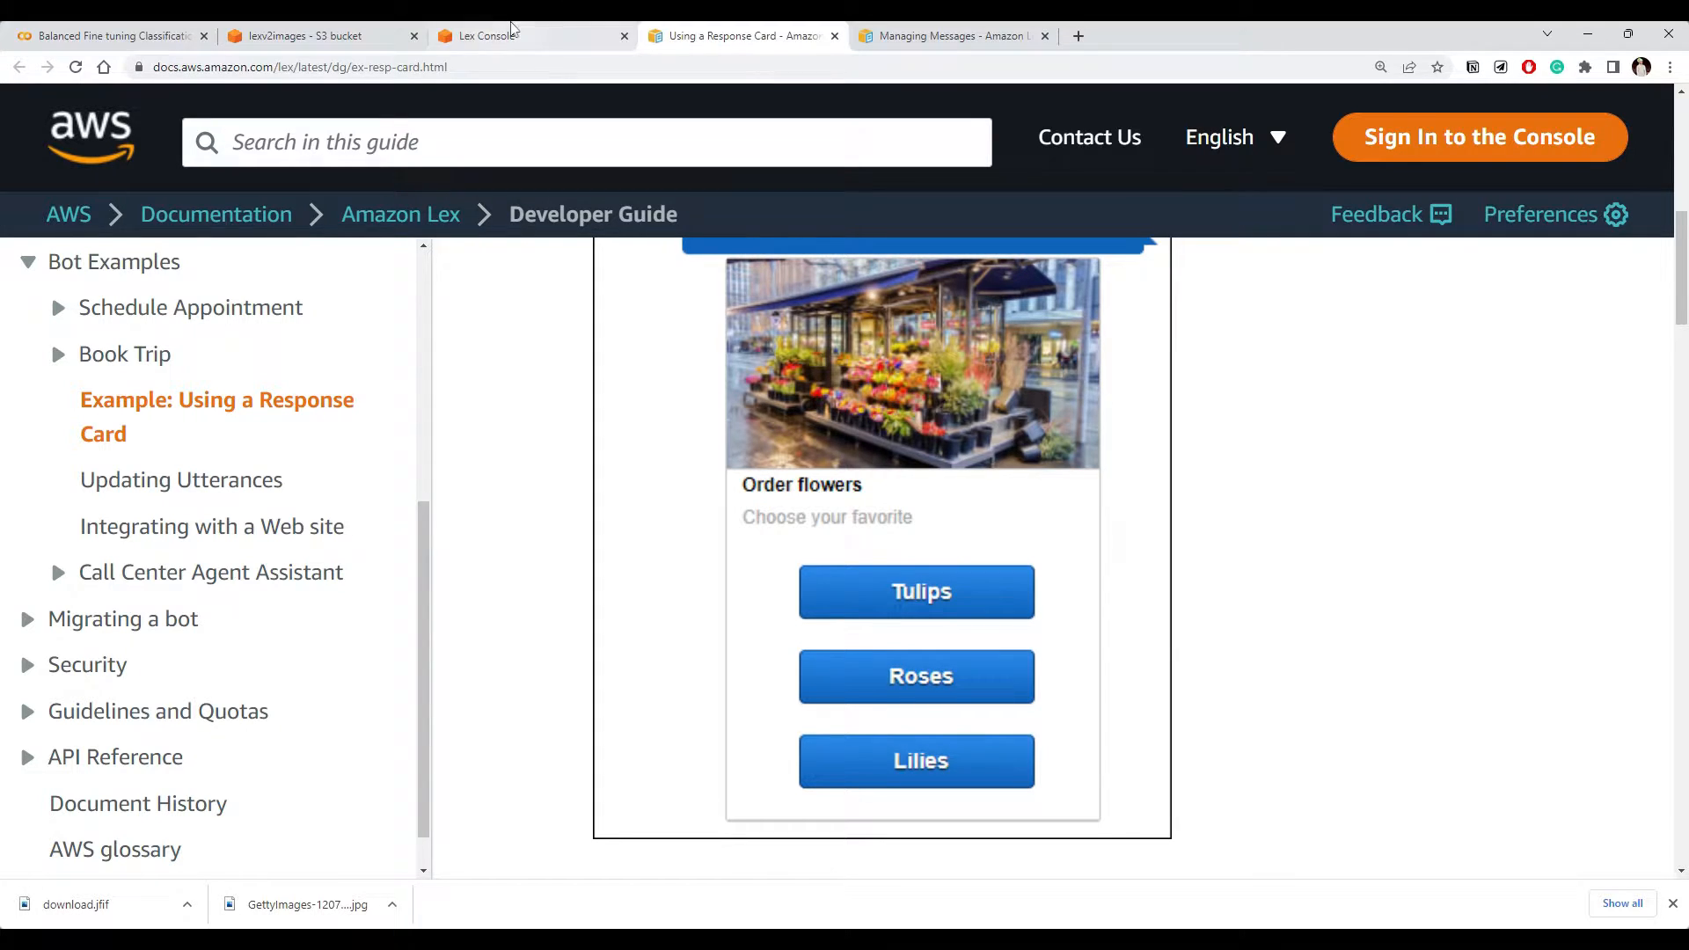
Return to the Lex BookHotel intent and scroll the Test Draft chat to the room-type question
click(485, 35)
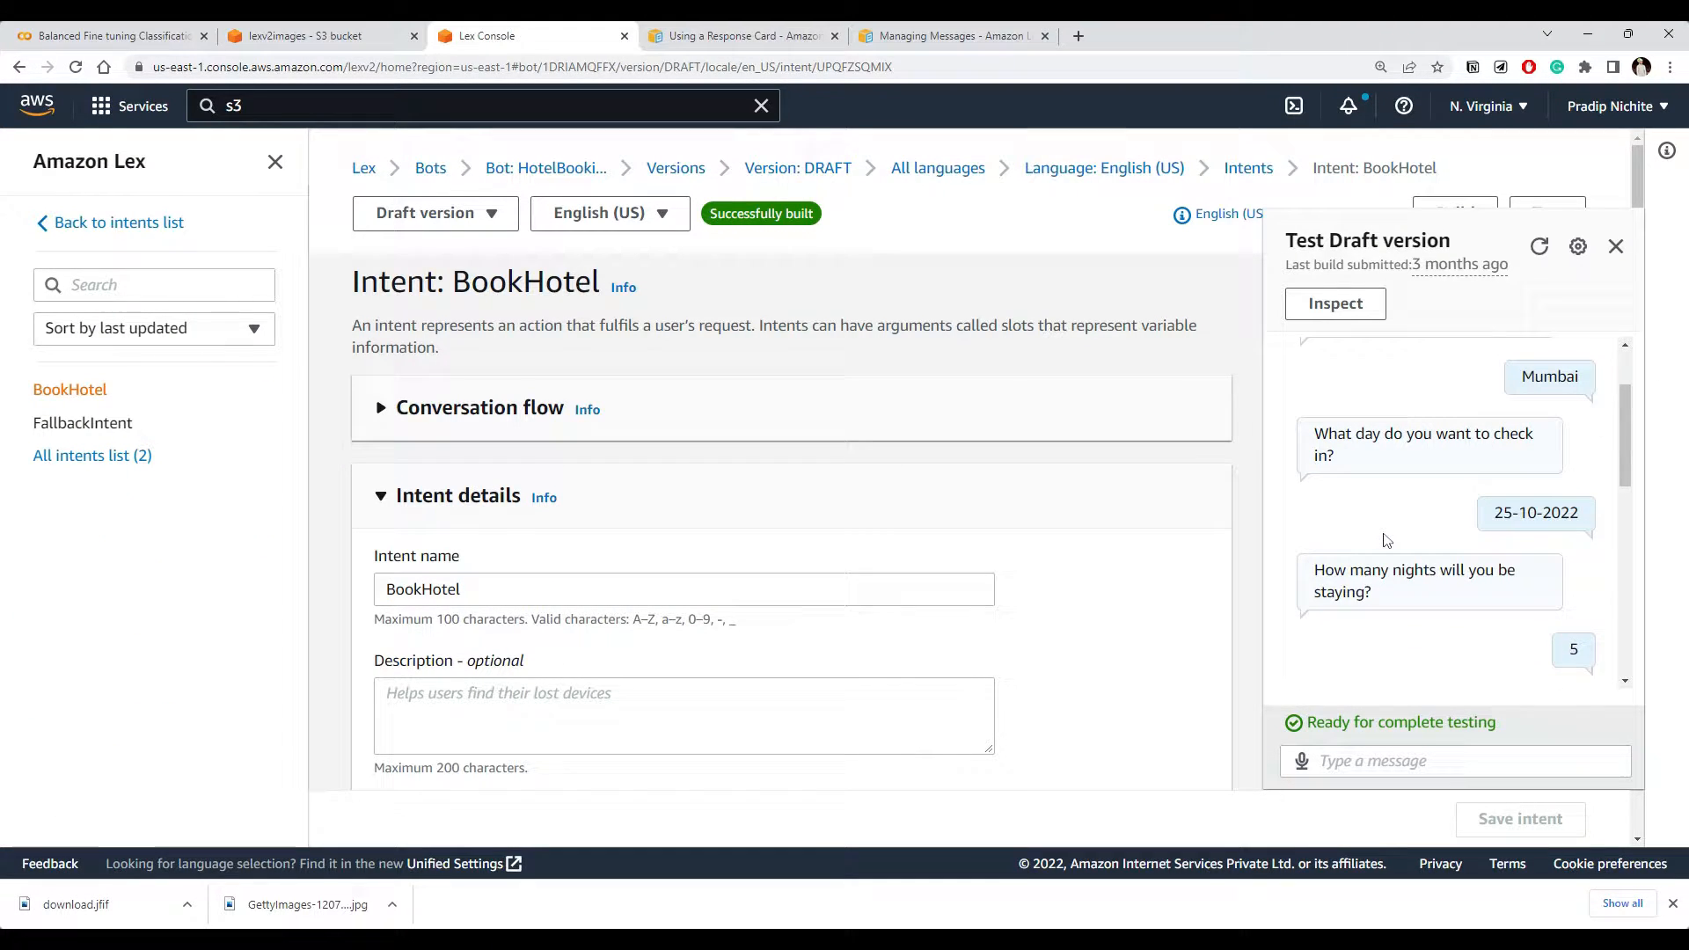
scroll(up, 3)
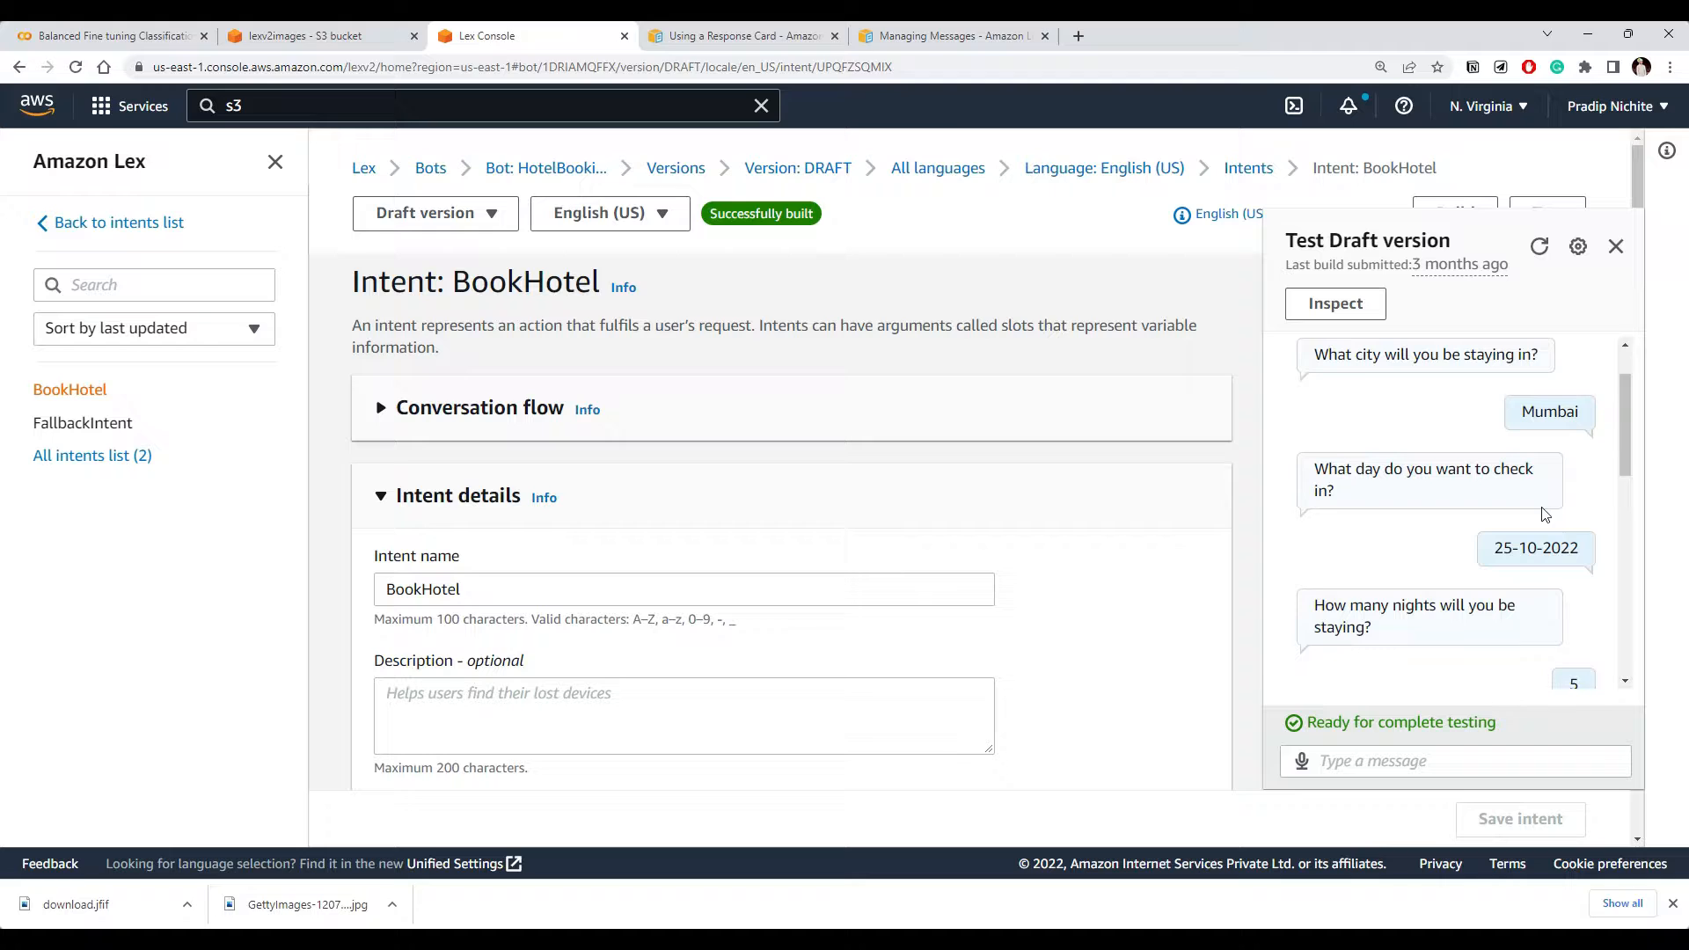
scroll(down, 3)
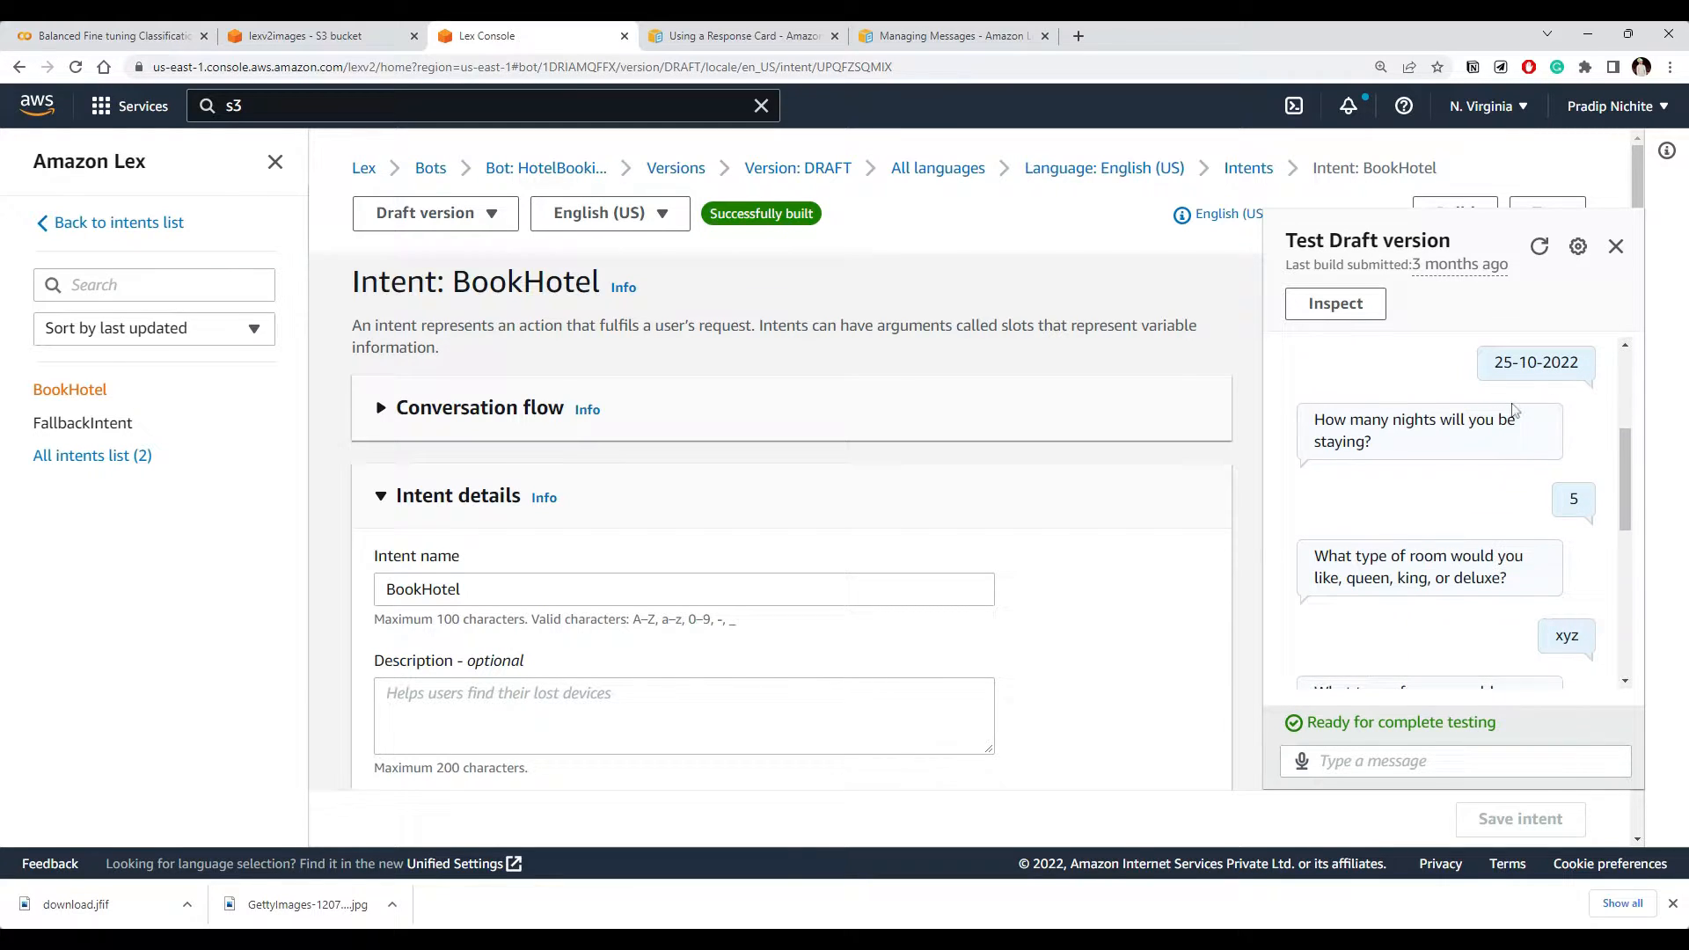
mouse_move(1543, 415)
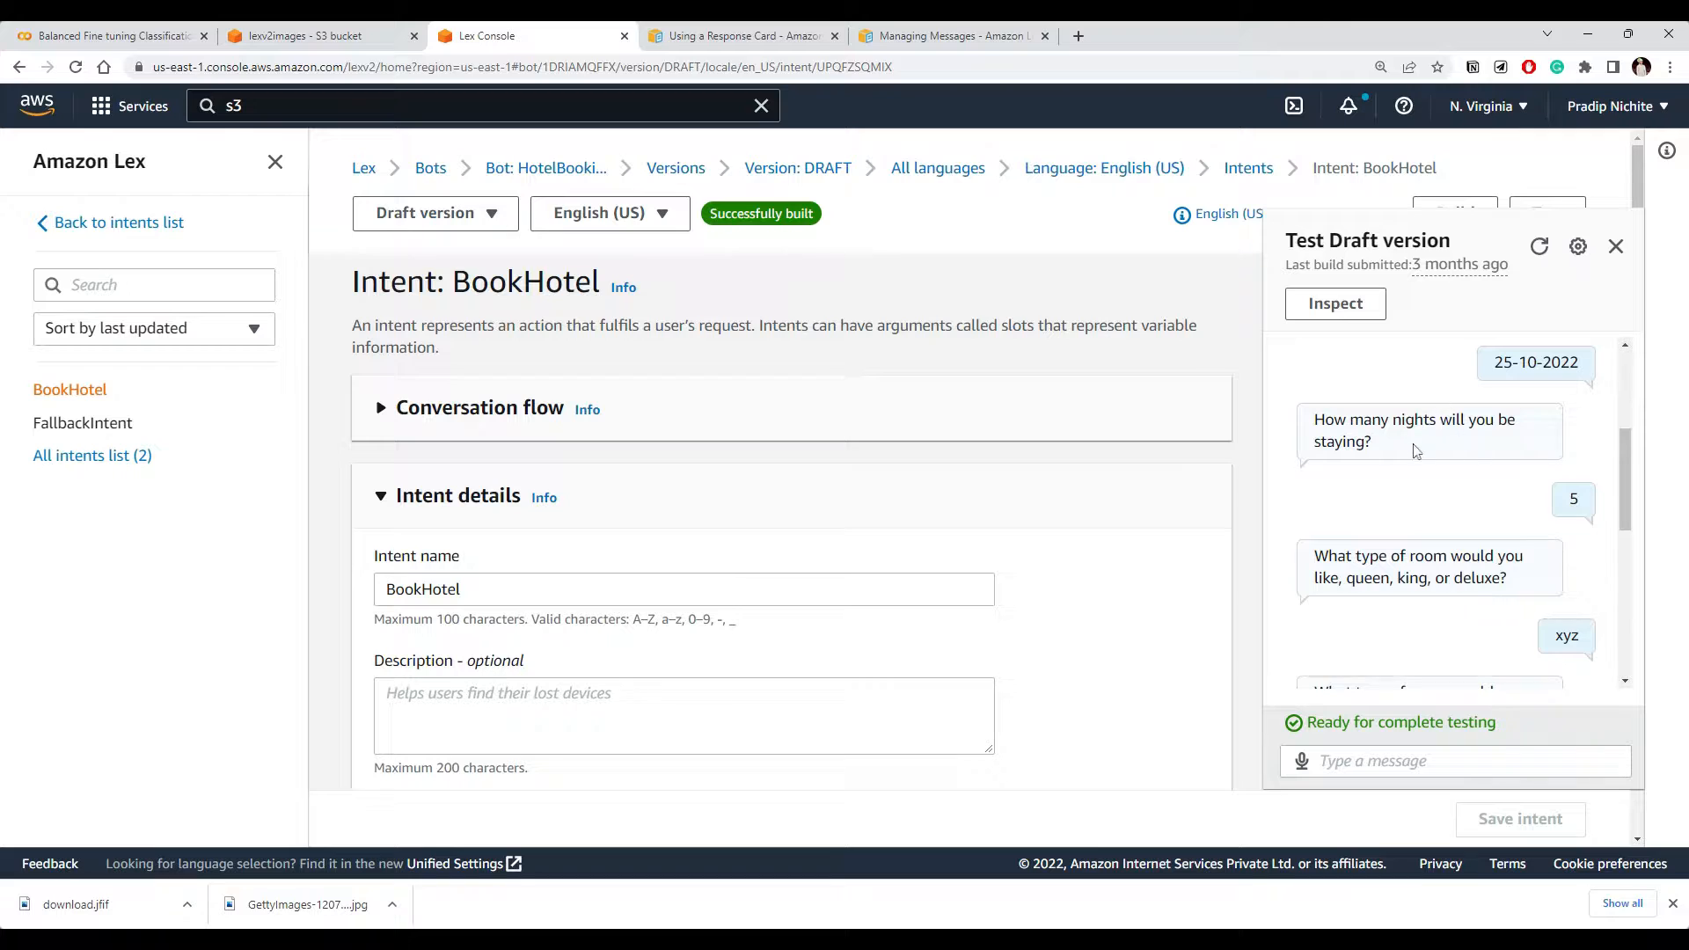
scroll(down, 3)
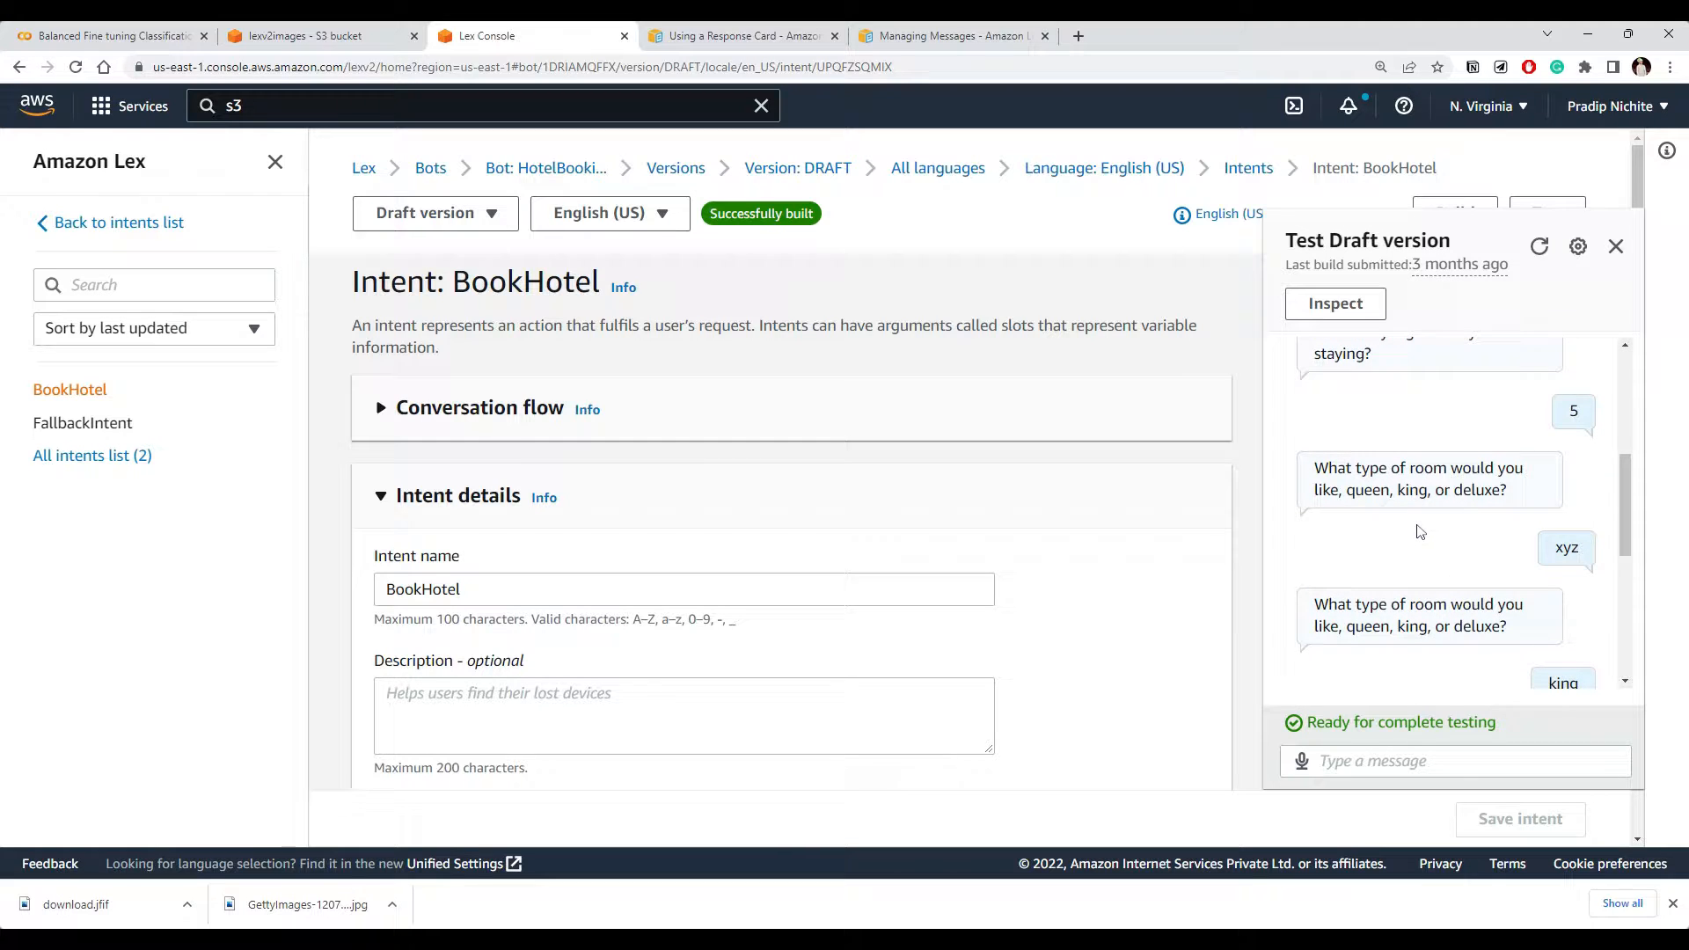
Review the chat answers xyz and king given to the room-type question
double_click(1414, 468)
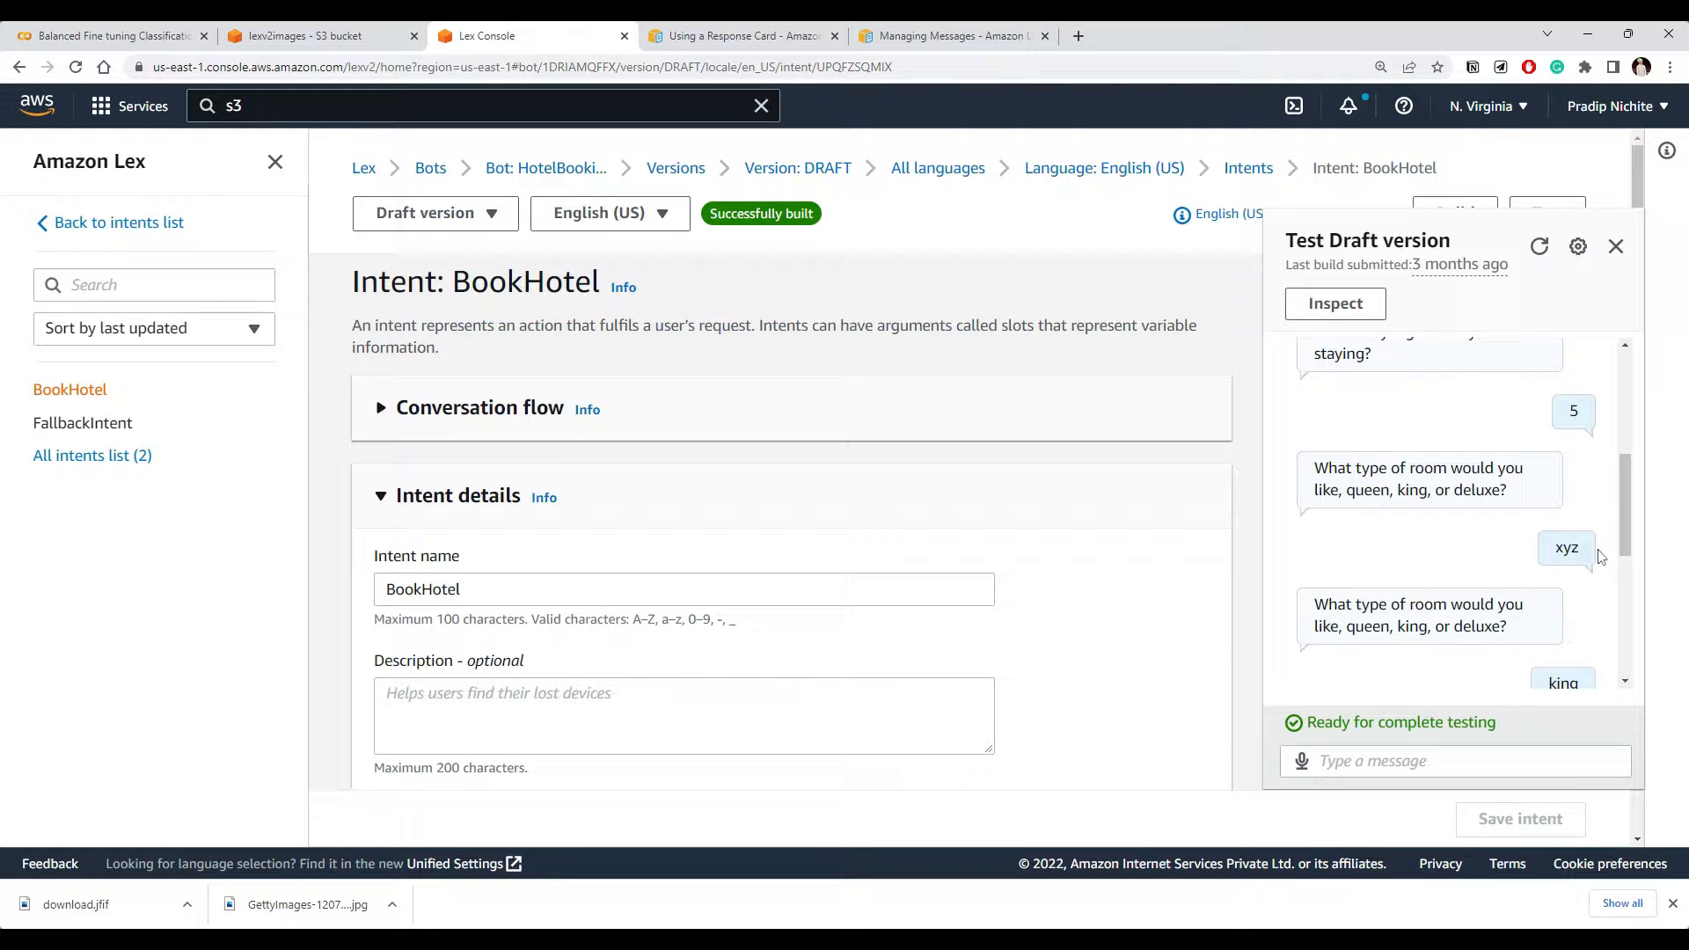
scroll(down, 3)
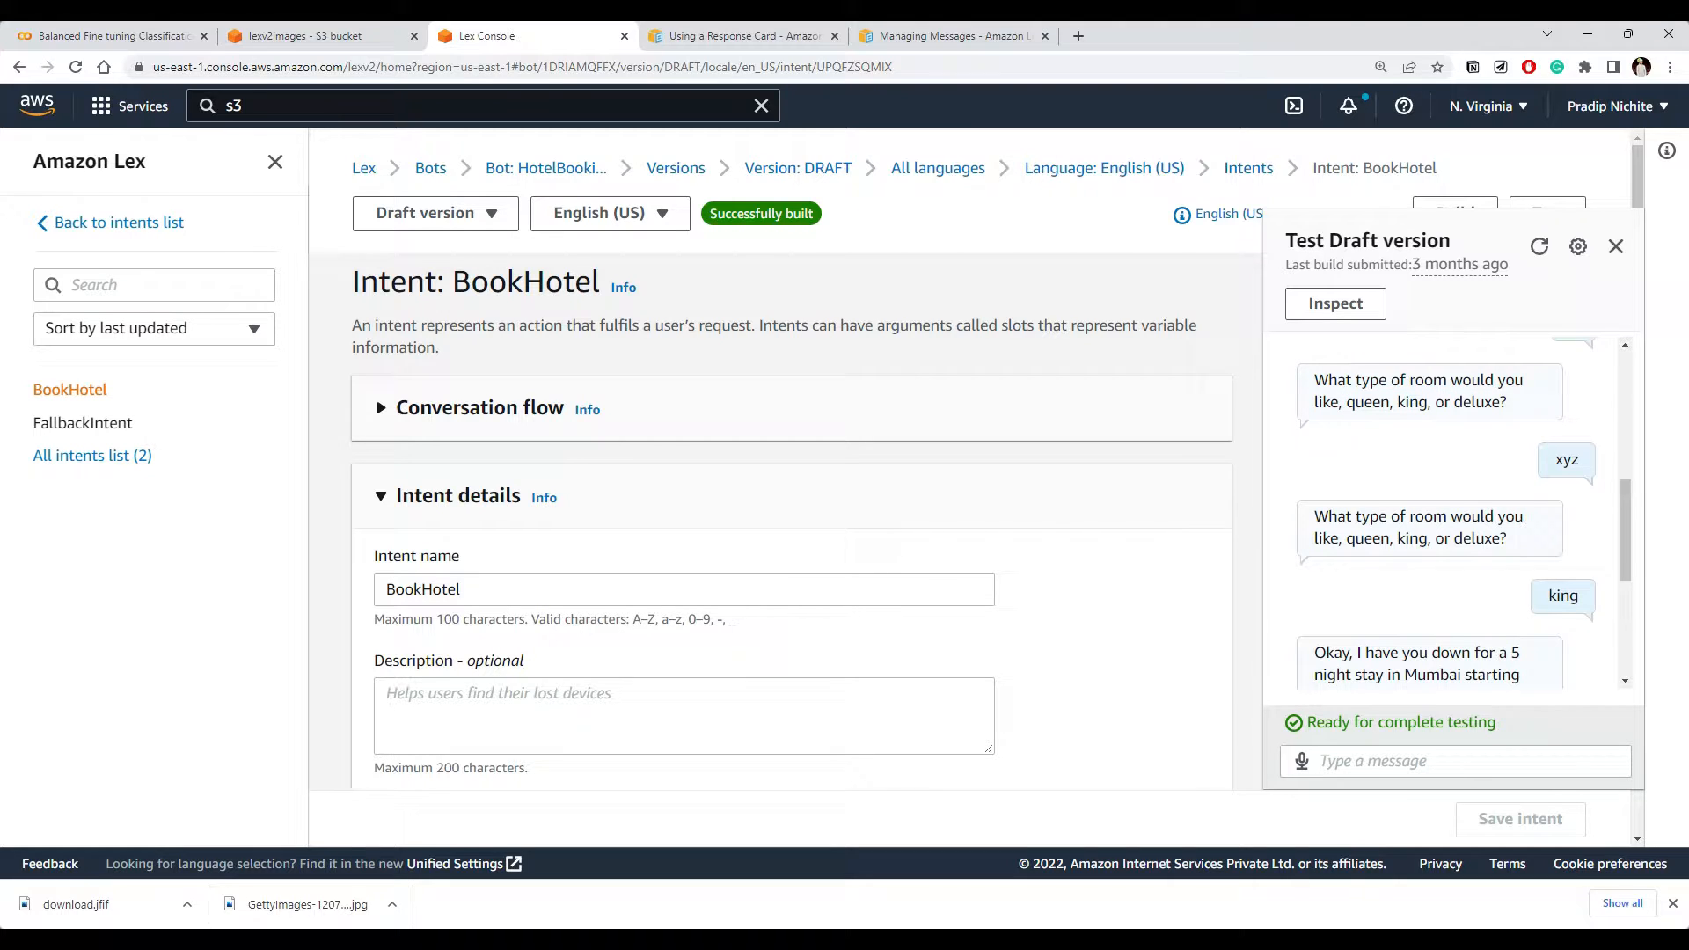
double_click(1562, 595)
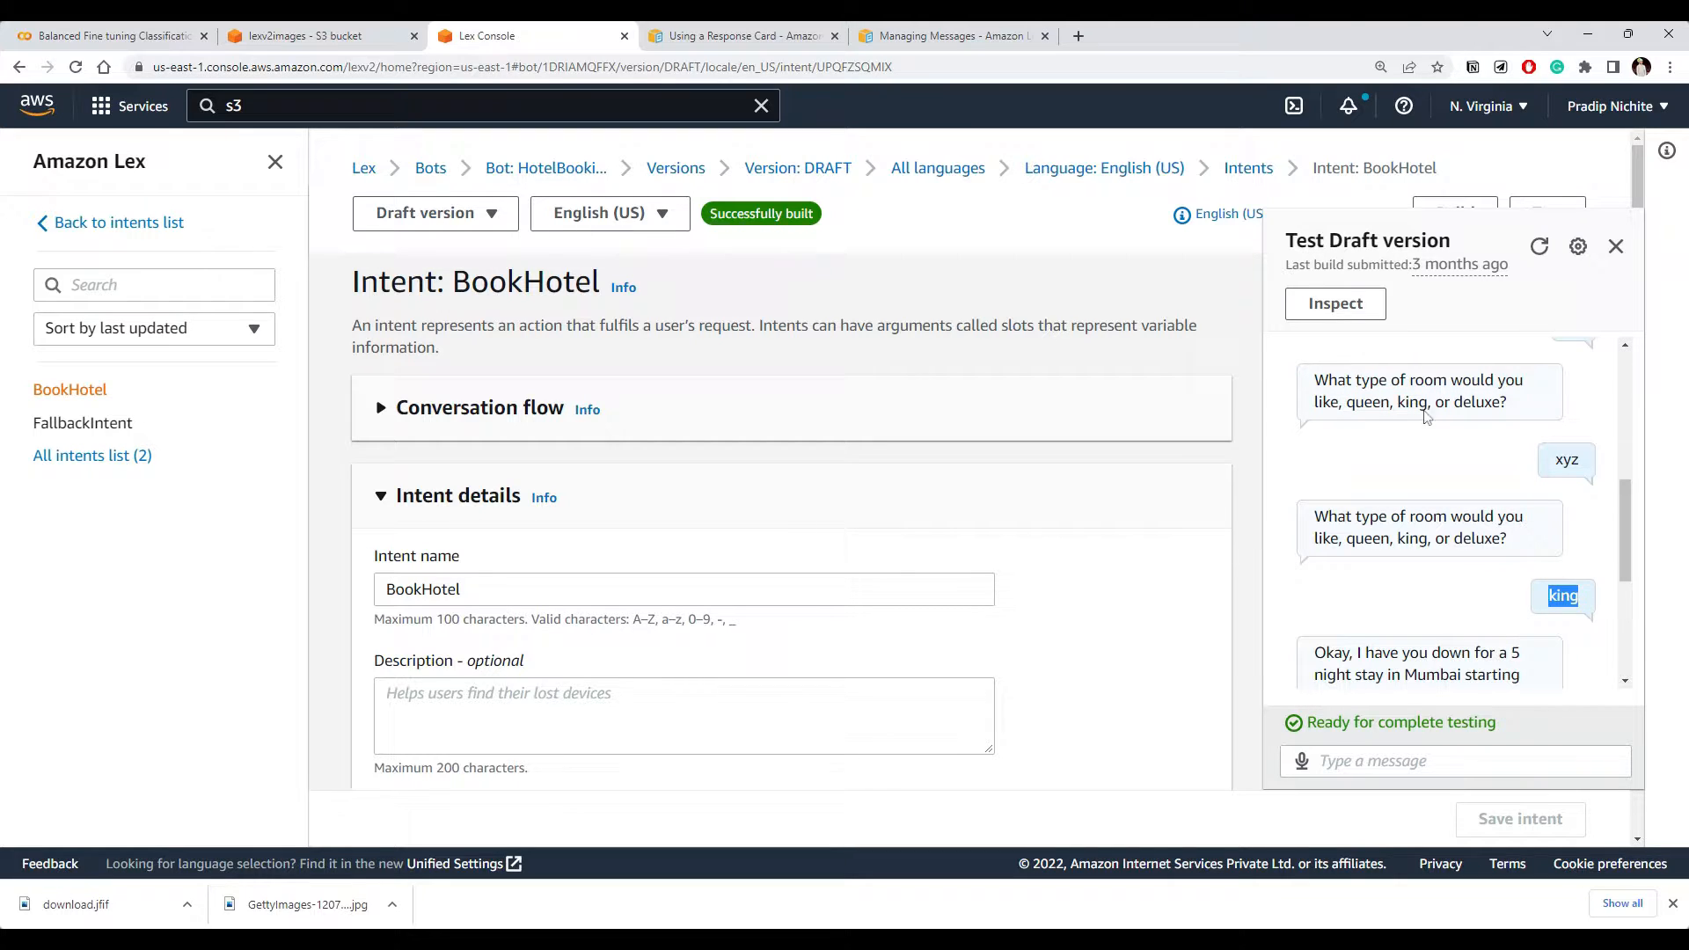
mouse_move(1452, 464)
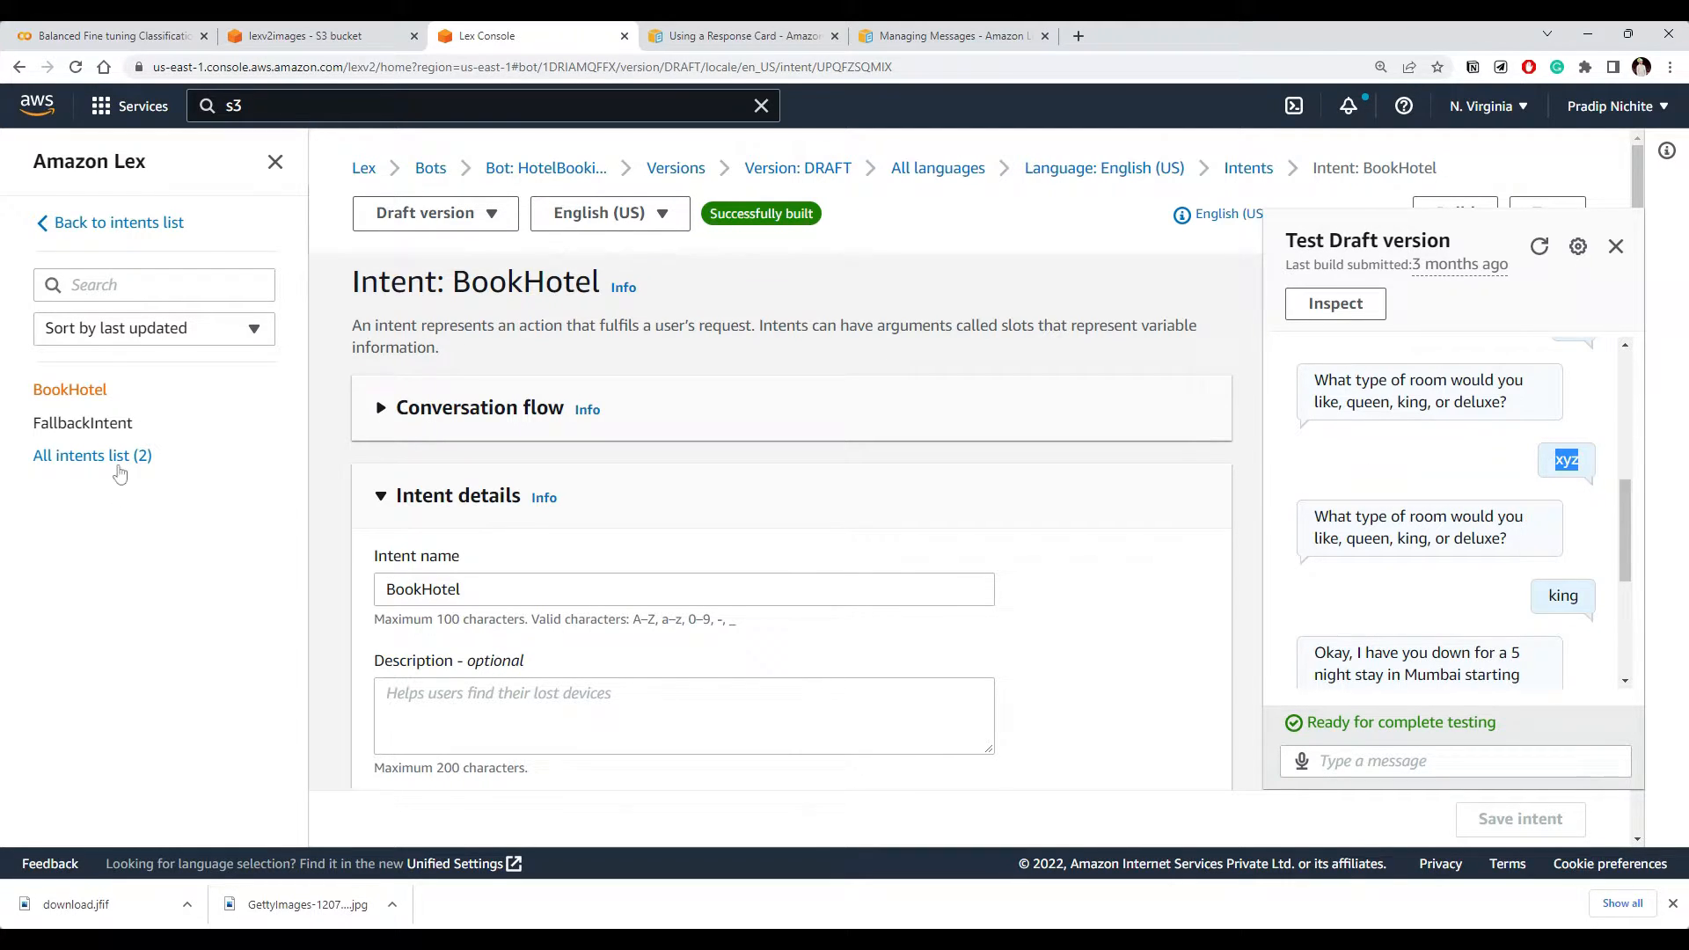
mouse_move(246, 240)
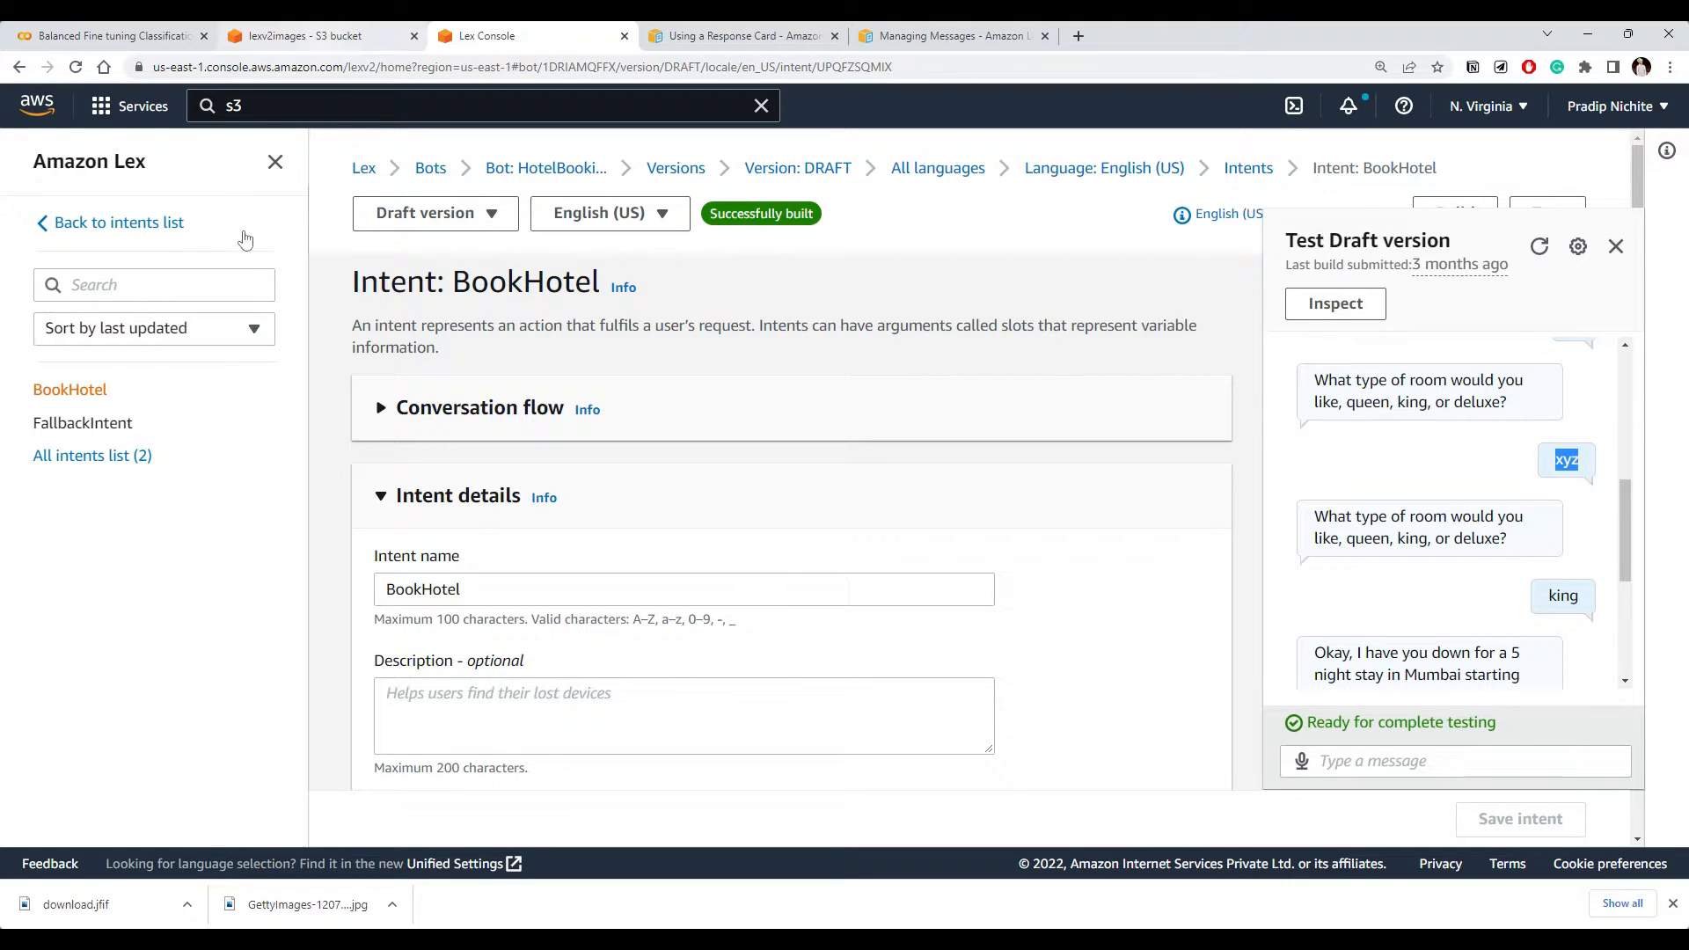
mouse_move(1249, 169)
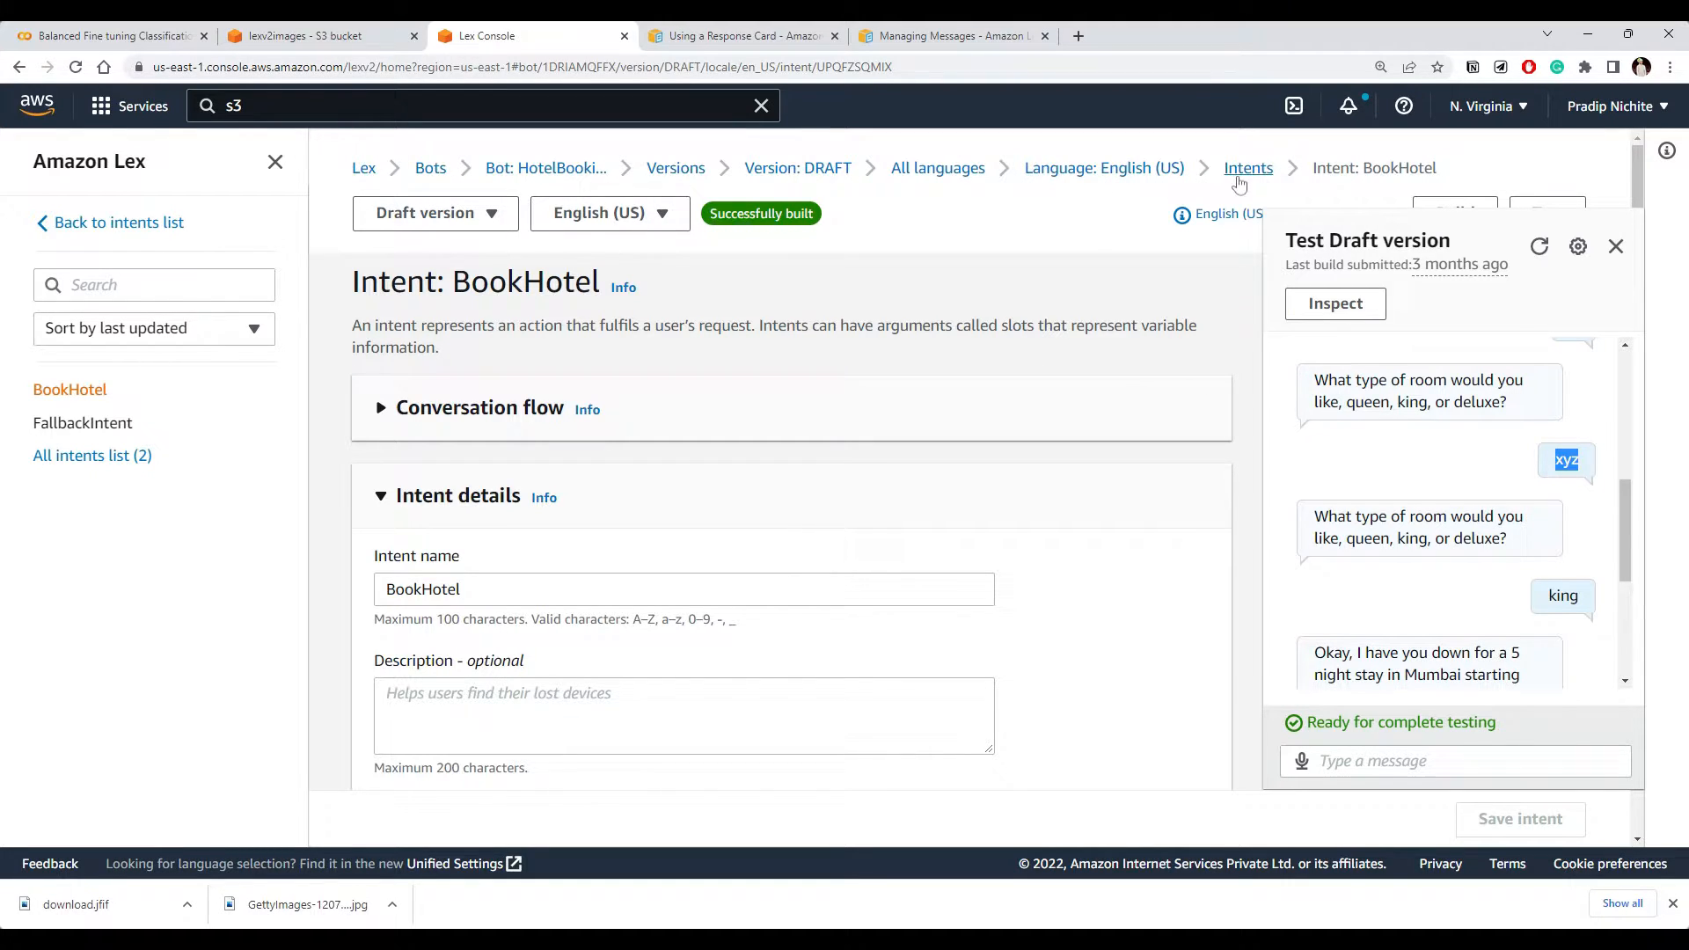
Open the RoomType slot type and view its values queen, king and deluxe
click(1247, 169)
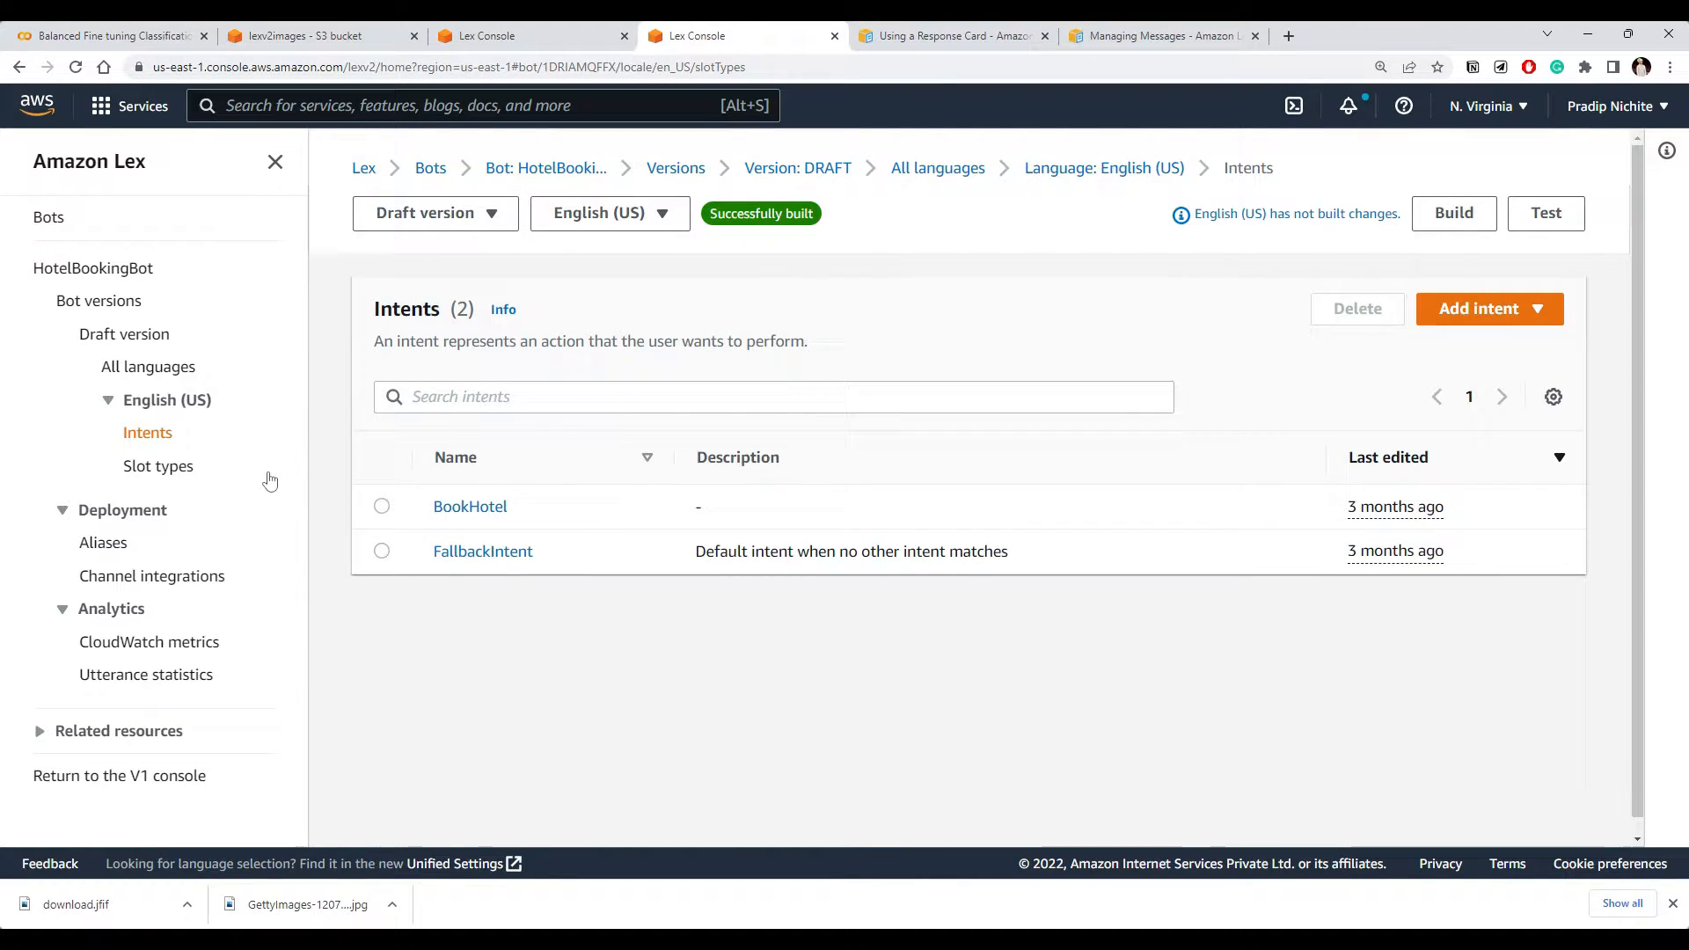
click(156, 464)
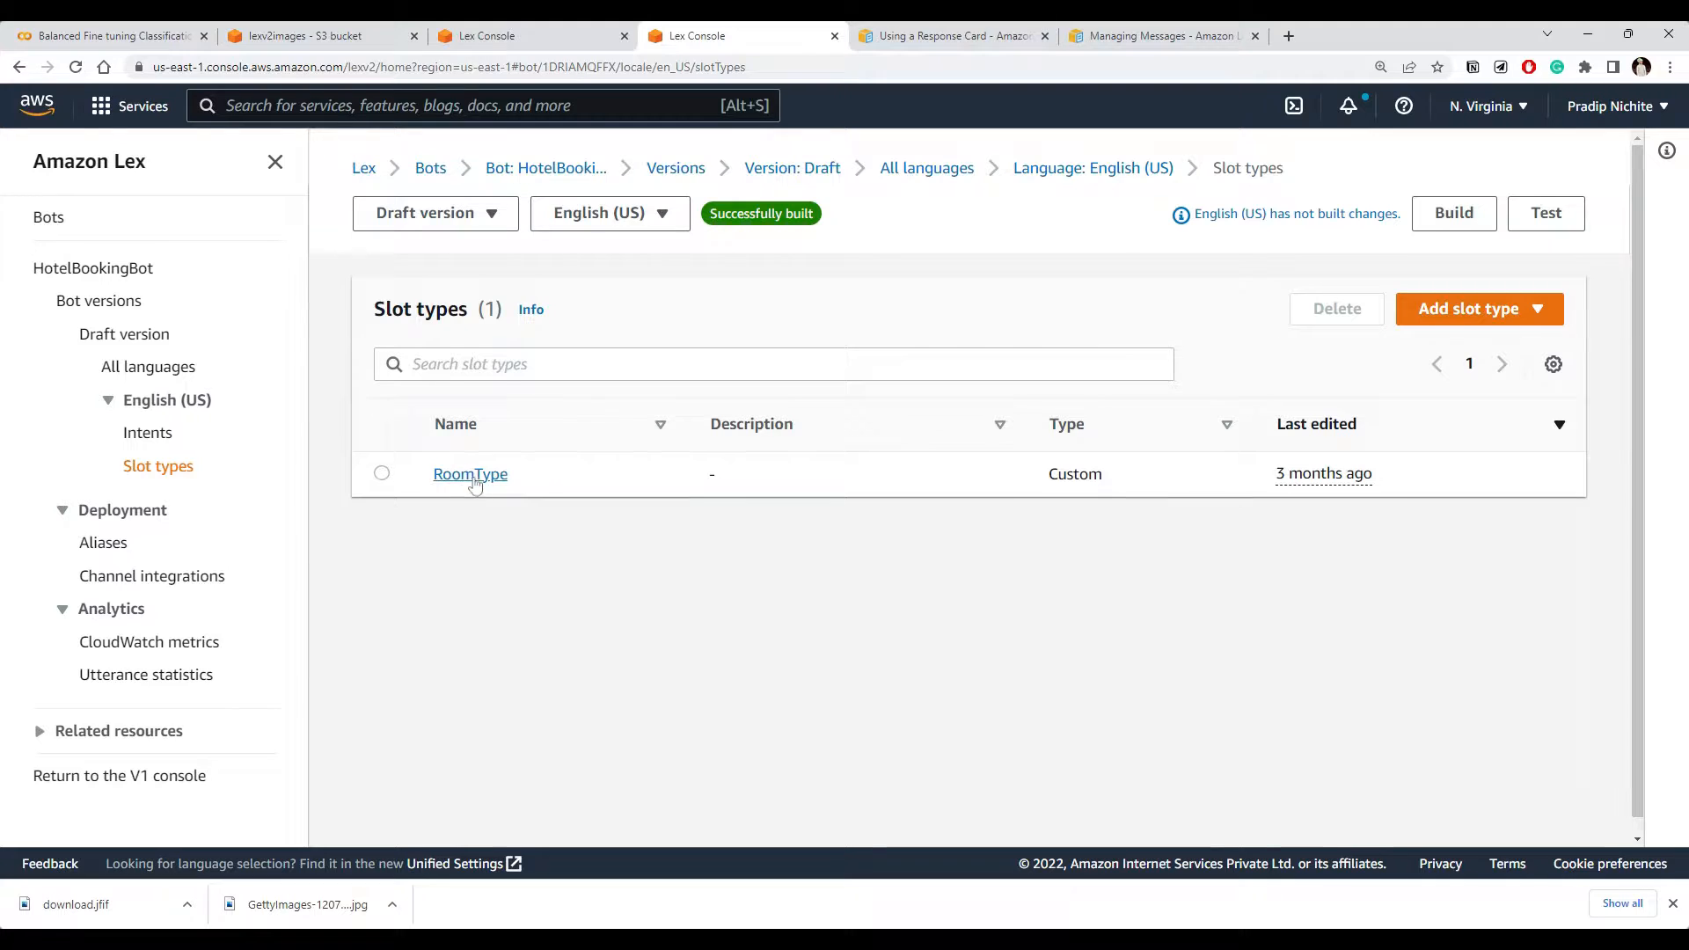
click(469, 474)
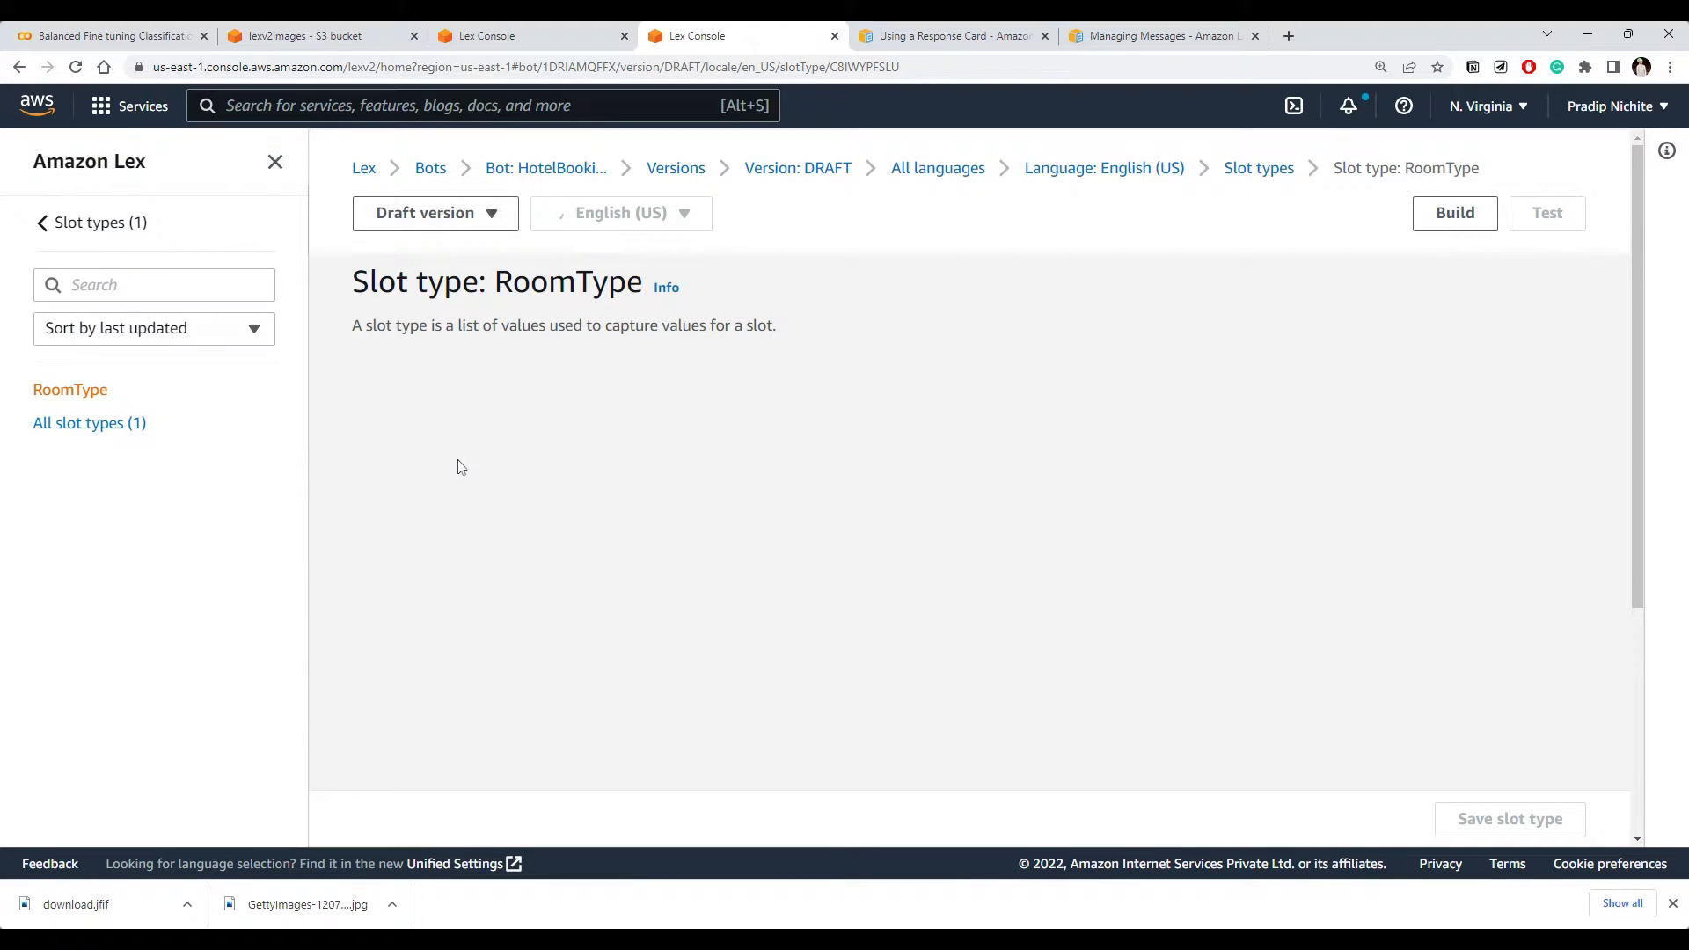
click(1453, 213)
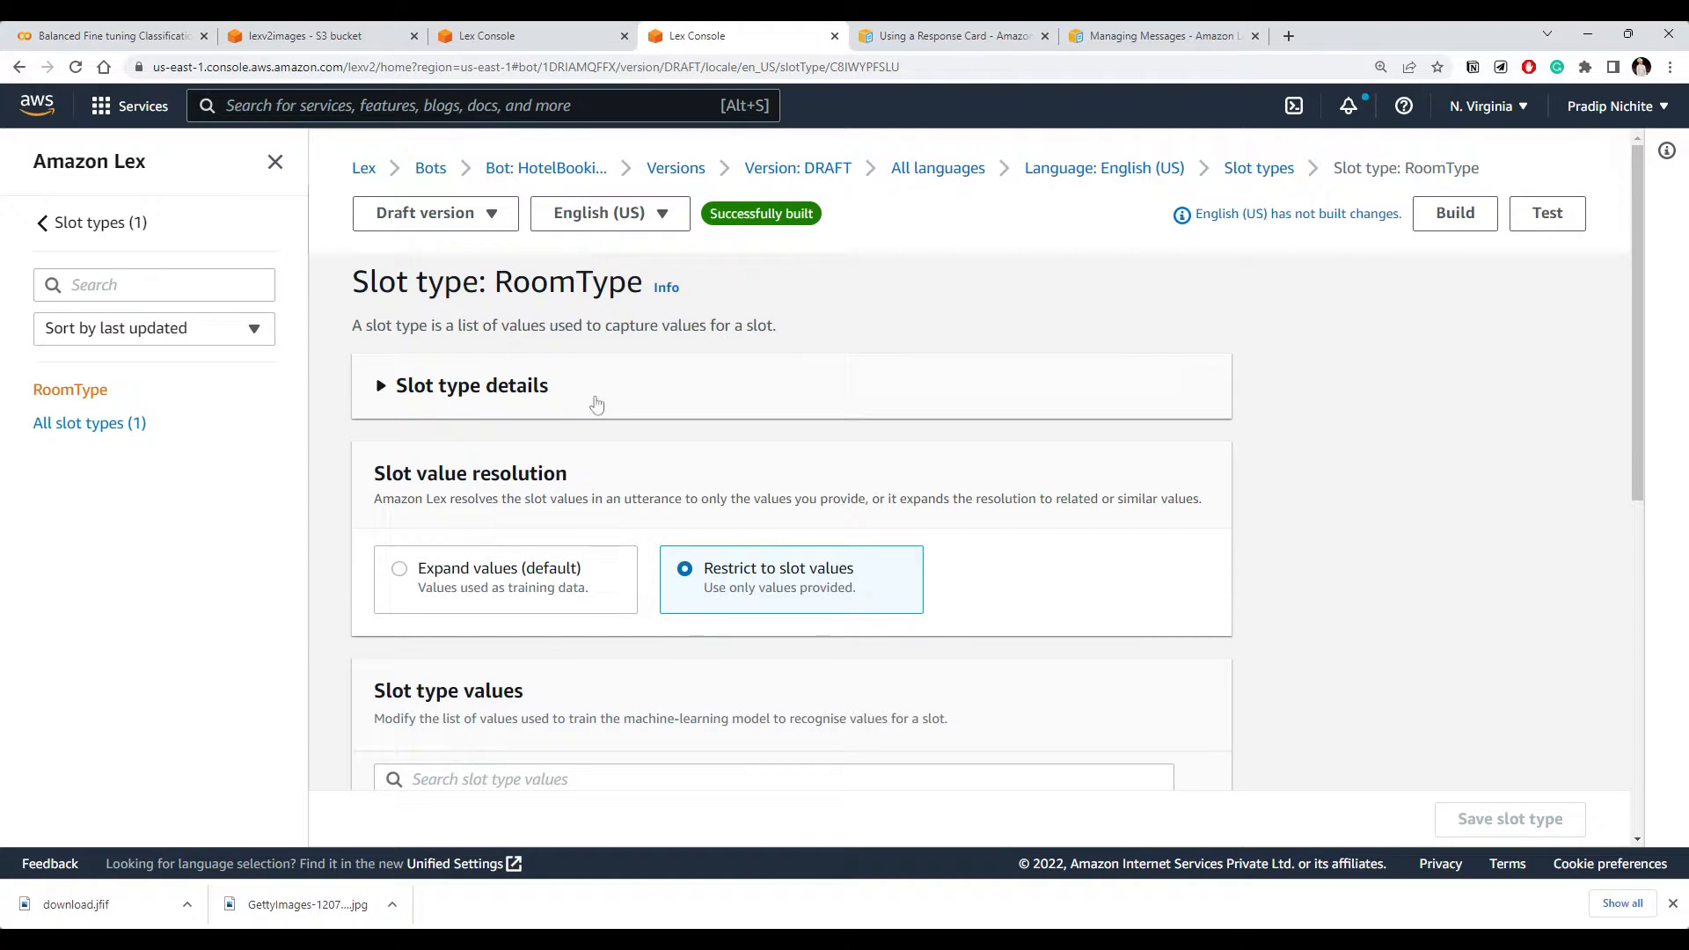
scroll(down, 3)
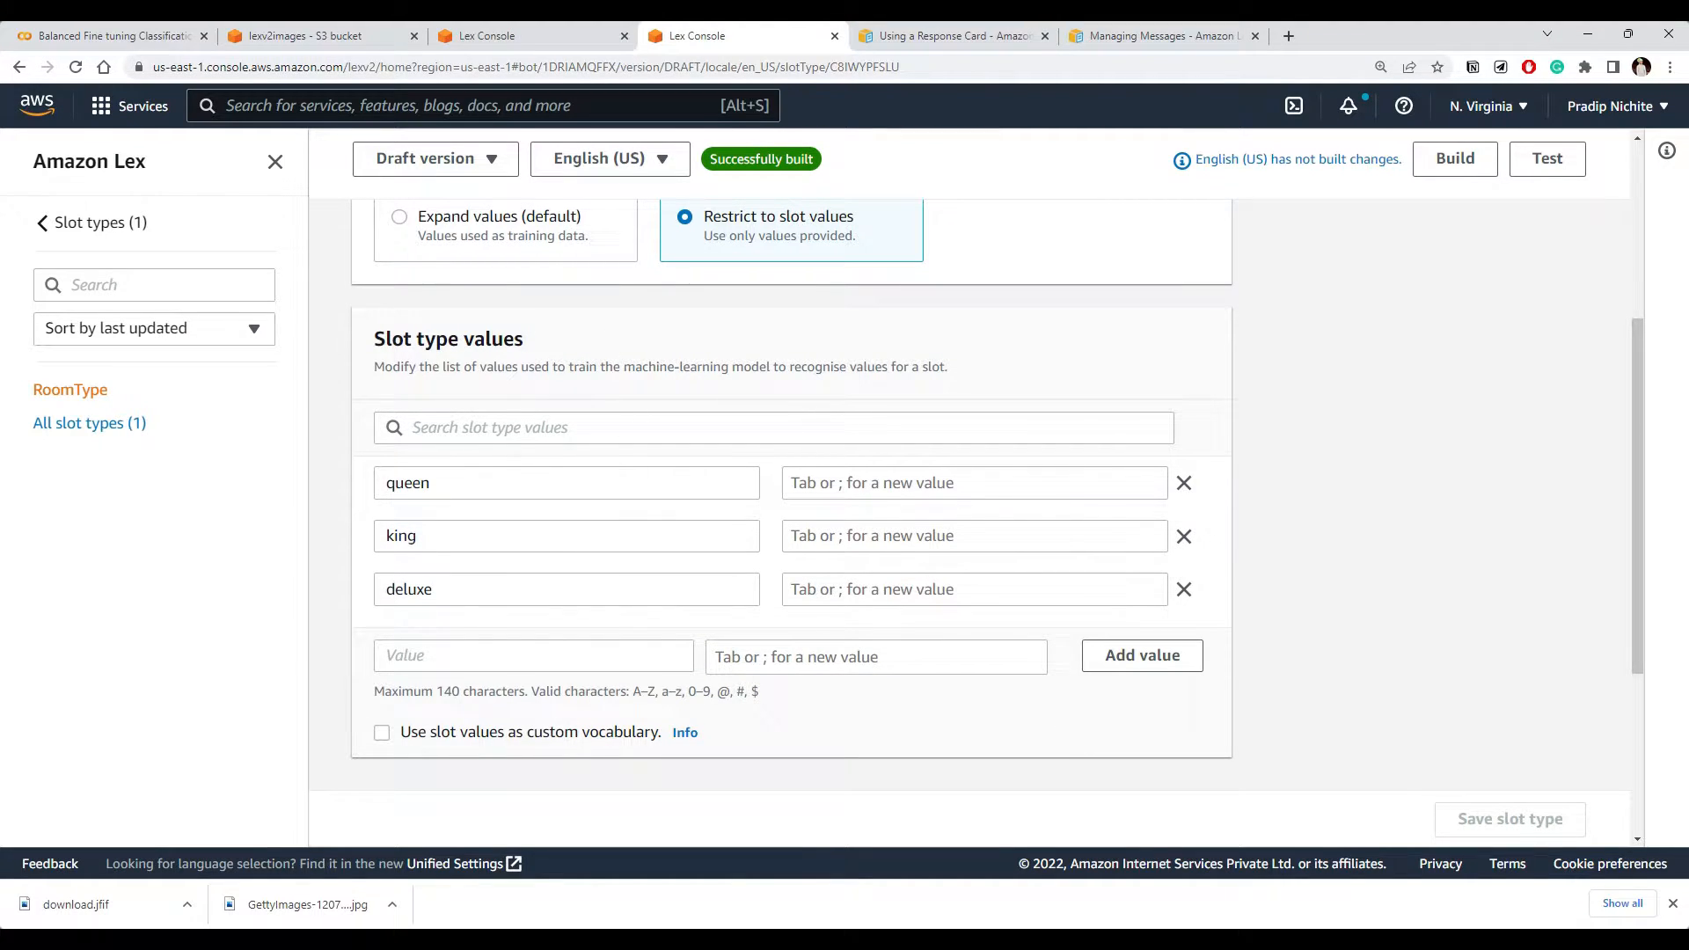
mouse_move(410, 461)
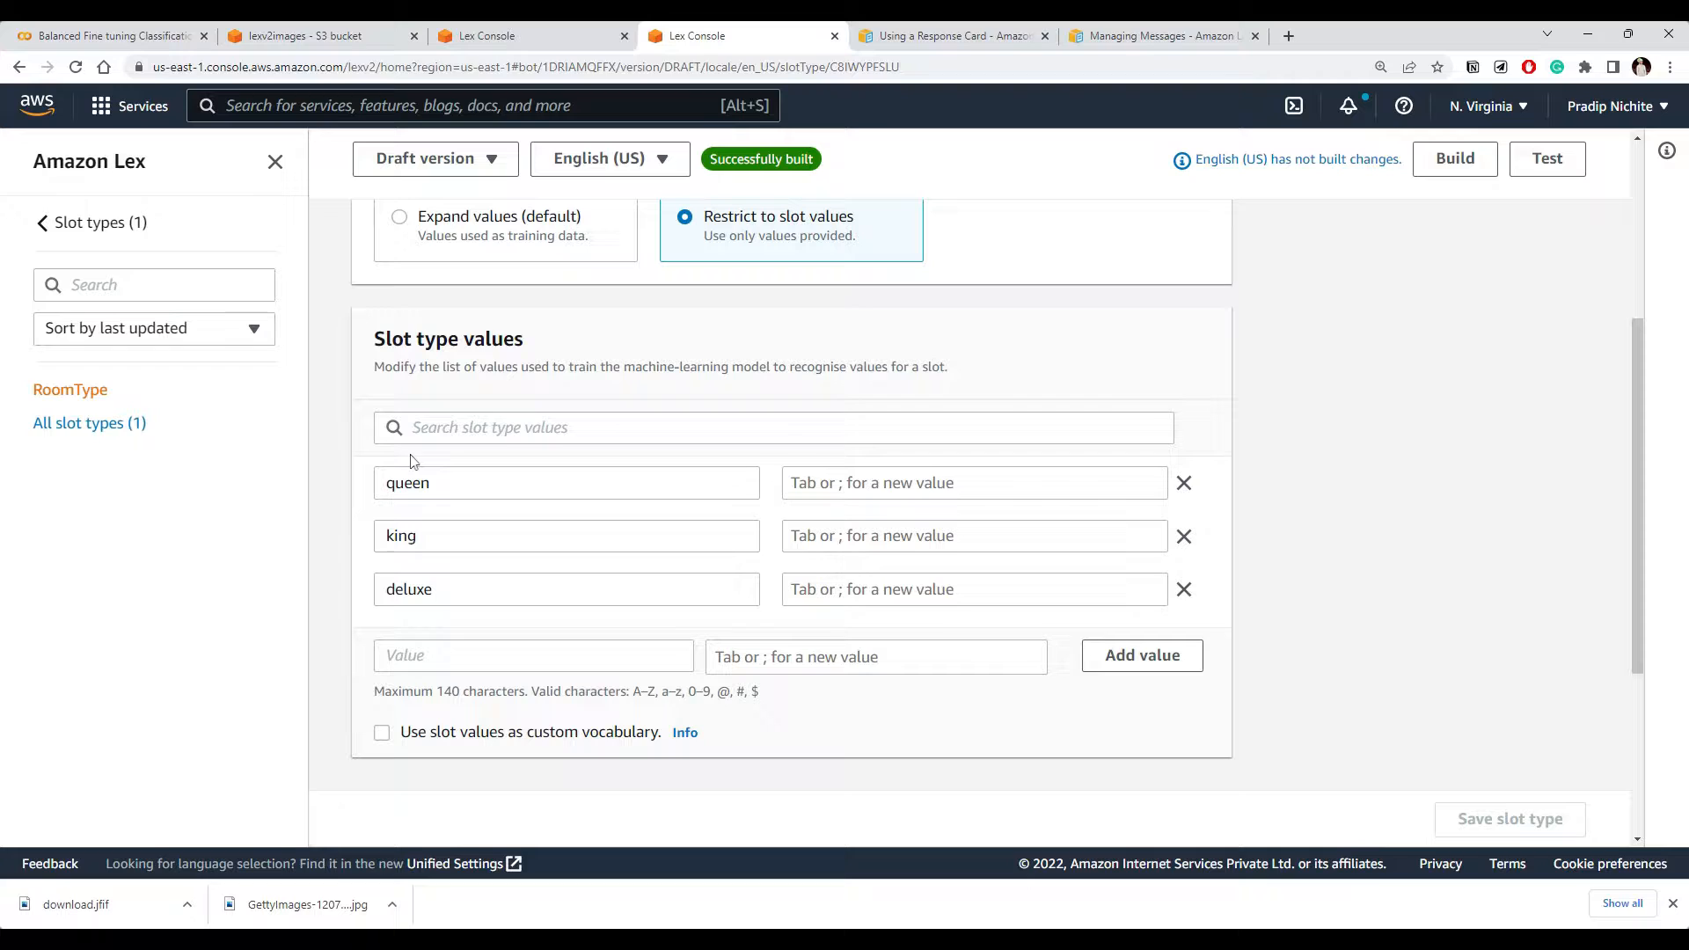
Expand the BookHotel intent's RoomType slot and its Advanced options
click(528, 35)
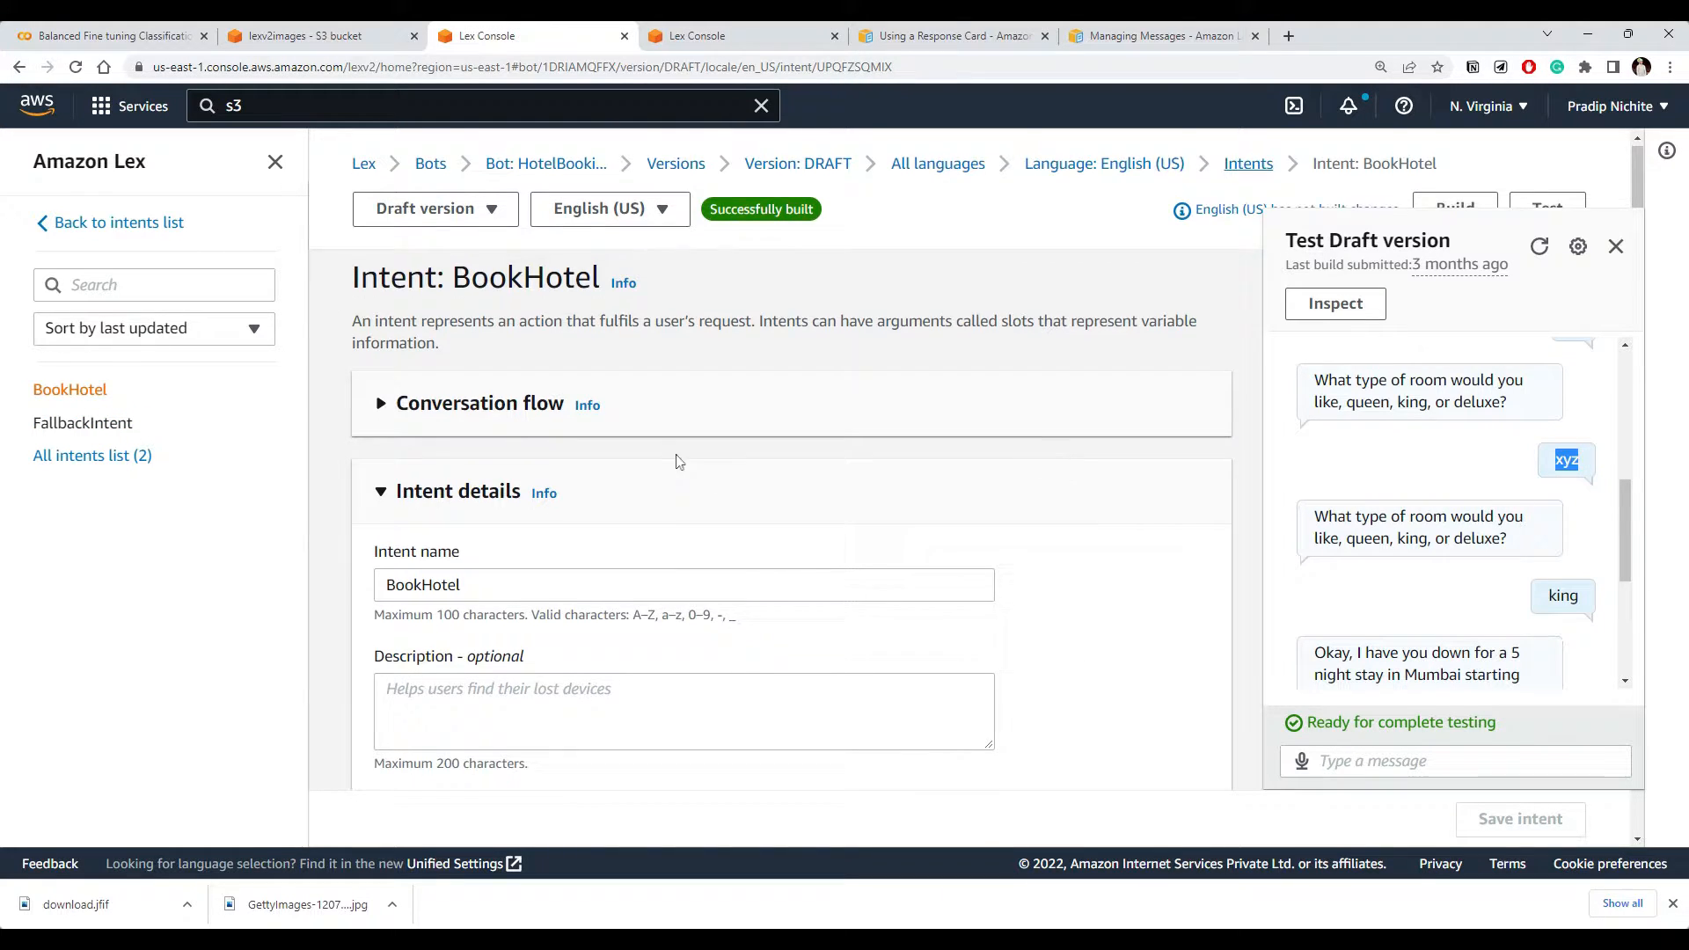
scroll(down, 3)
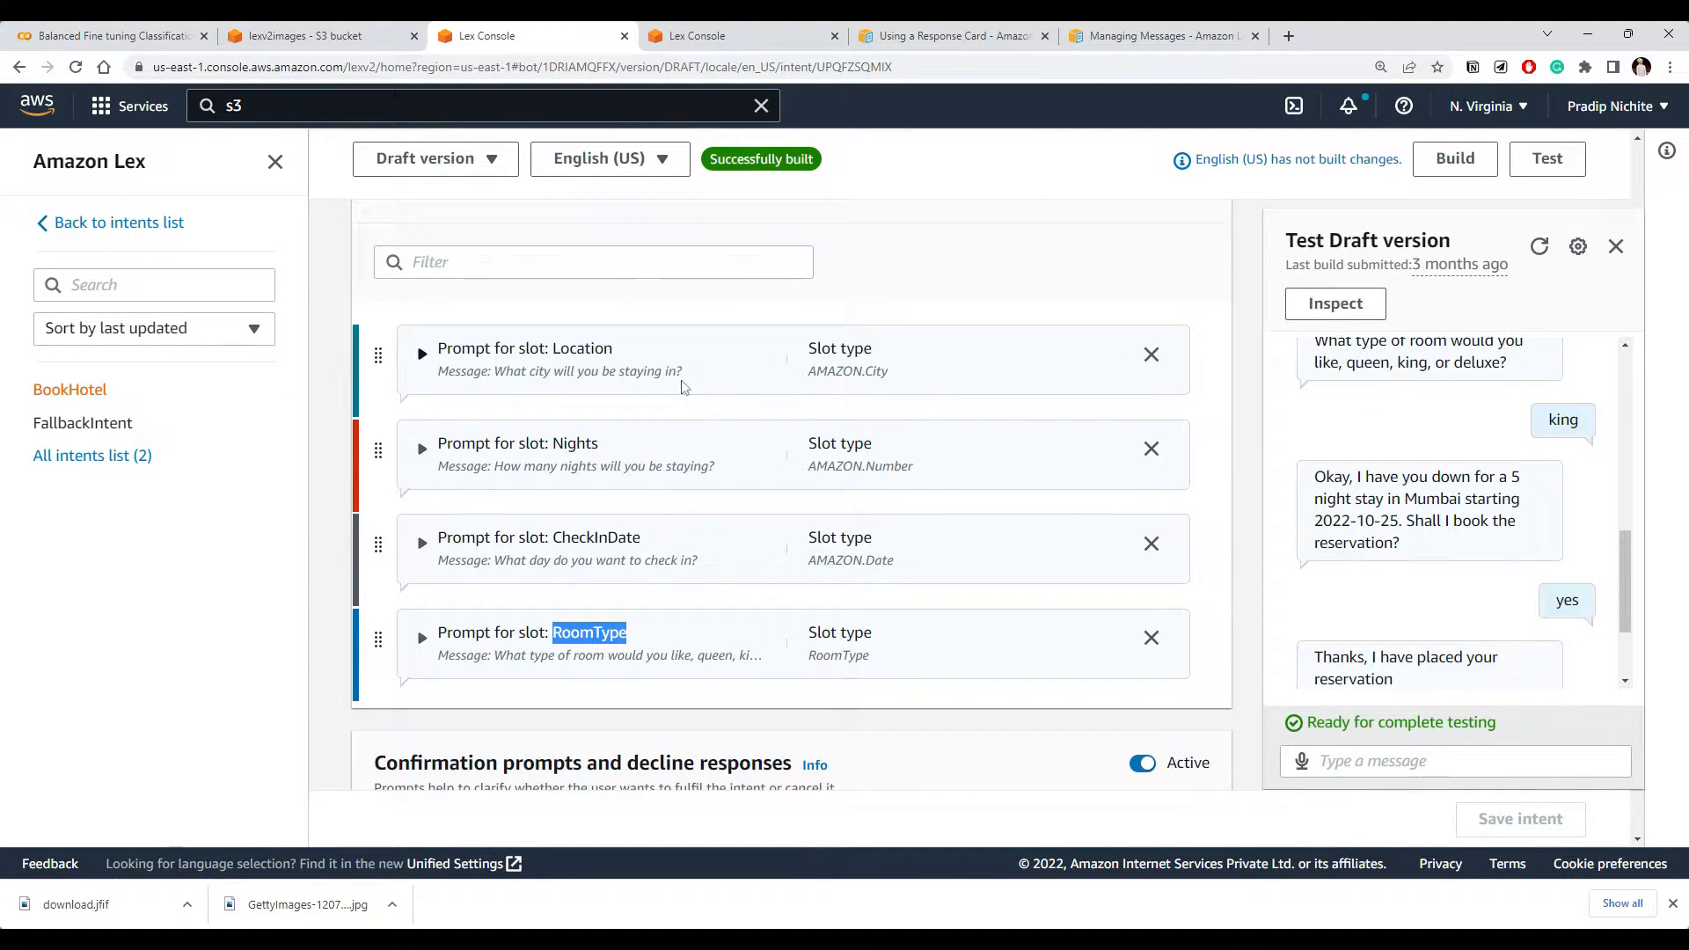
click(420, 636)
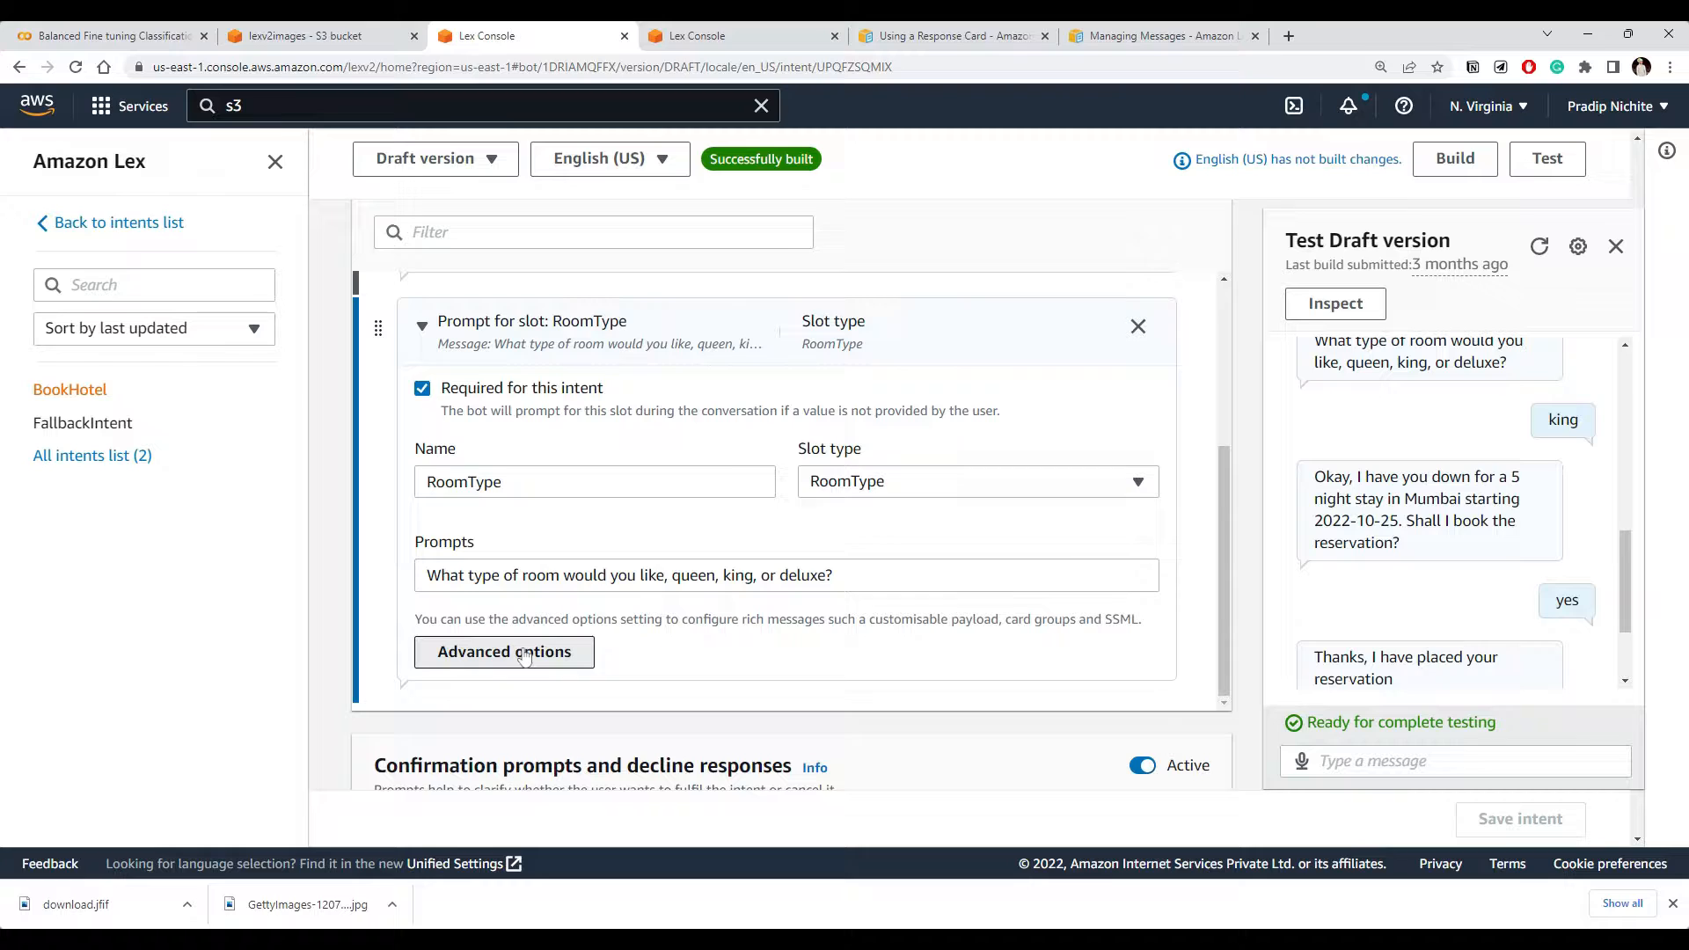
click(503, 651)
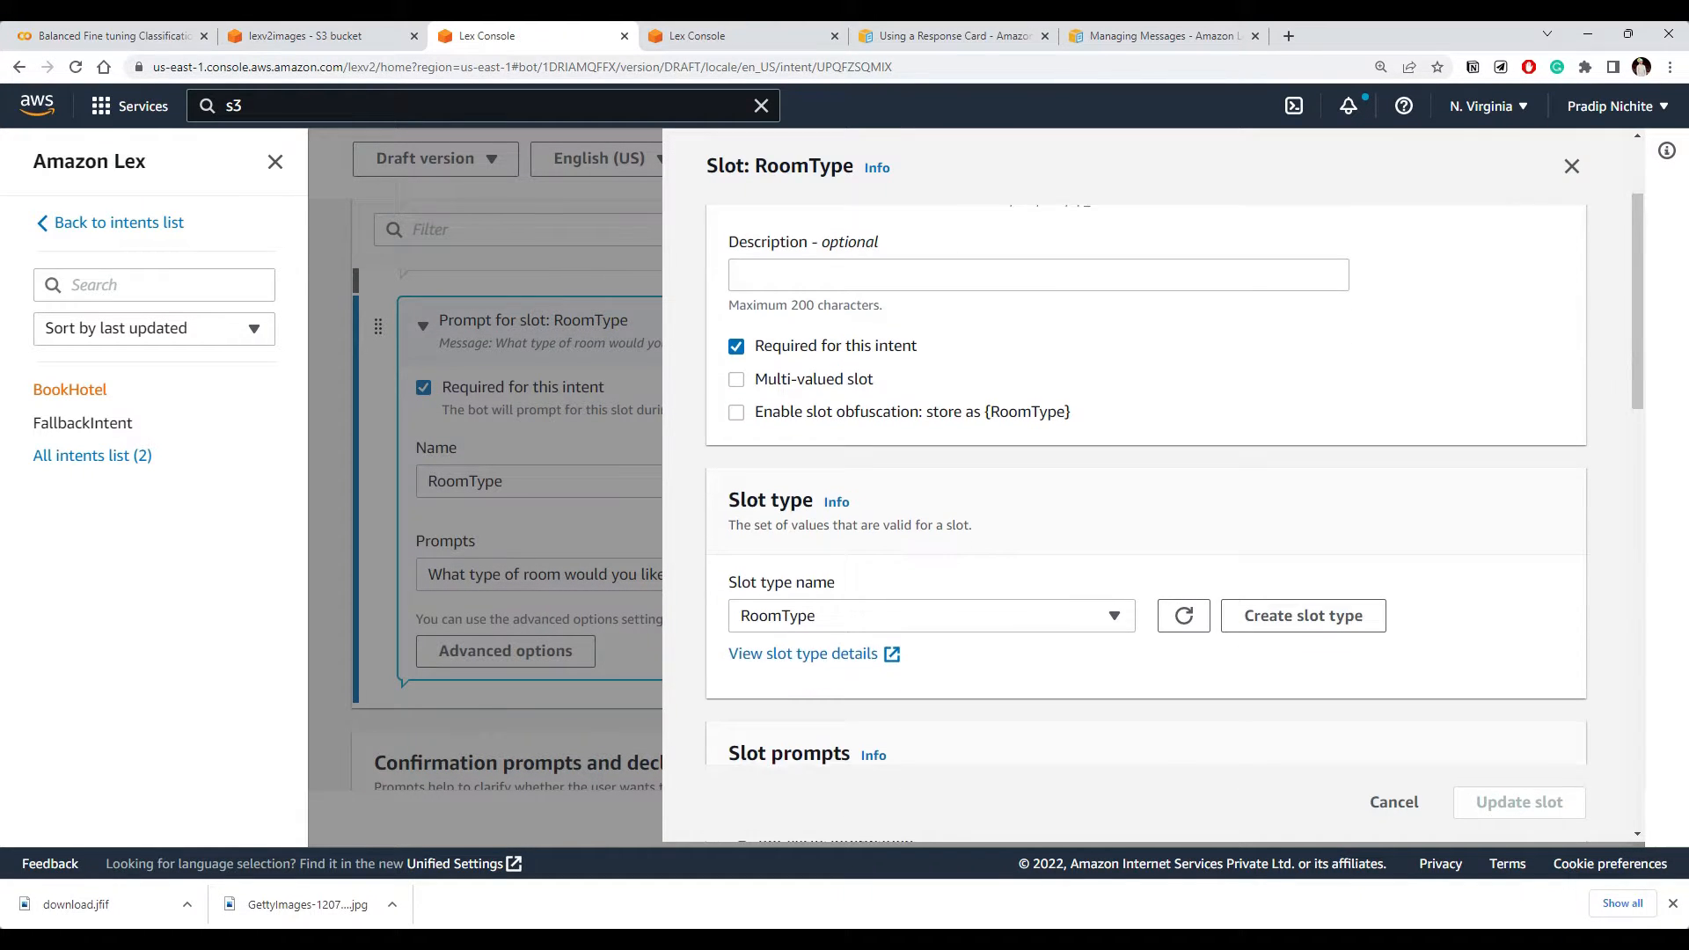
scroll(down, 3)
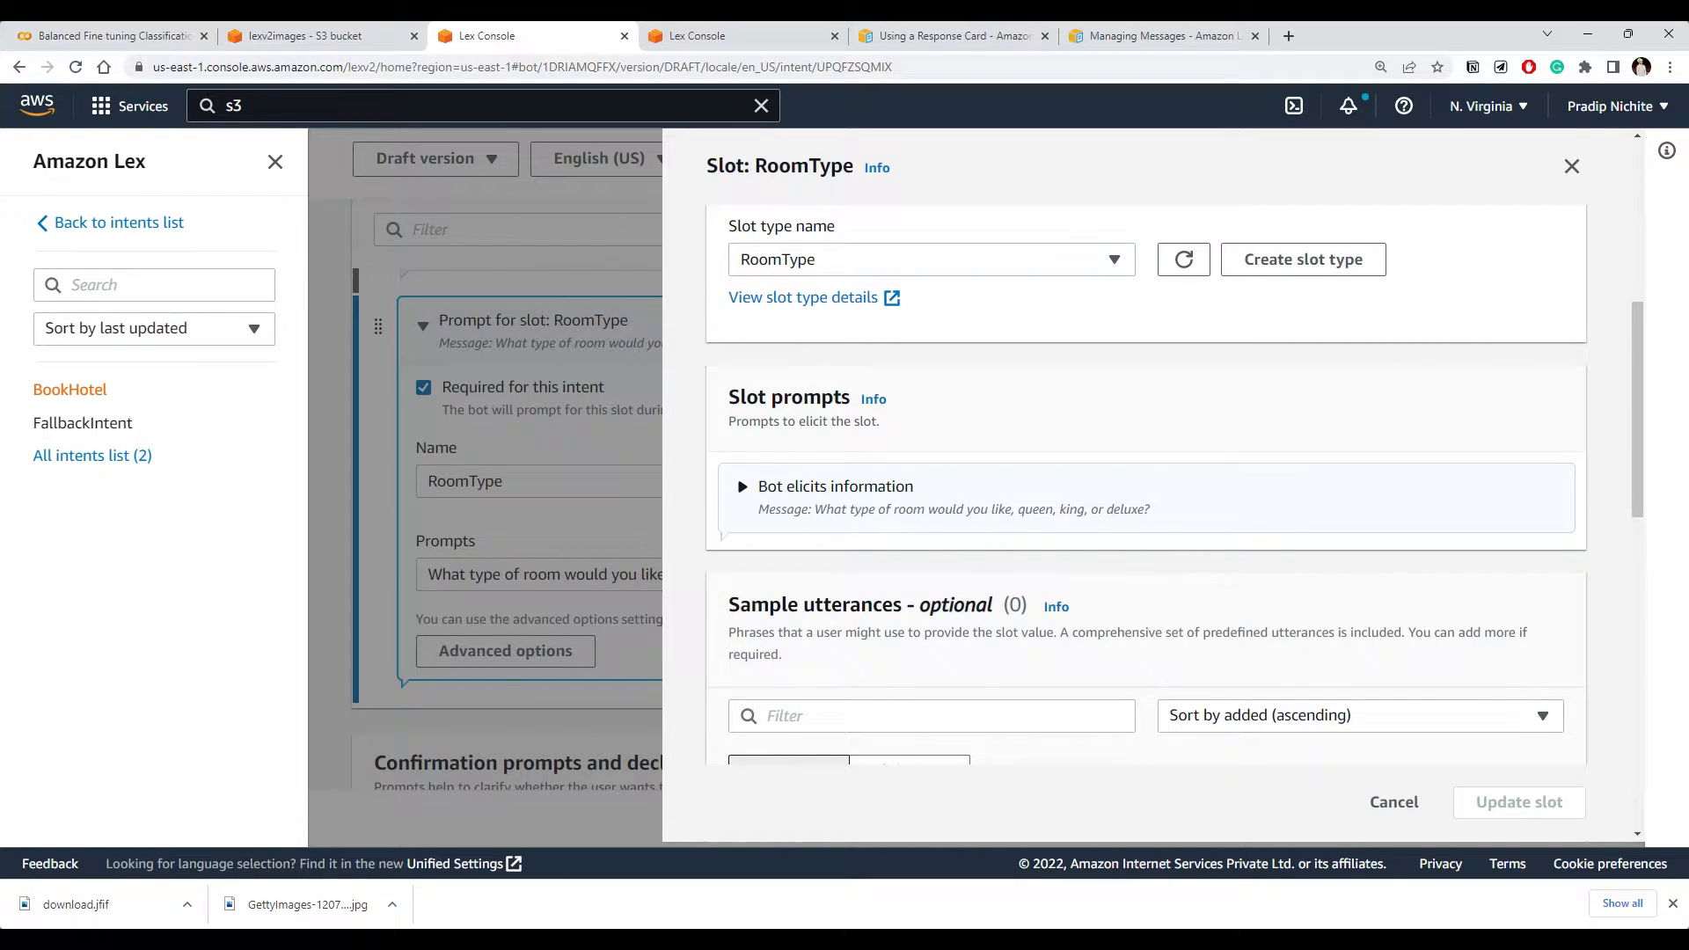
In Bot elicits information, open More prompt options and add a Card group to the prompts
click(742, 486)
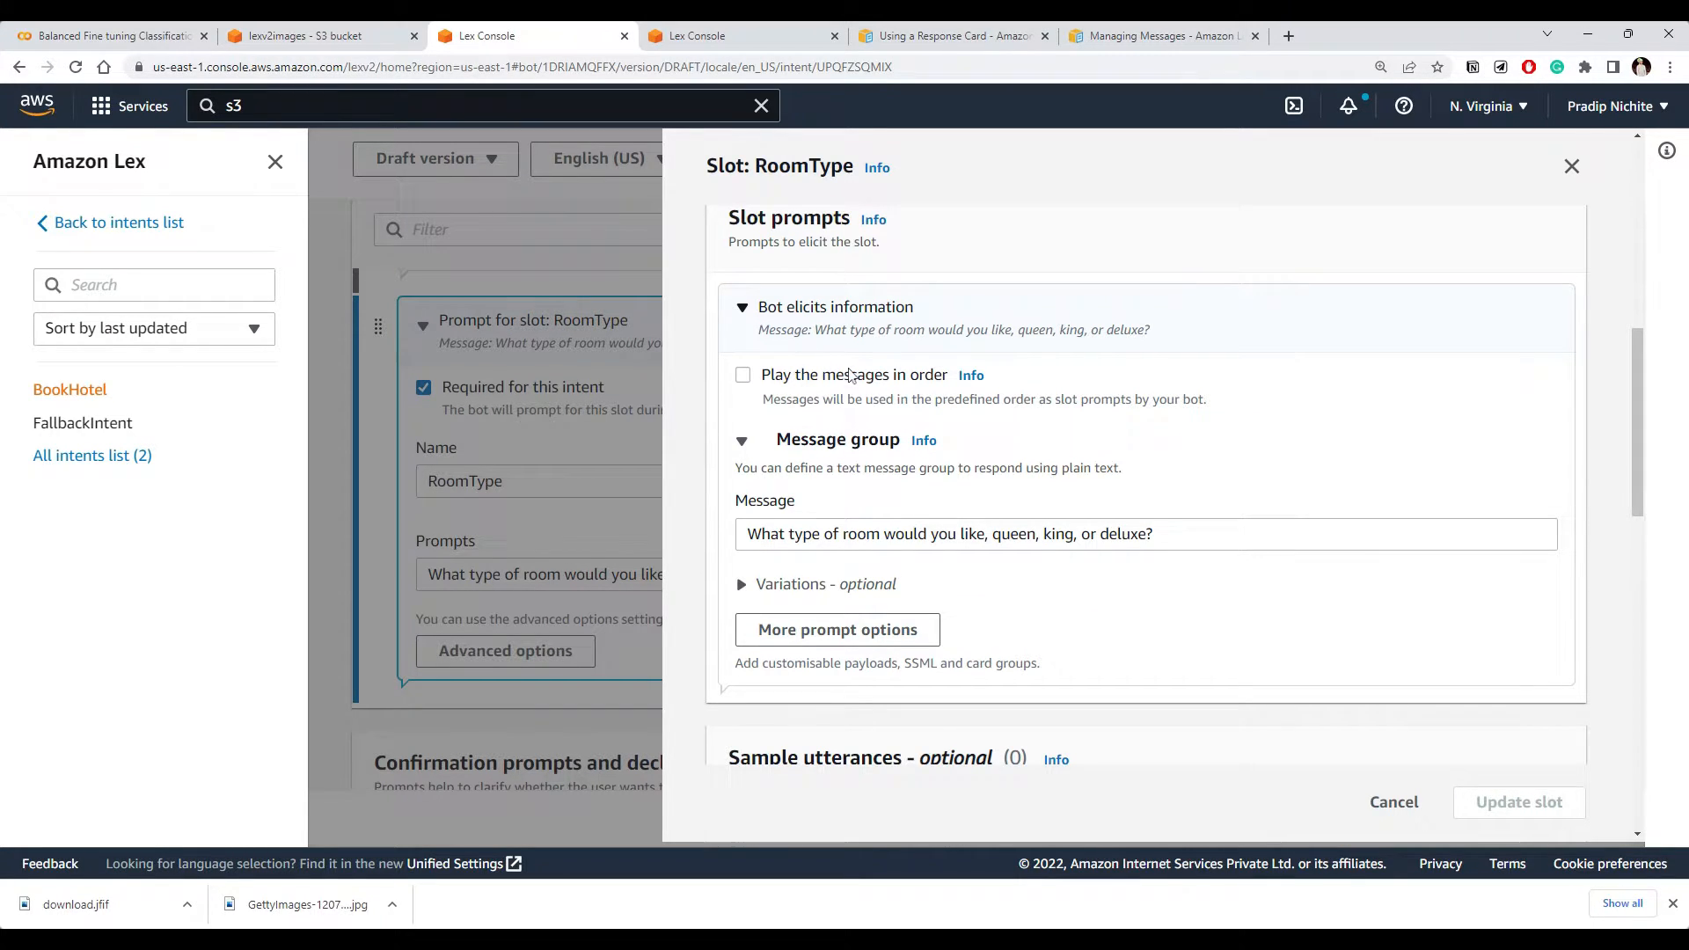
triple_click(948, 533)
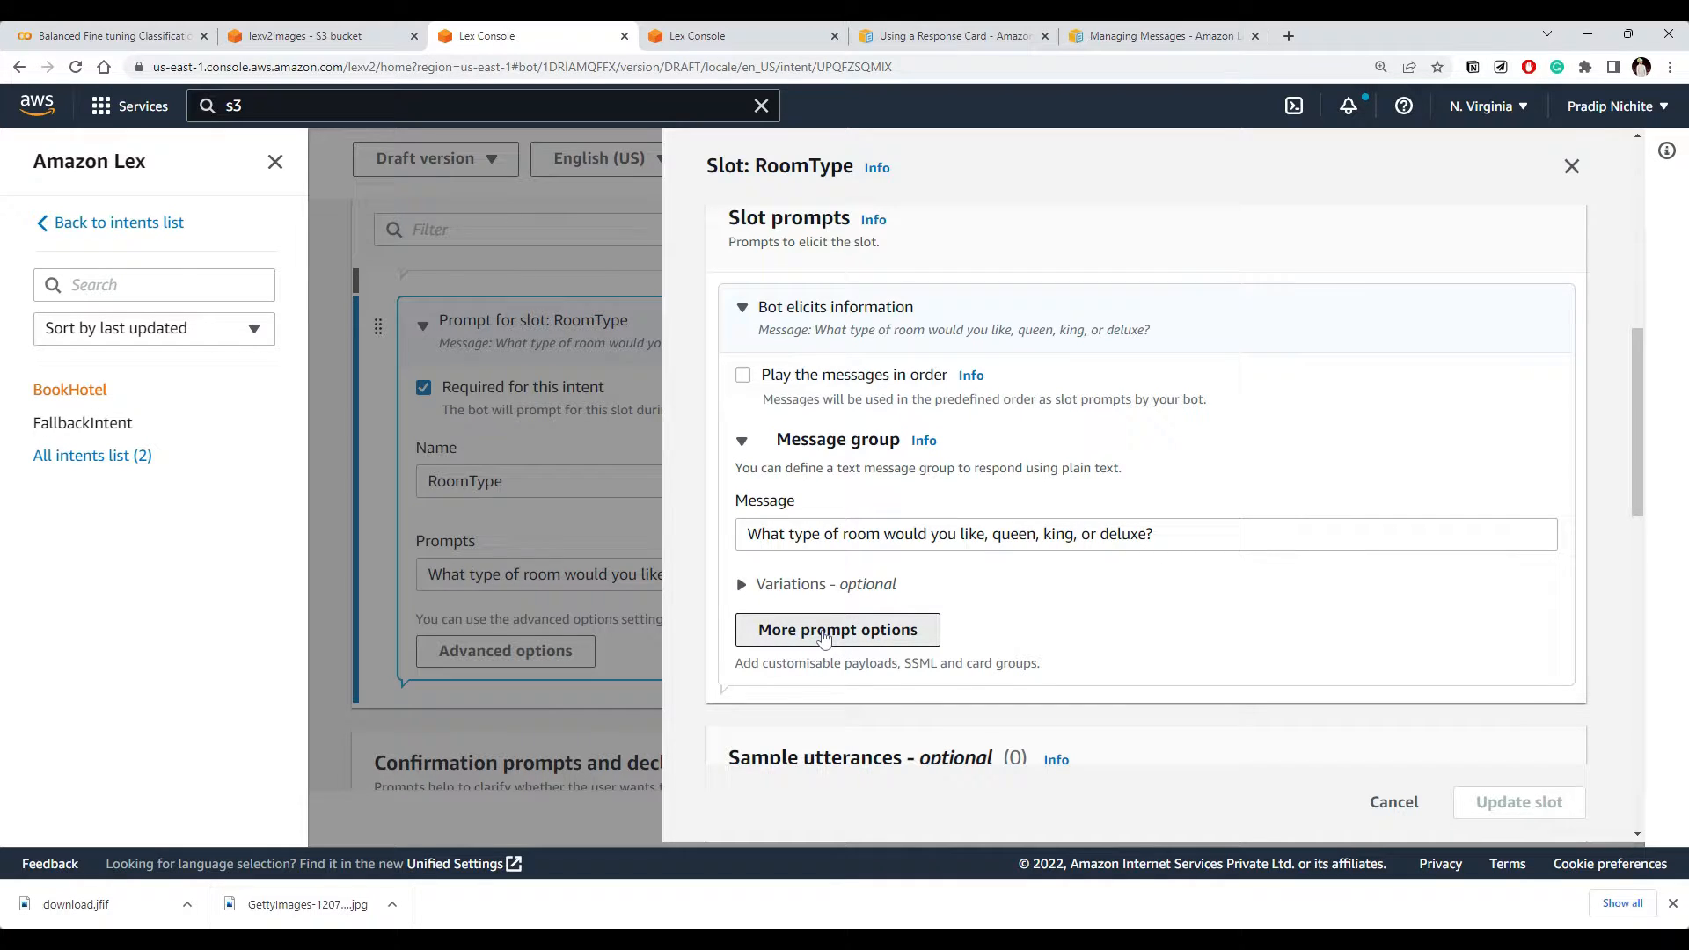
click(837, 630)
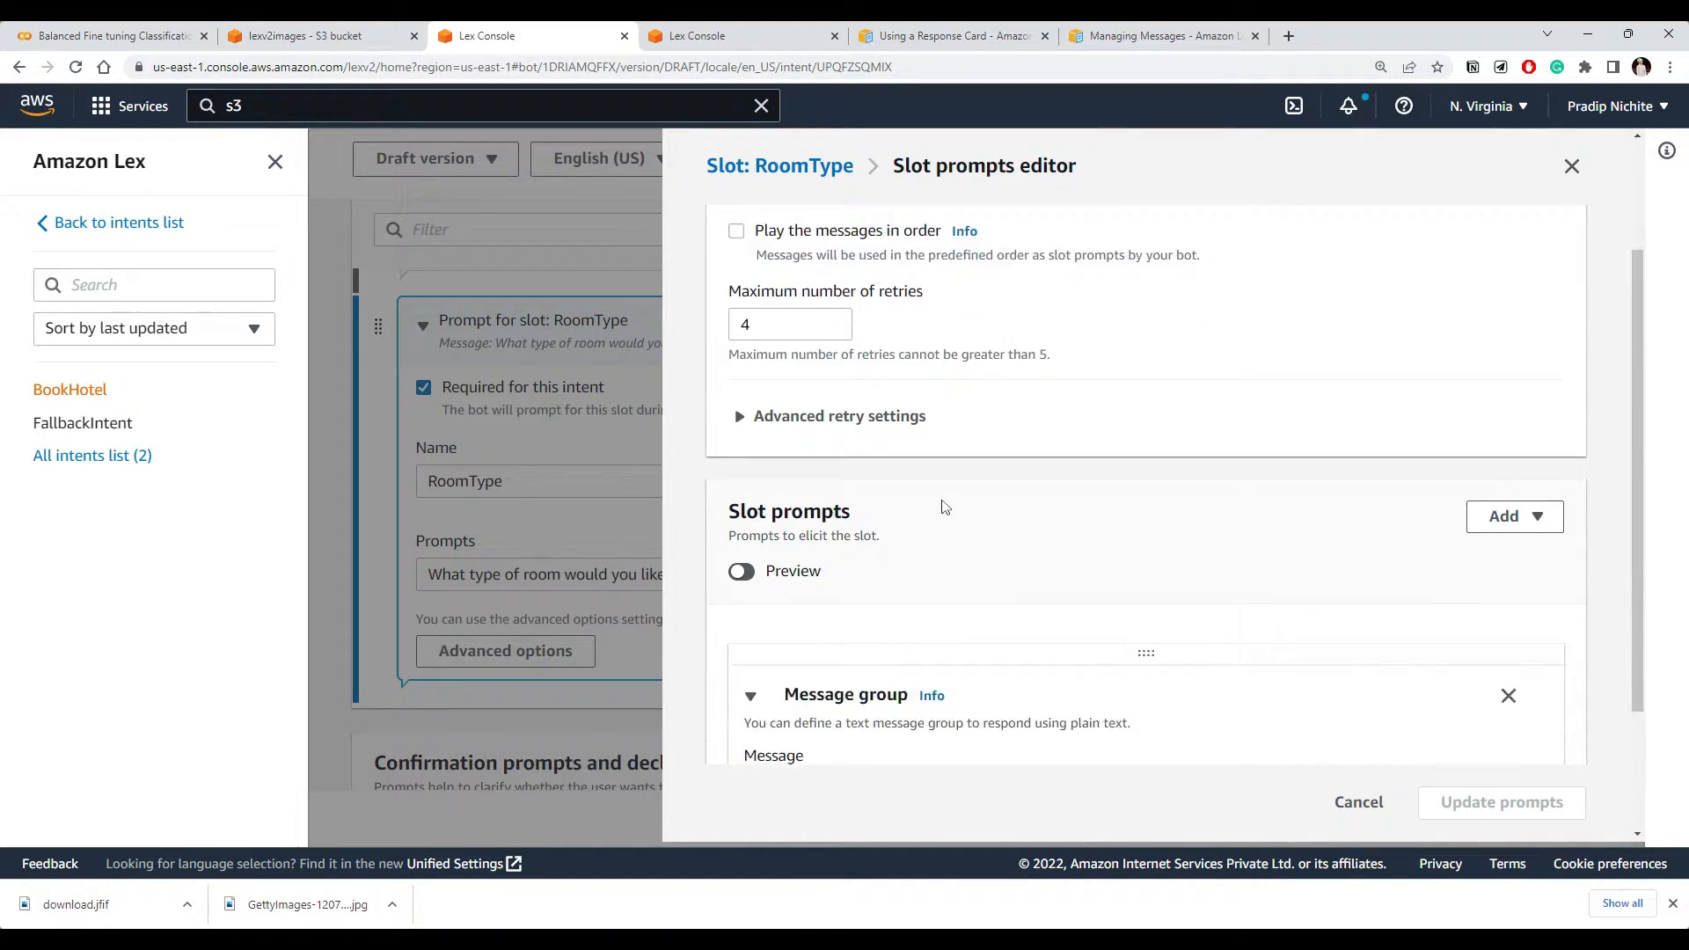
scroll(down, 3)
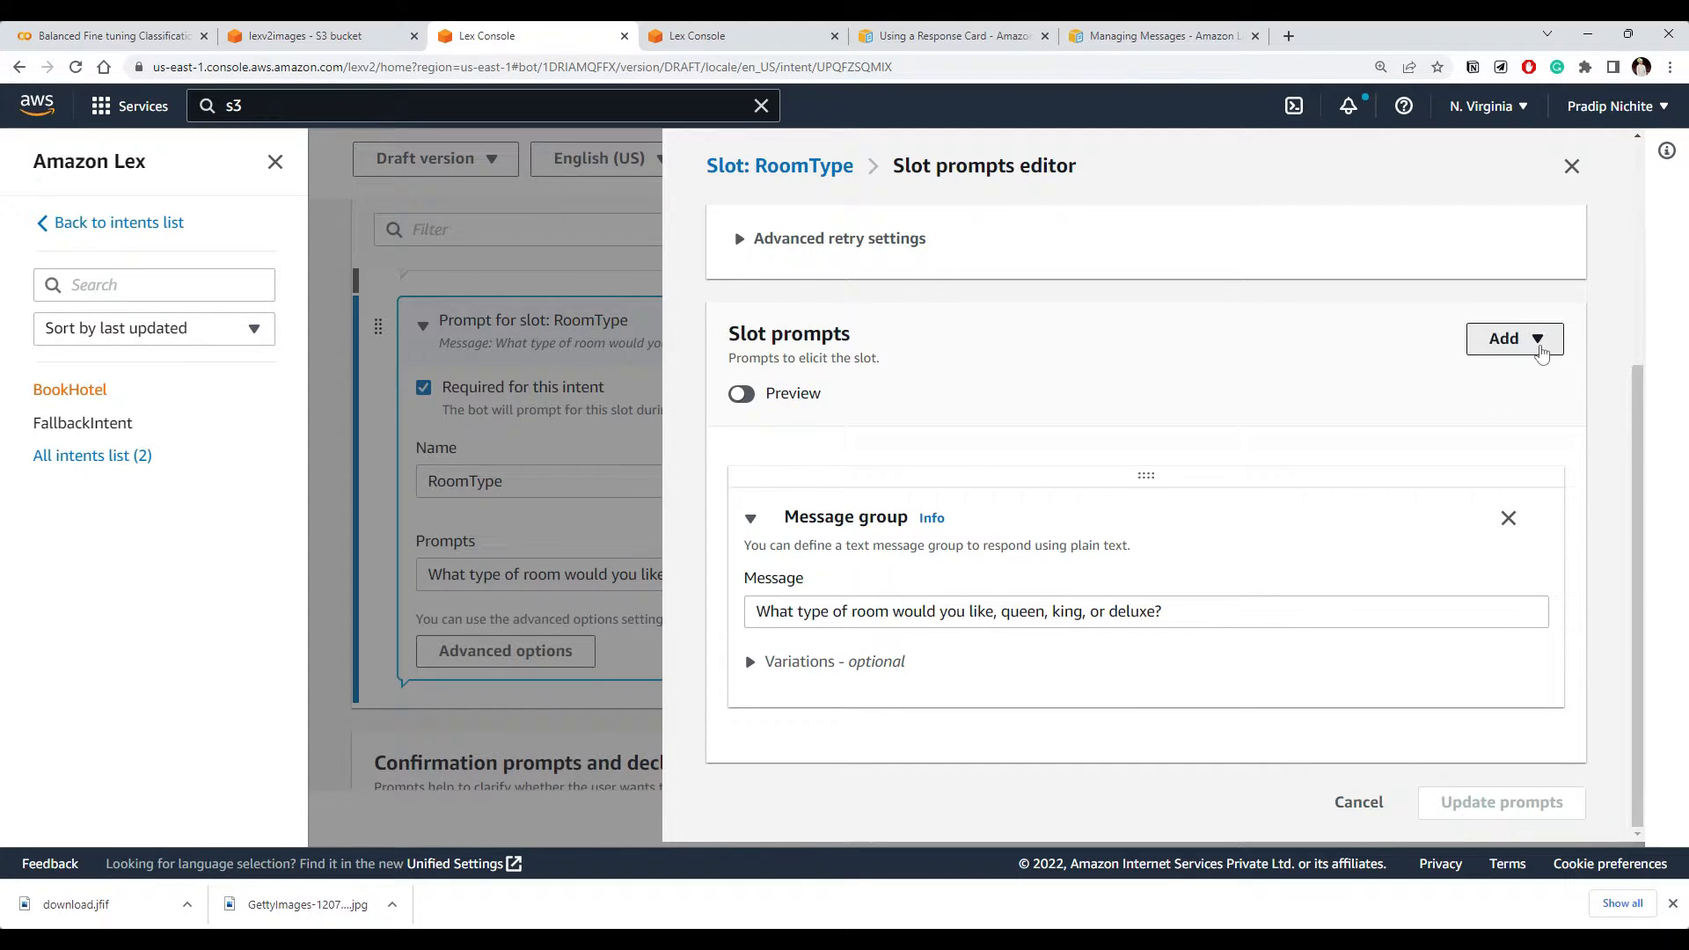
click(1513, 338)
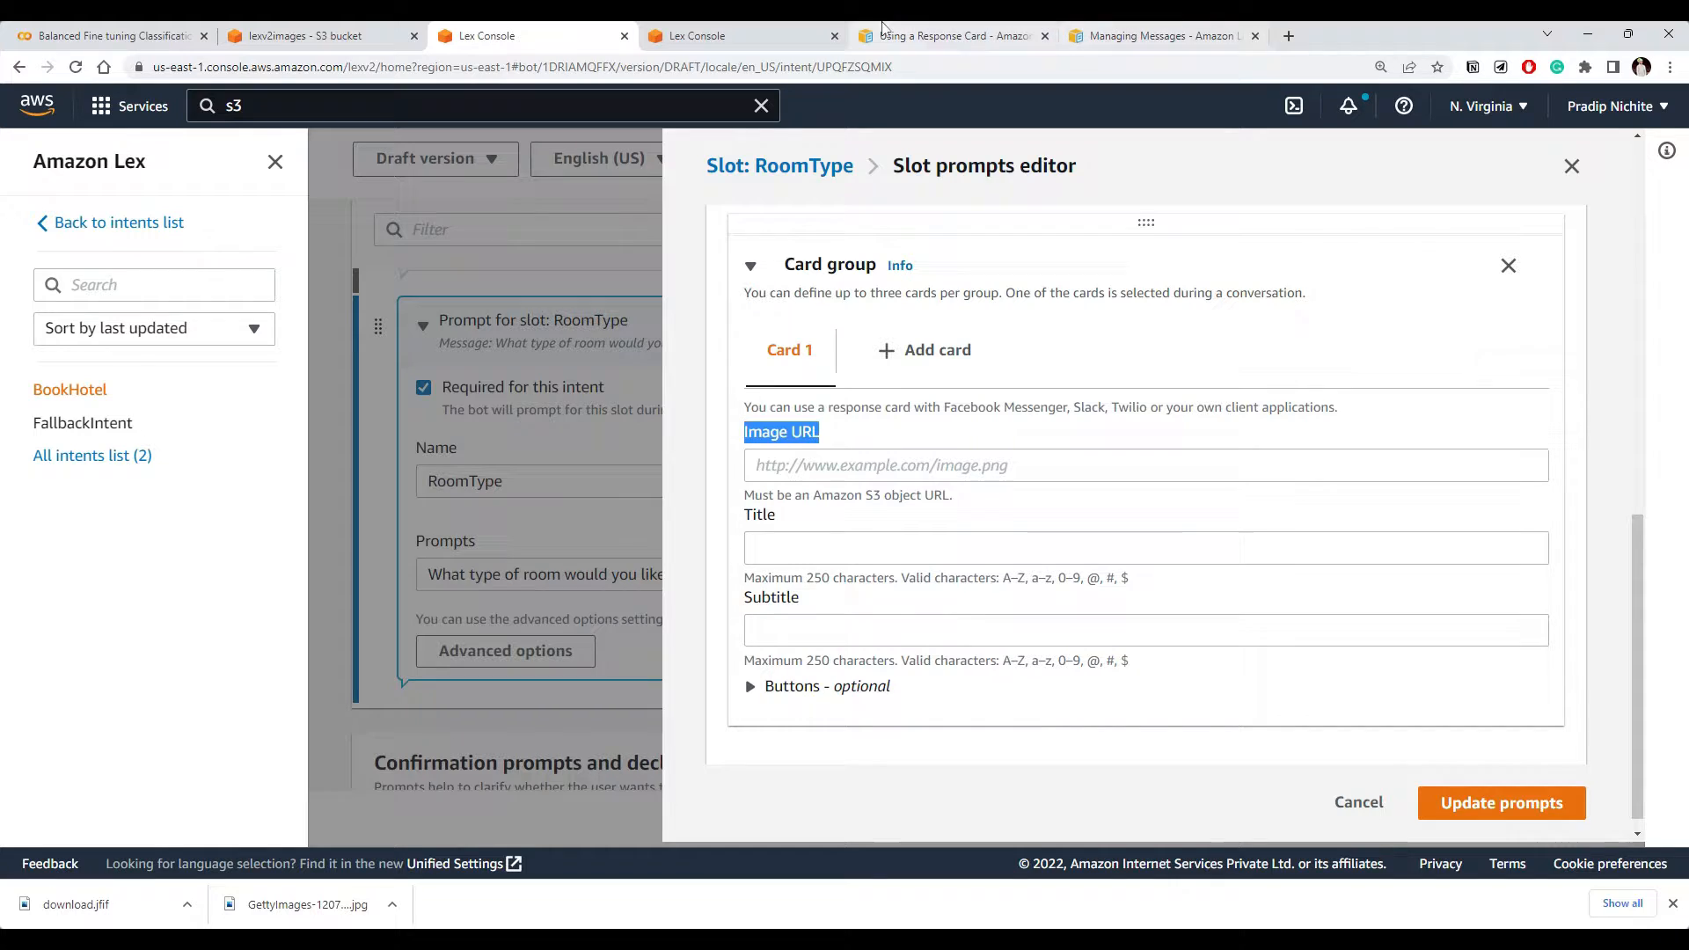
Set the card title to 'What type of room would you like, queen, king, or deluxe?' and add button slots
click(948, 35)
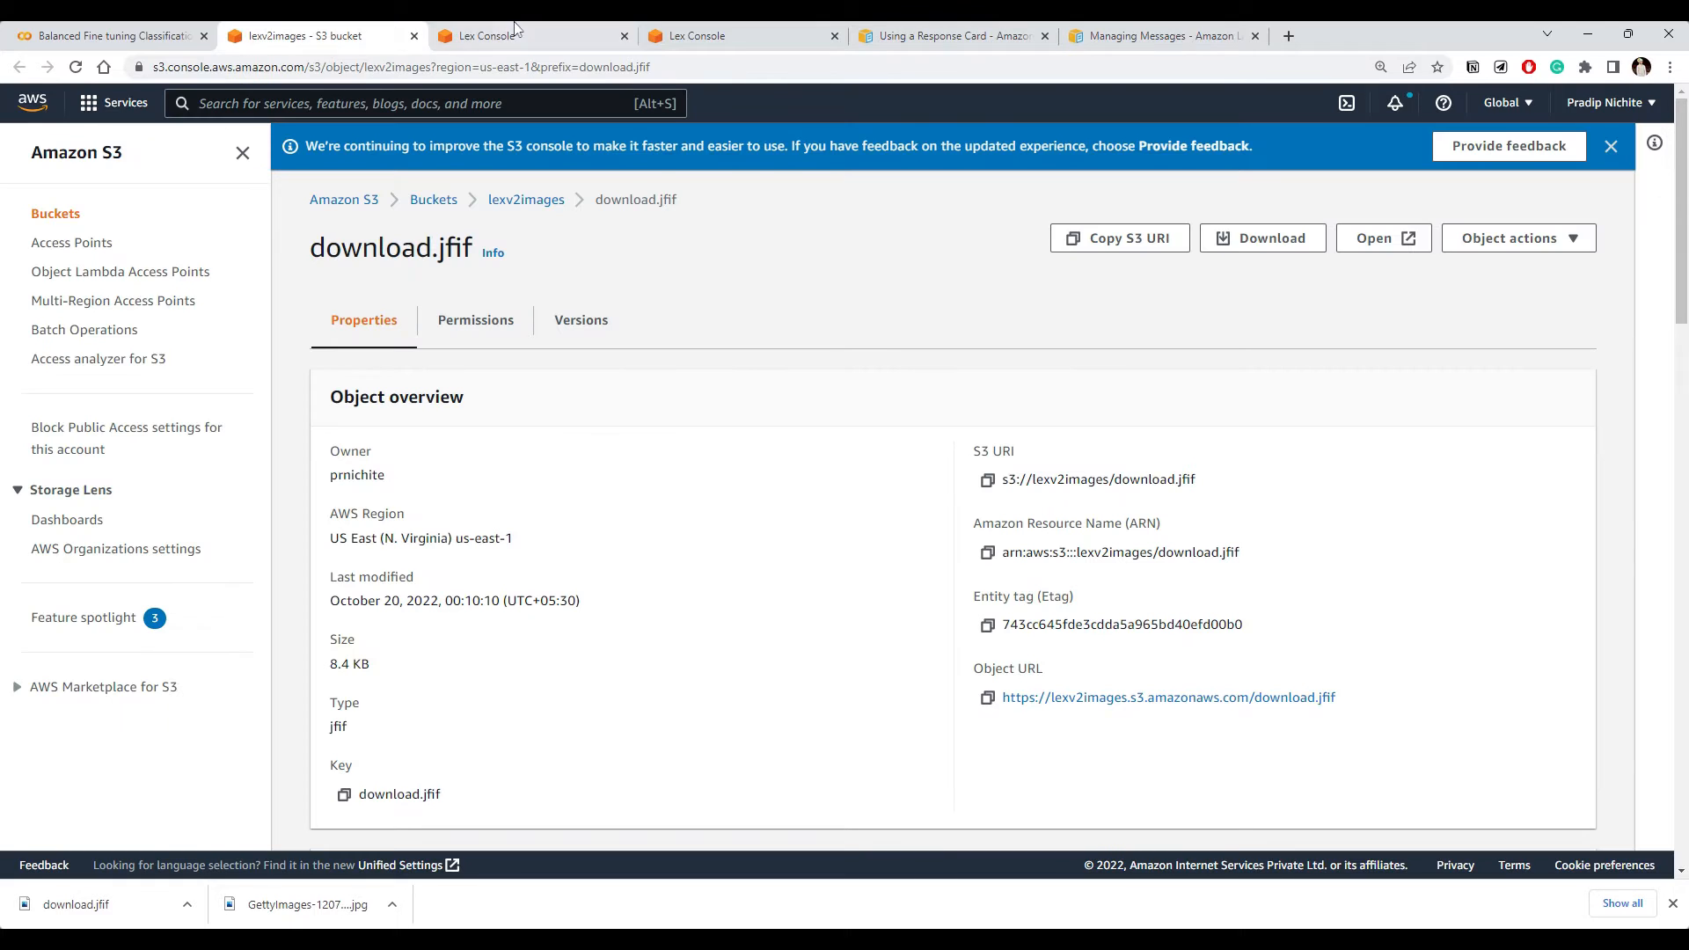
click(479, 35)
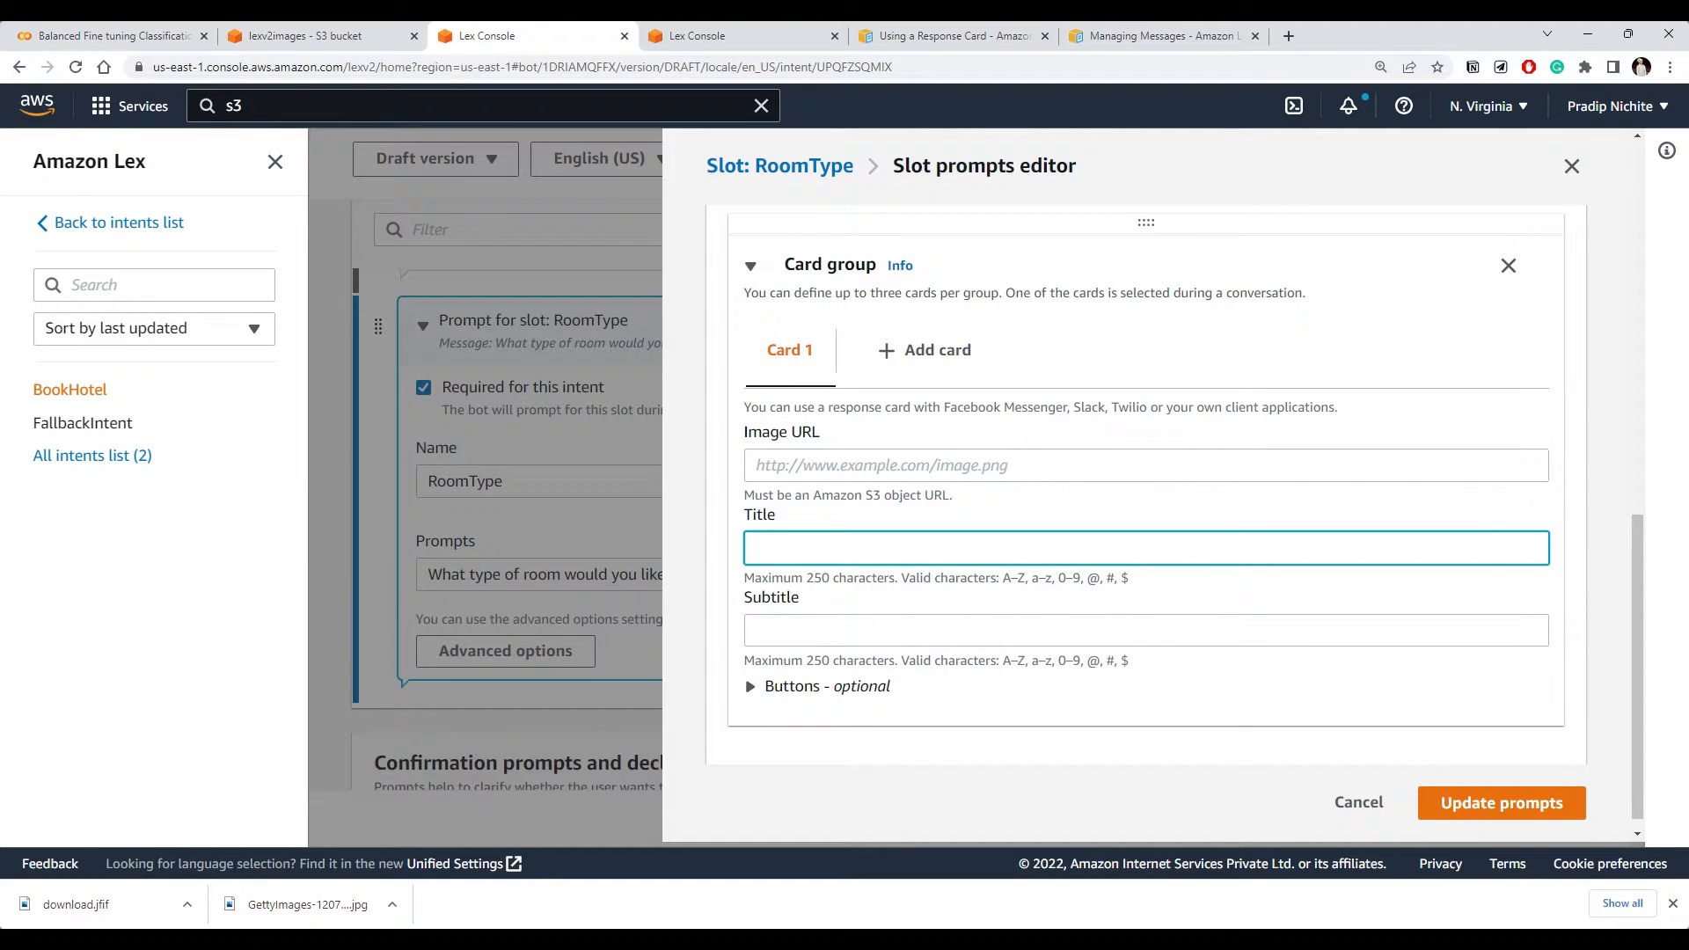
click(791, 686)
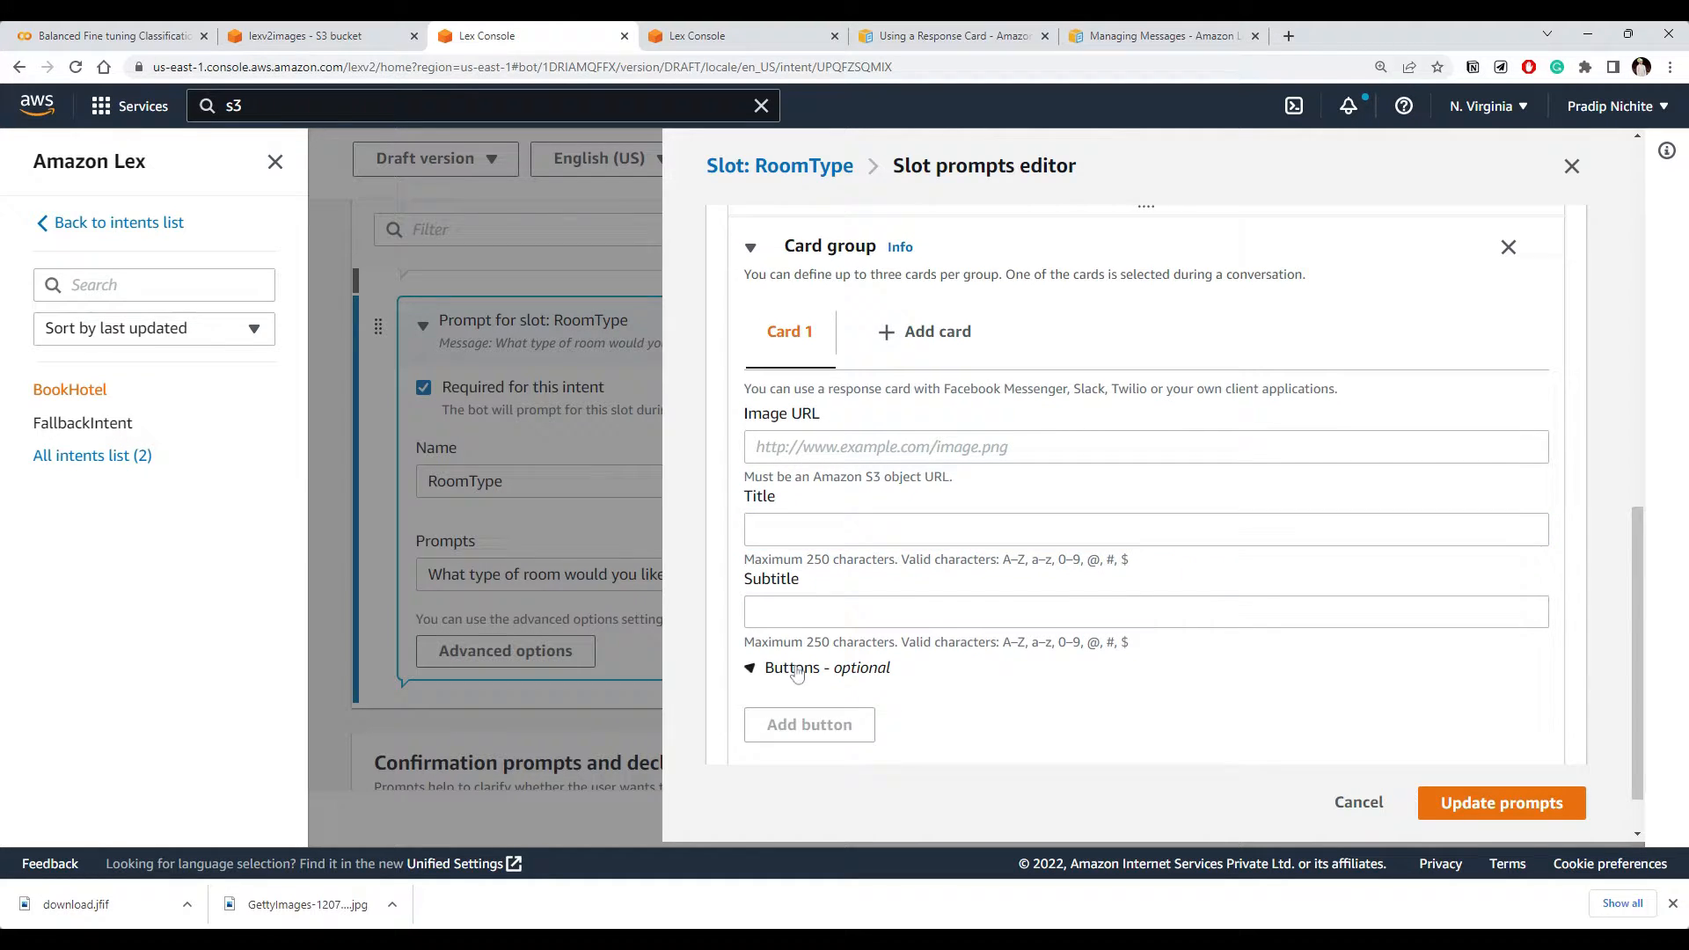
scroll(up, 3)
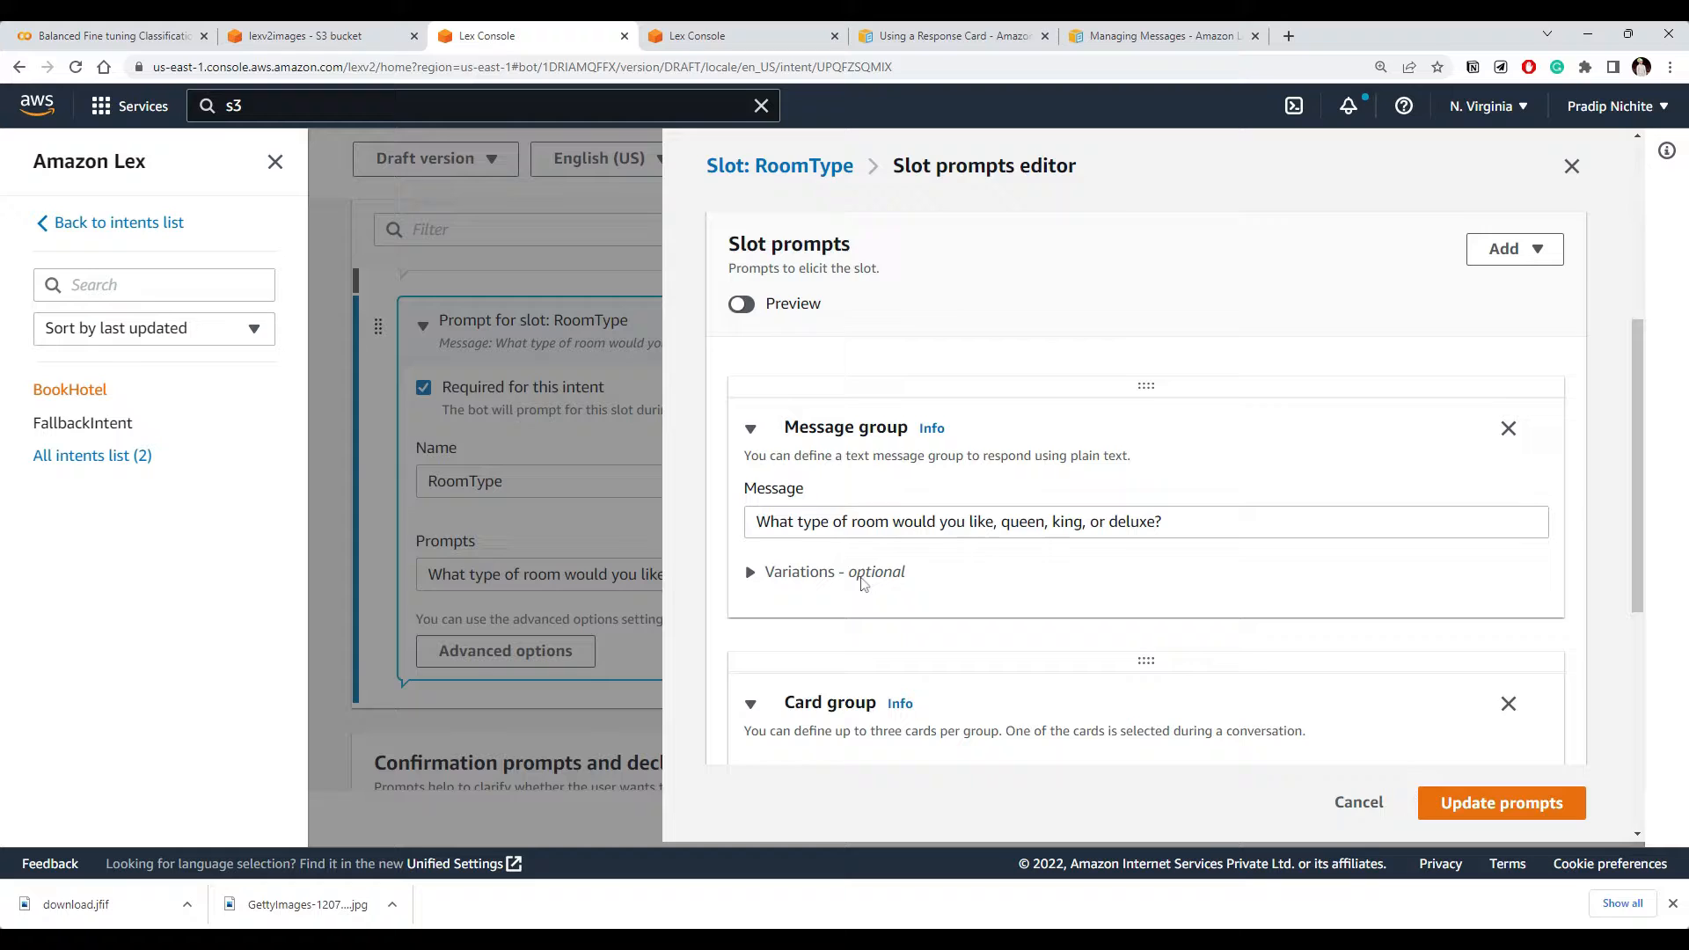
triple_click(957, 526)
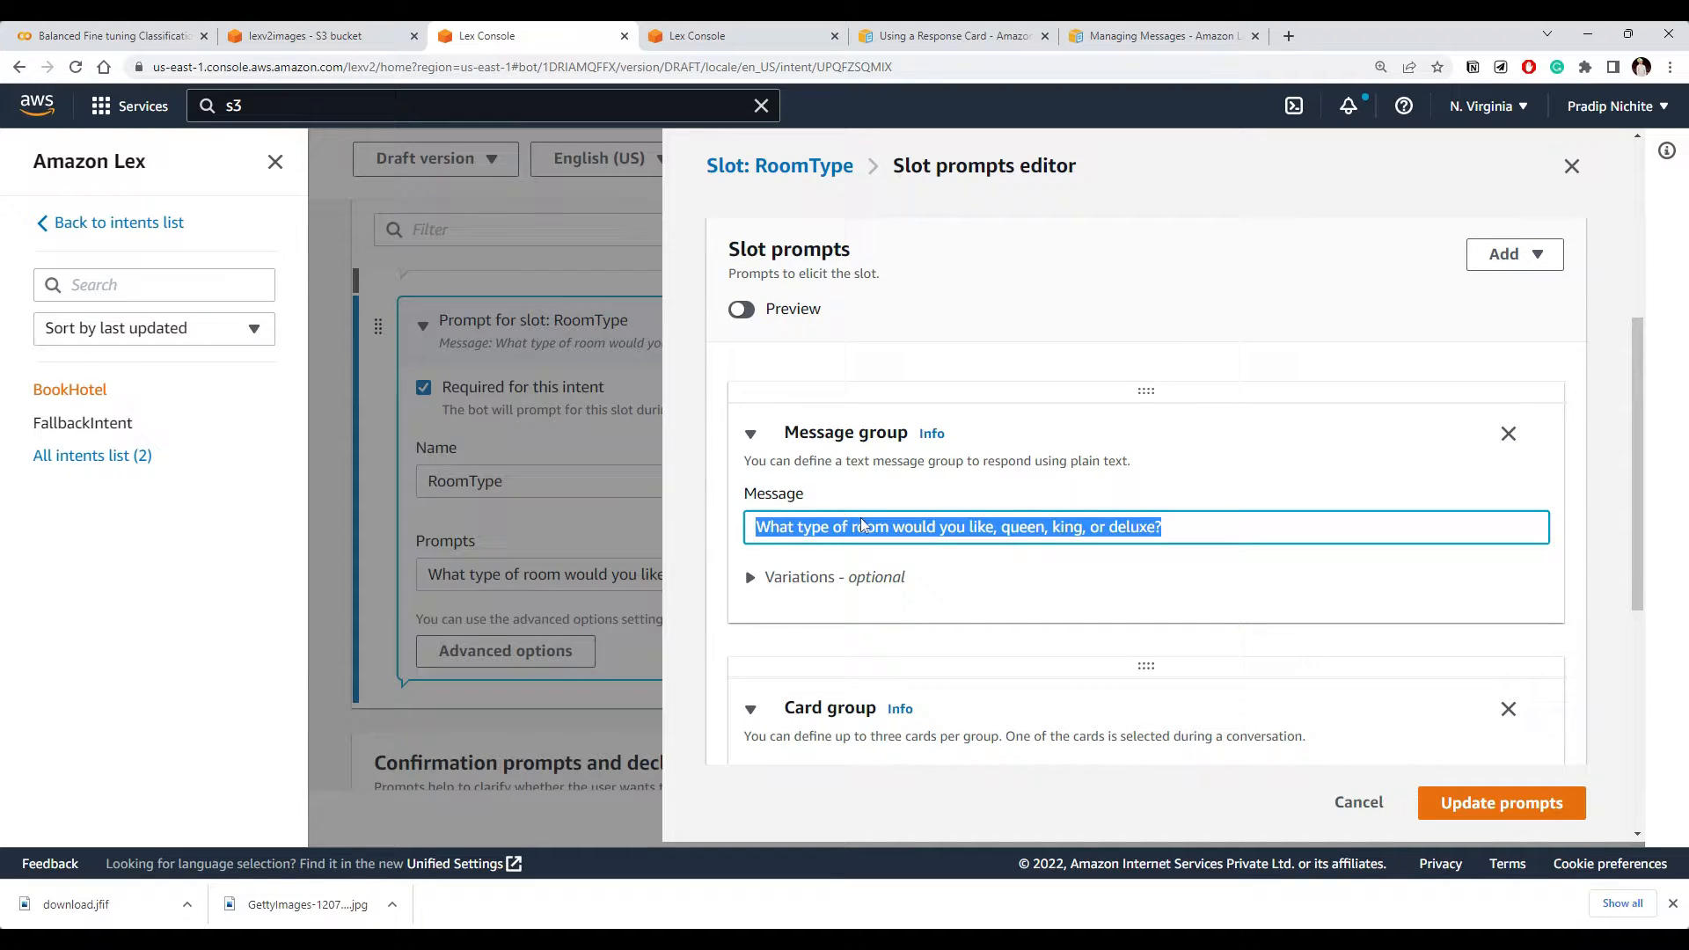
scroll(down, 3)
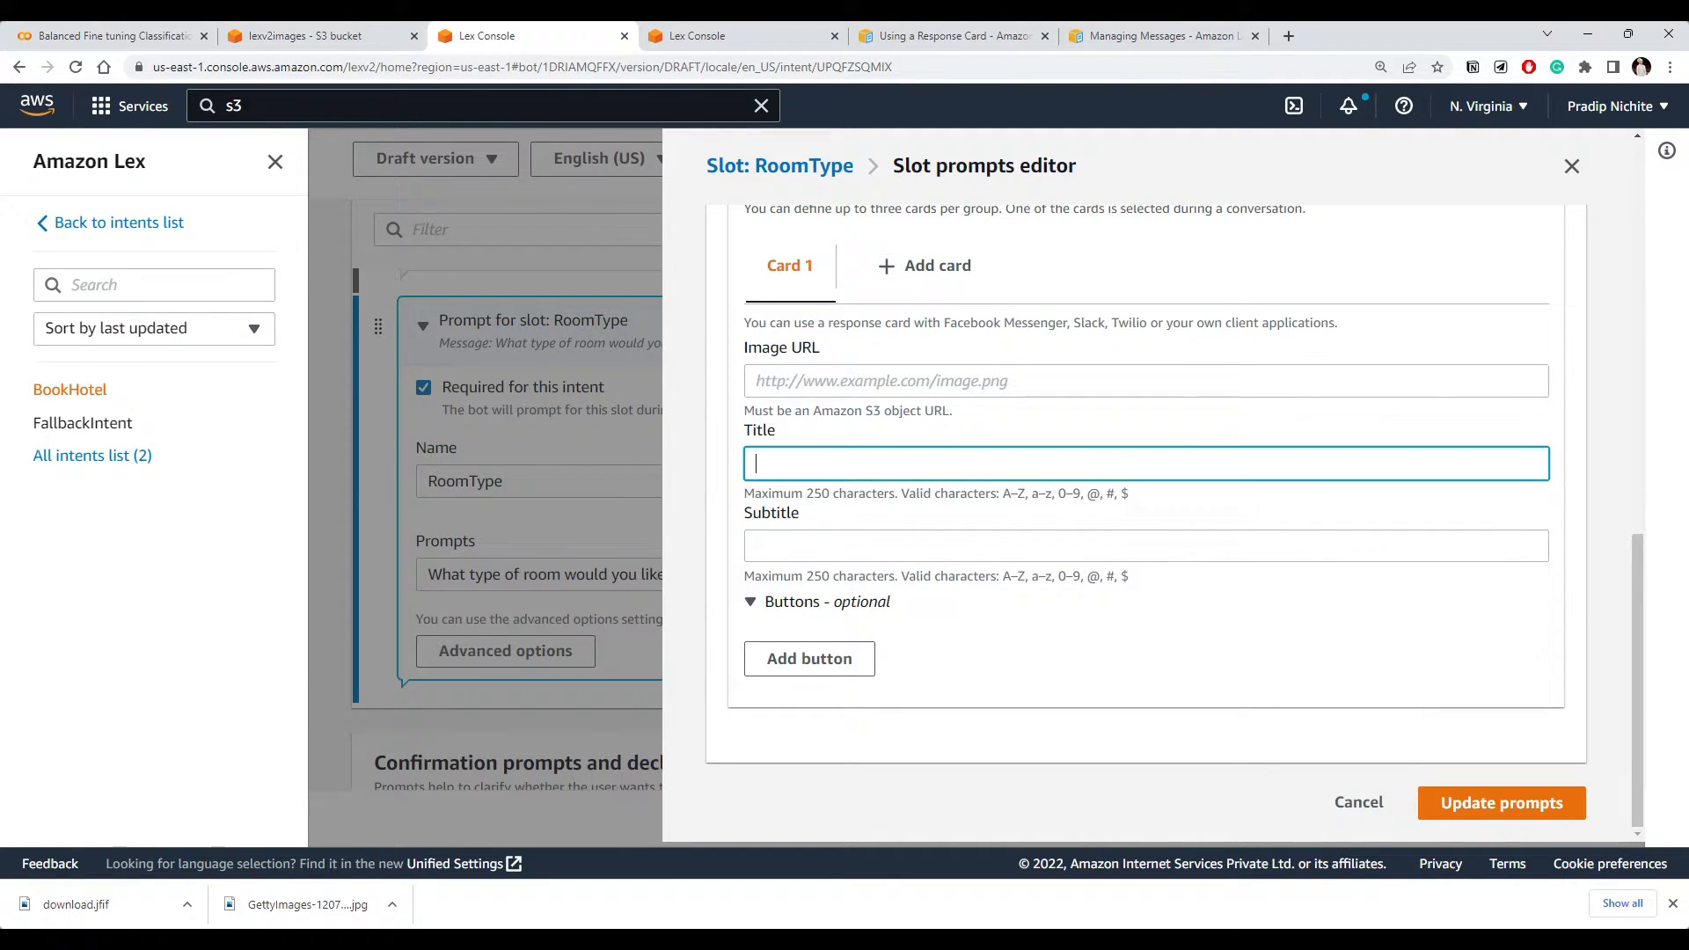
text(What type of room would you like, queen, king, or deluxe?)
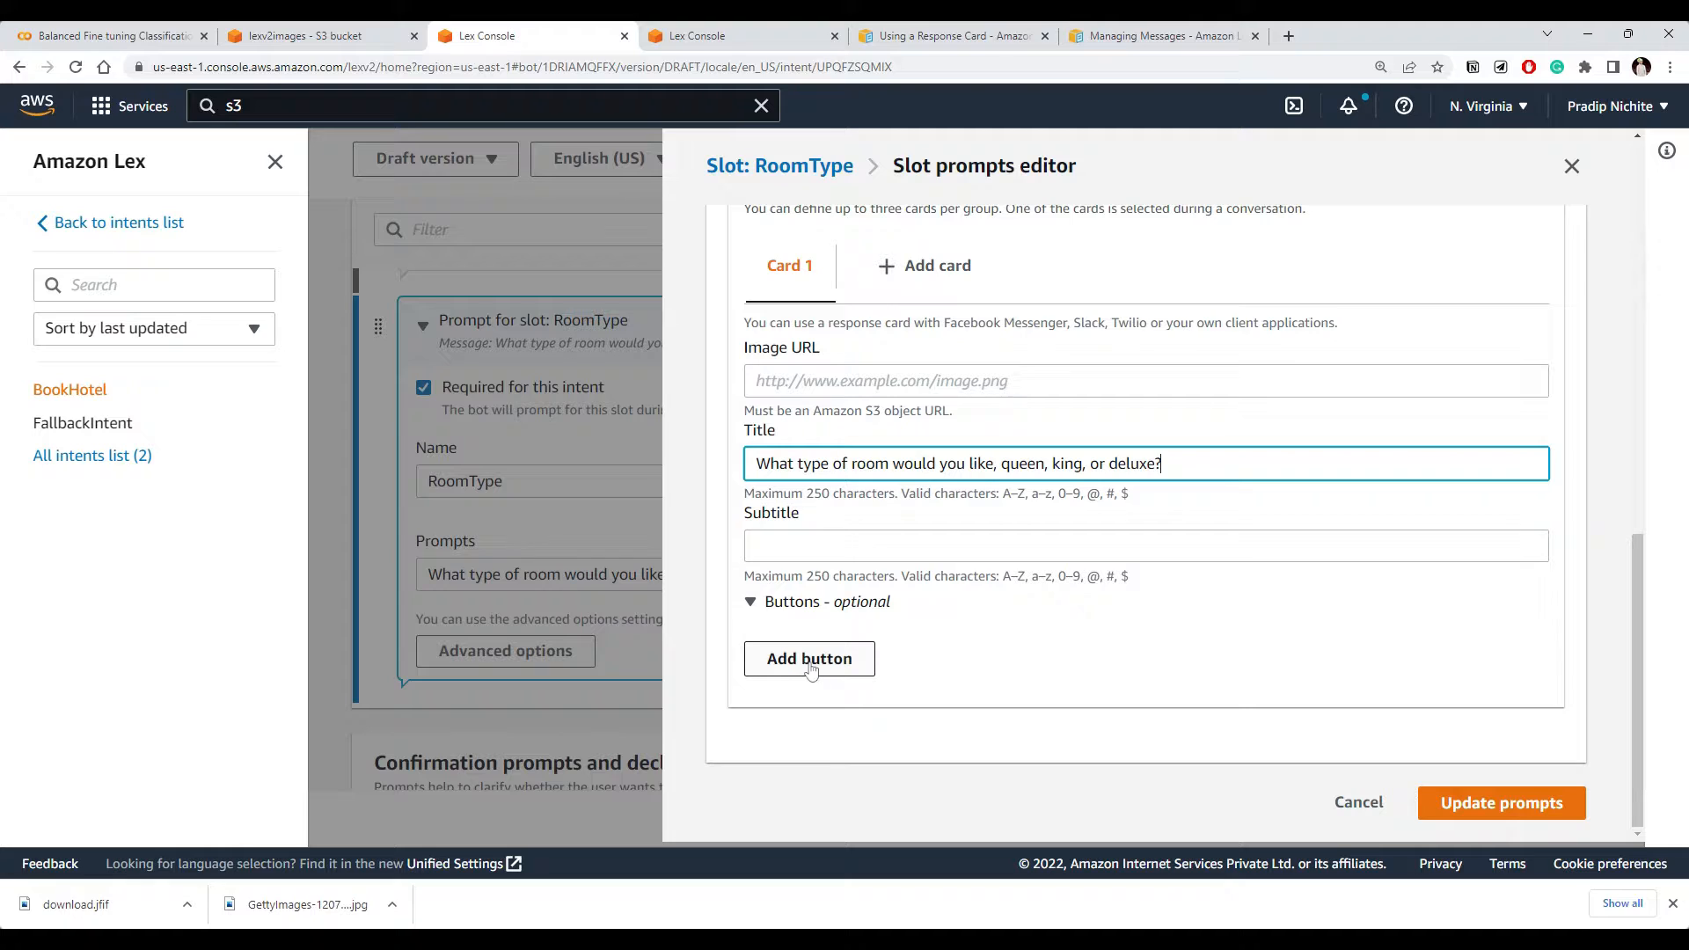
click(809, 658)
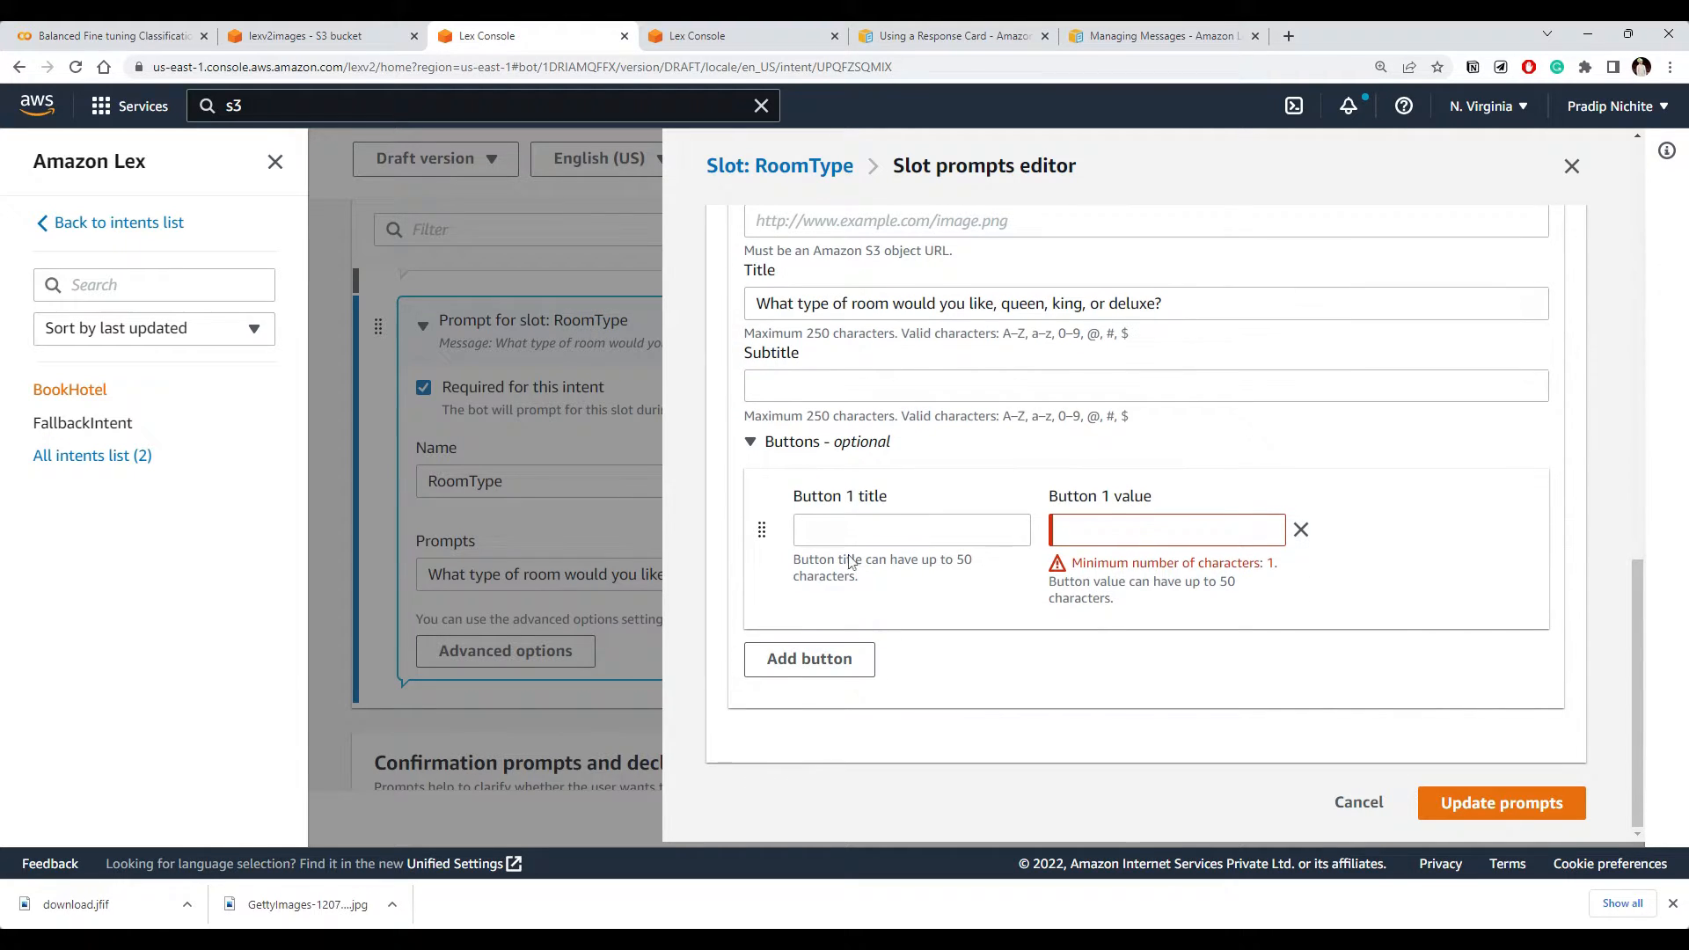
click(809, 658)
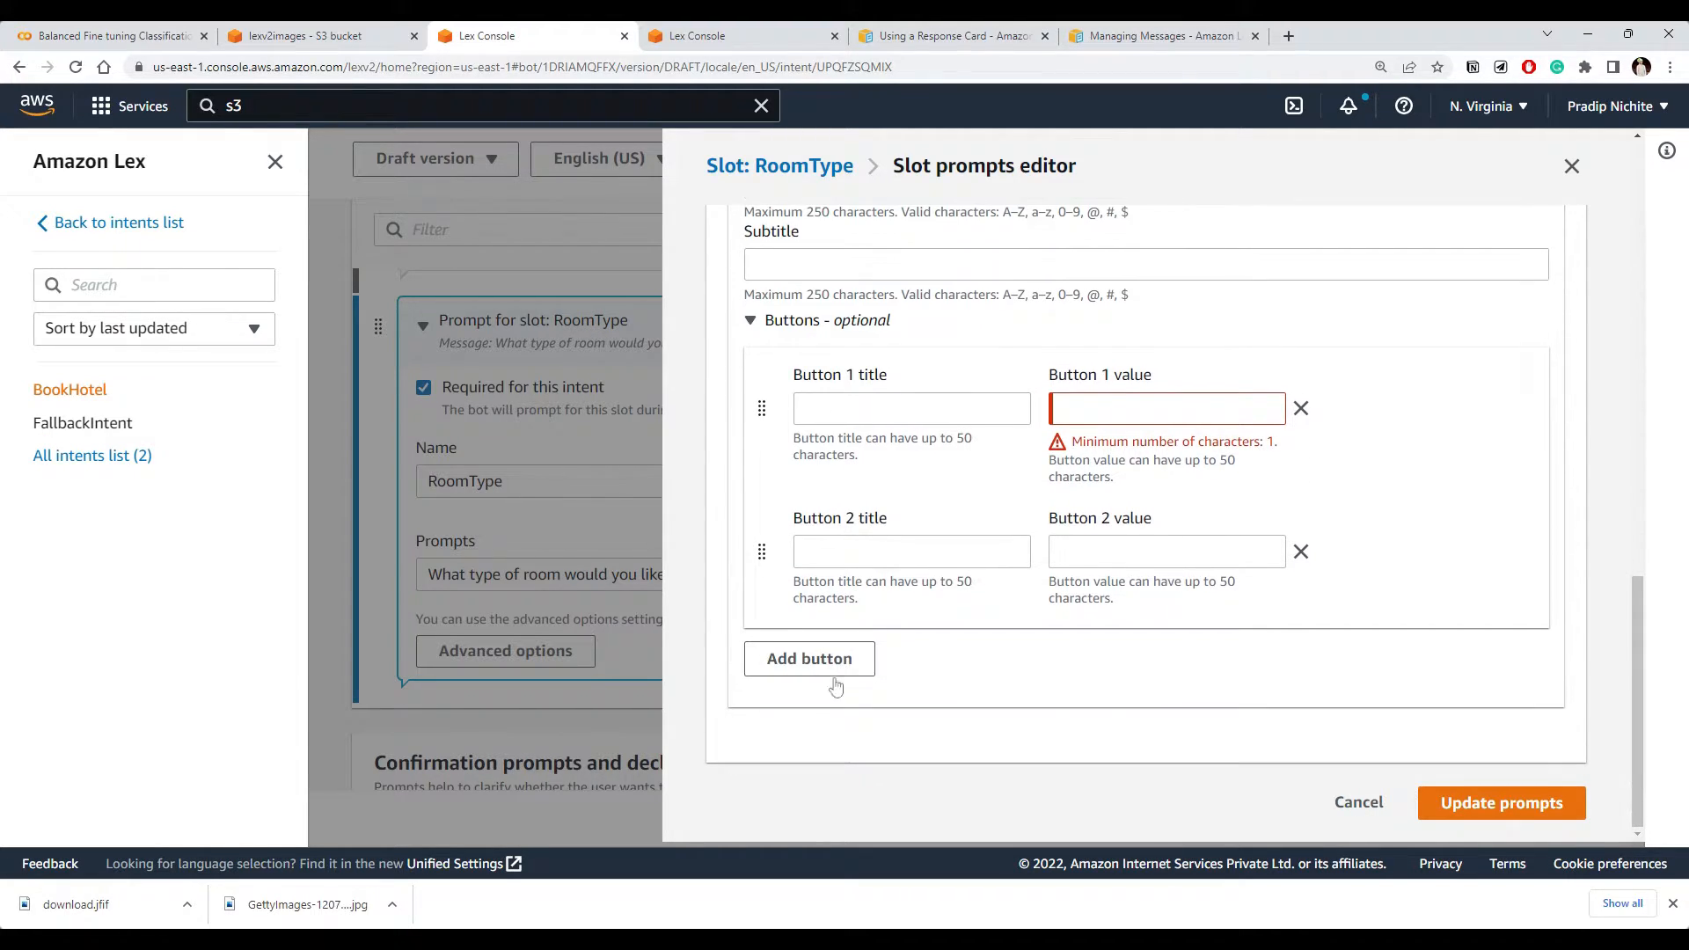
Fill Buttons 1–3 title and value with queen, king and deluxe
scroll(up, 3)
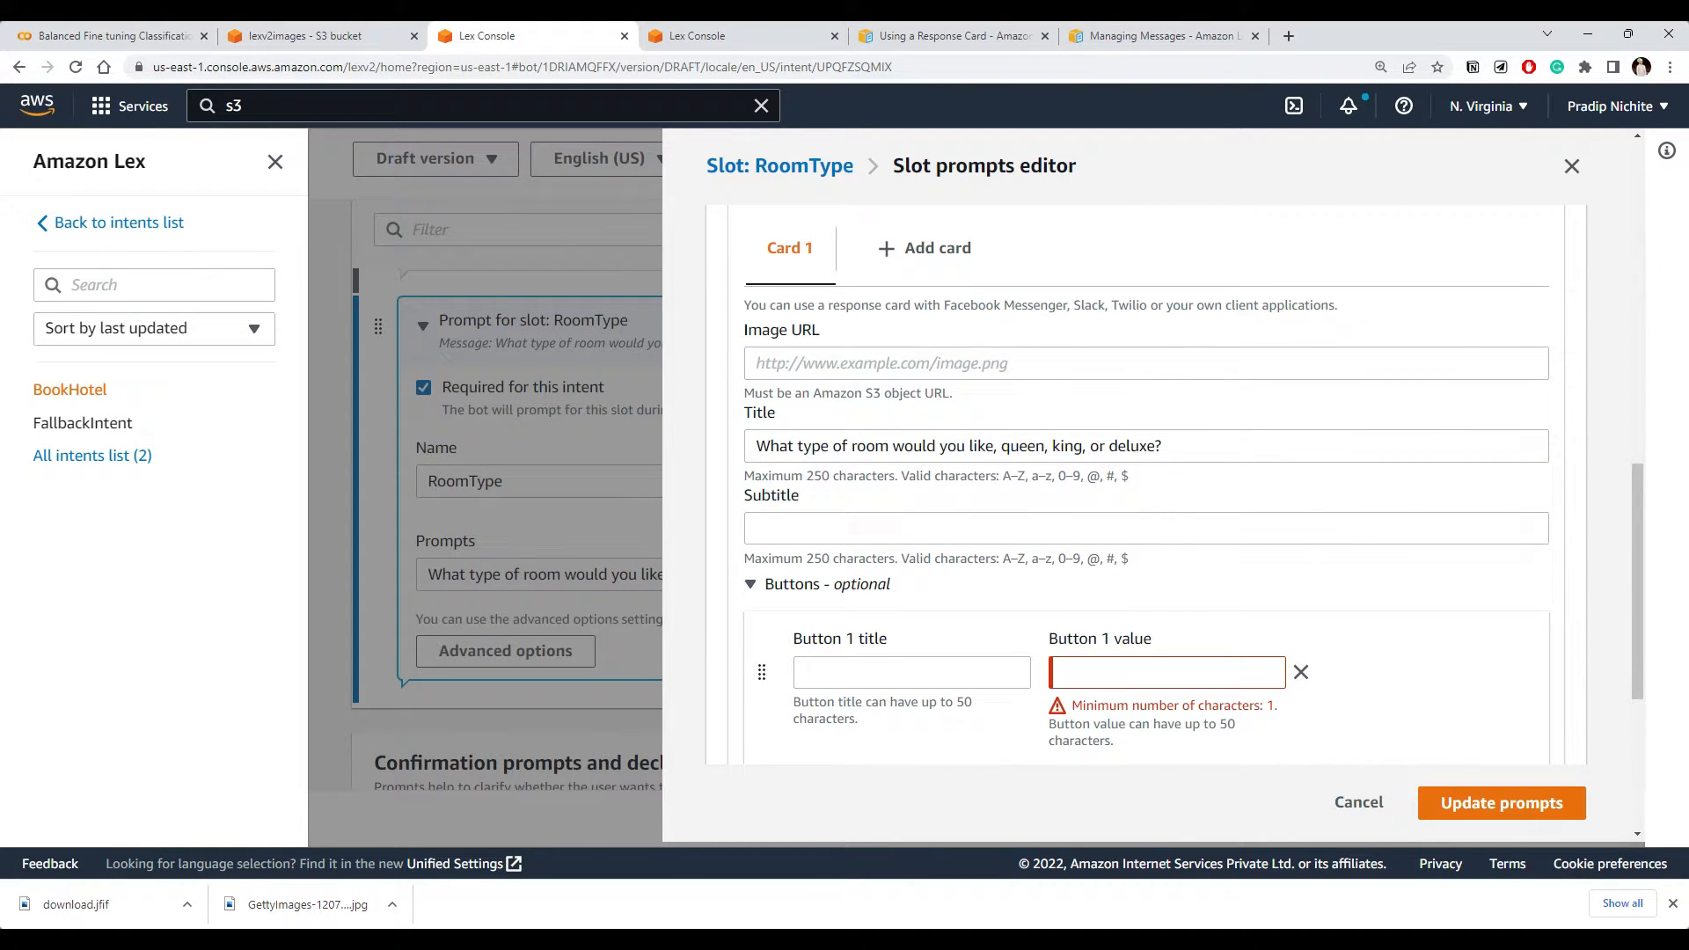
double_click(1020, 444)
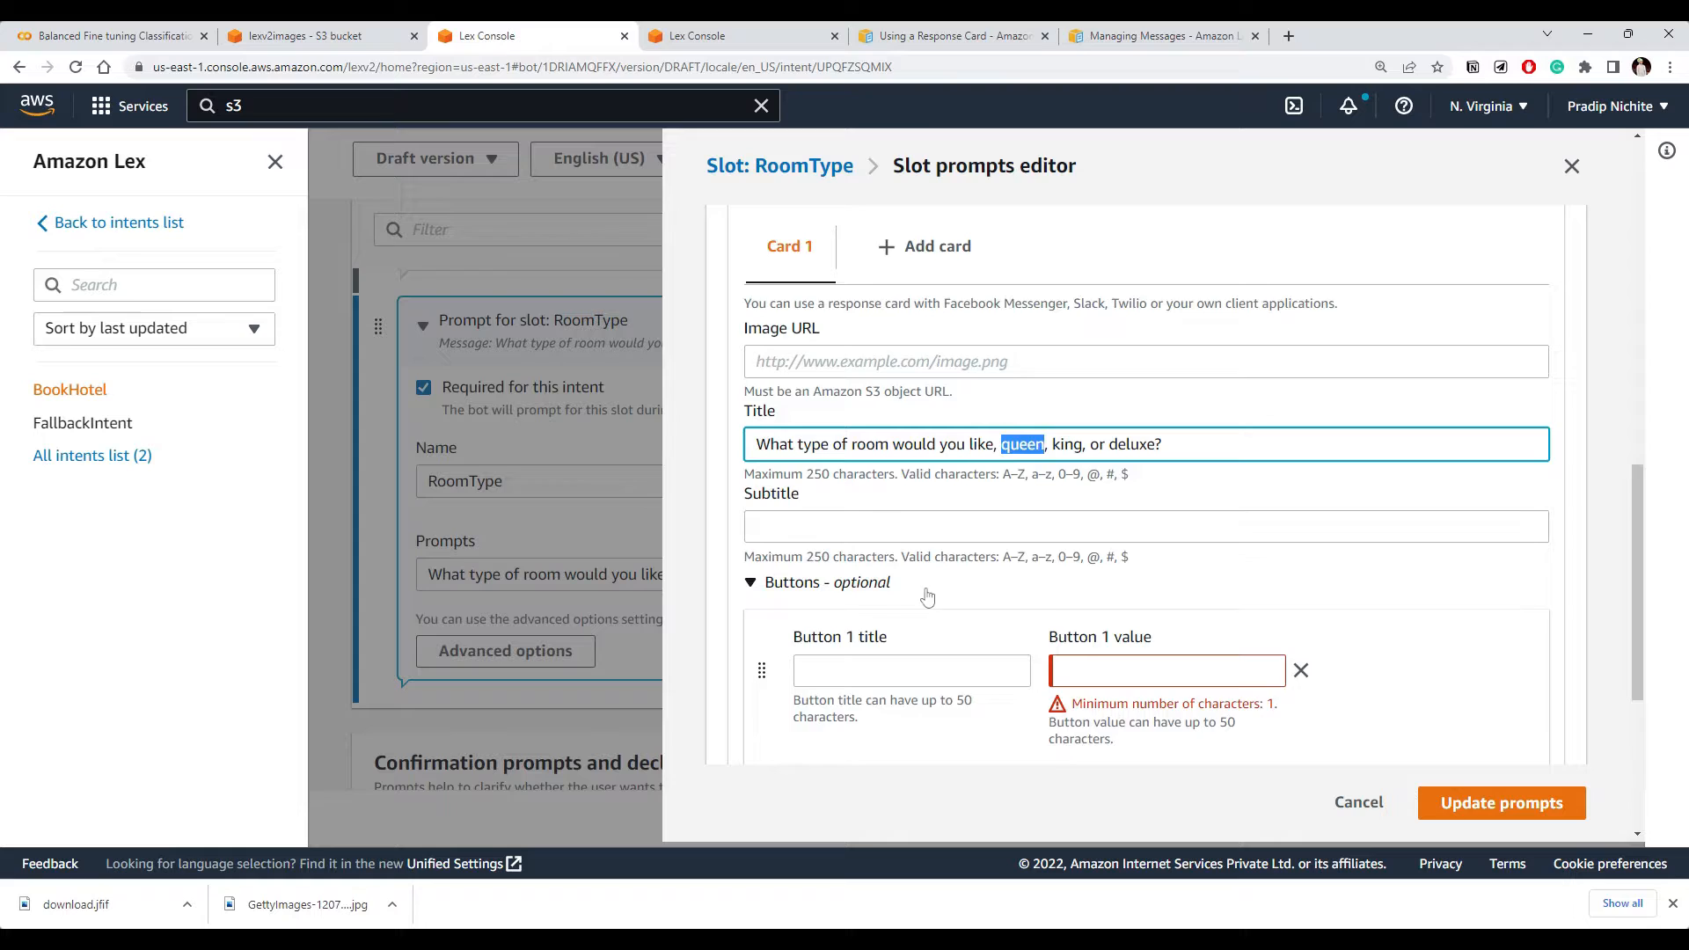
text(queen)
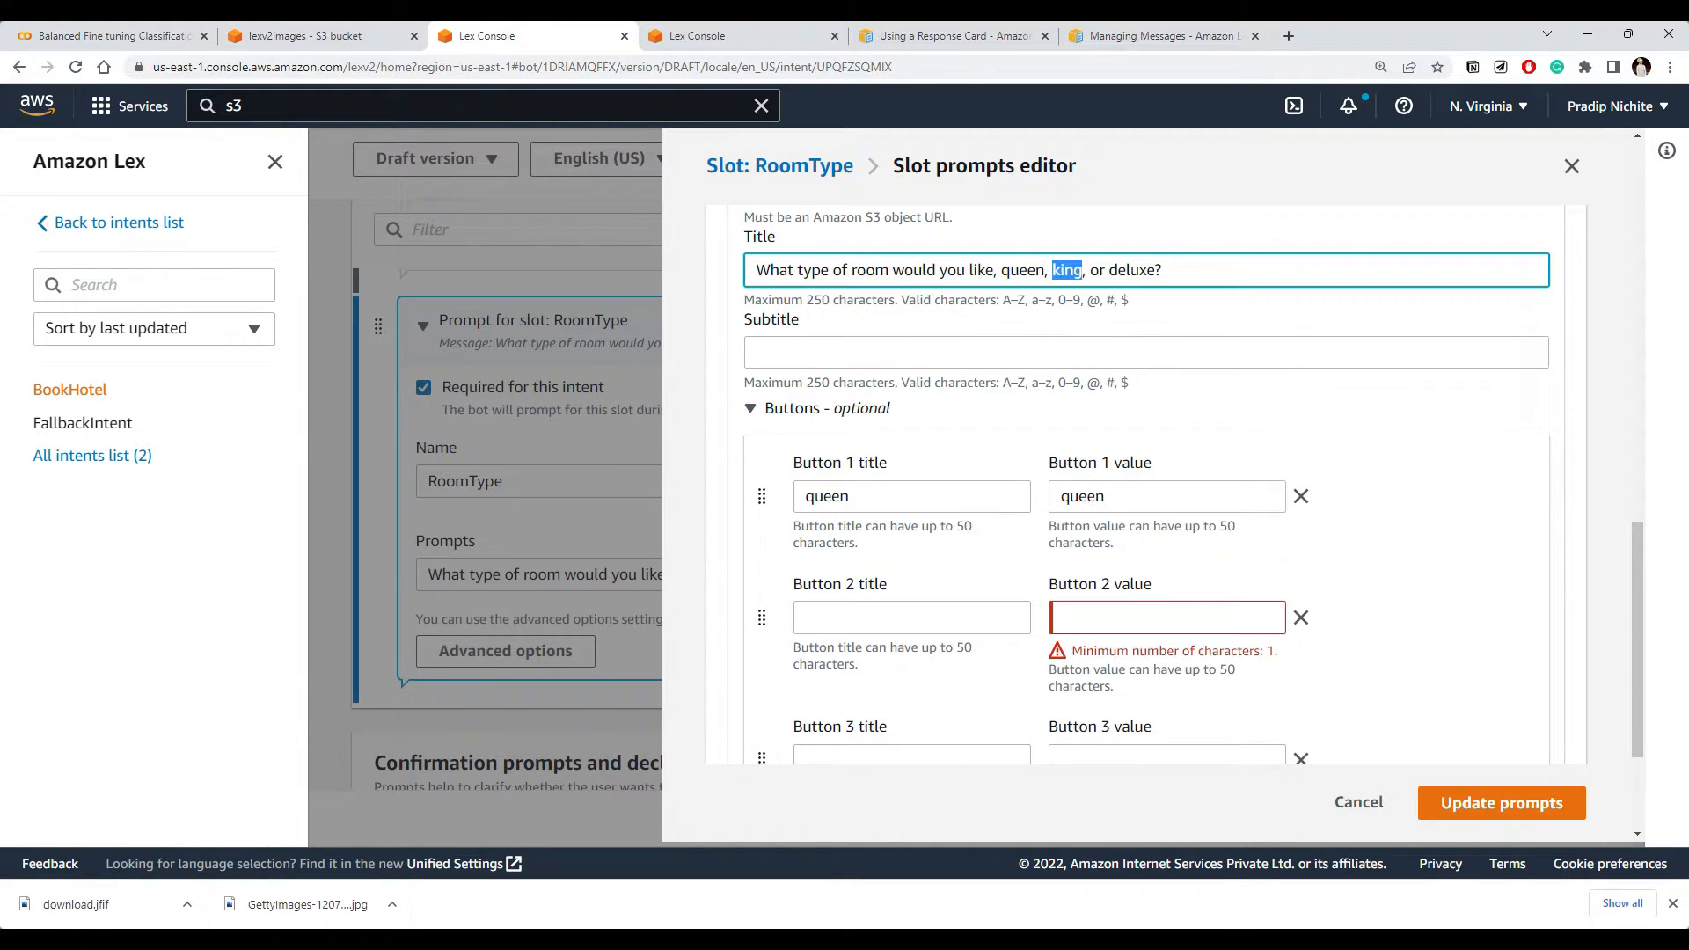
click(911, 618)
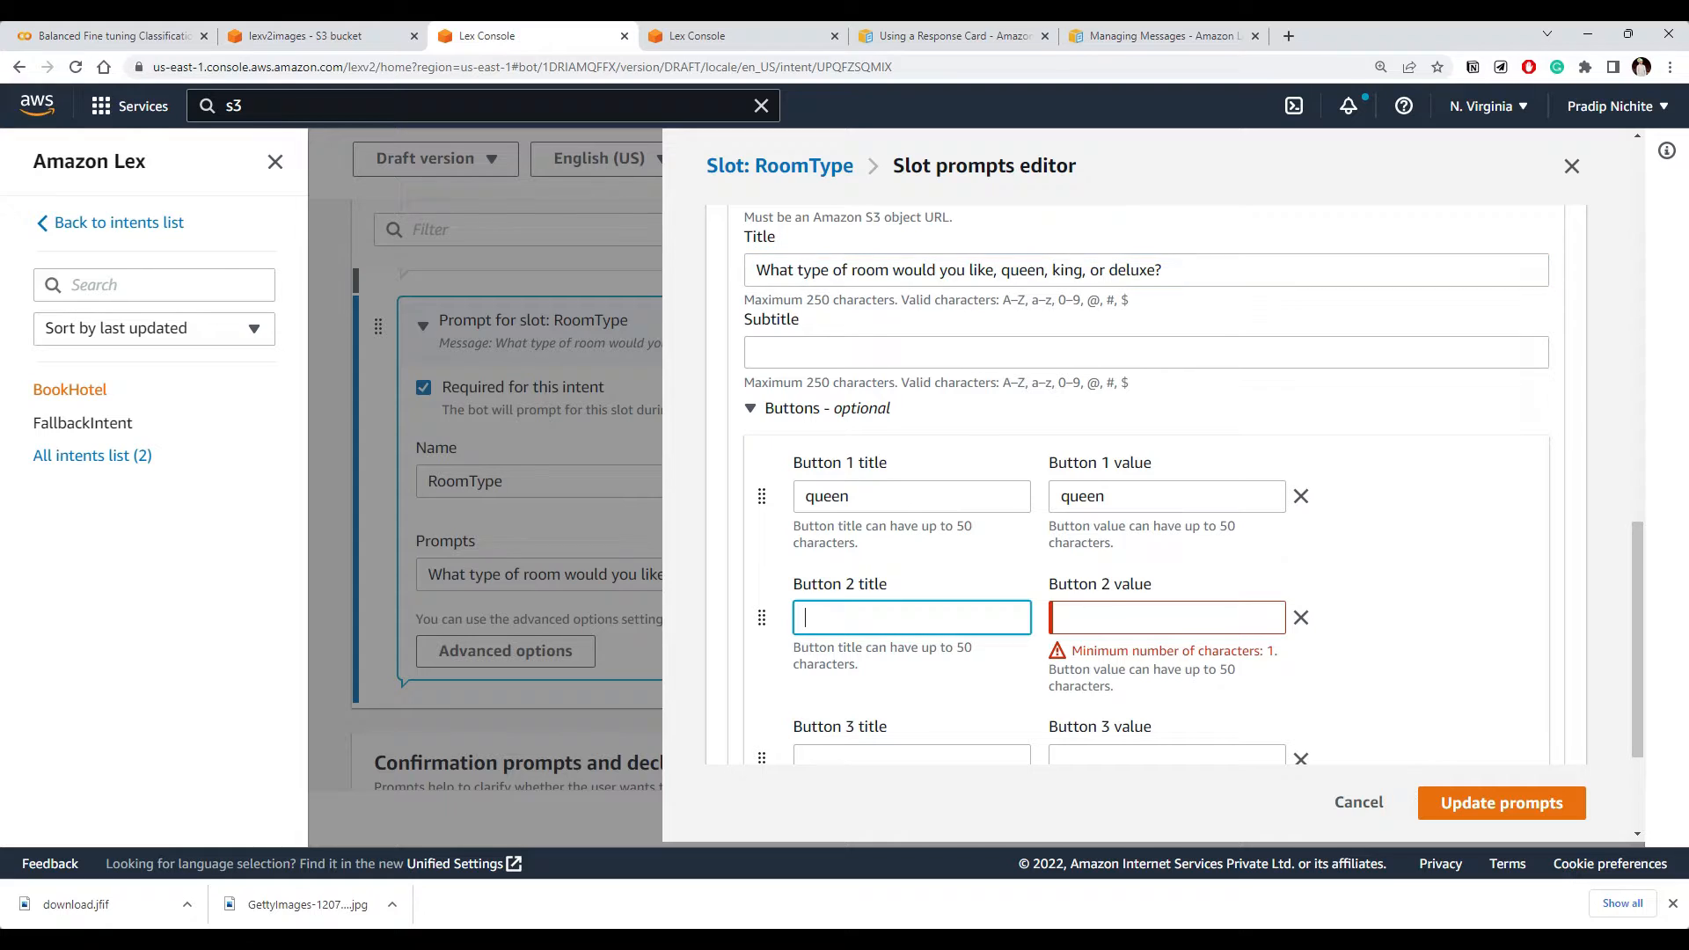
text(king)
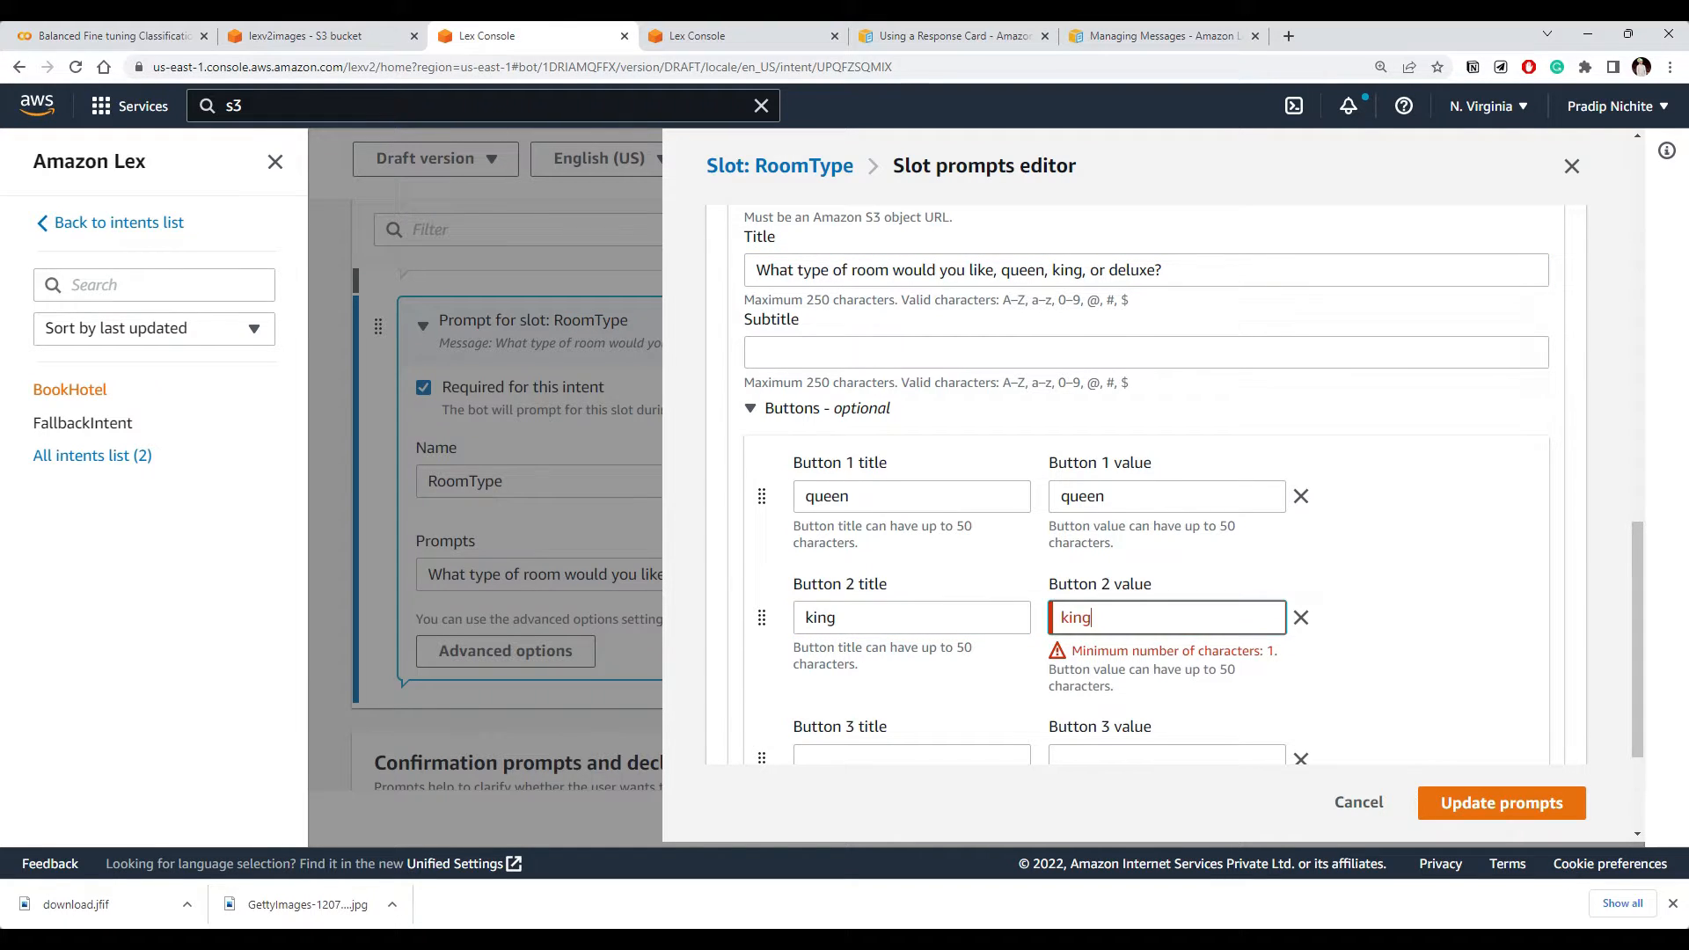
double_click(1131, 269)
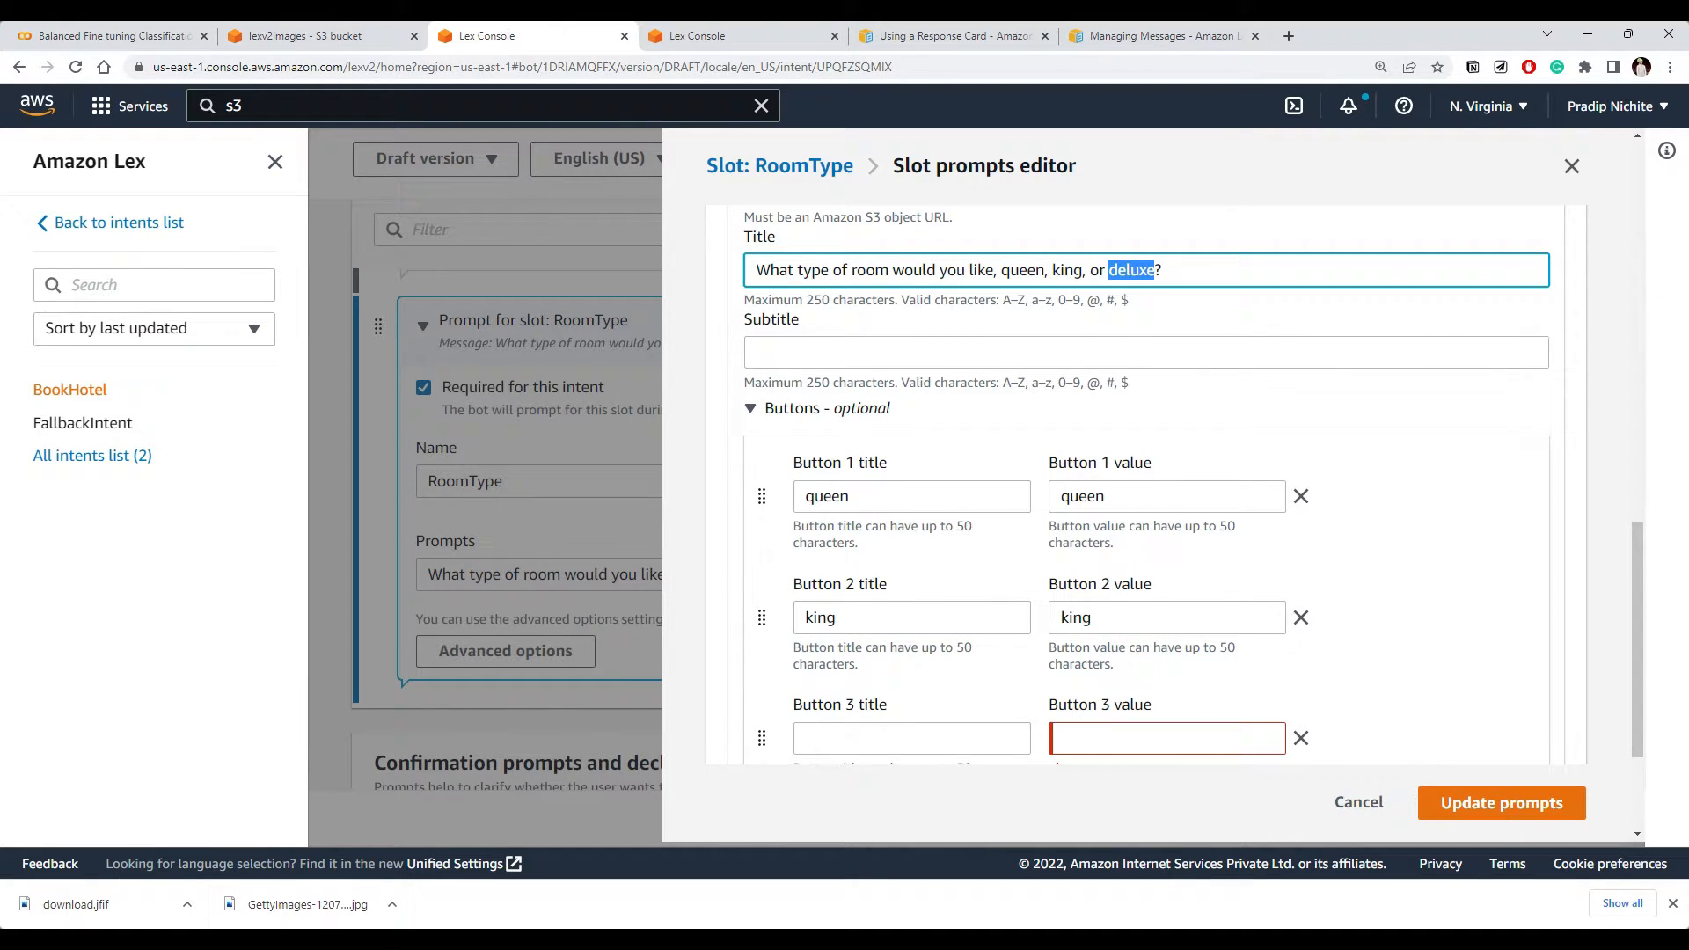
scroll(down, 3)
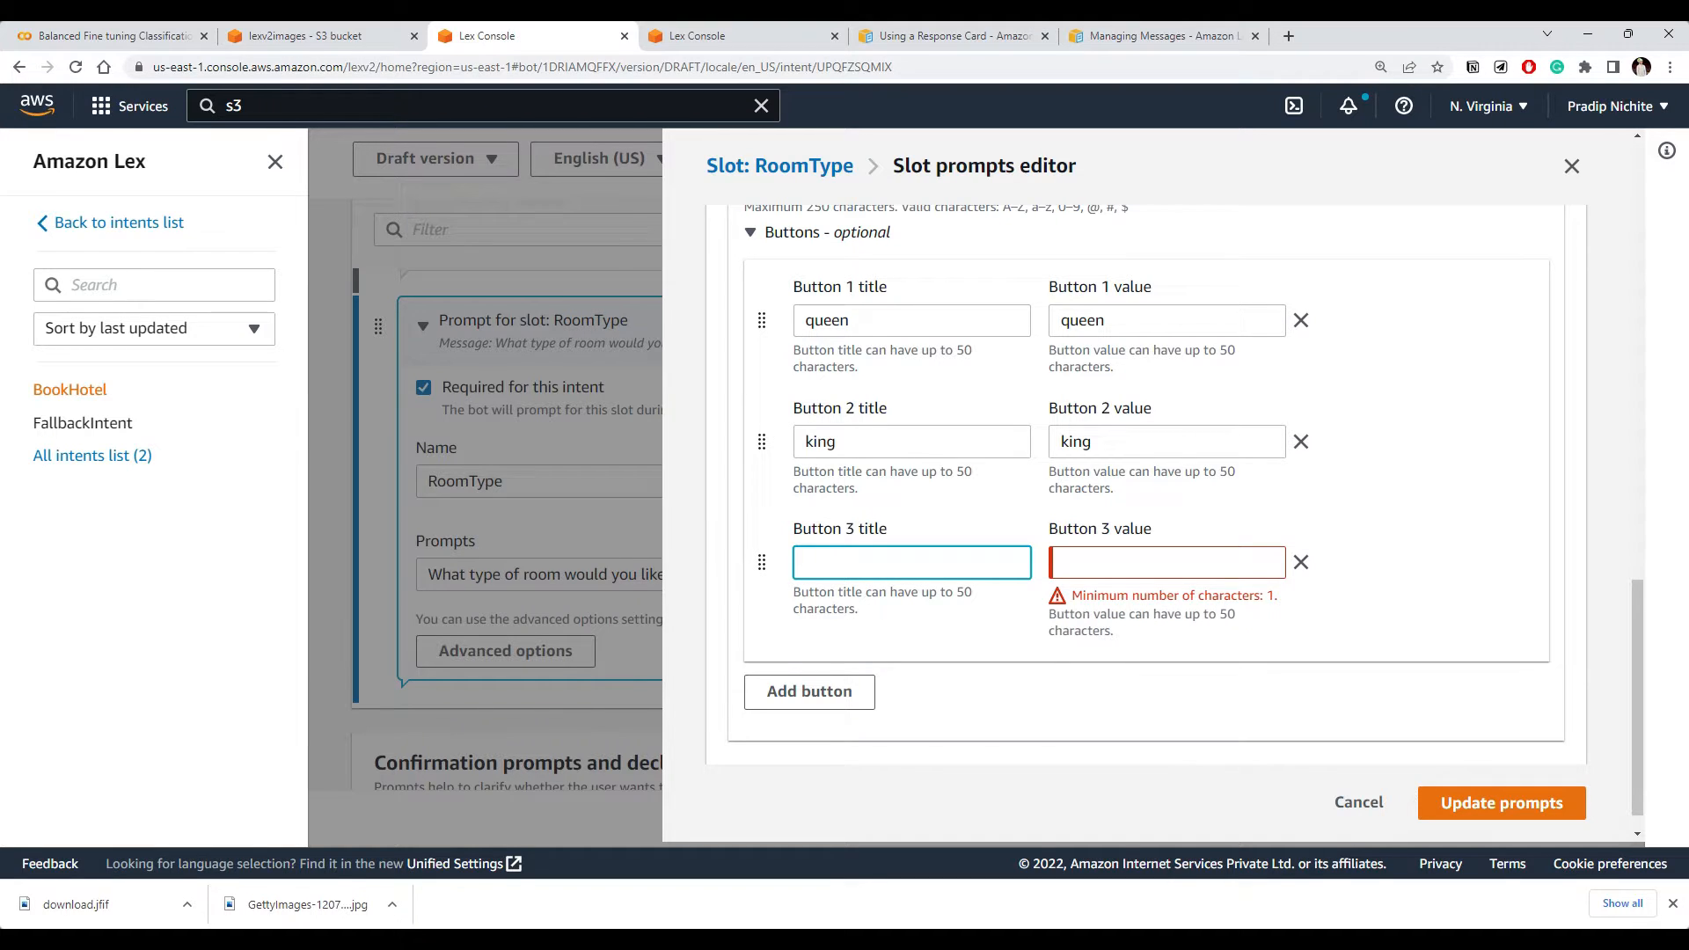
text(deluxe)
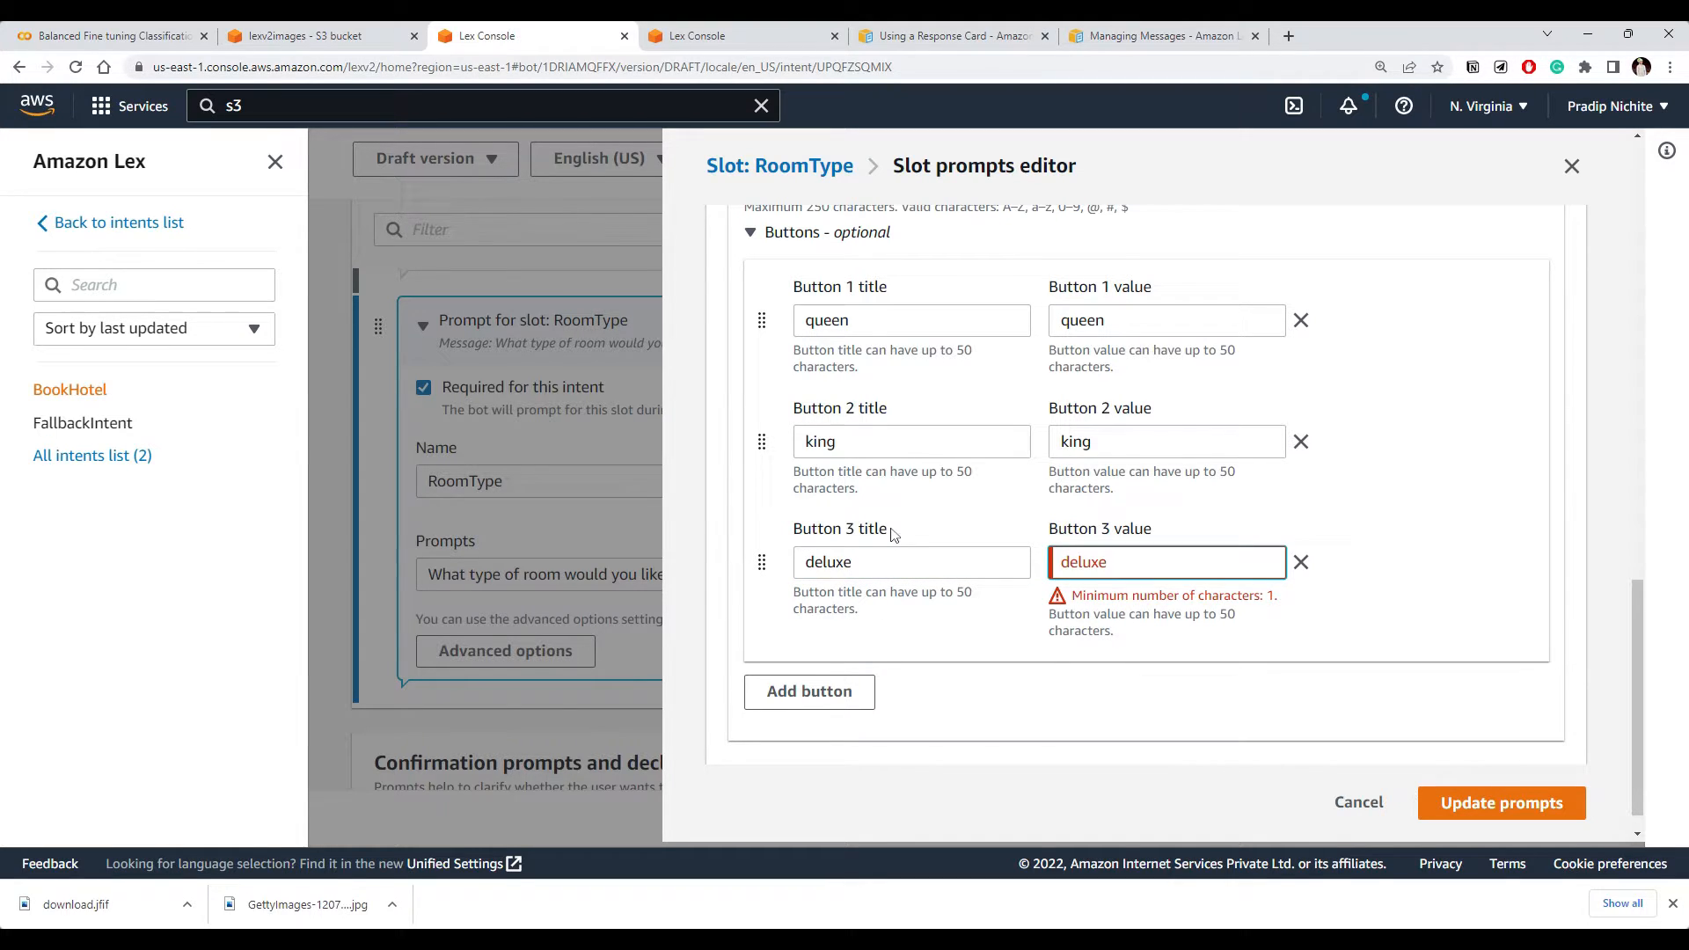
click(909, 561)
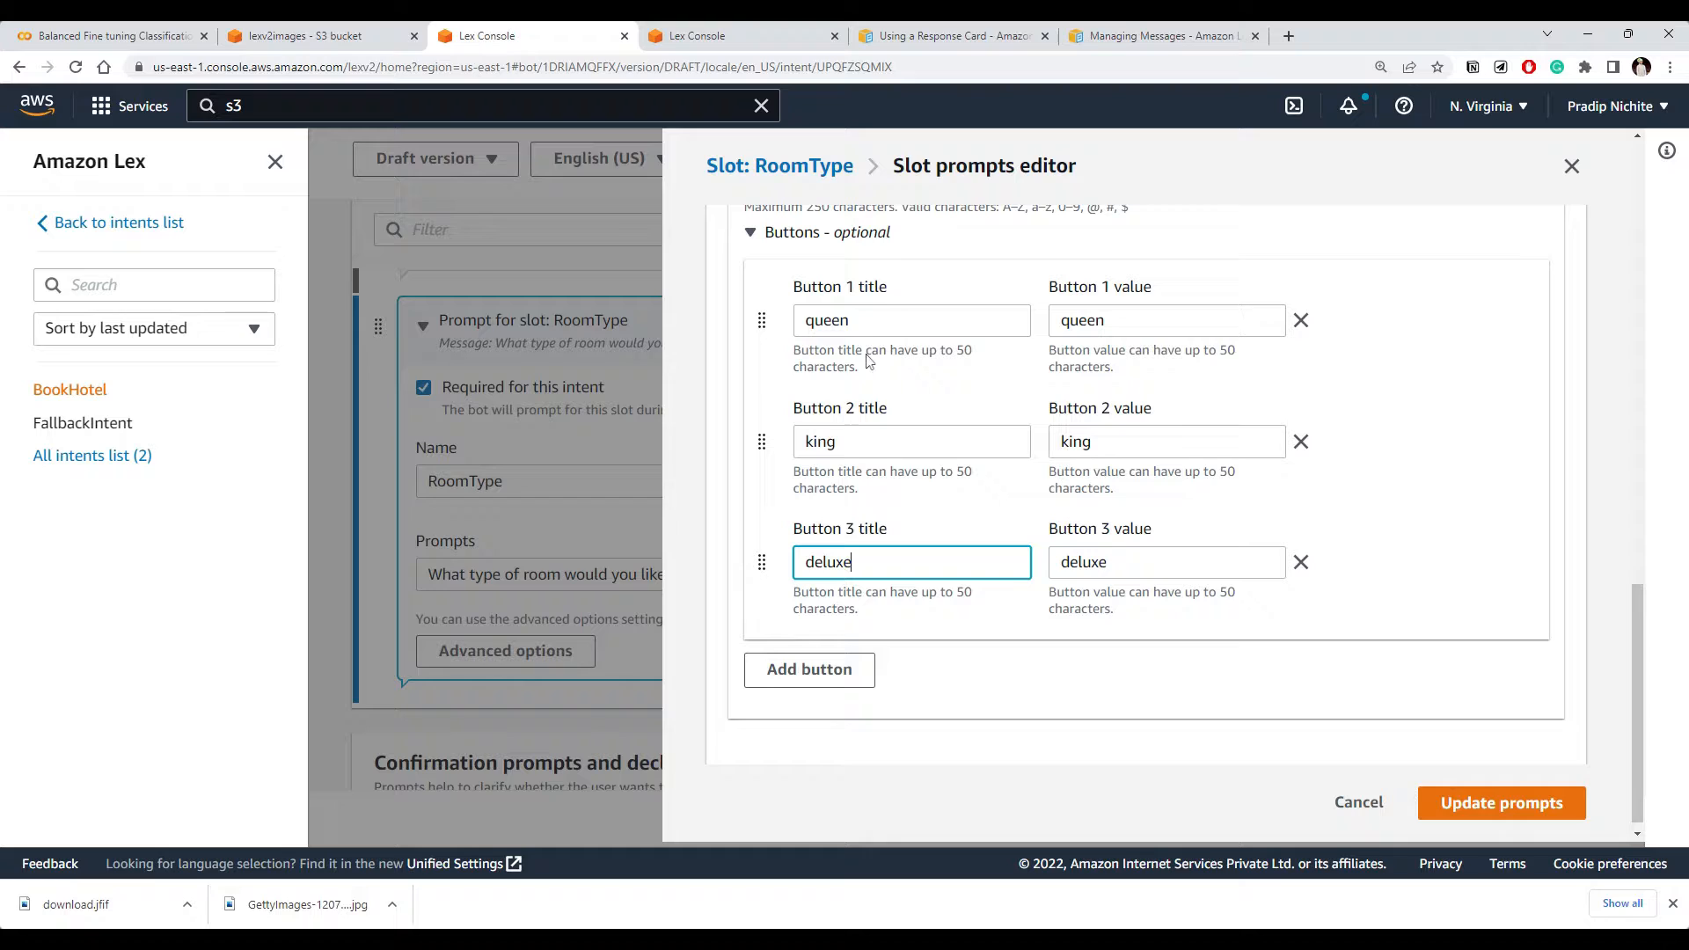
Capitalise the button titles to Queen, King and Deluxe, keeping values lowercase
click(1164, 320)
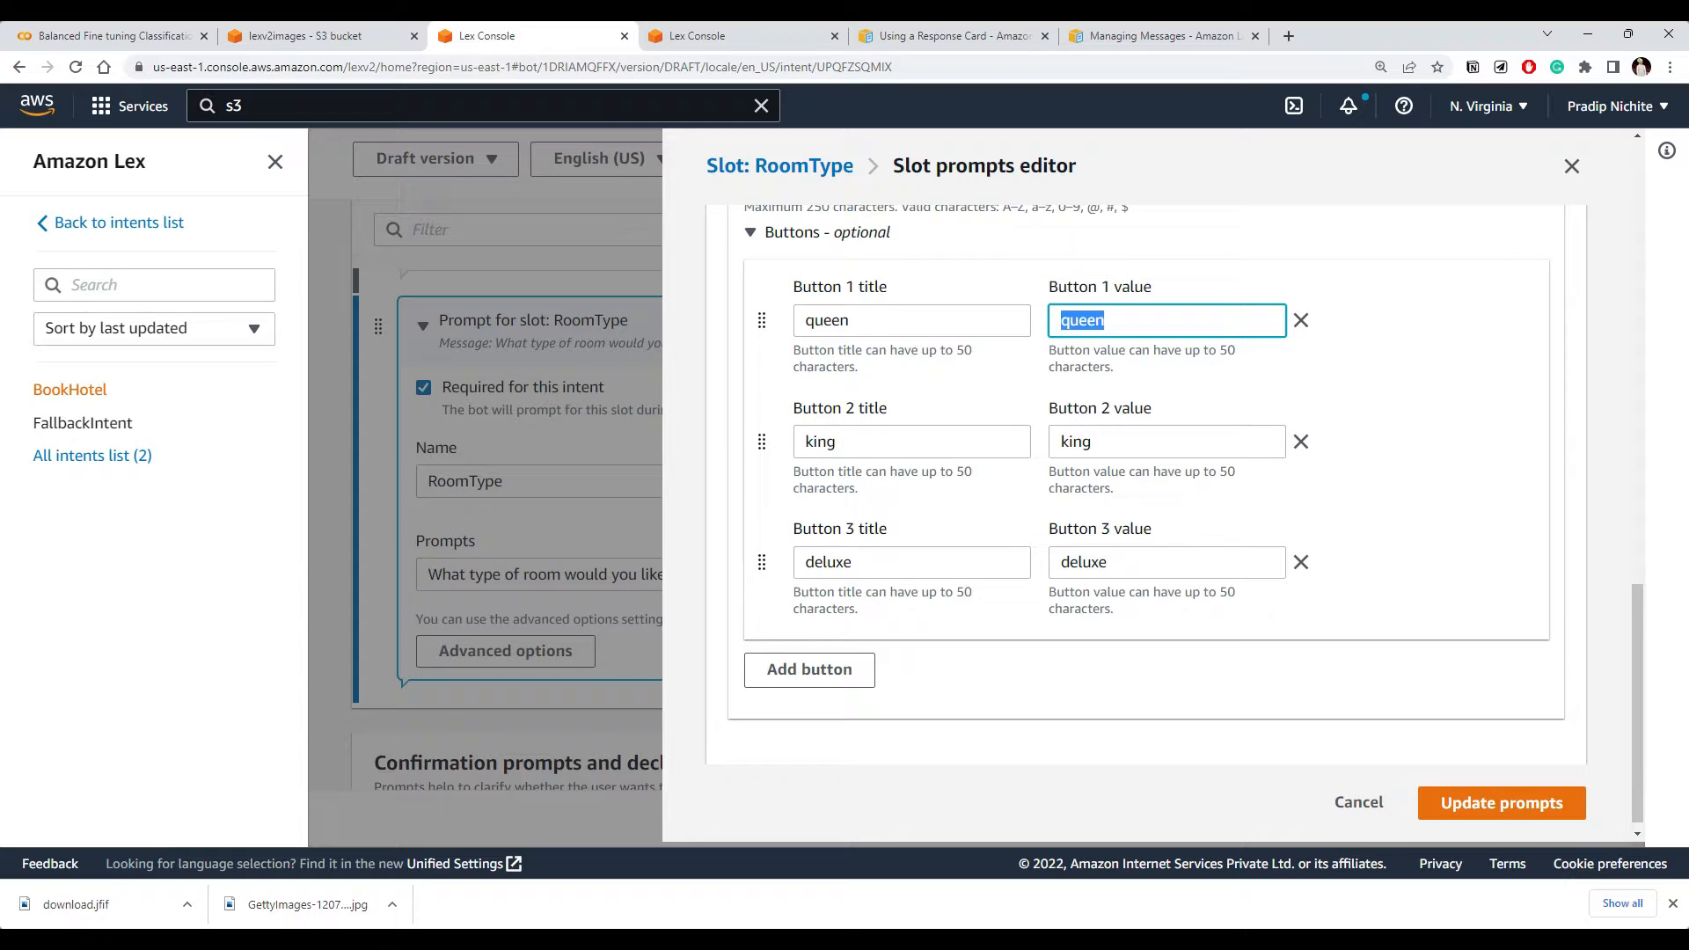
click(313, 35)
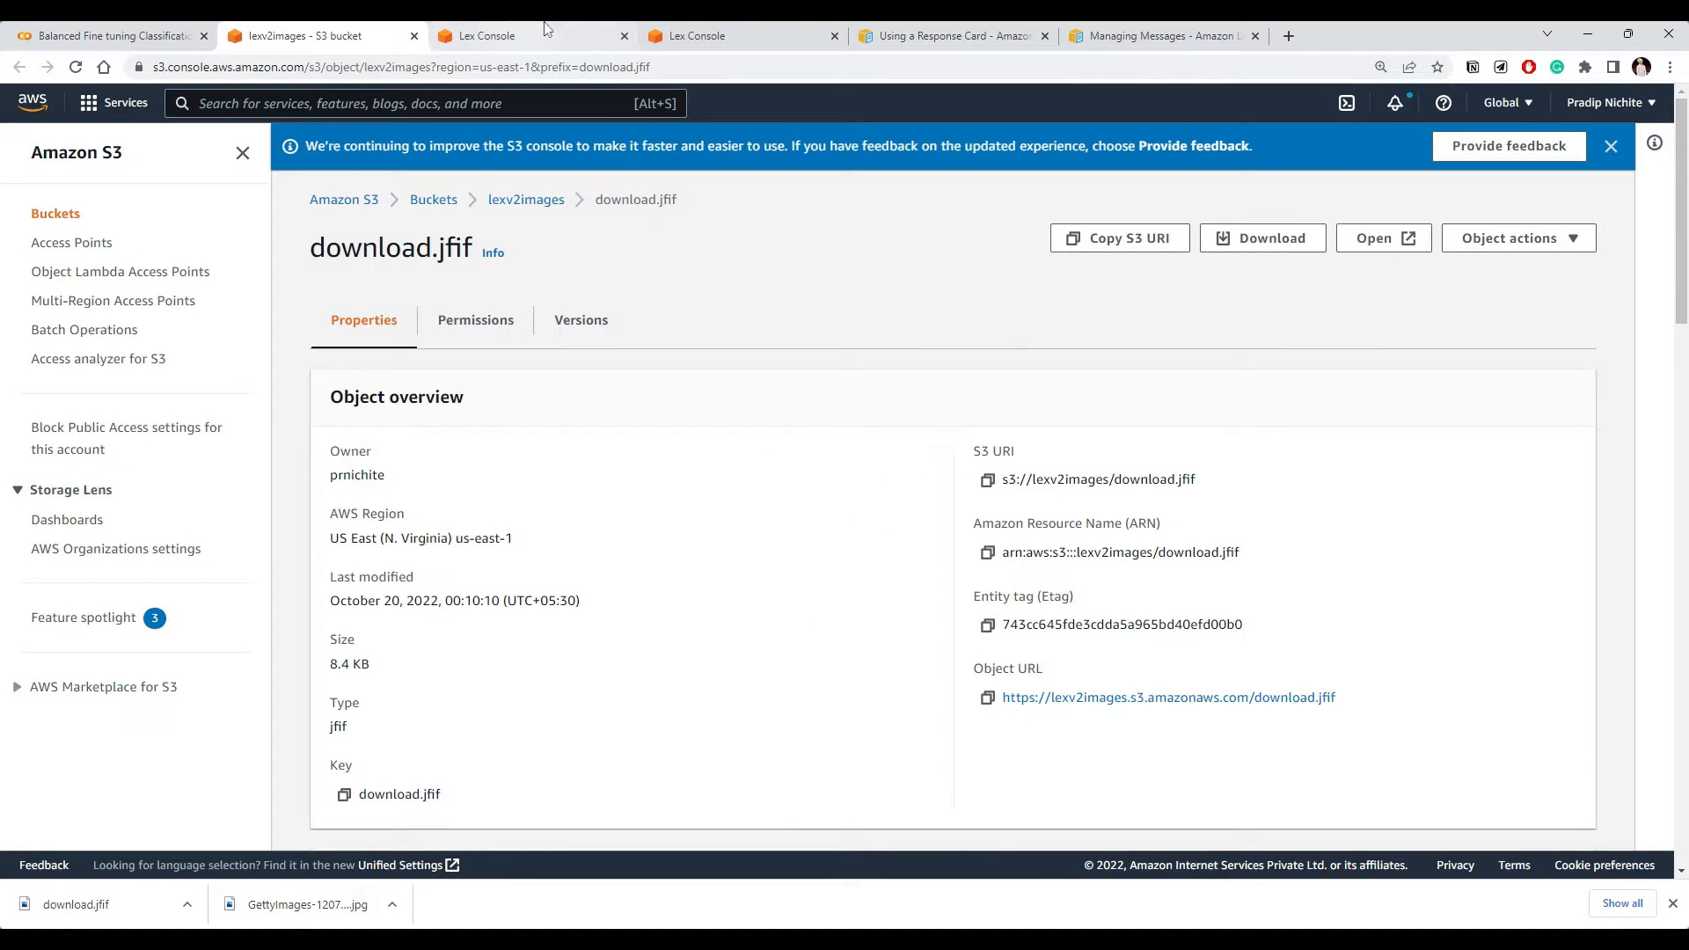
click(695, 35)
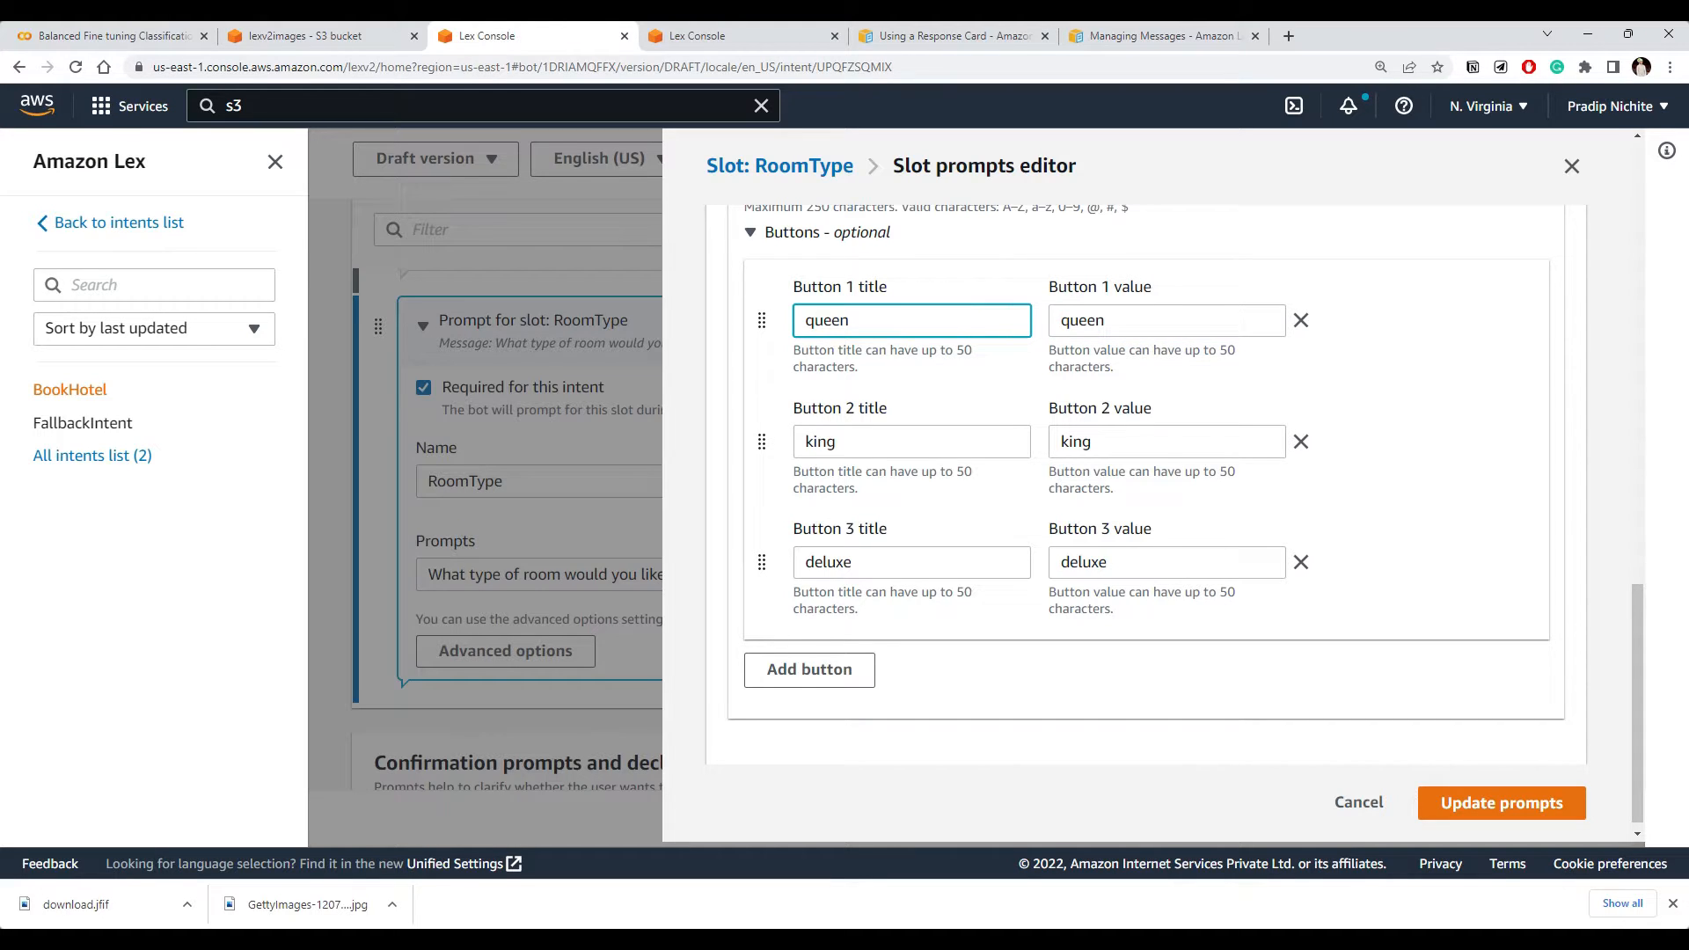
text(Queen)
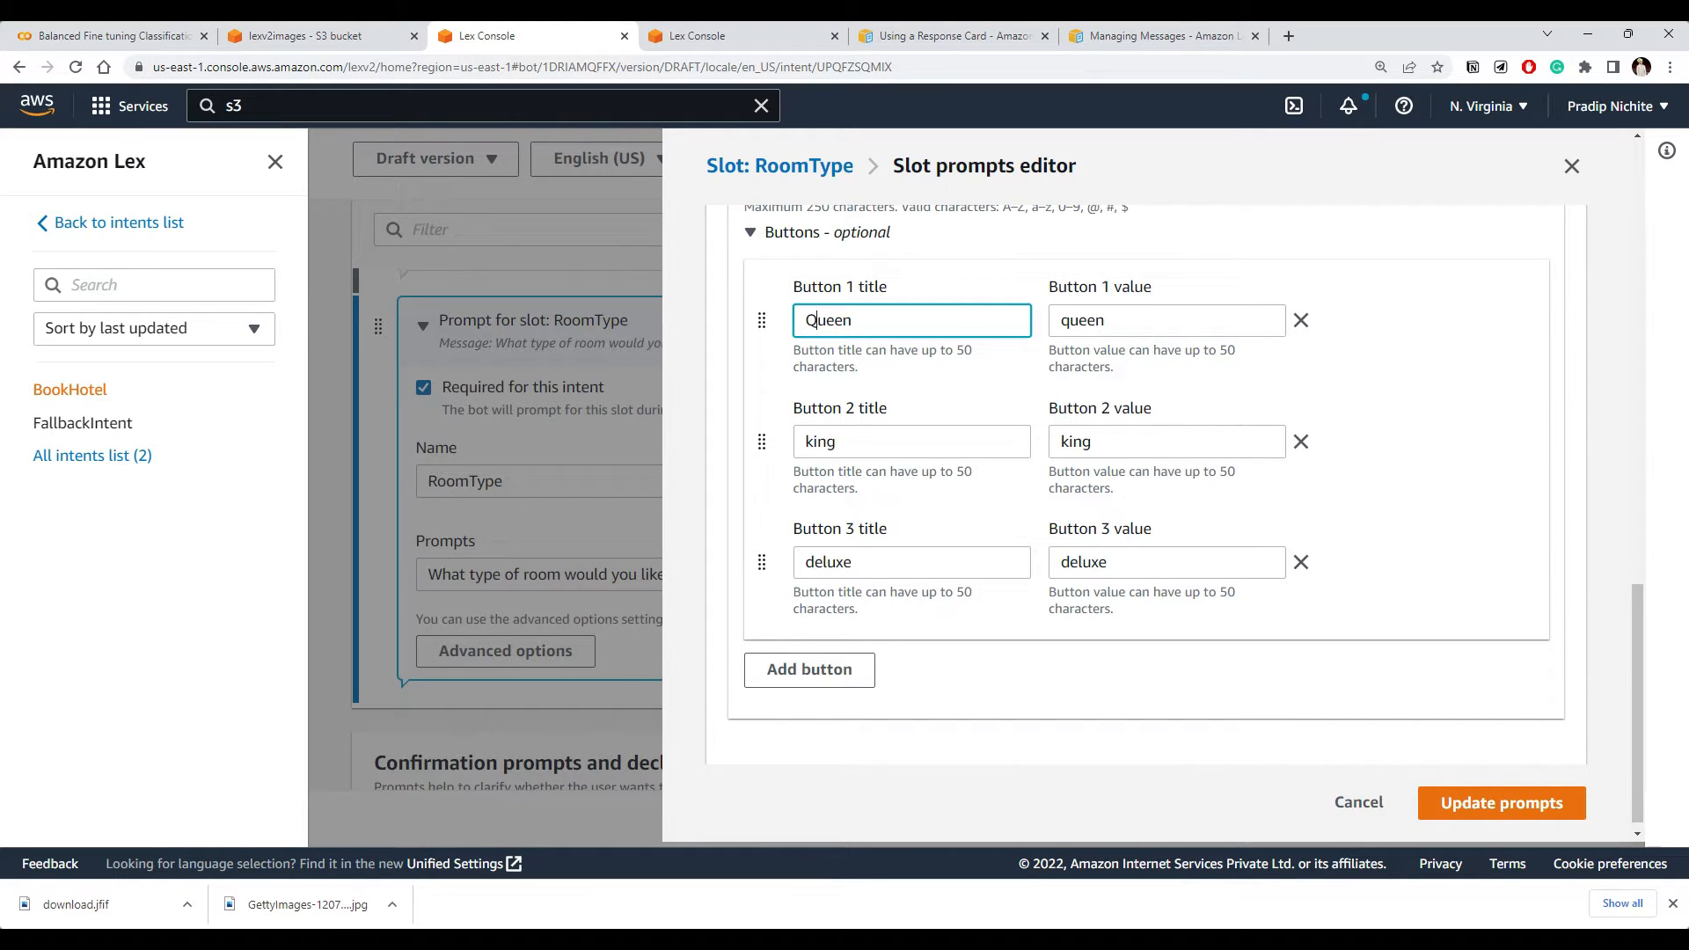
text(k)
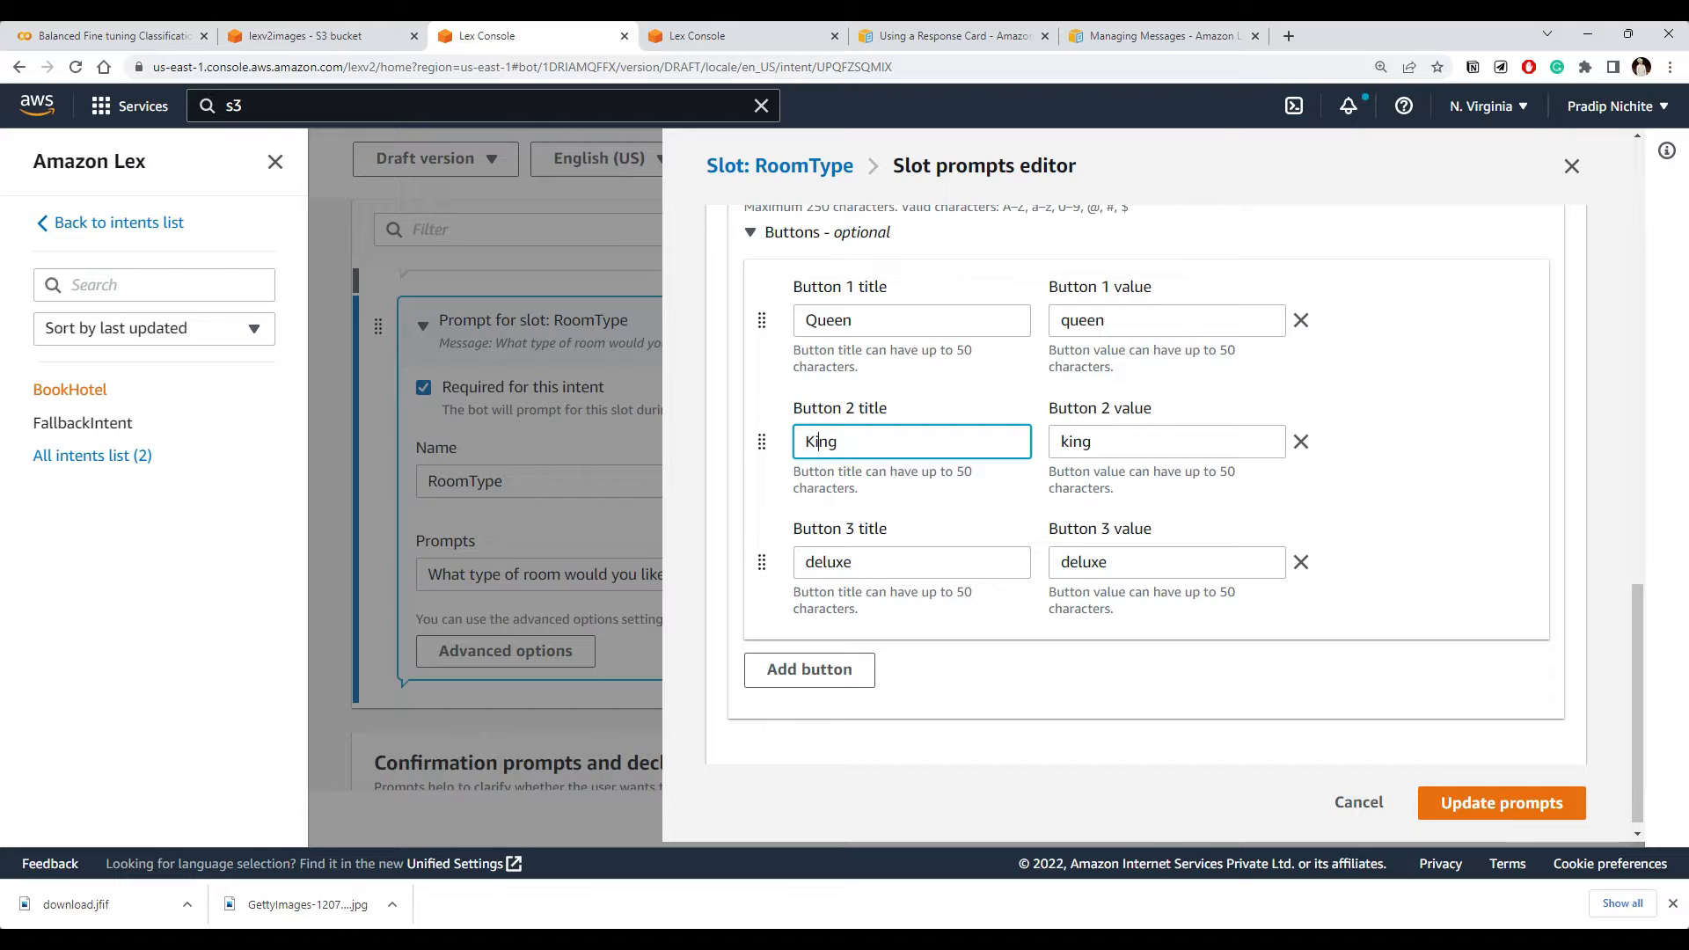
text(King)
click(911, 561)
text(D)
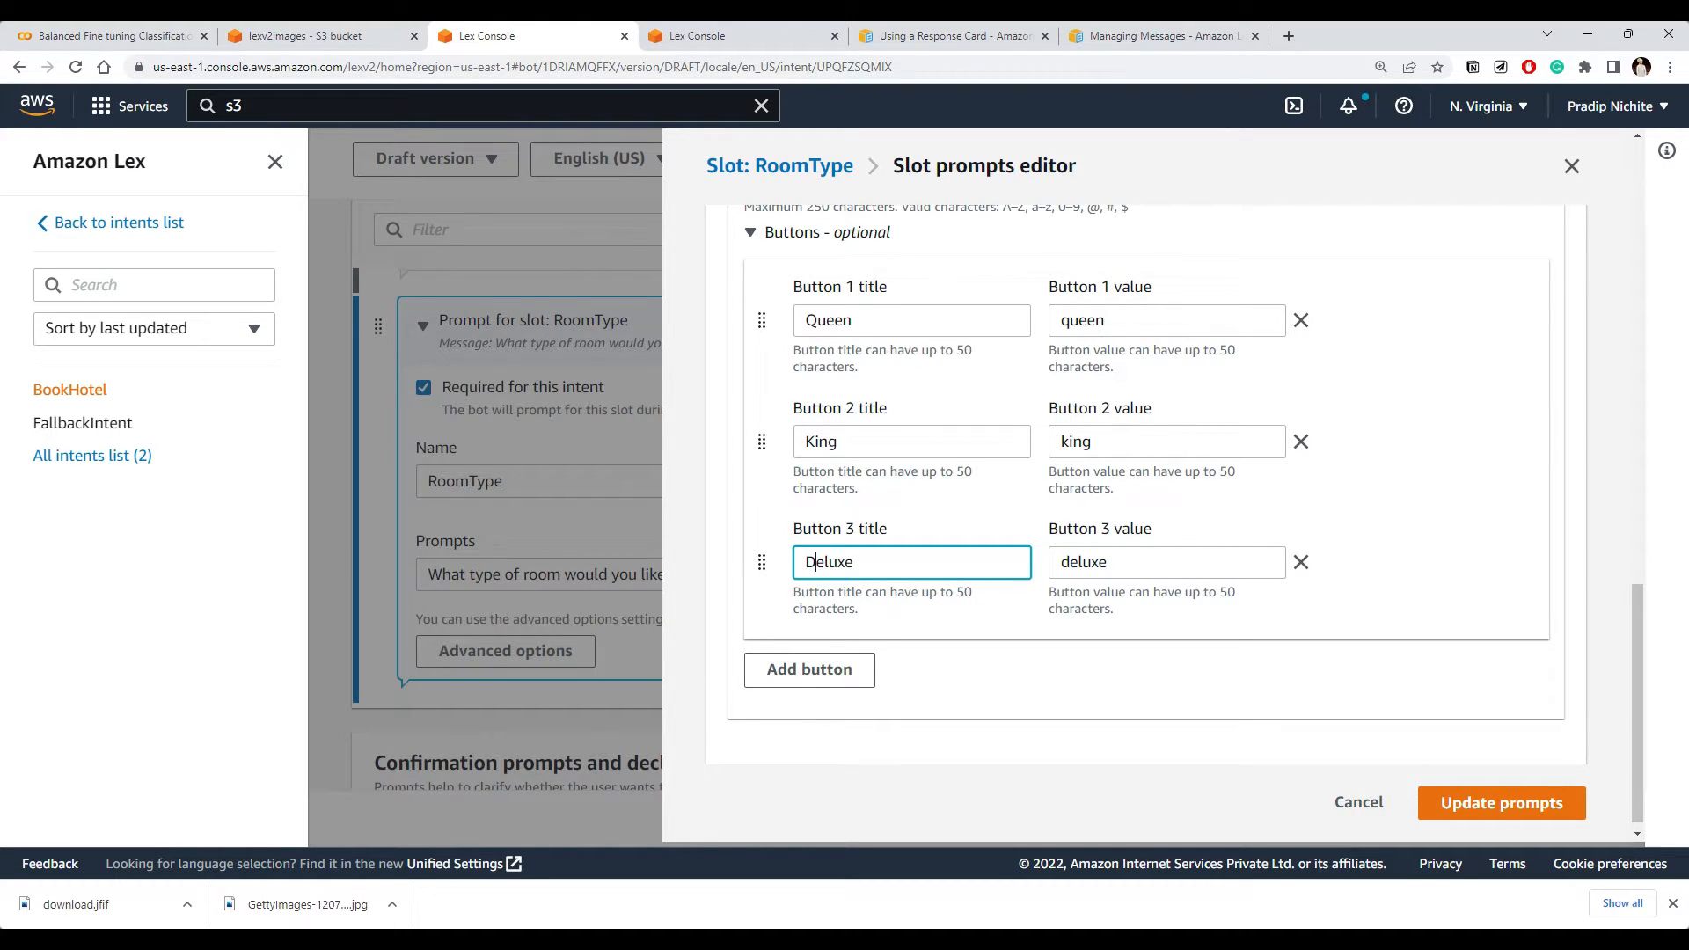
scroll(up, 3)
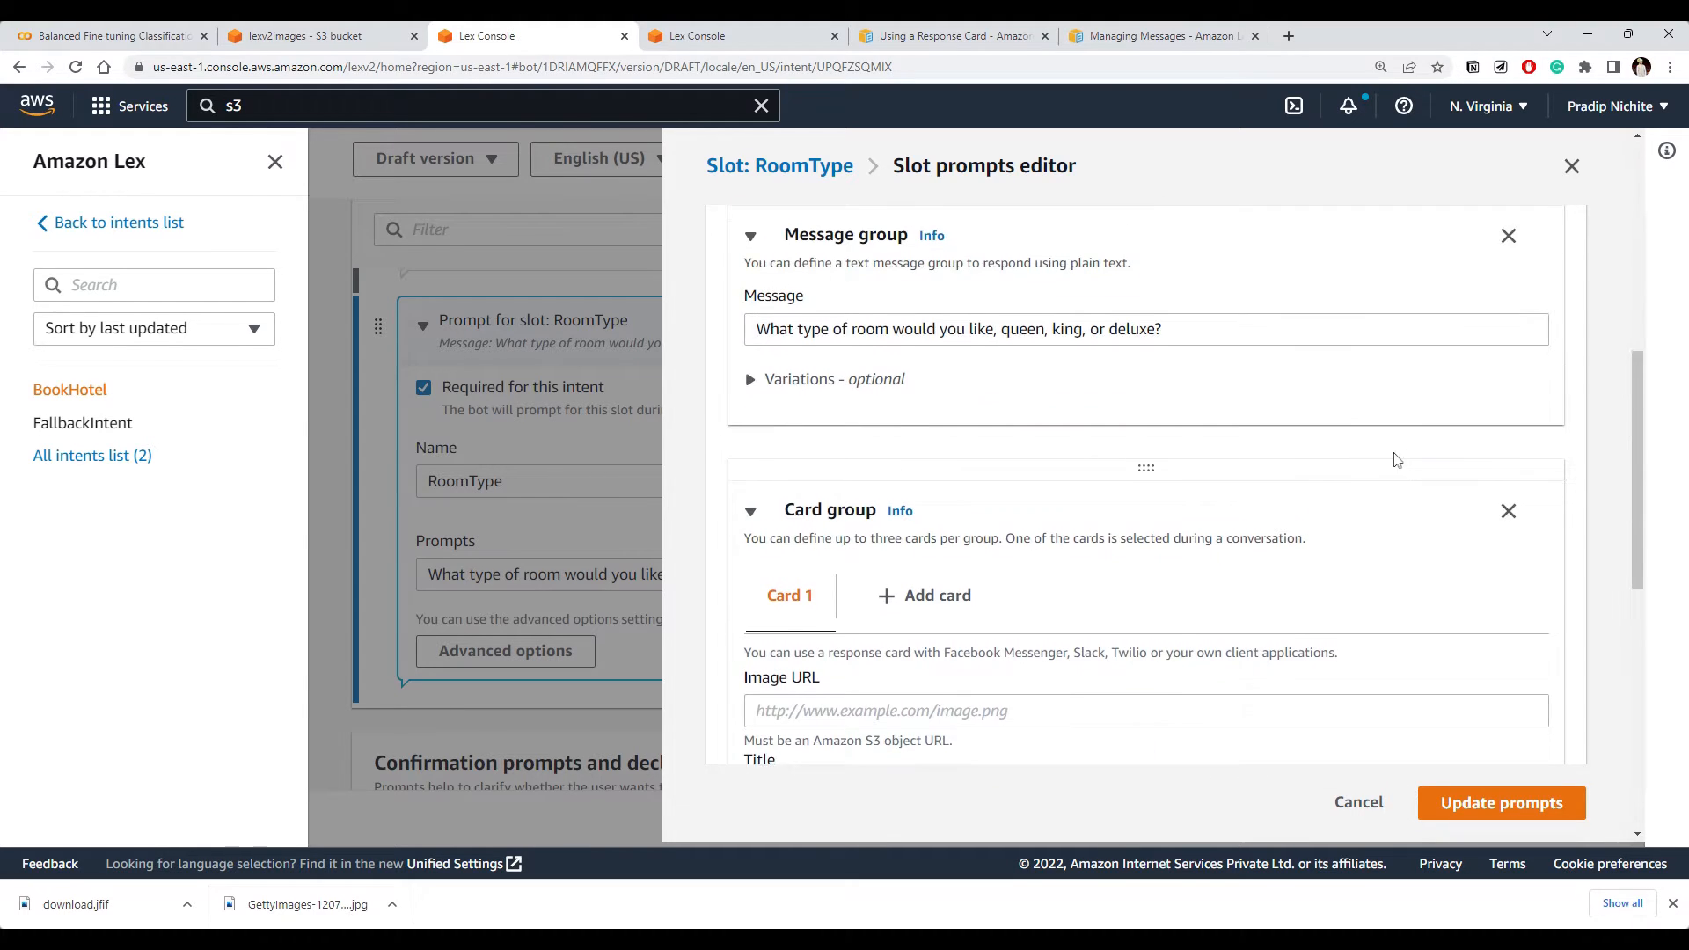
Turn on Preview and remove the plain-text Message group prompt
scroll(up, 3)
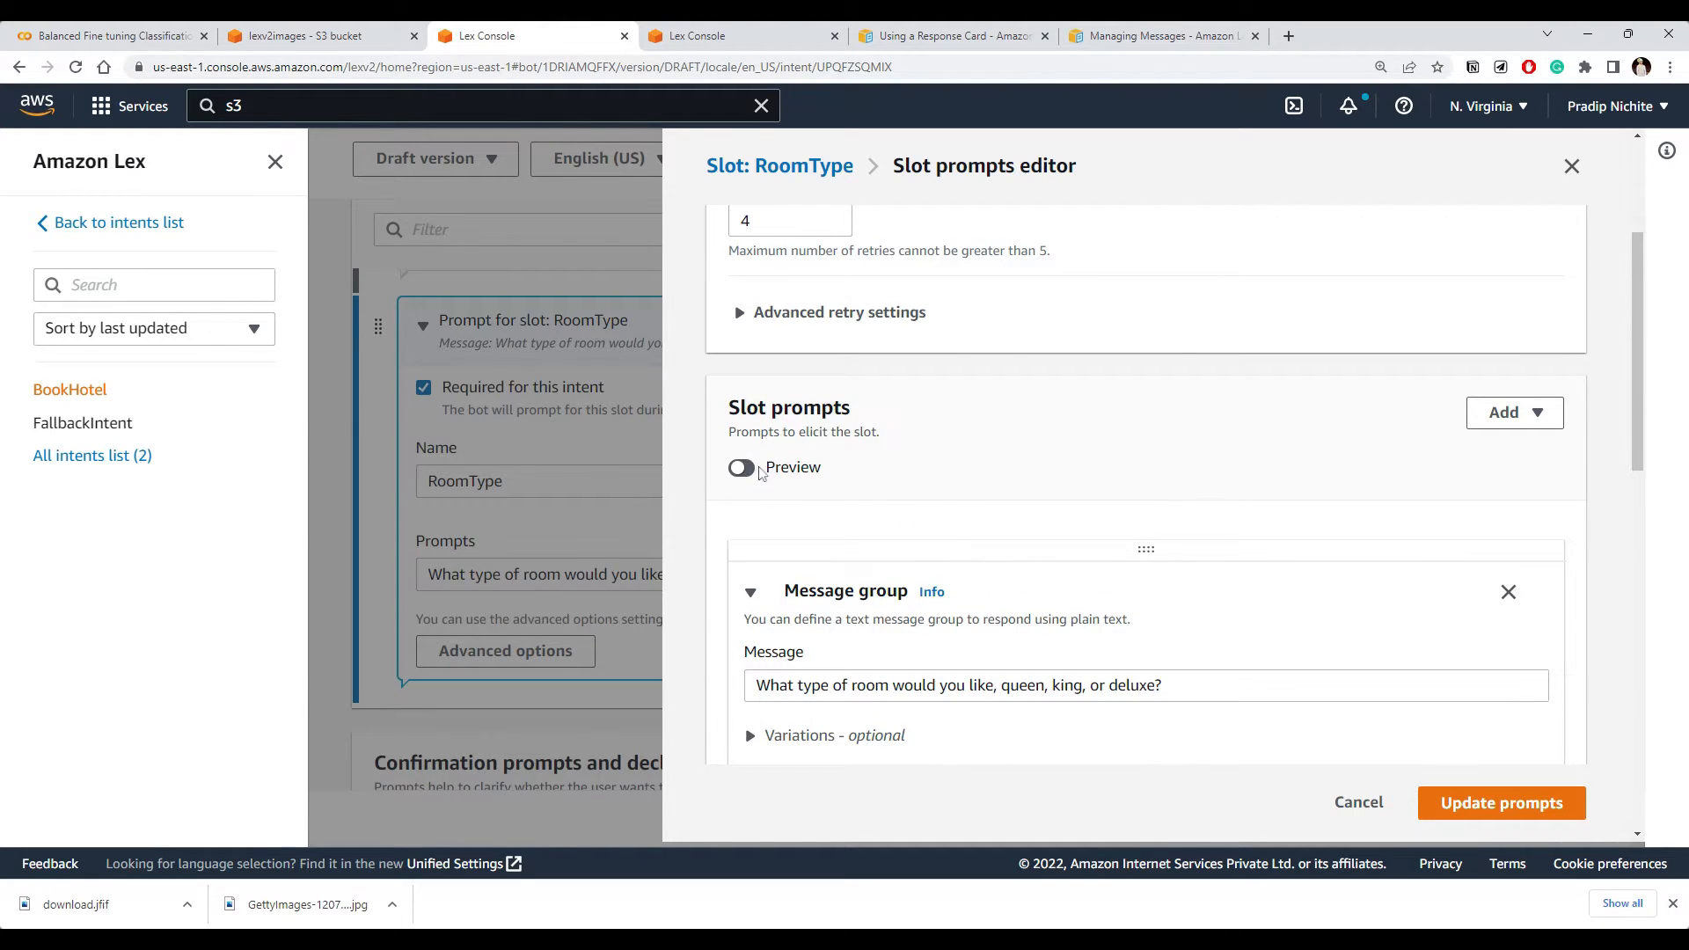
click(741, 468)
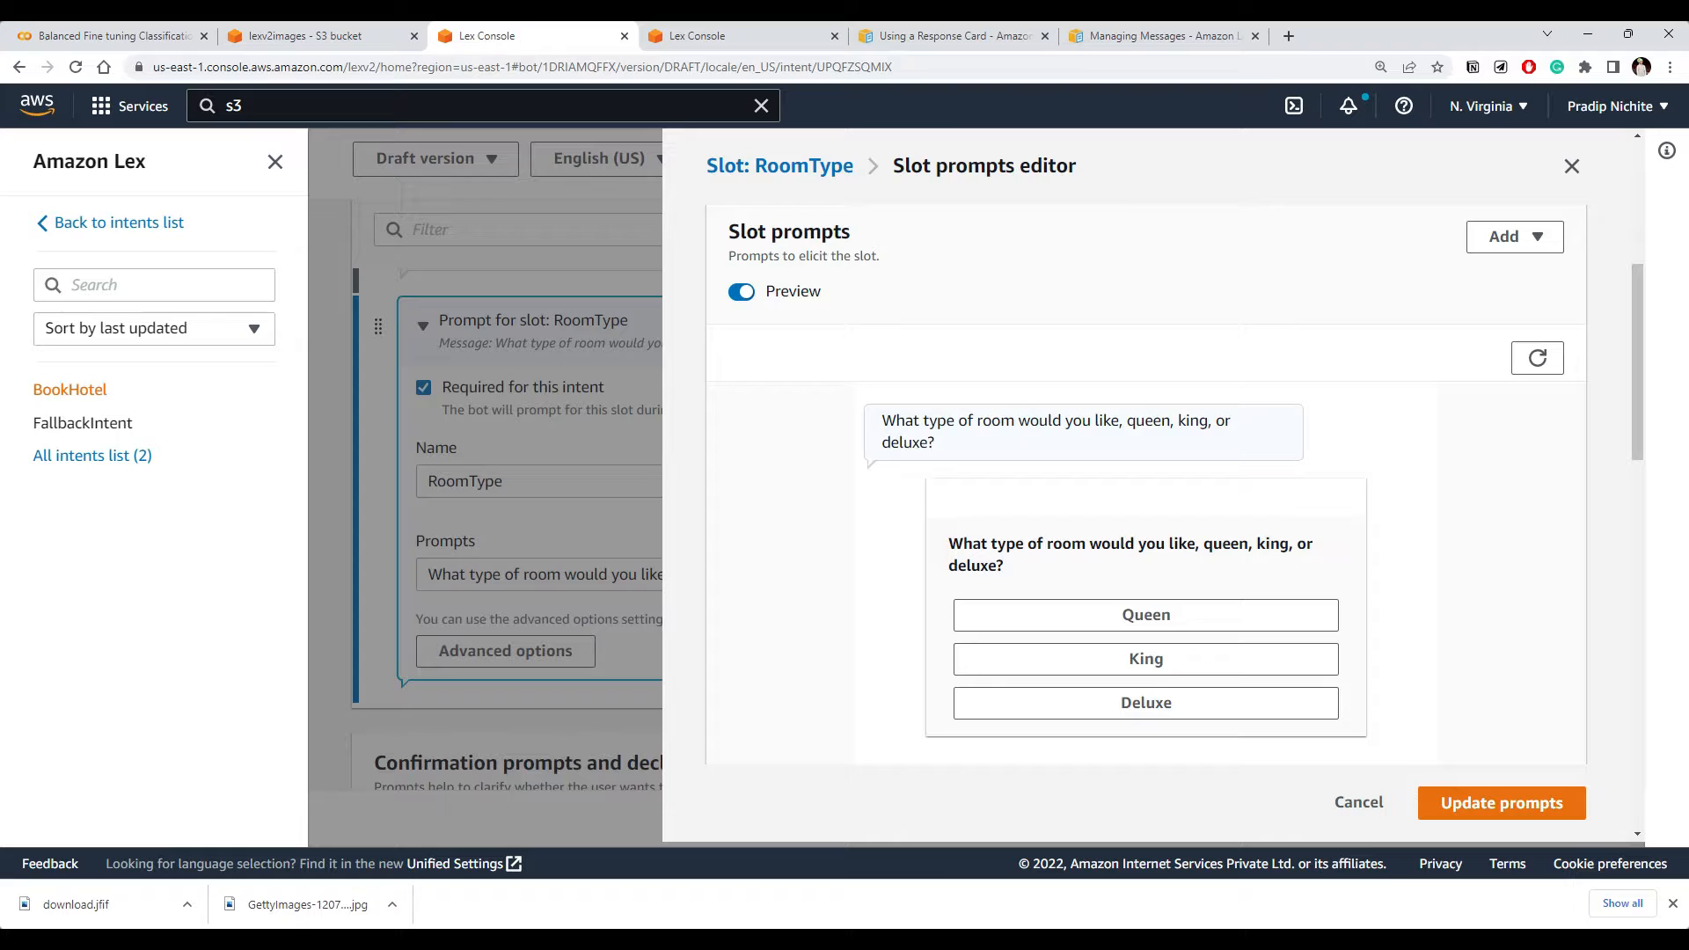
double_click(1130, 554)
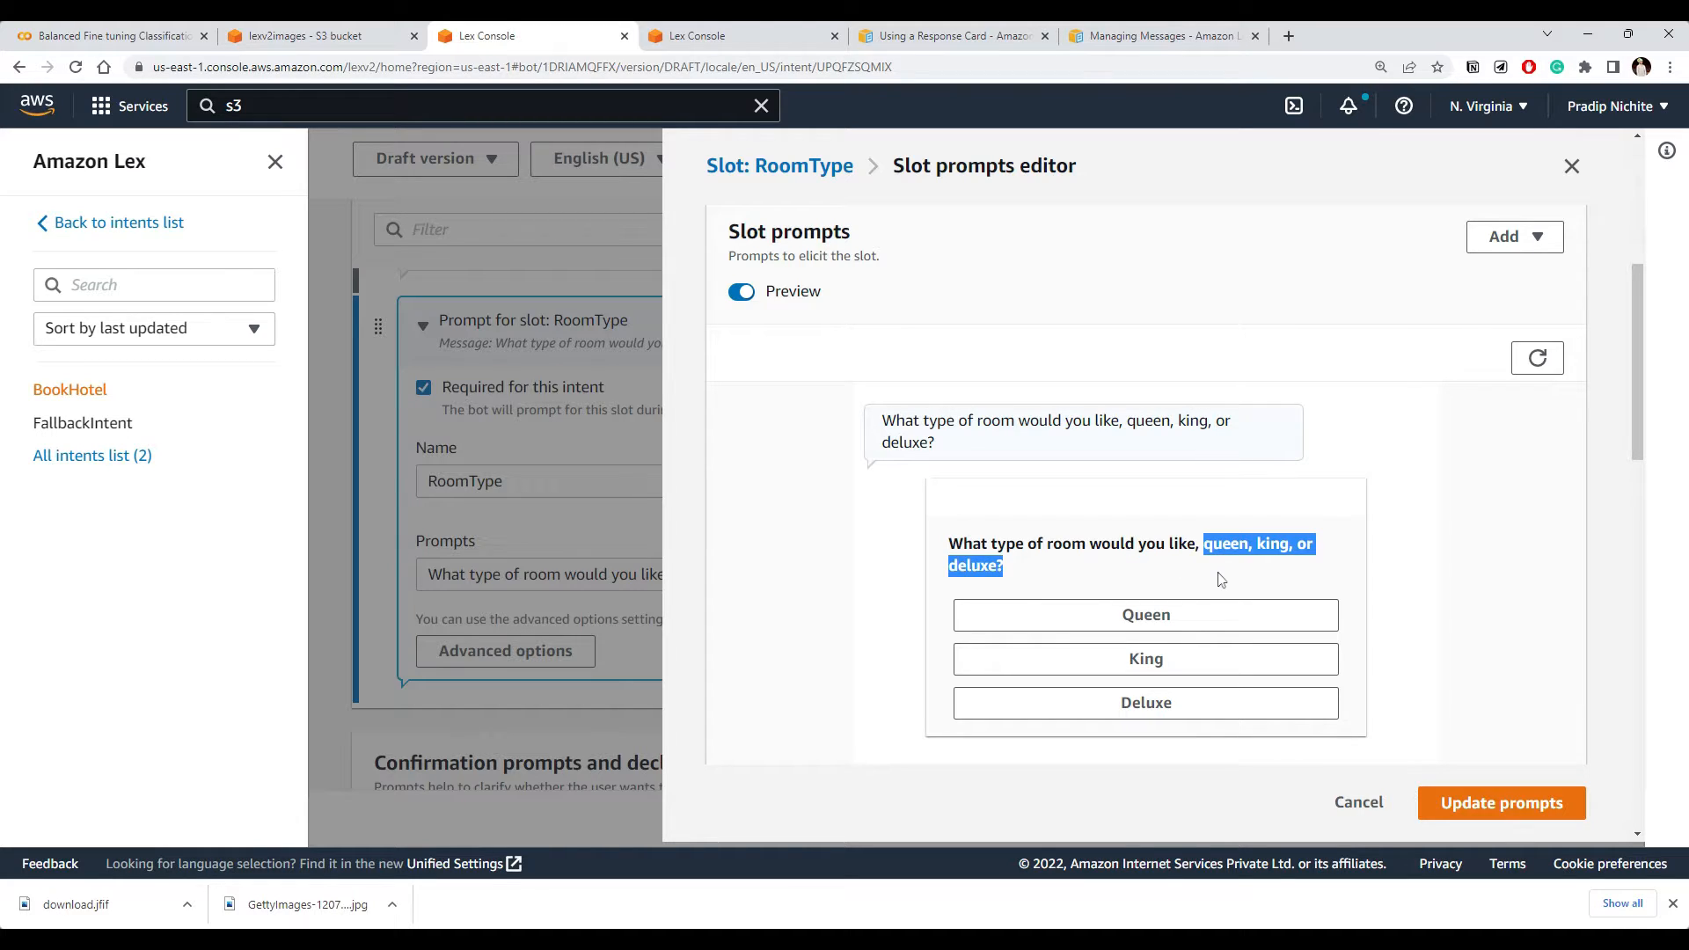
scroll(down, 3)
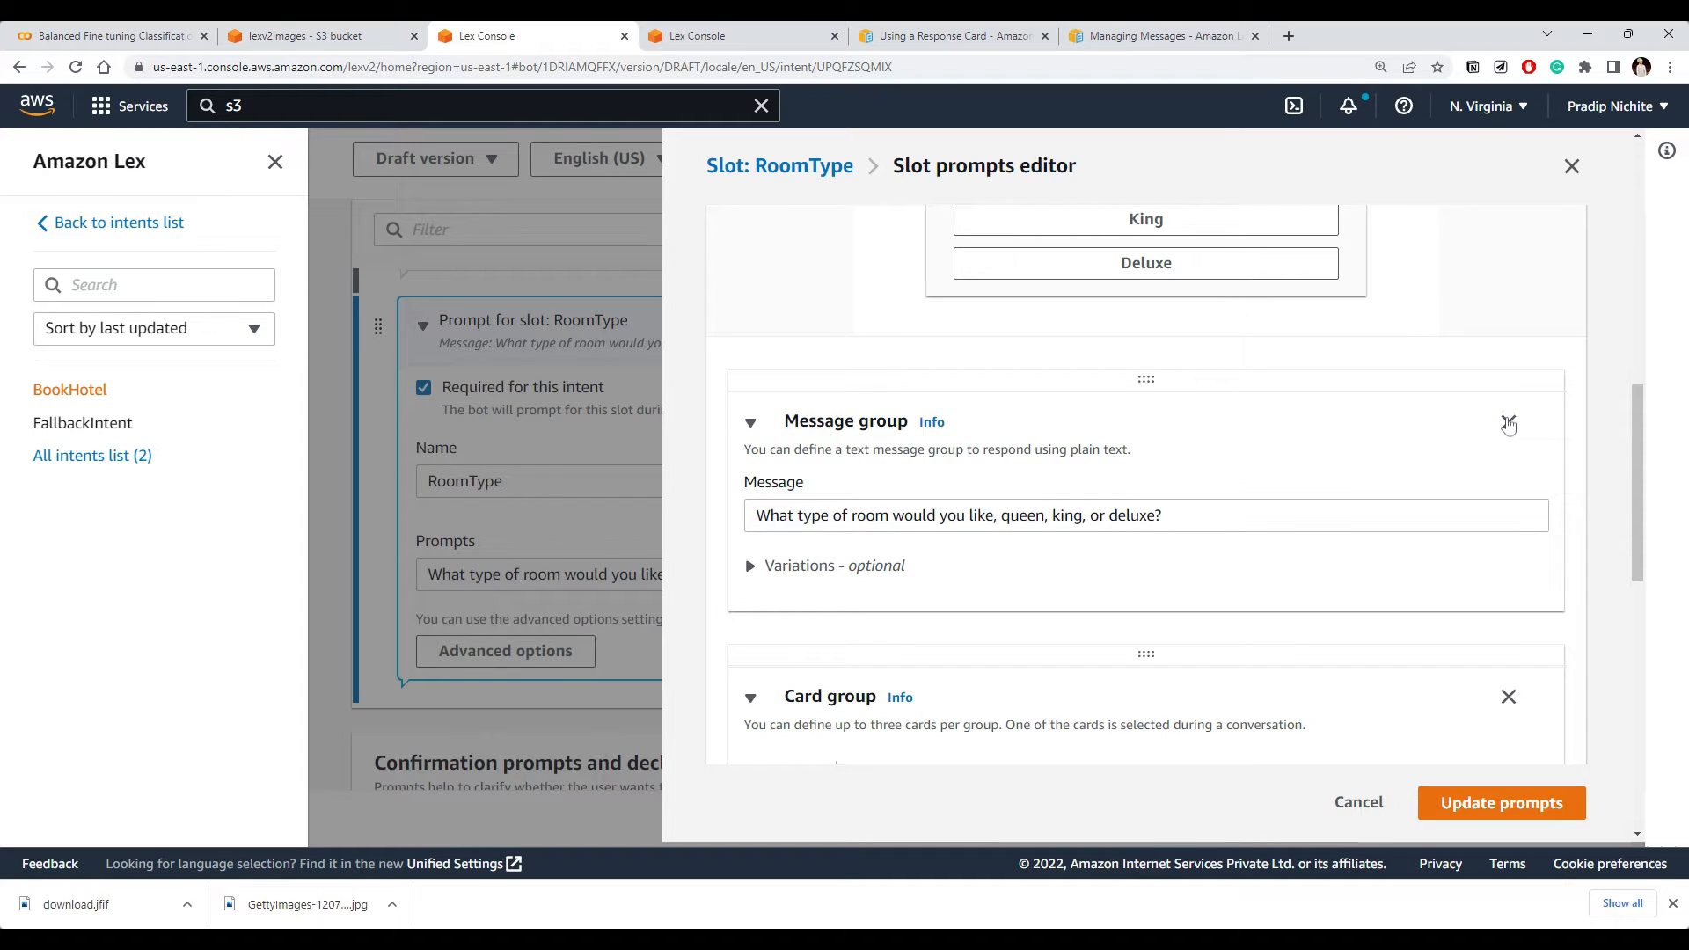
scroll(down, 3)
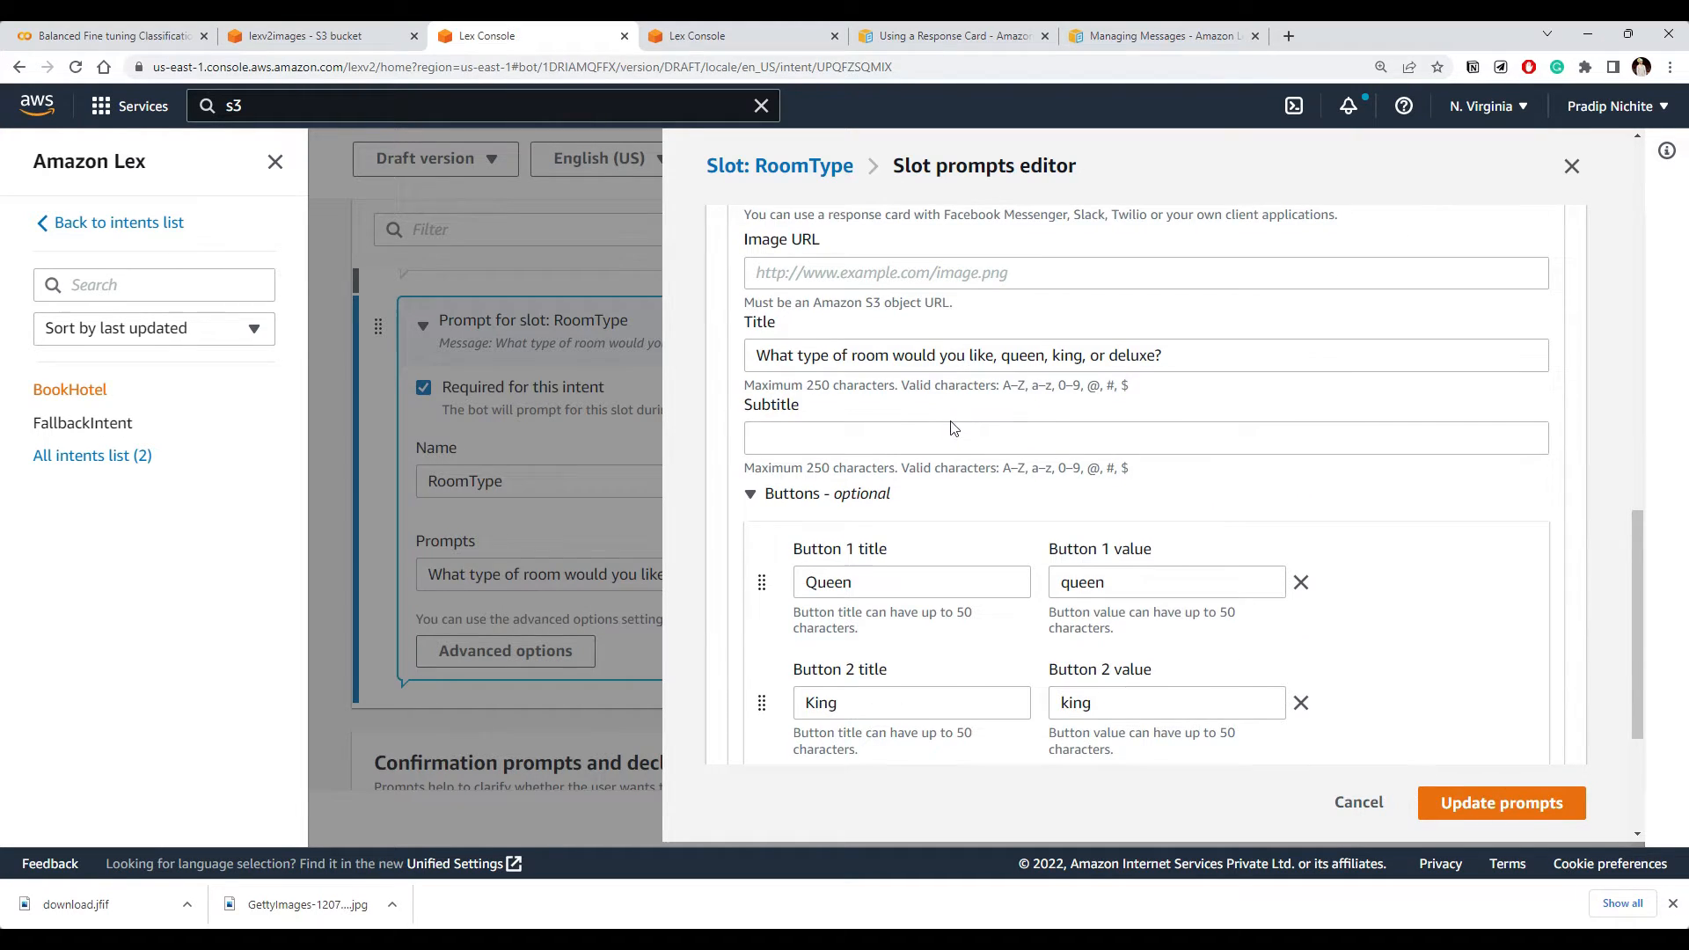
Shorten the card title to 'What type of room would you like?'
double_click(1080, 353)
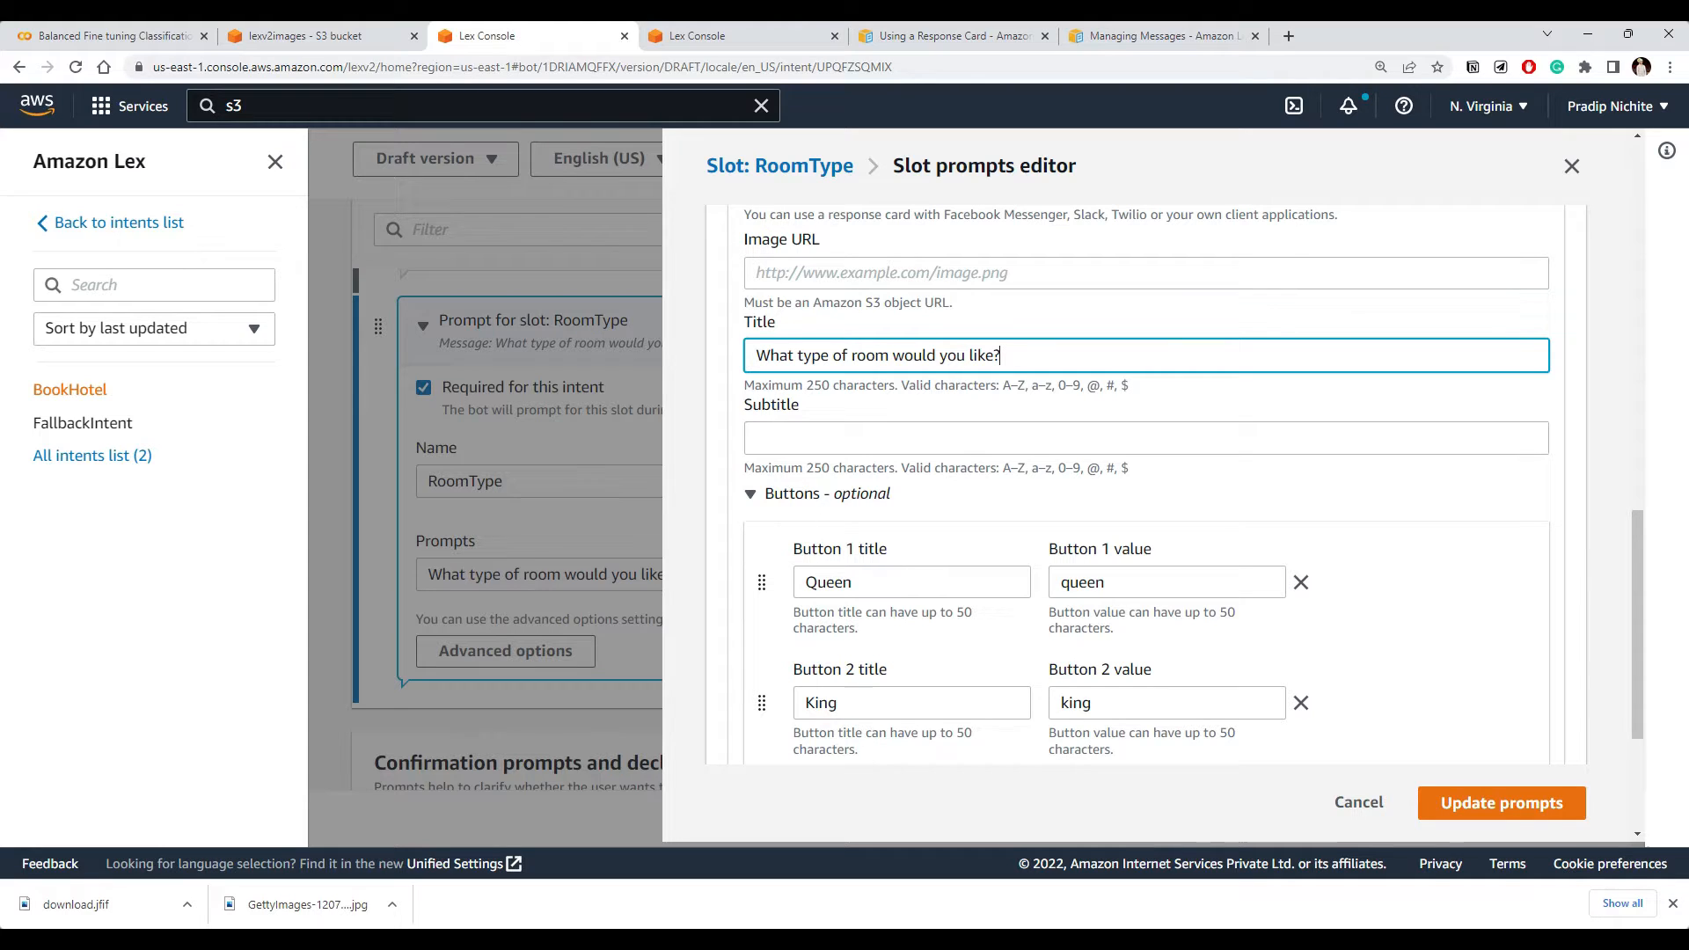
scroll(up, 3)
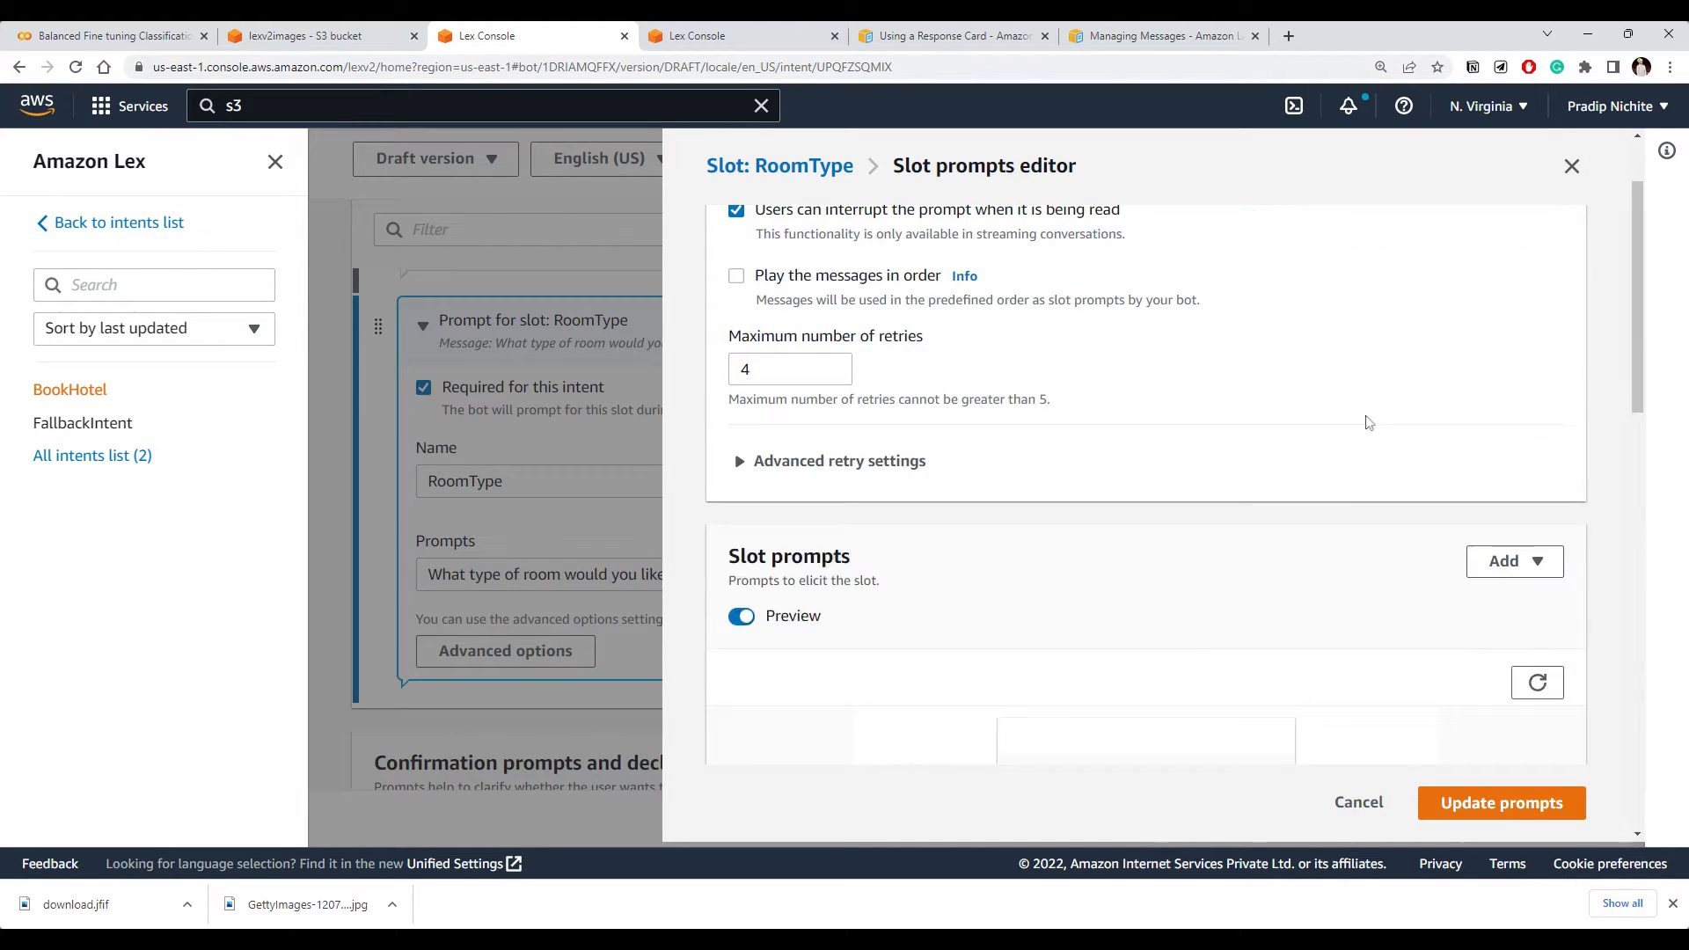
scroll(down, 3)
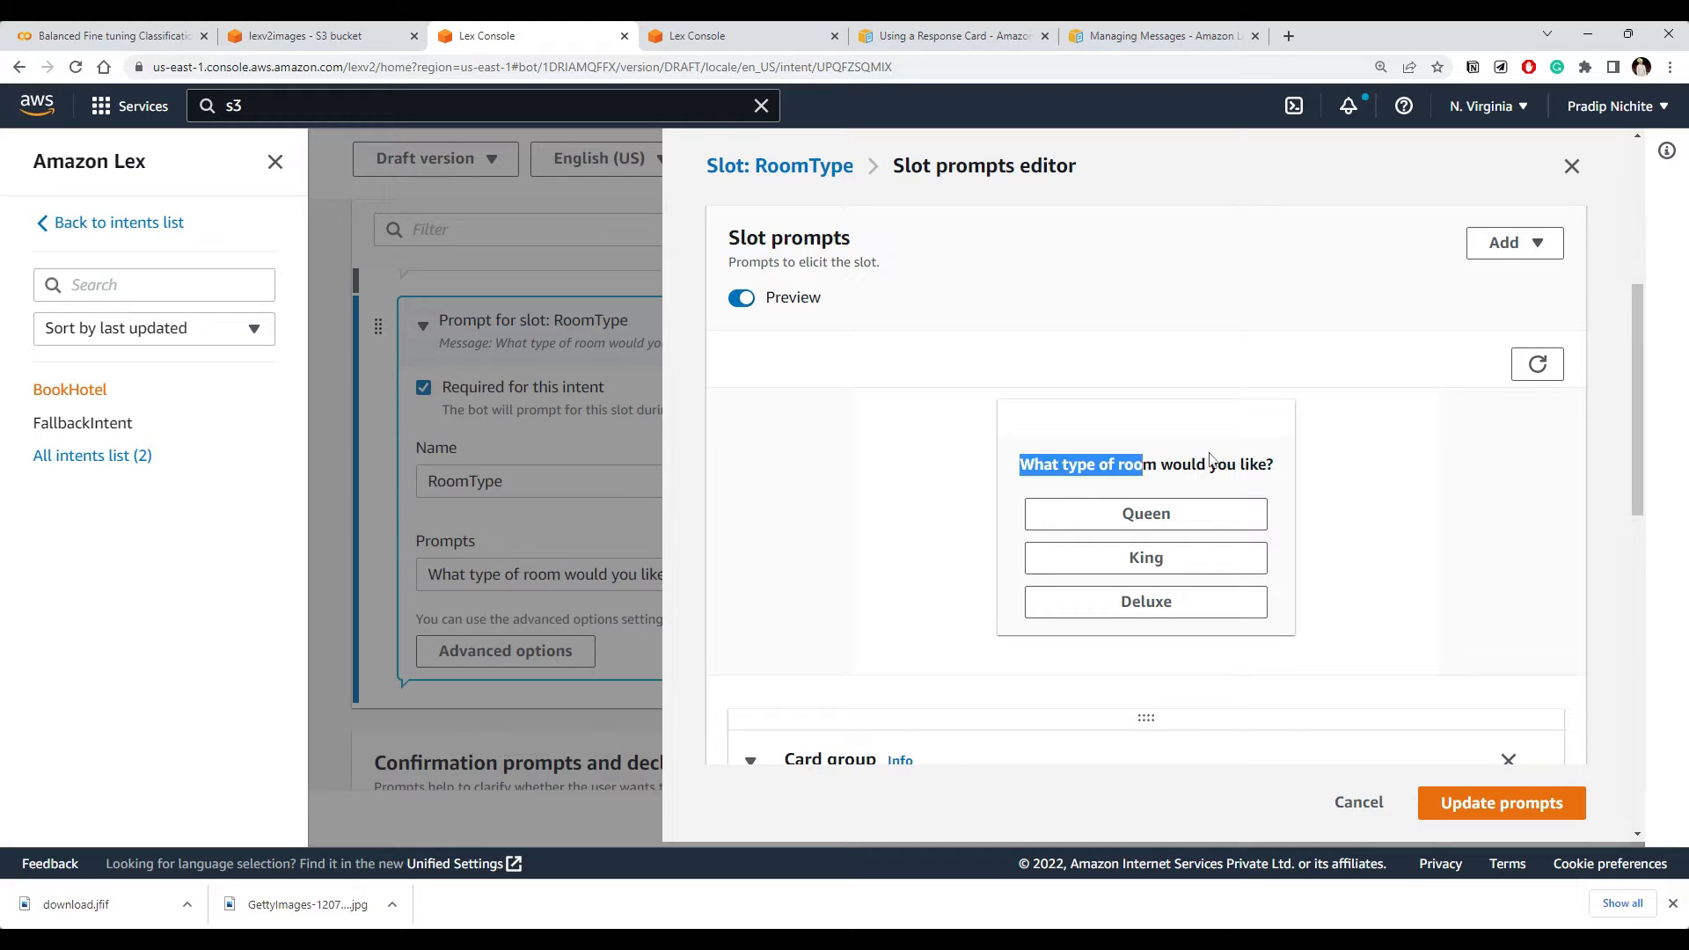
scroll(down, 3)
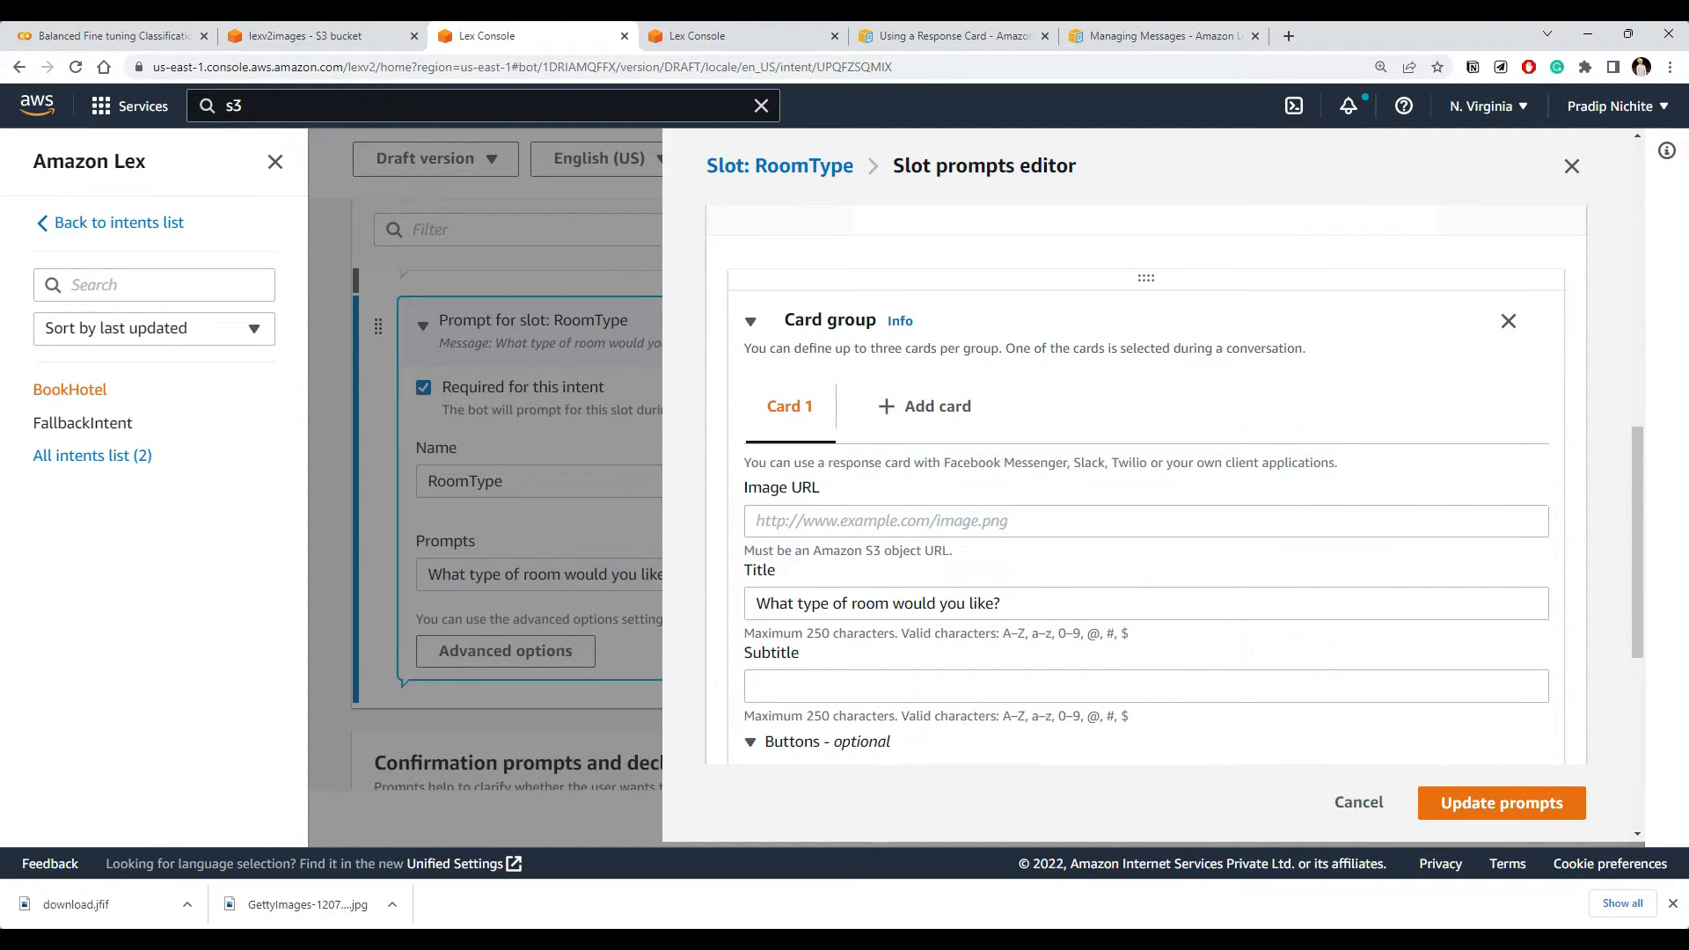
Copy the Object URL of download.jfif from the S3 console
double_click(846, 550)
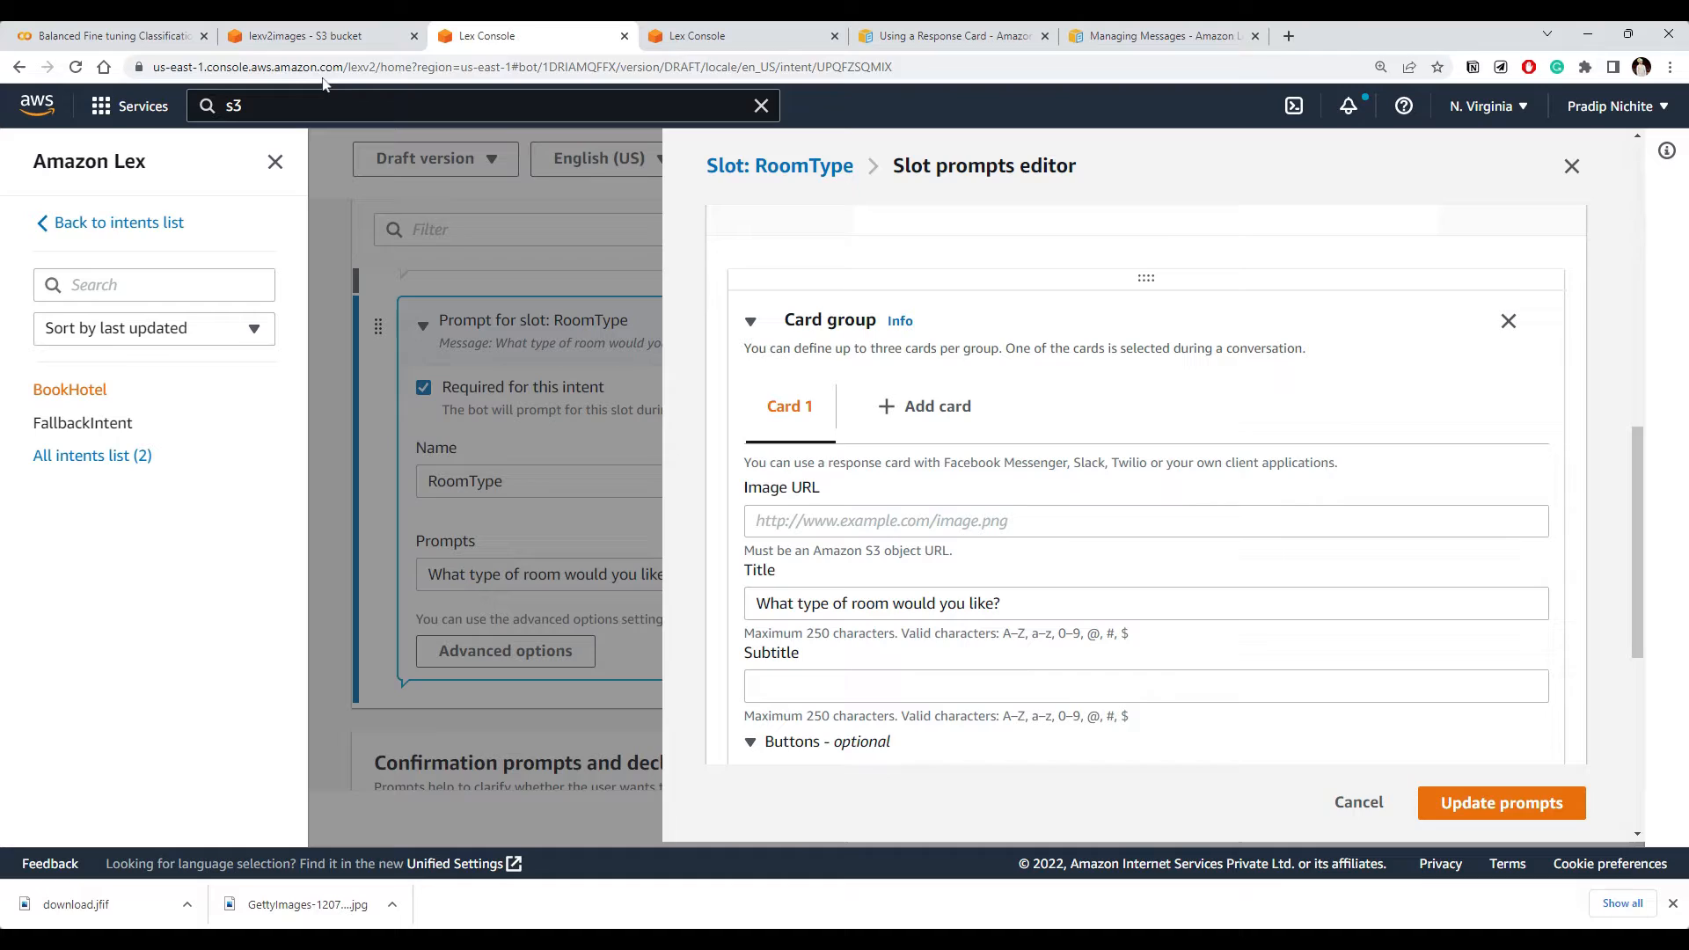
click(314, 36)
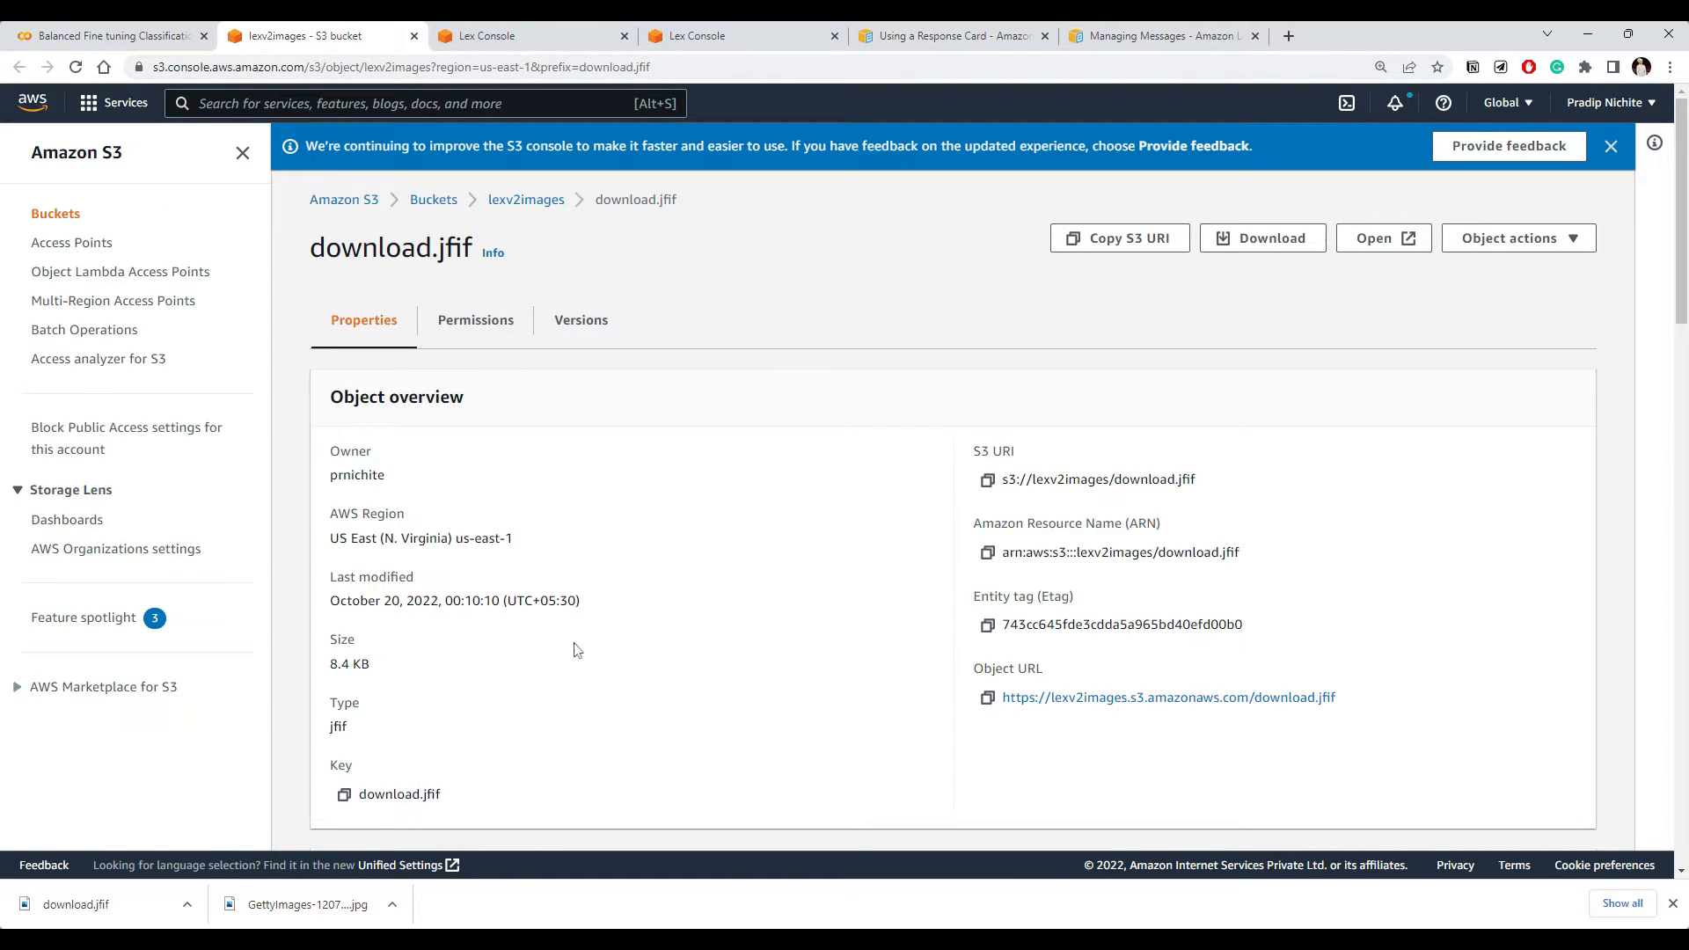
mouse_move(526, 199)
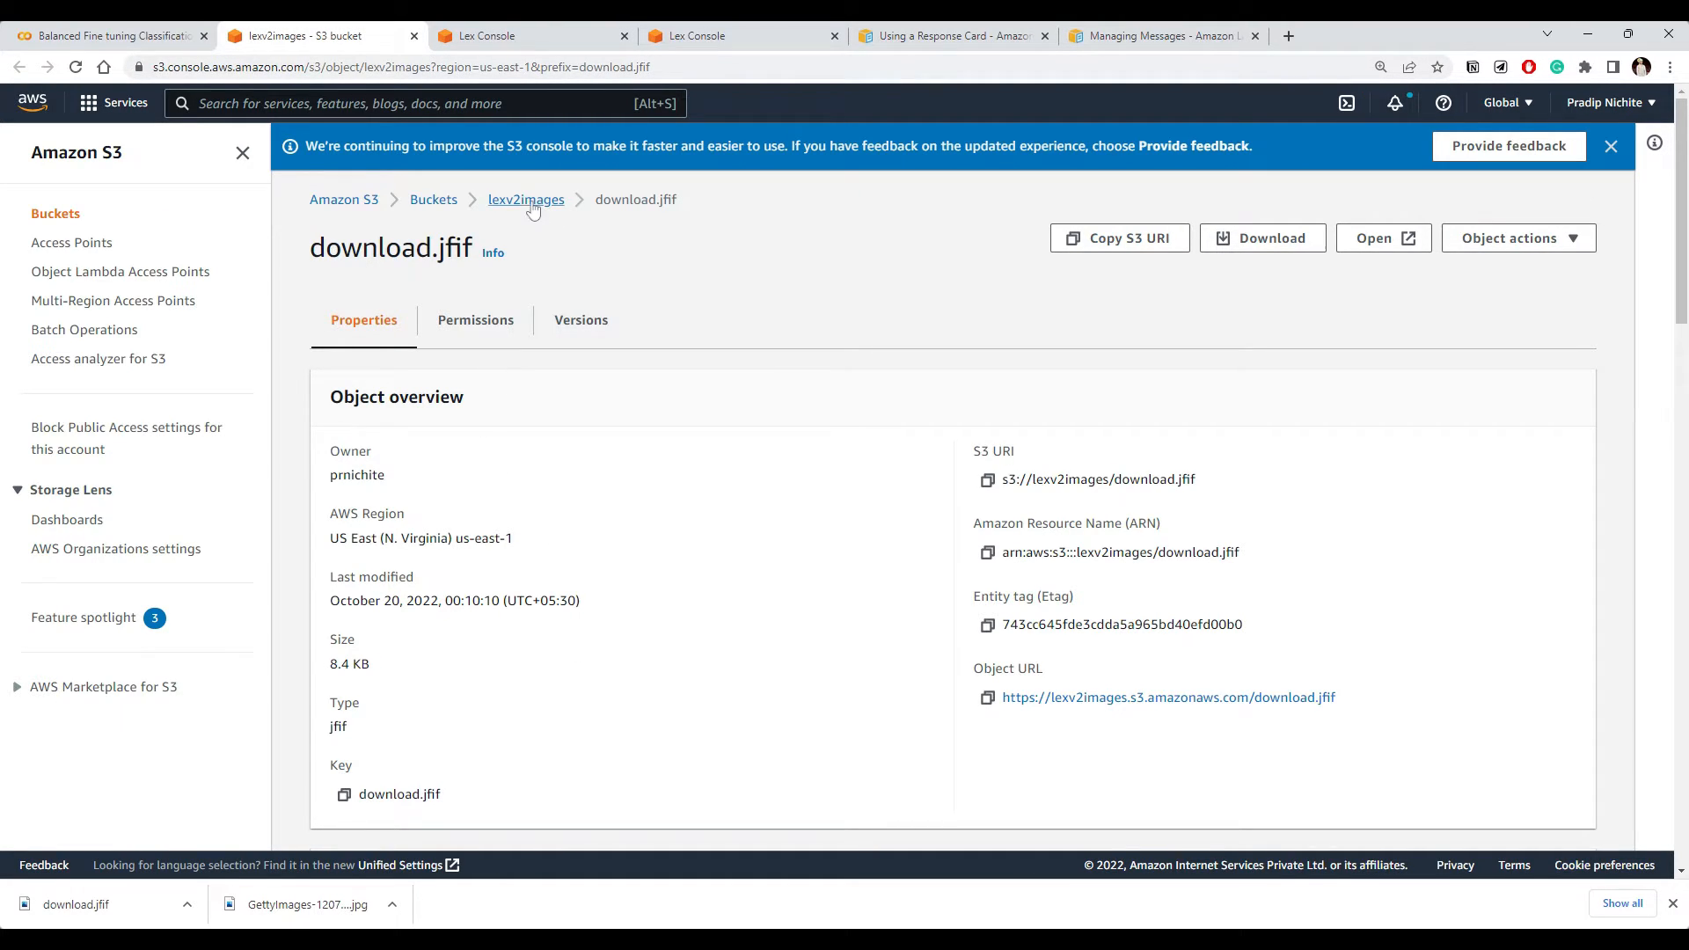
double_click(1006, 669)
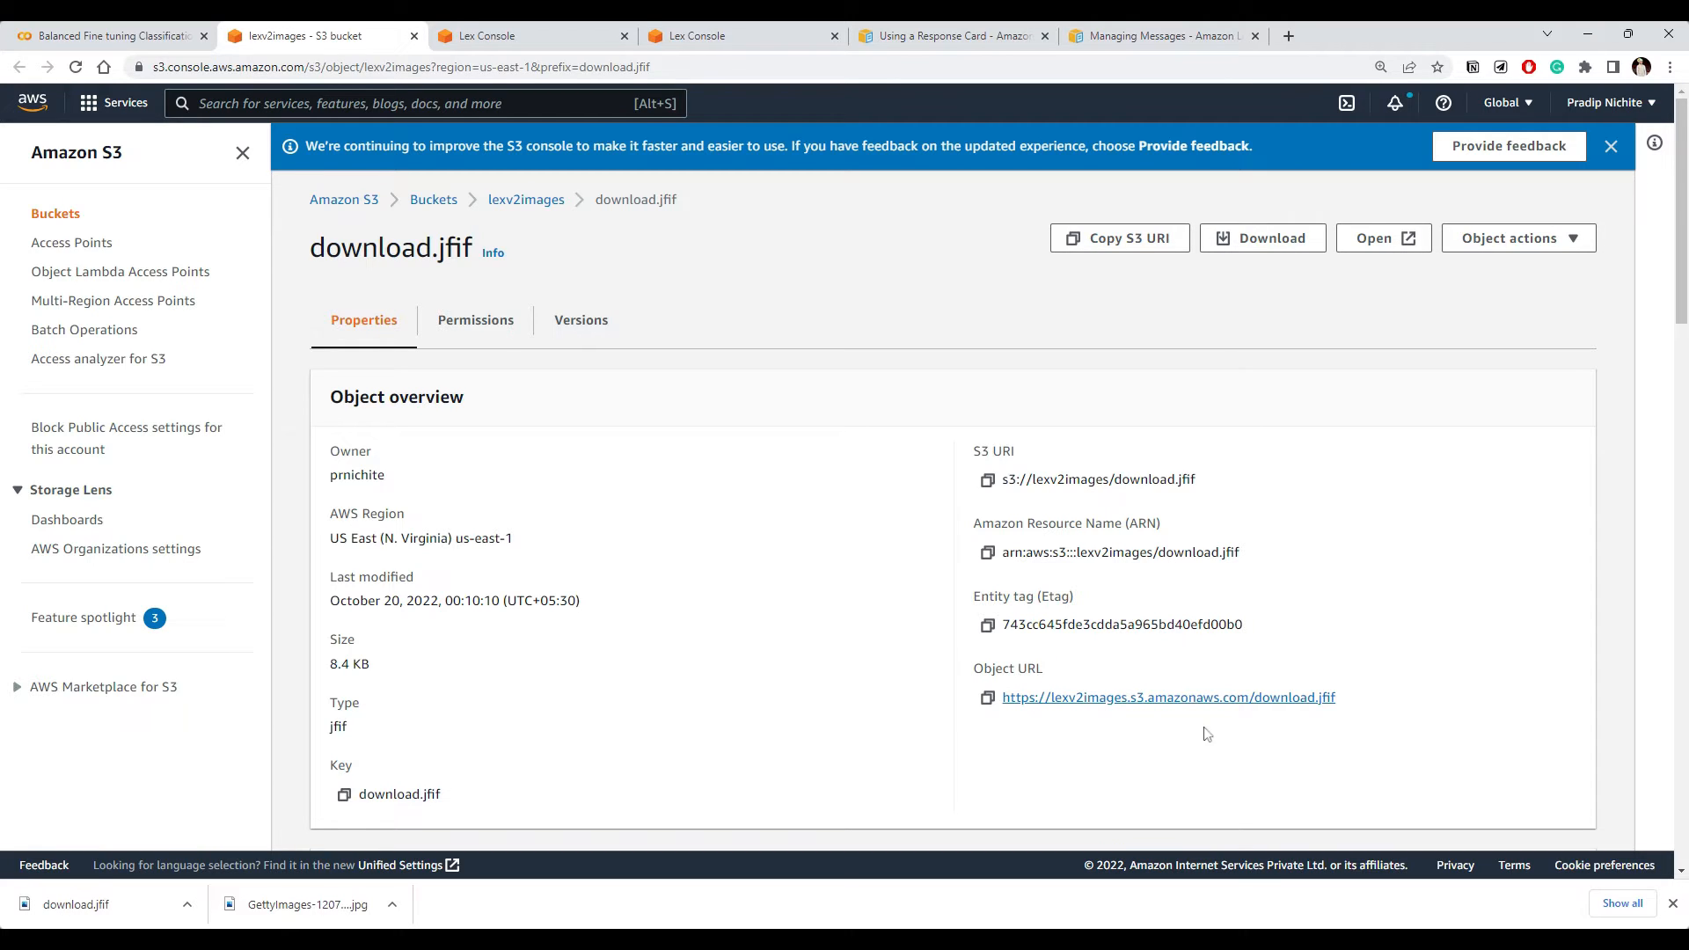
click(695, 35)
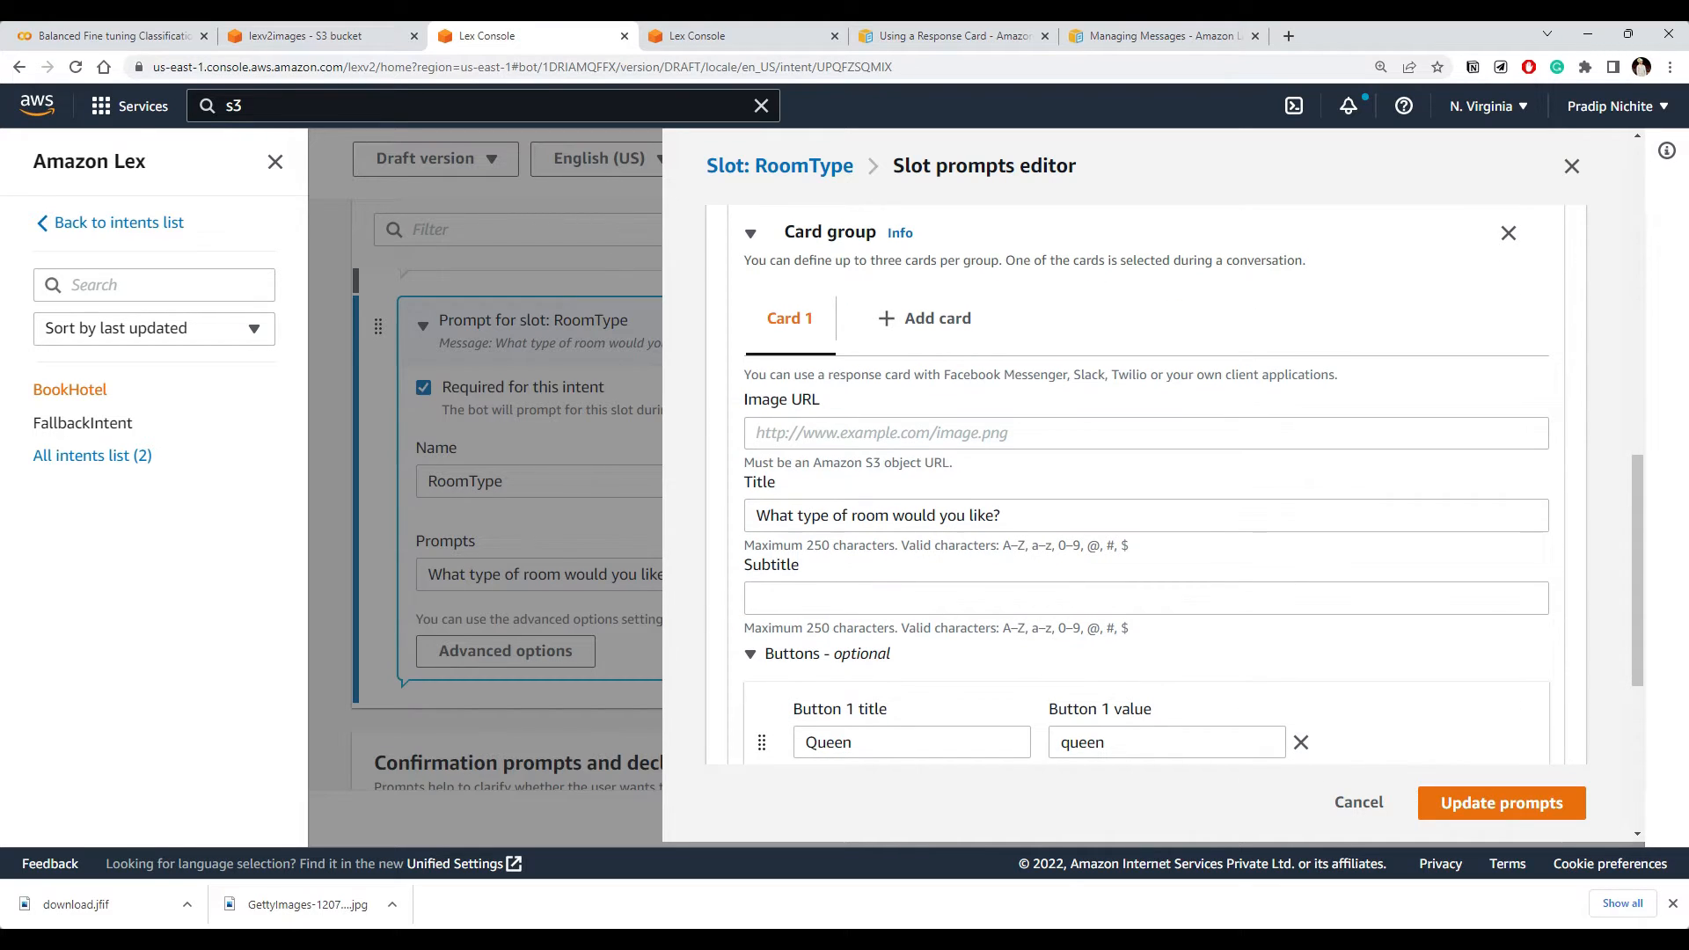
text(https://lexv2images.s3.amazonaws.com/download.jfif)
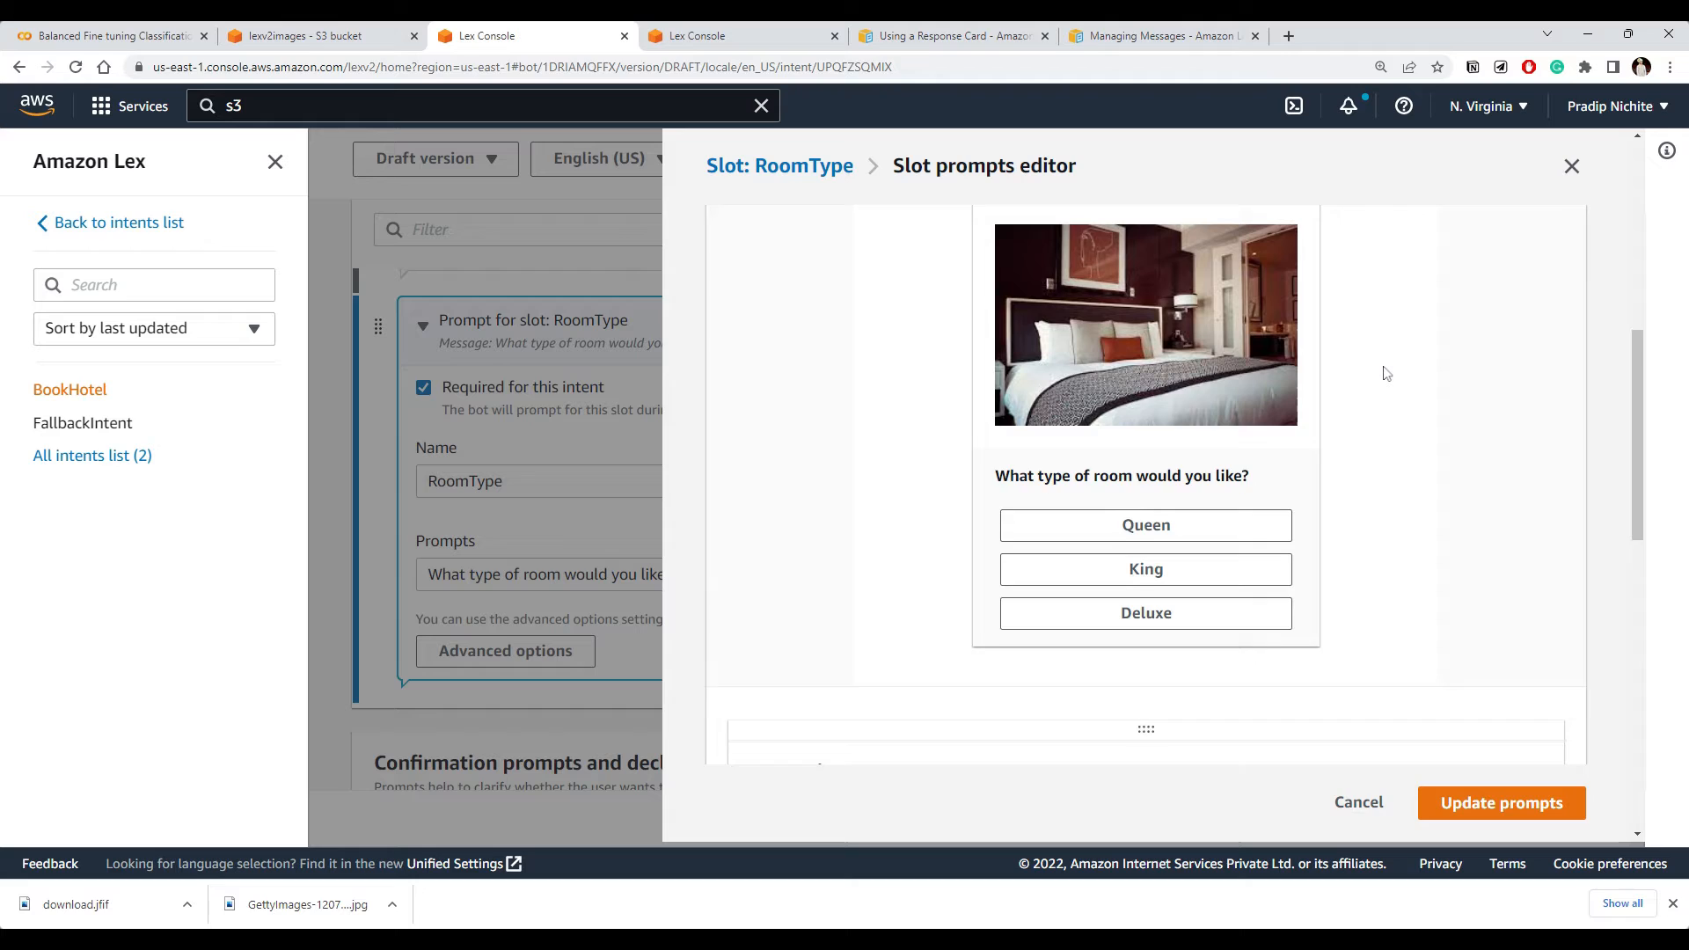
scroll(up, 3)
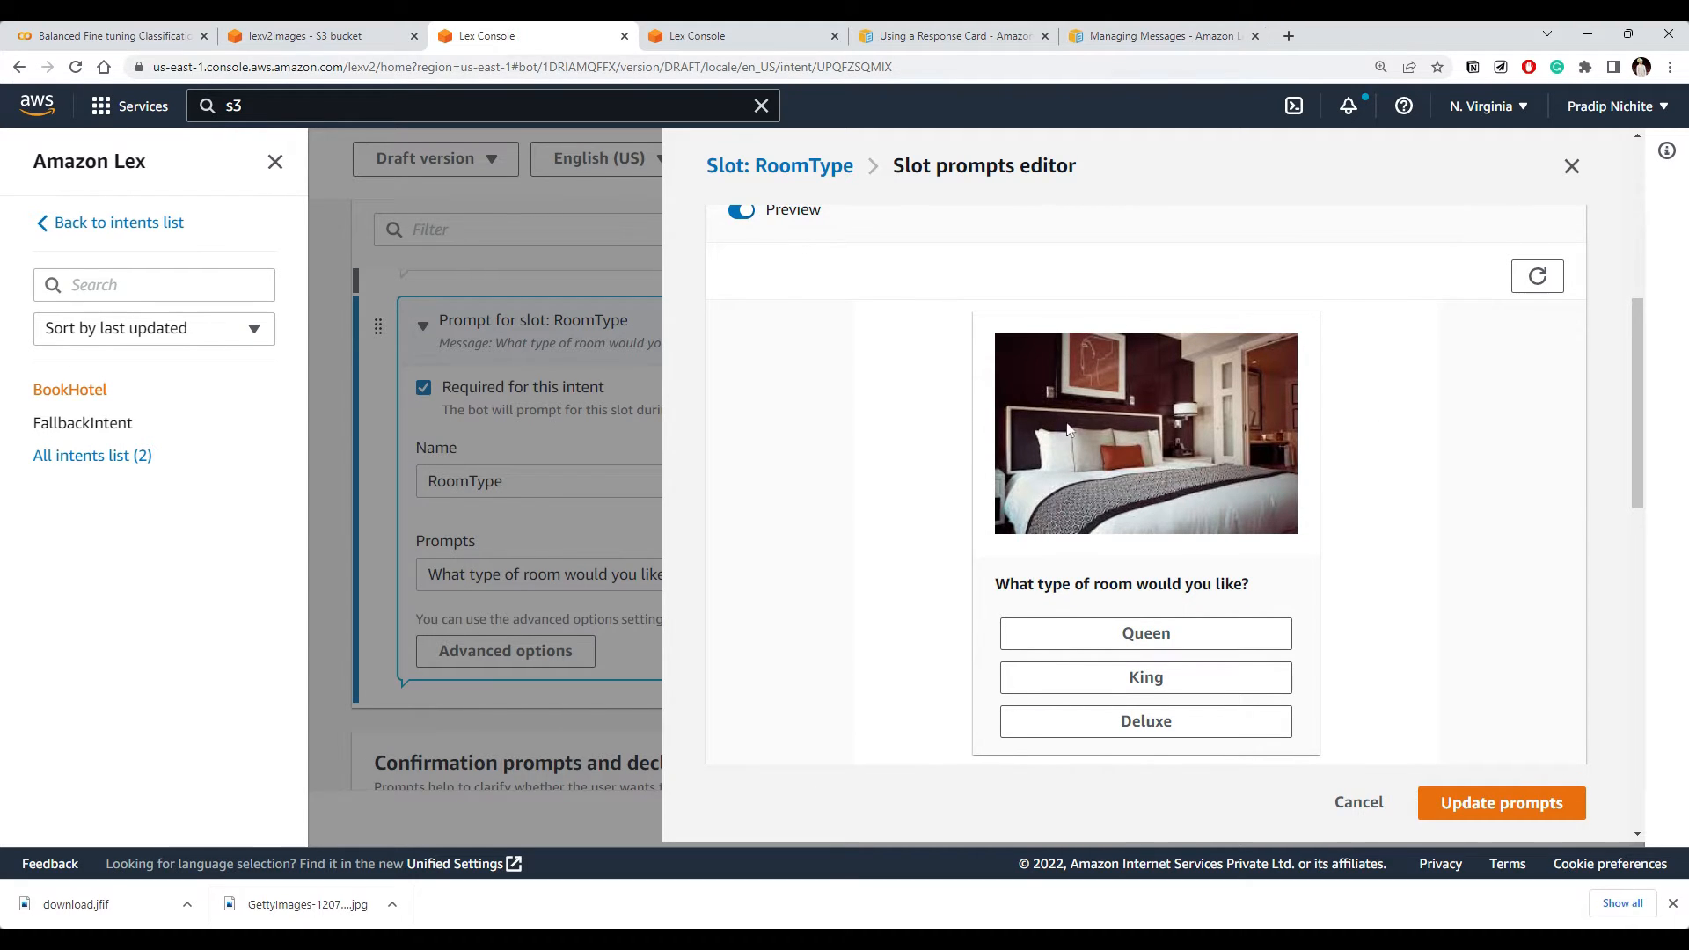
scroll(up, 3)
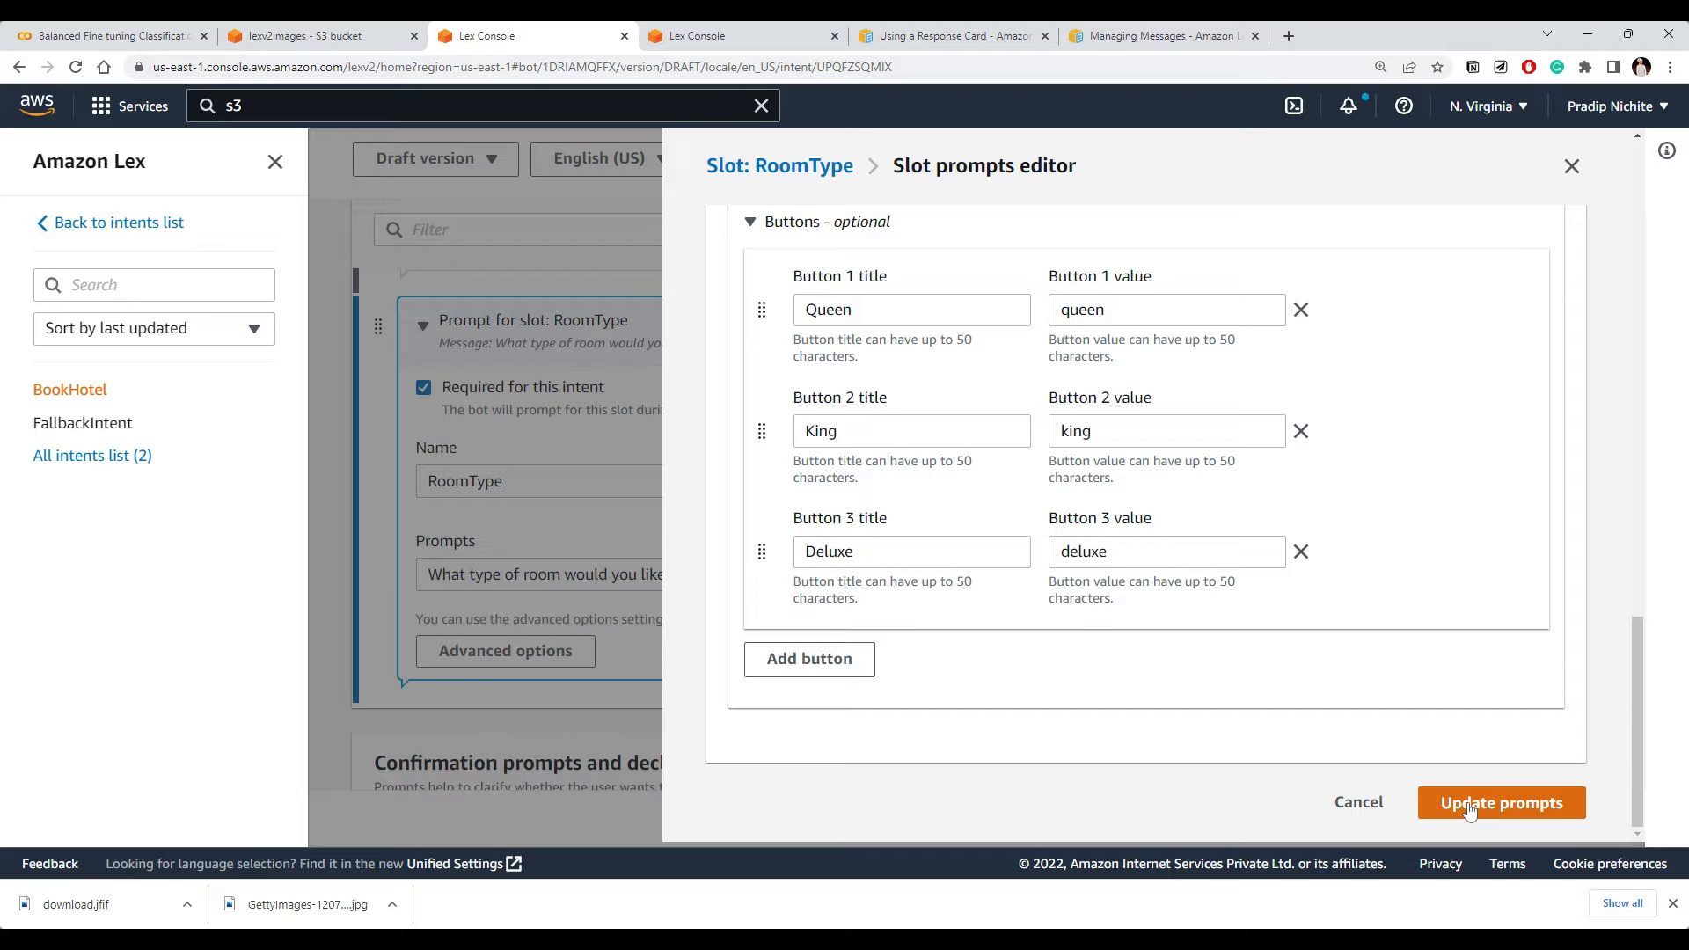
click(1500, 802)
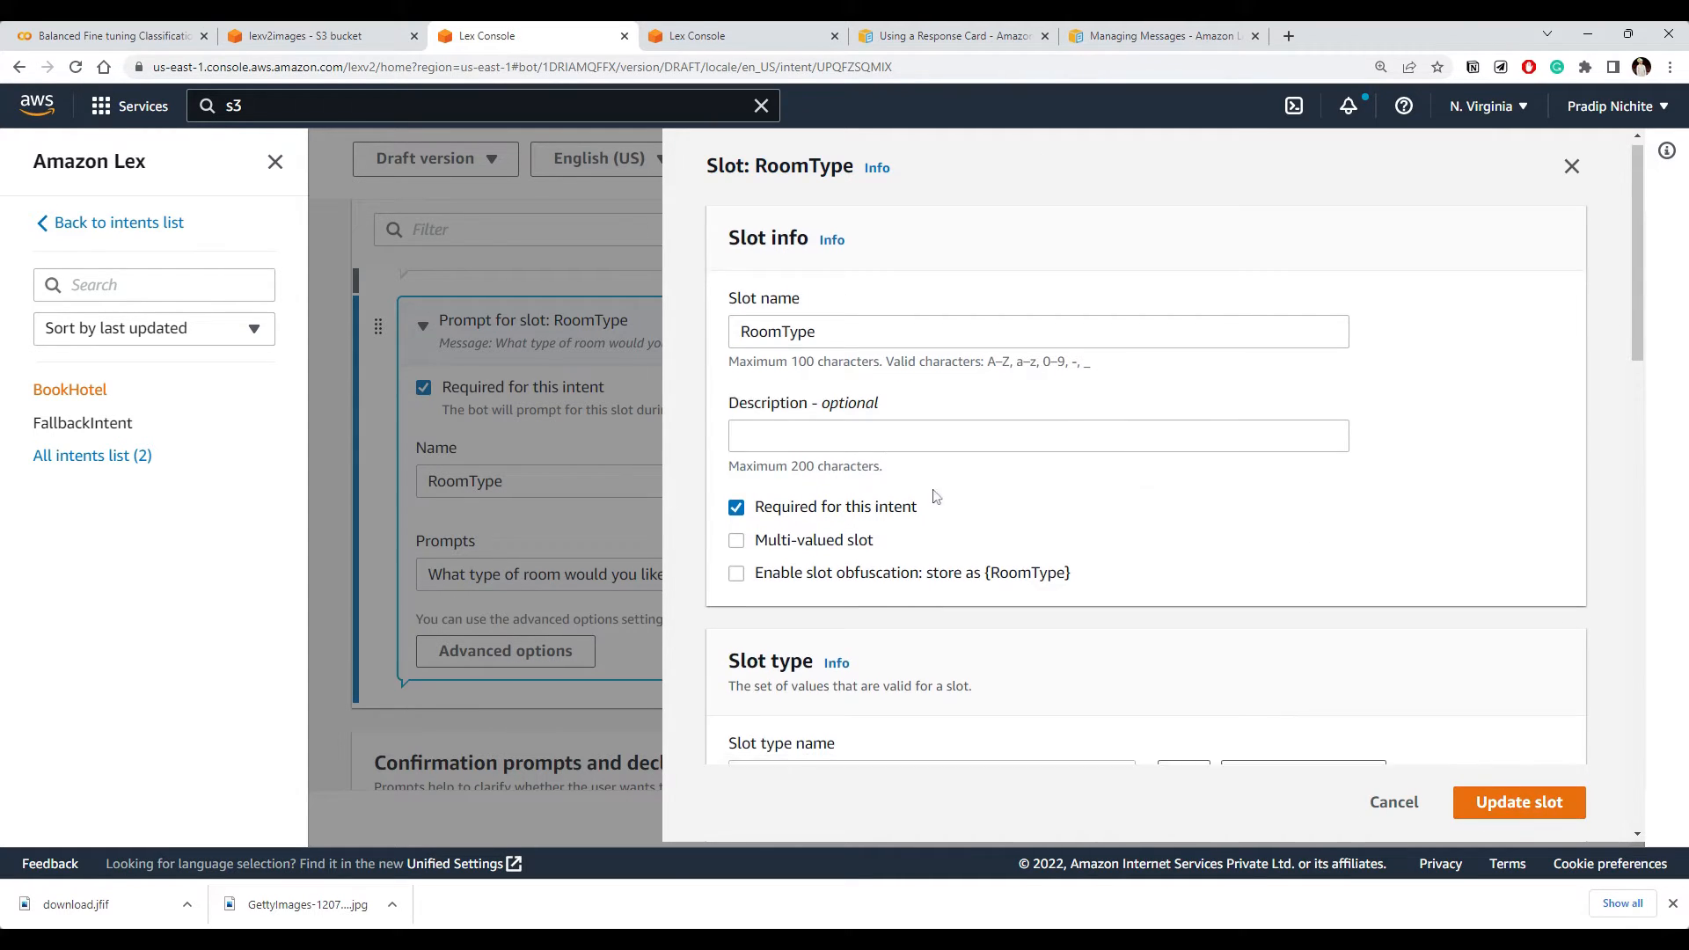
scroll(down, 3)
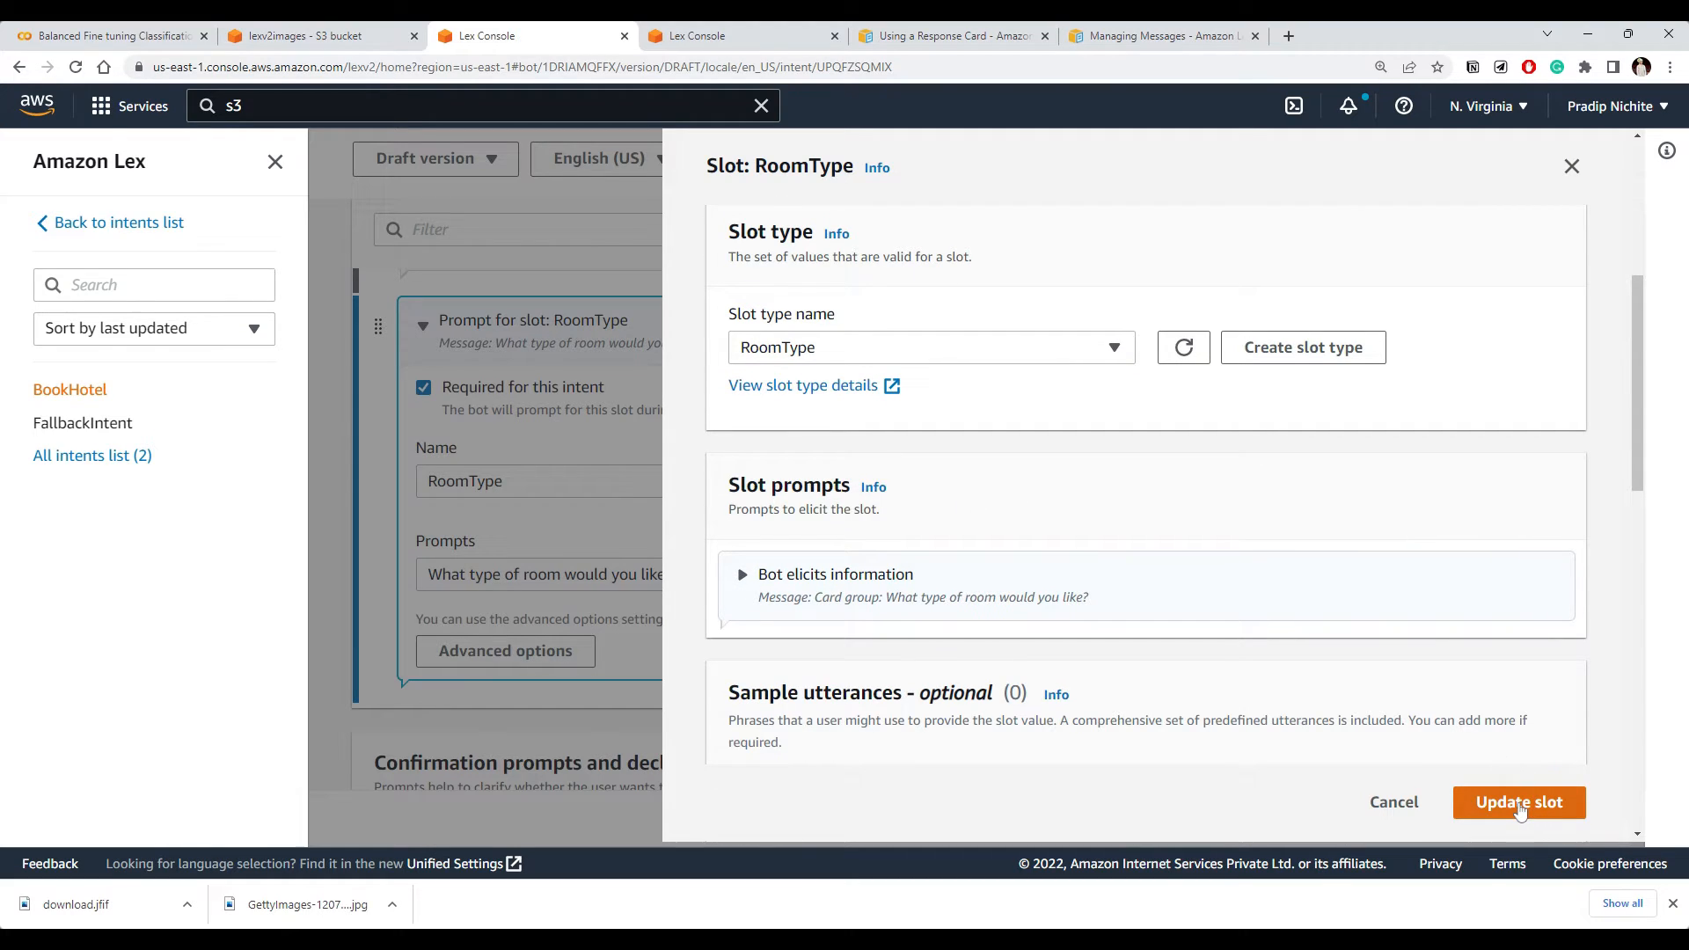
Save the RoomType slot changes and rebuild HotelBookingBot's English (US) language
click(1518, 802)
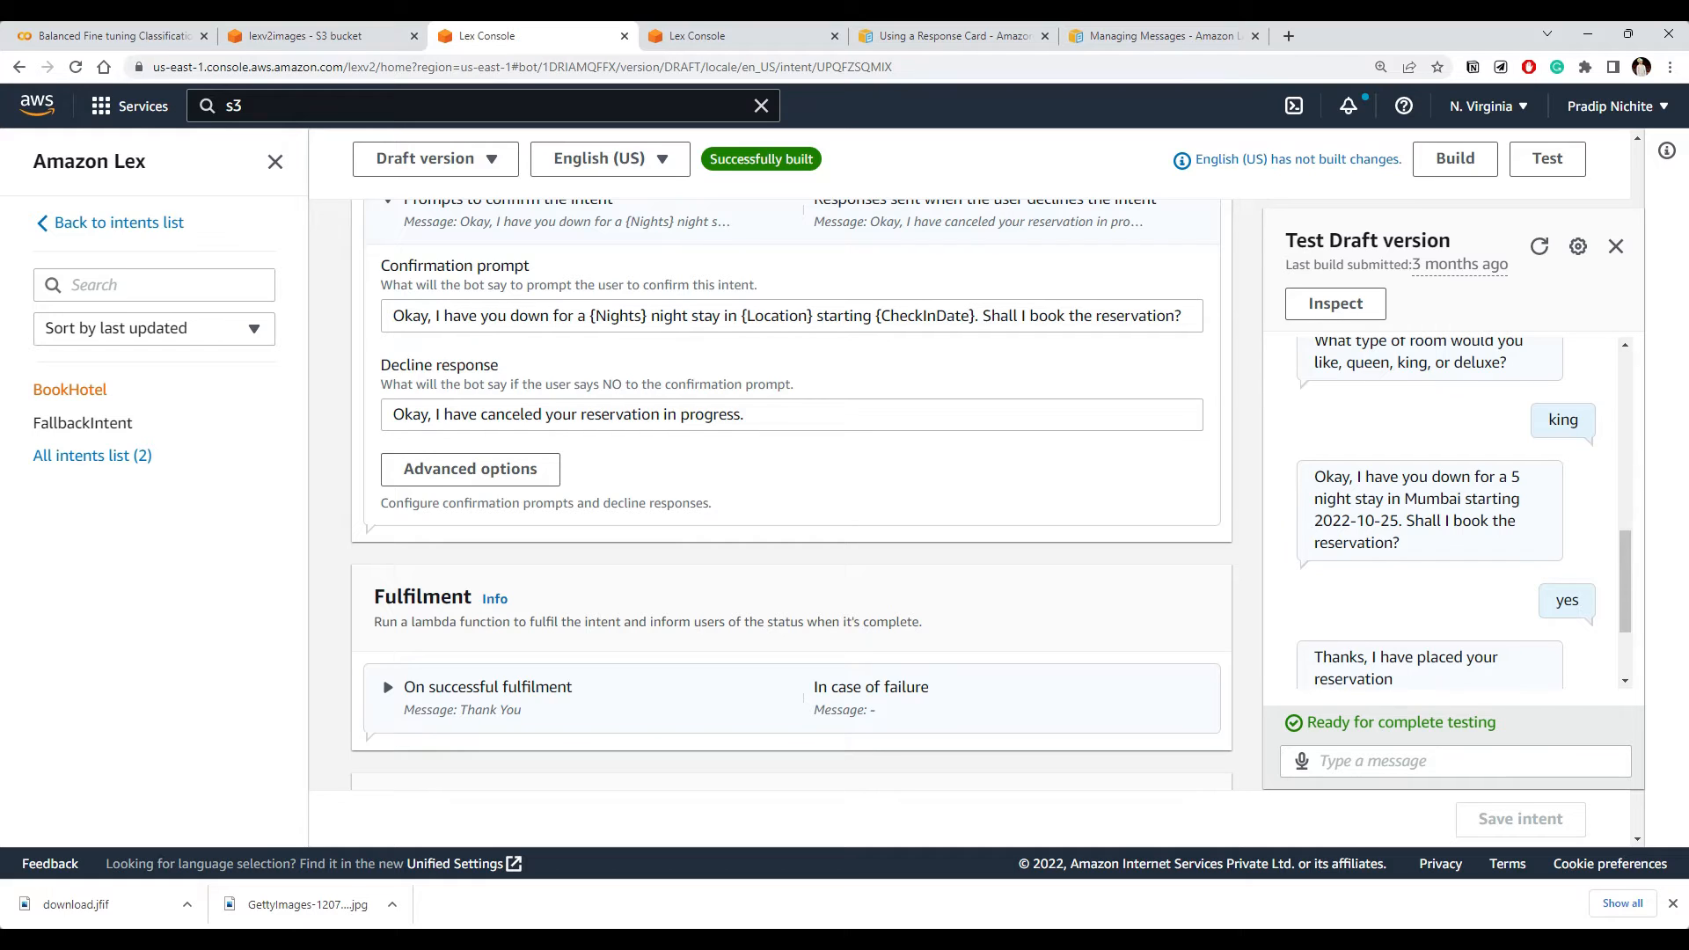
scroll(down, 3)
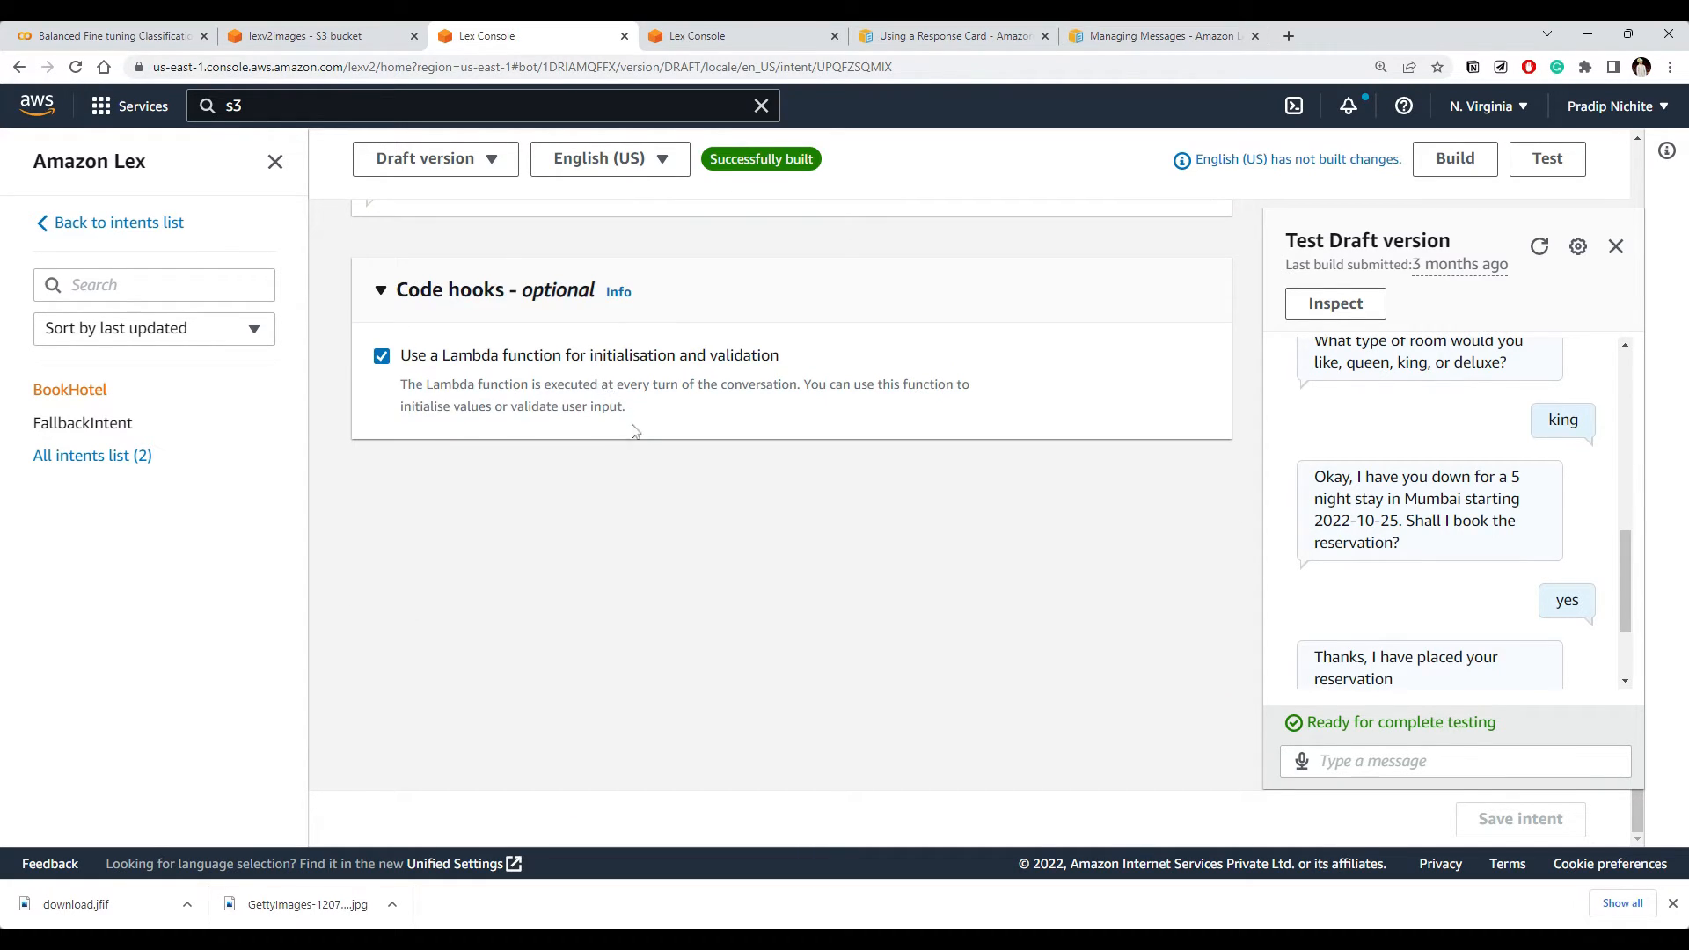
scroll(up, 3)
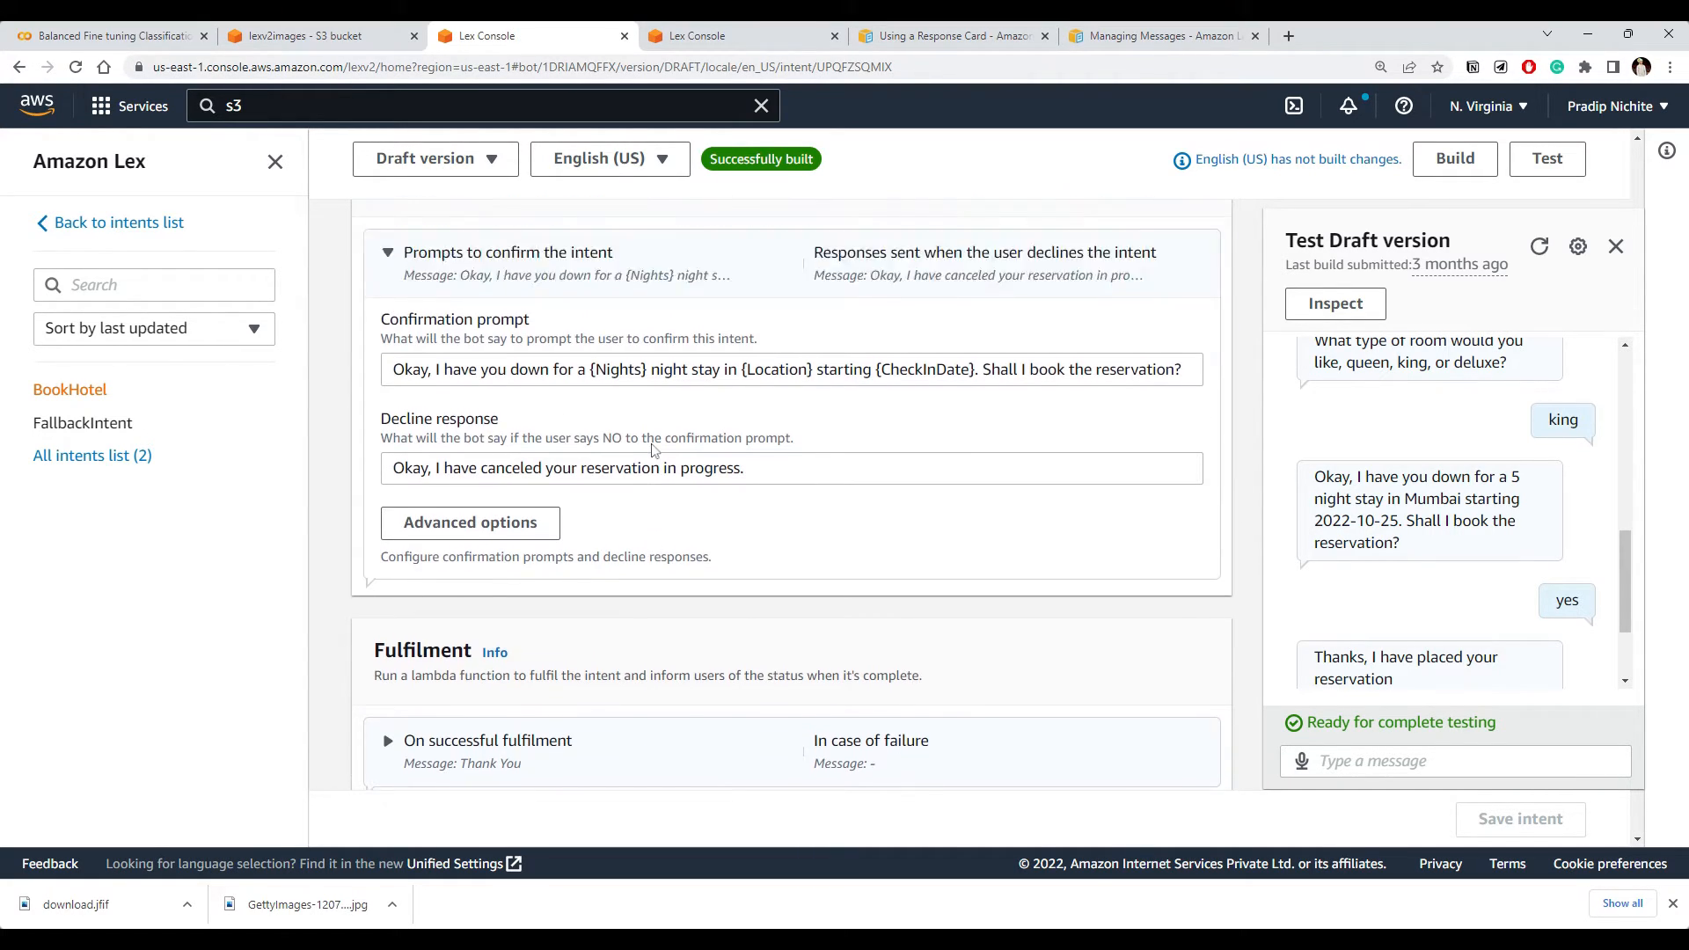
scroll(up, 3)
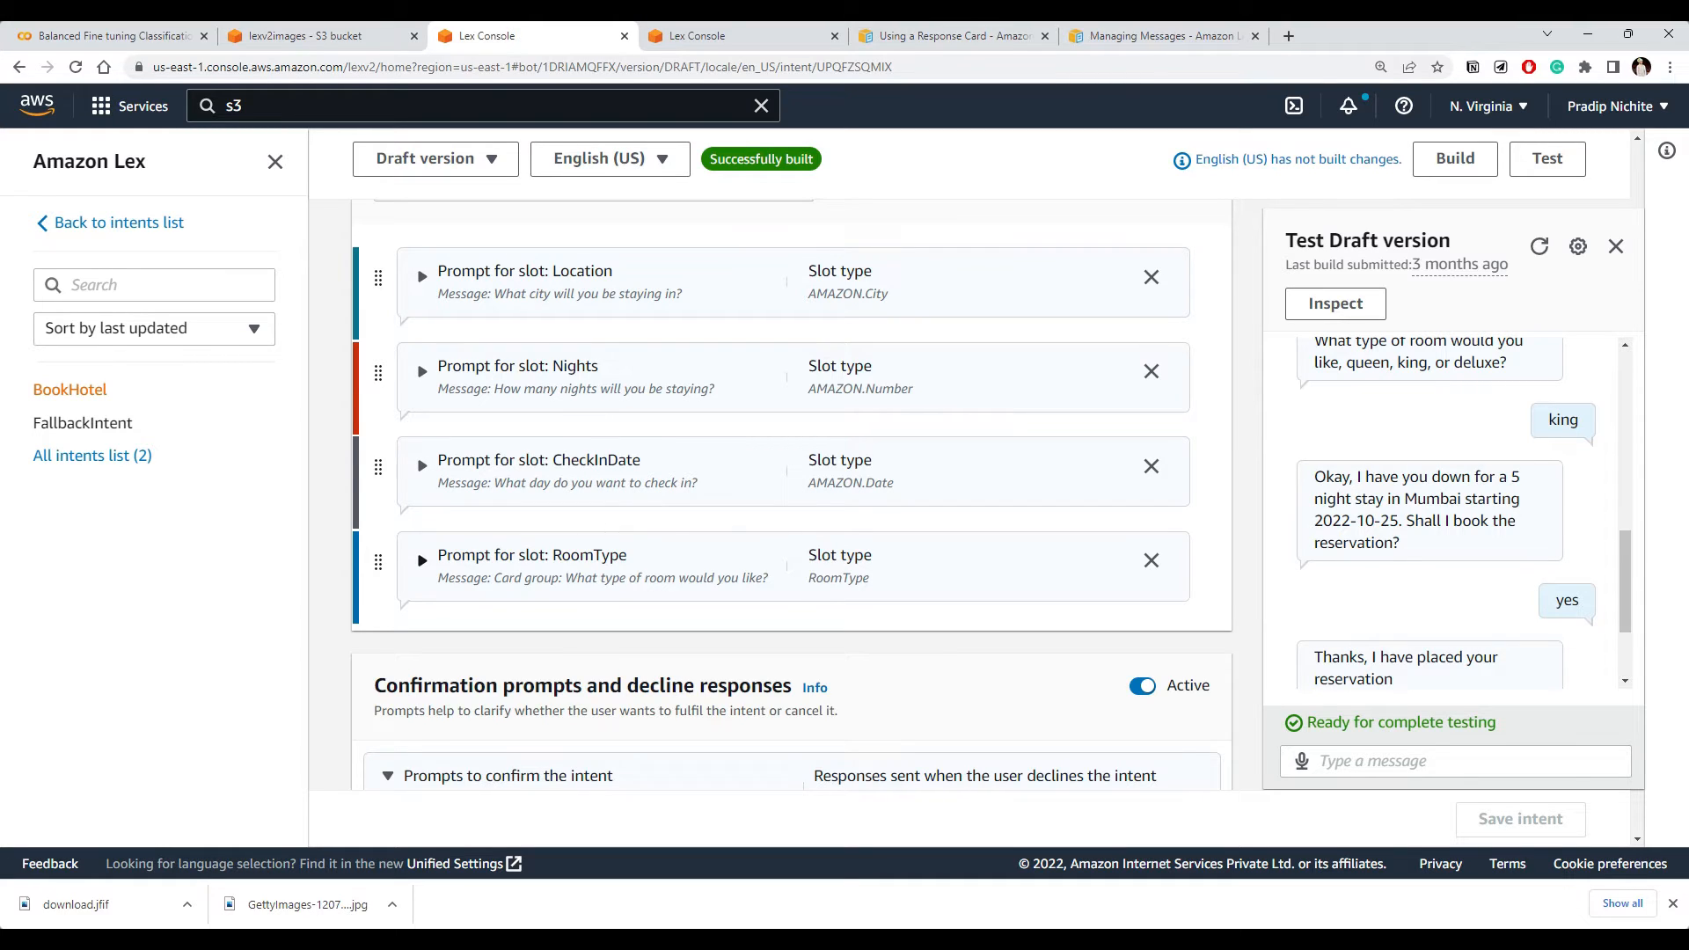
click(422, 559)
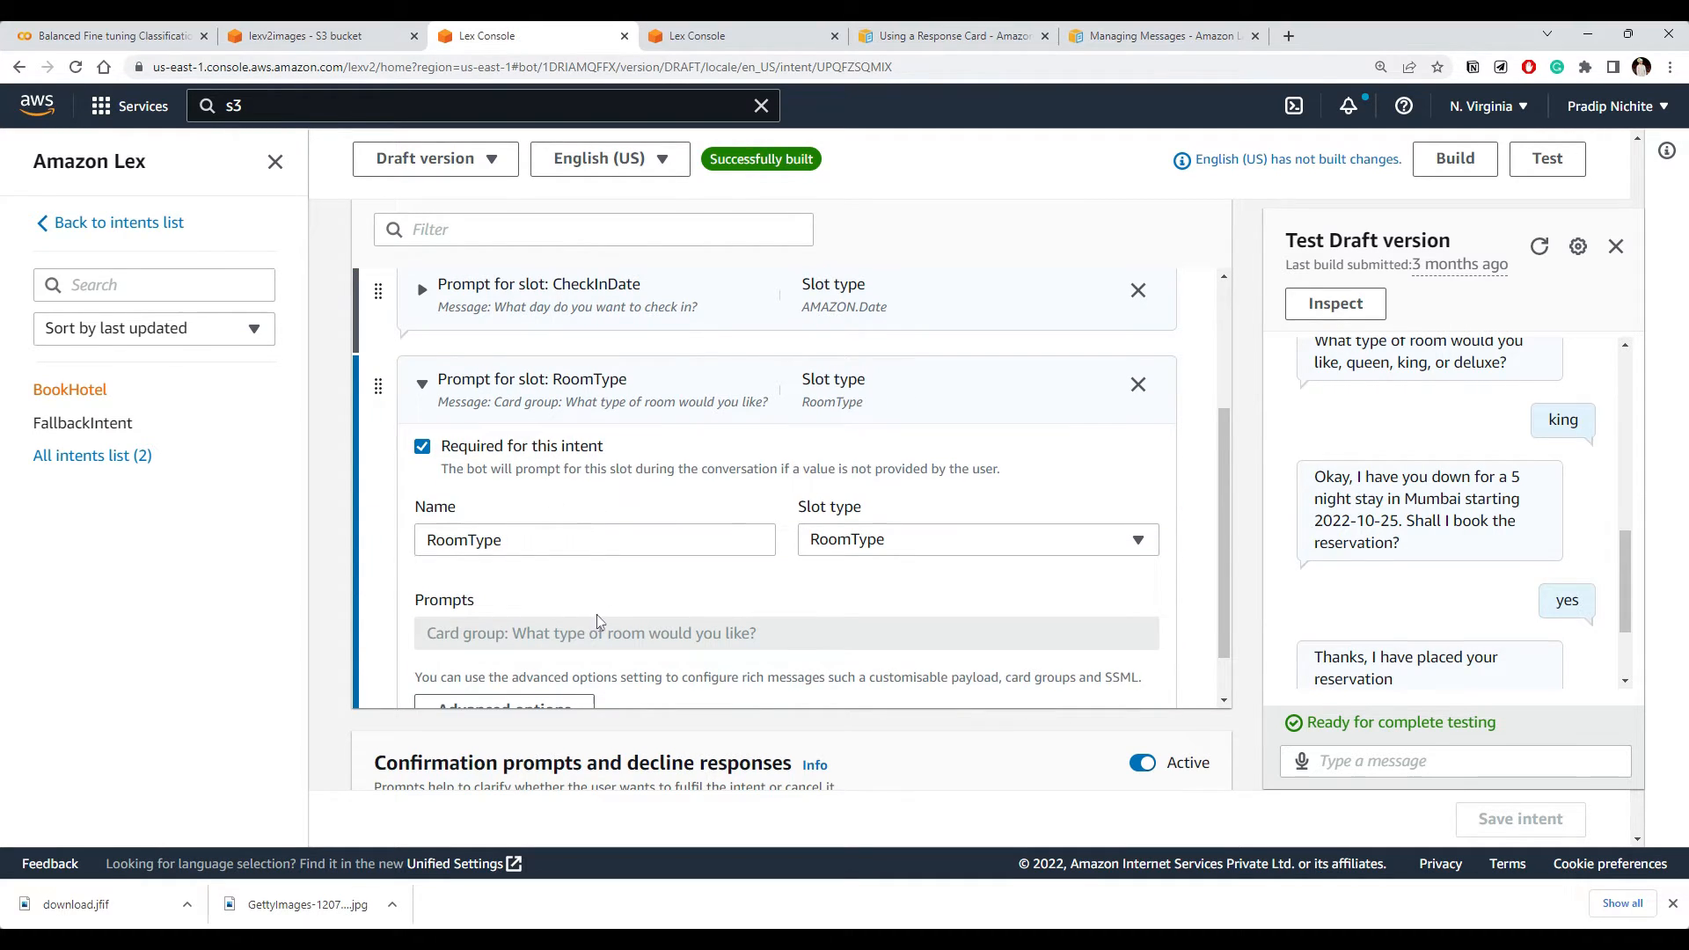
scroll(up, 3)
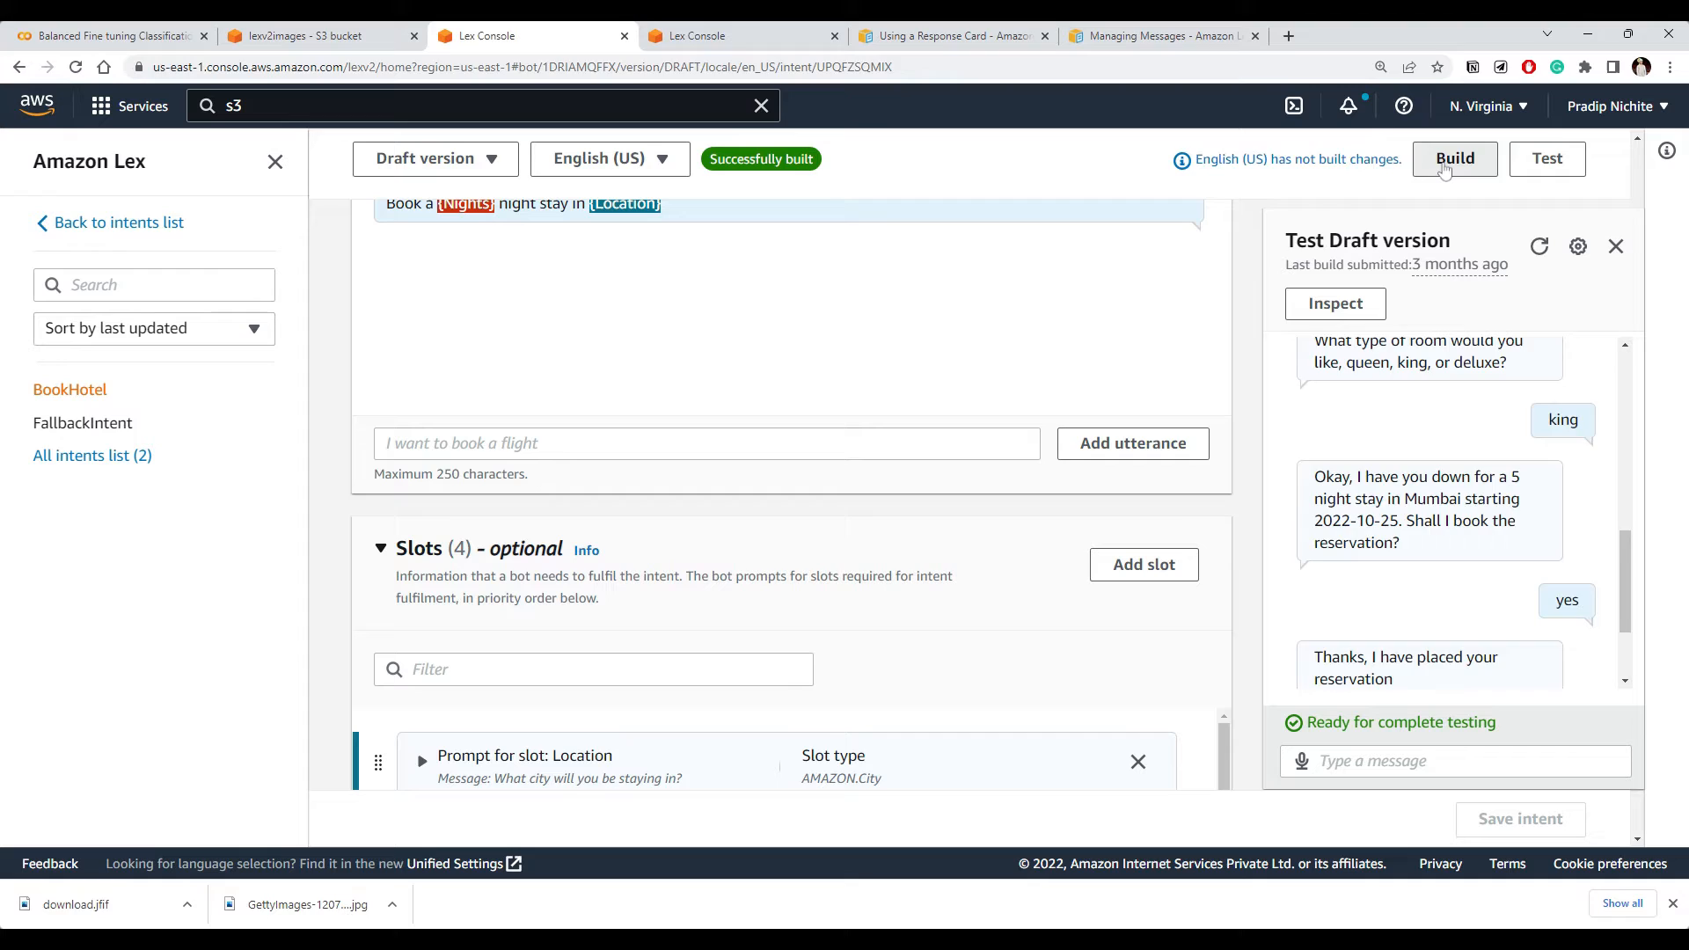
click(1453, 158)
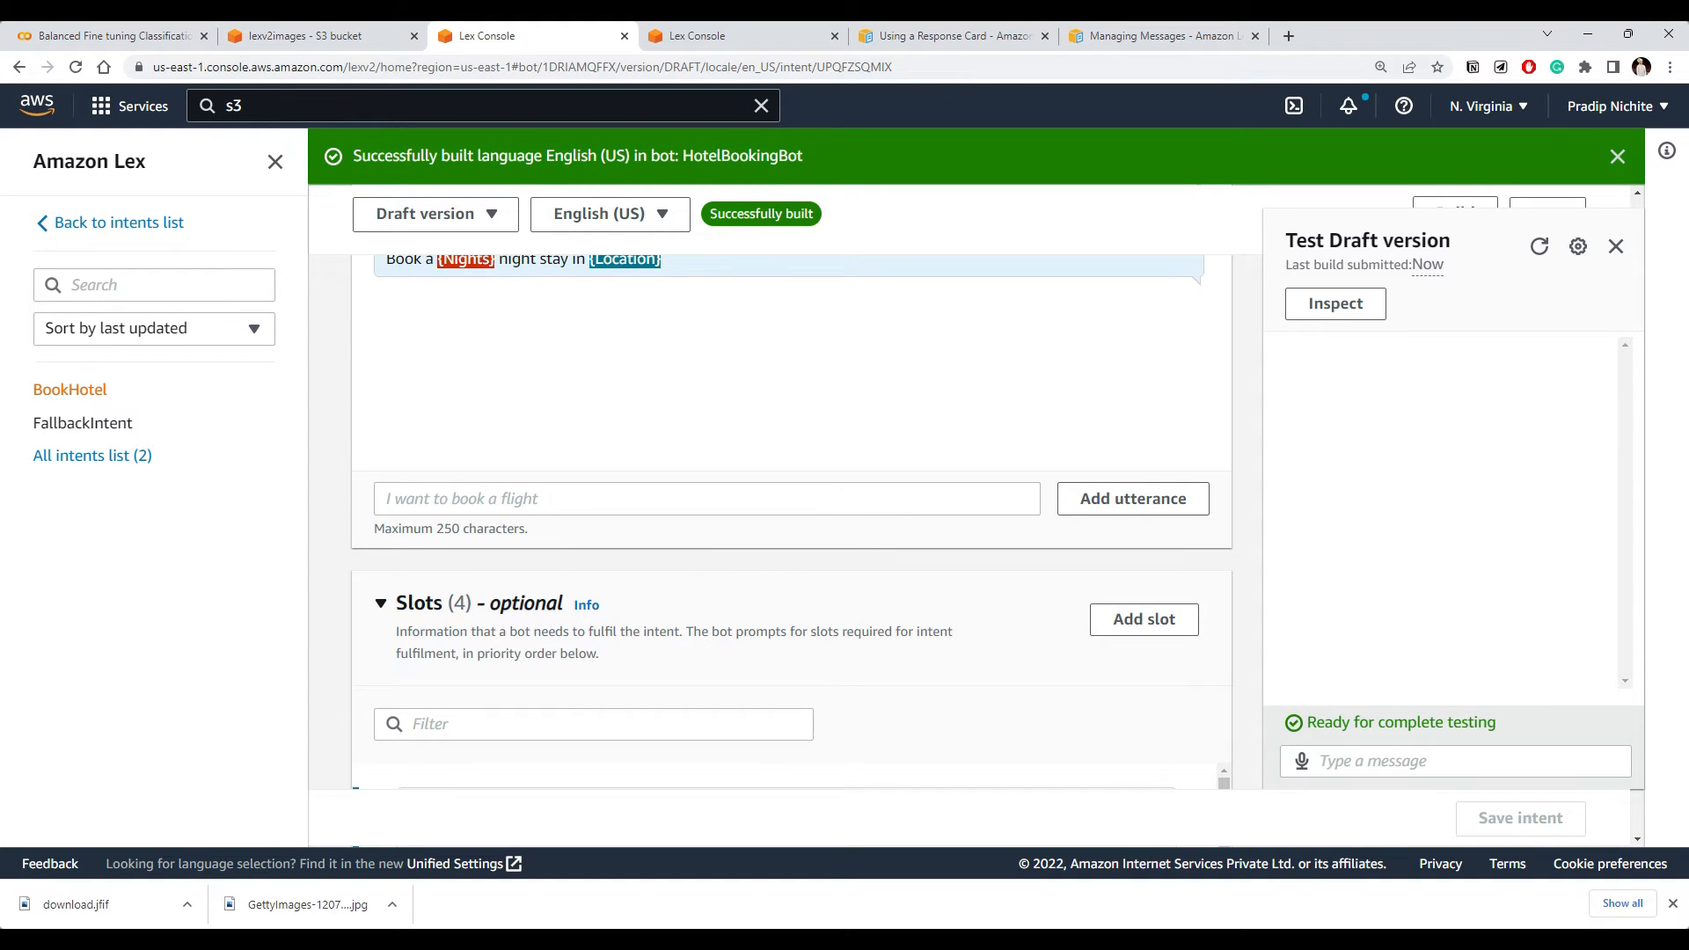
mouse_move(1393, 811)
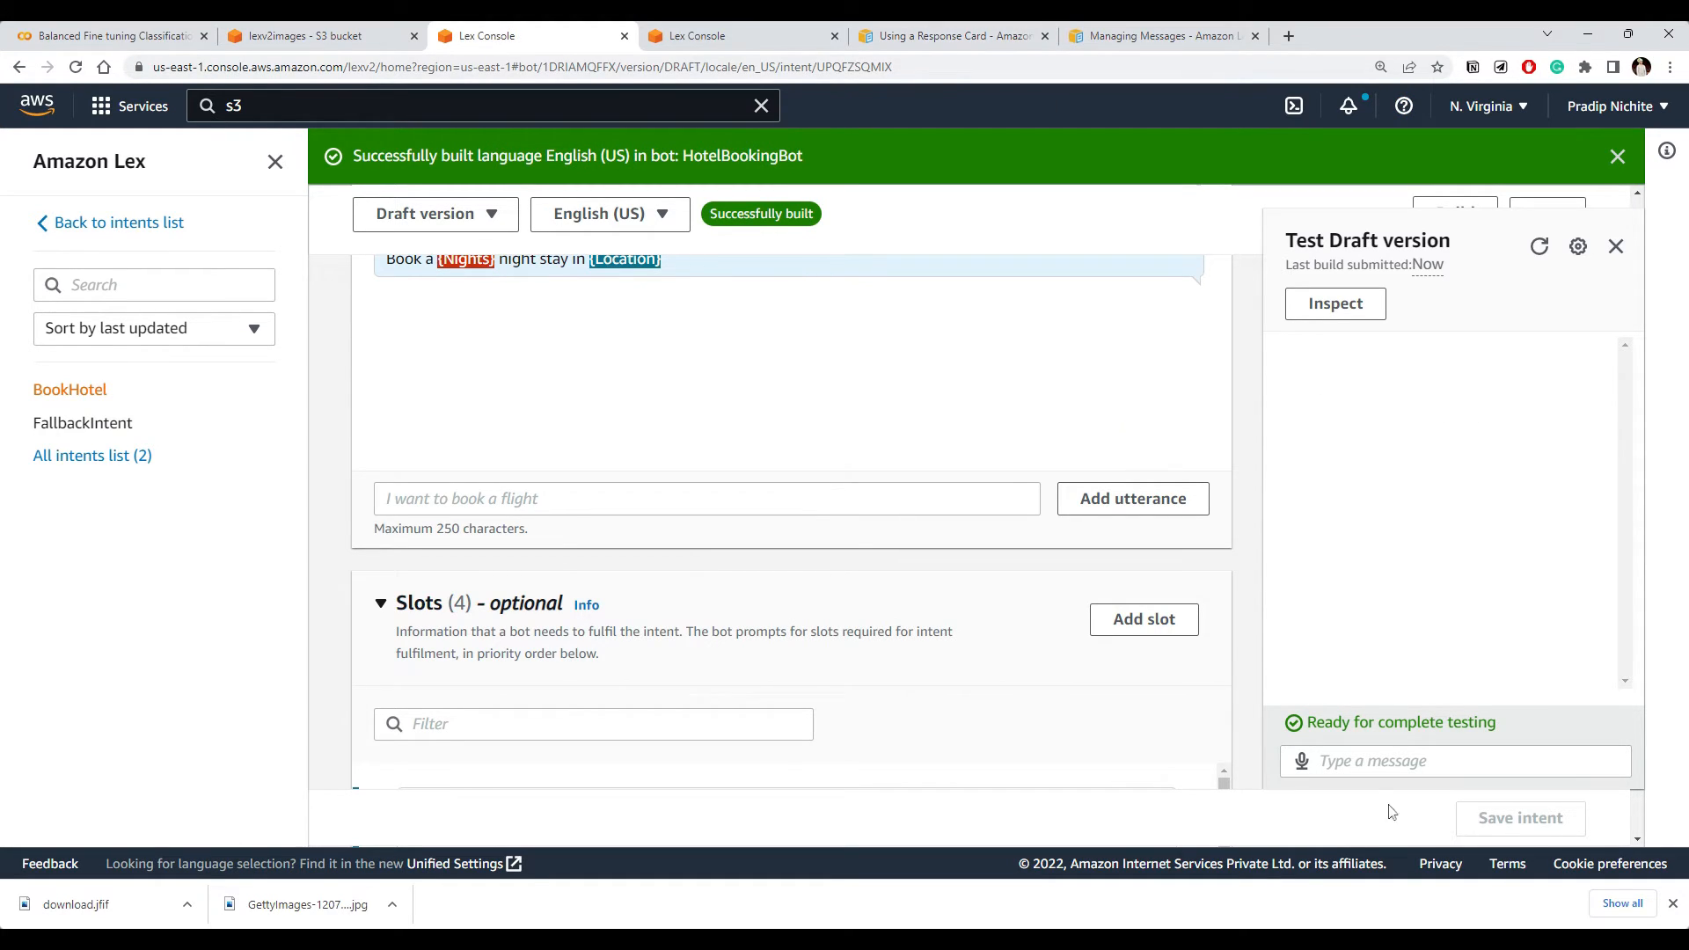
Start the test chat with 'I want to book hotel'
text(I want to b)
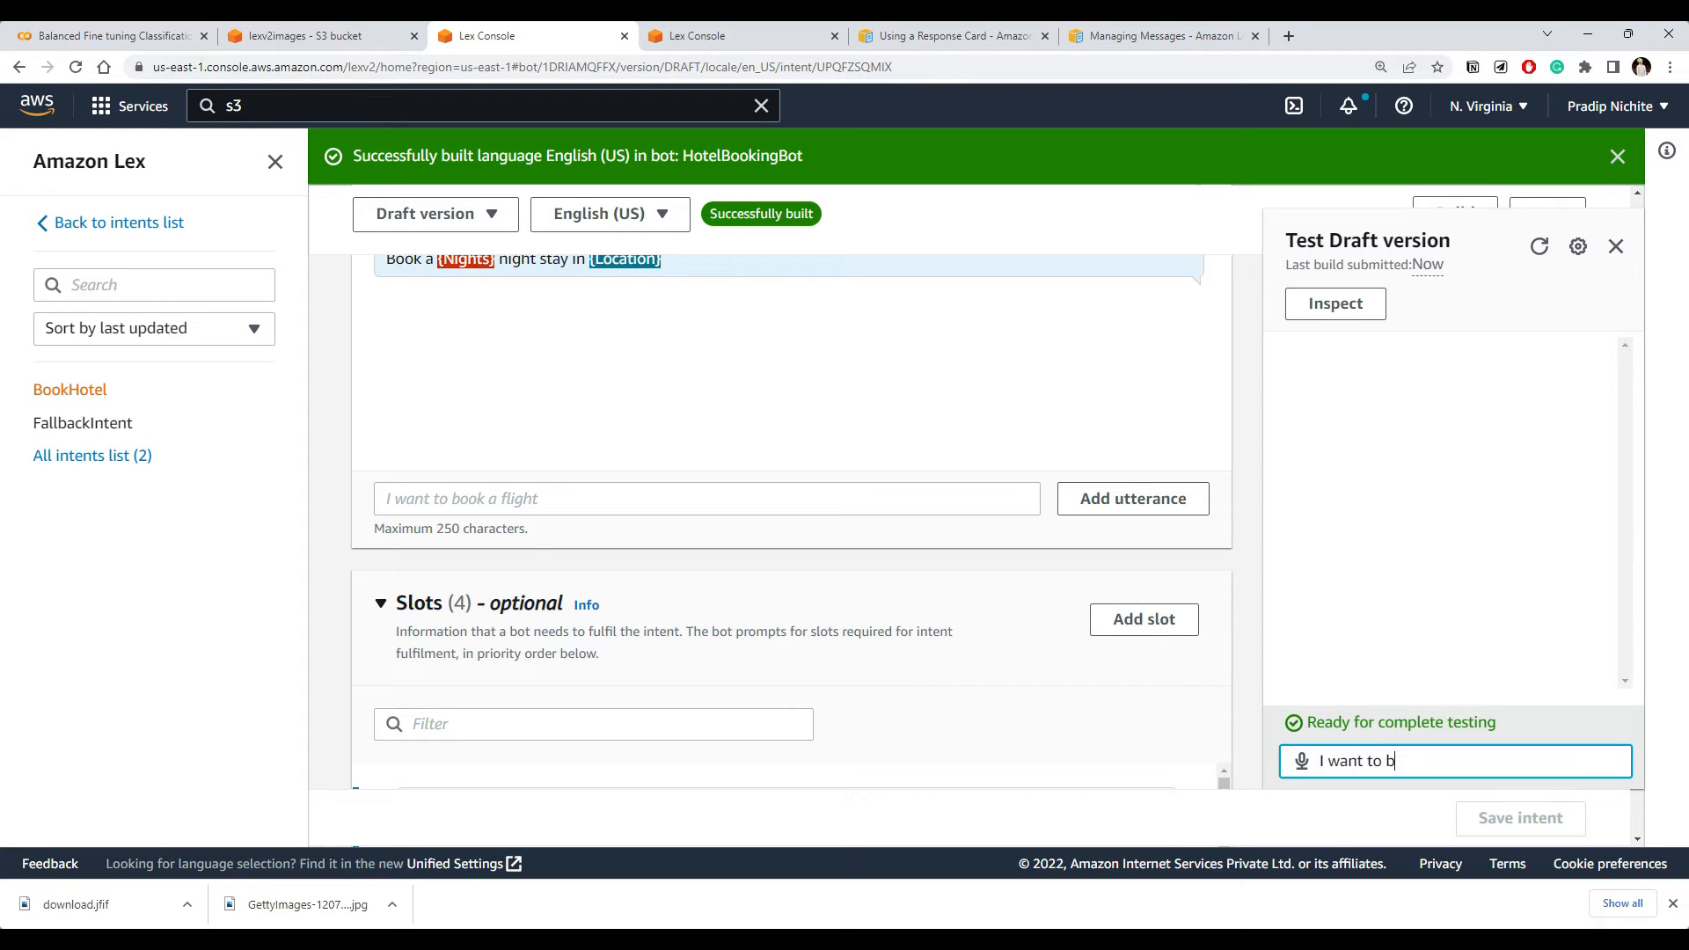
text(ook hotel)
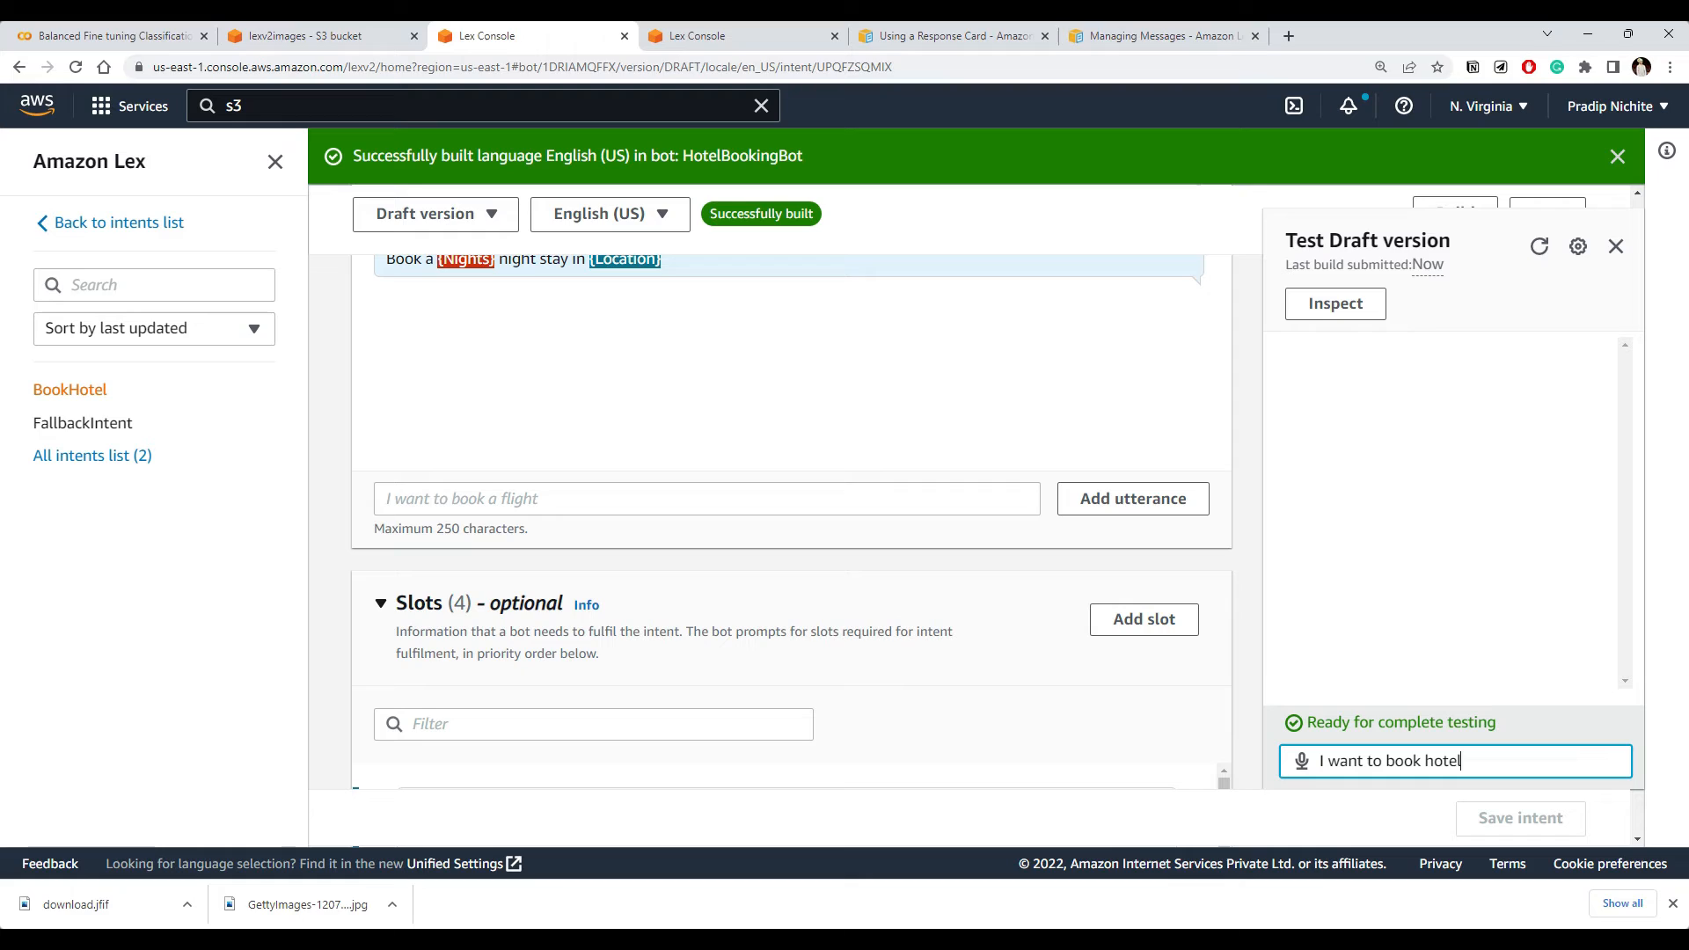
key(Return)
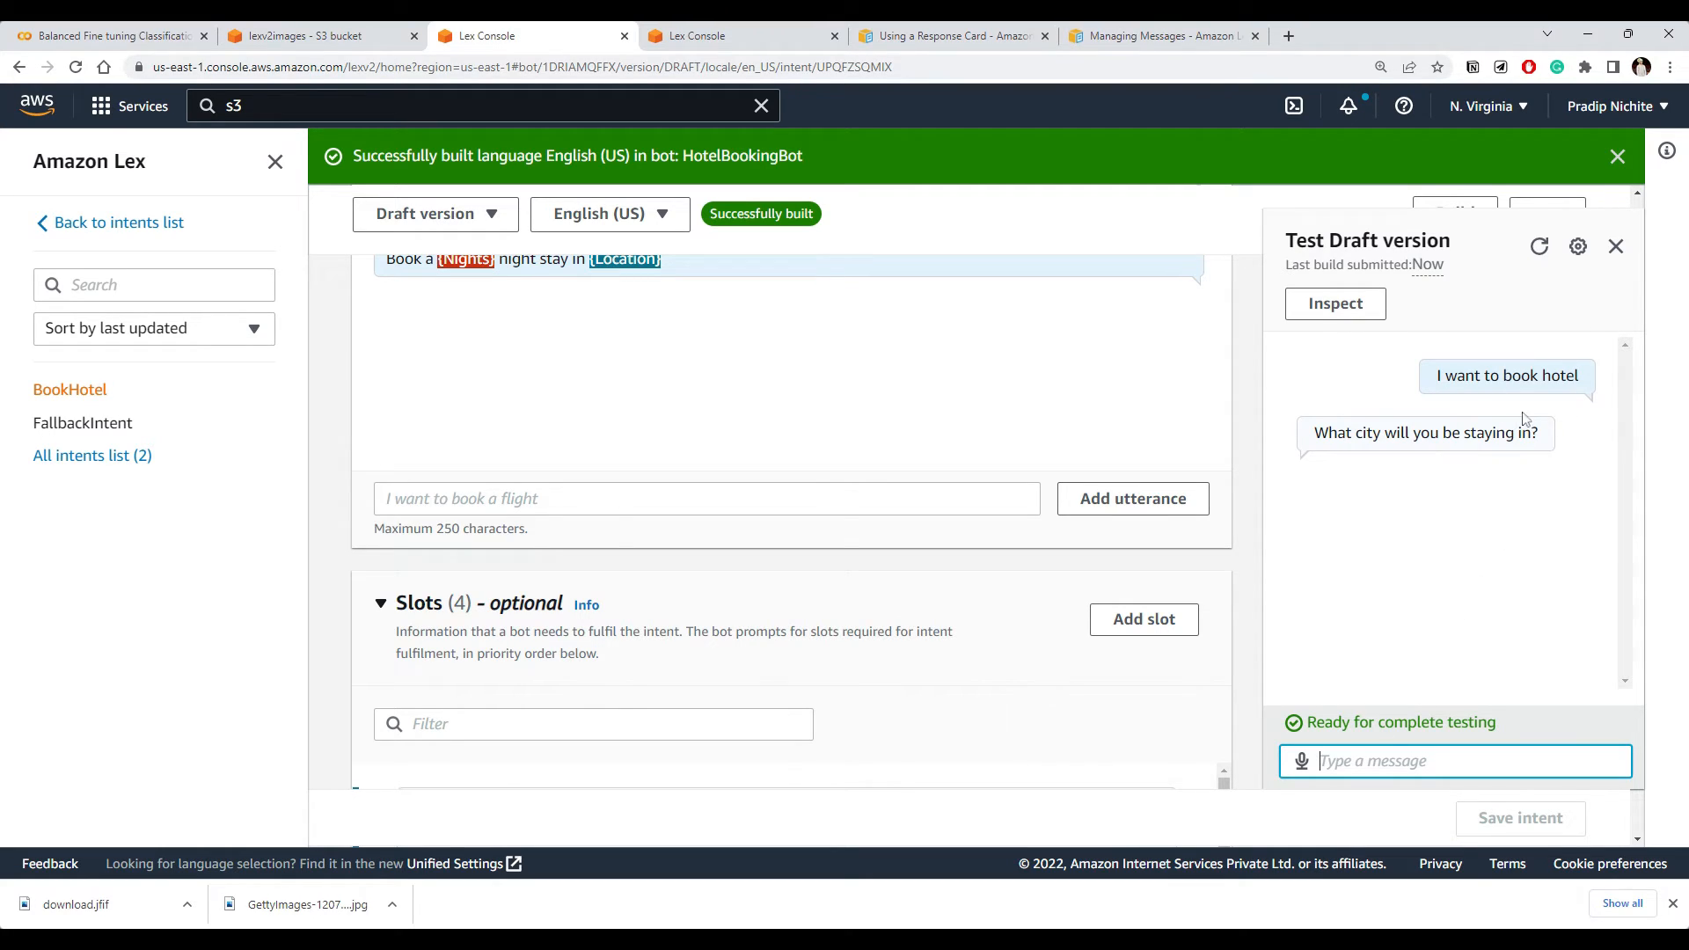
mouse_move(1548, 440)
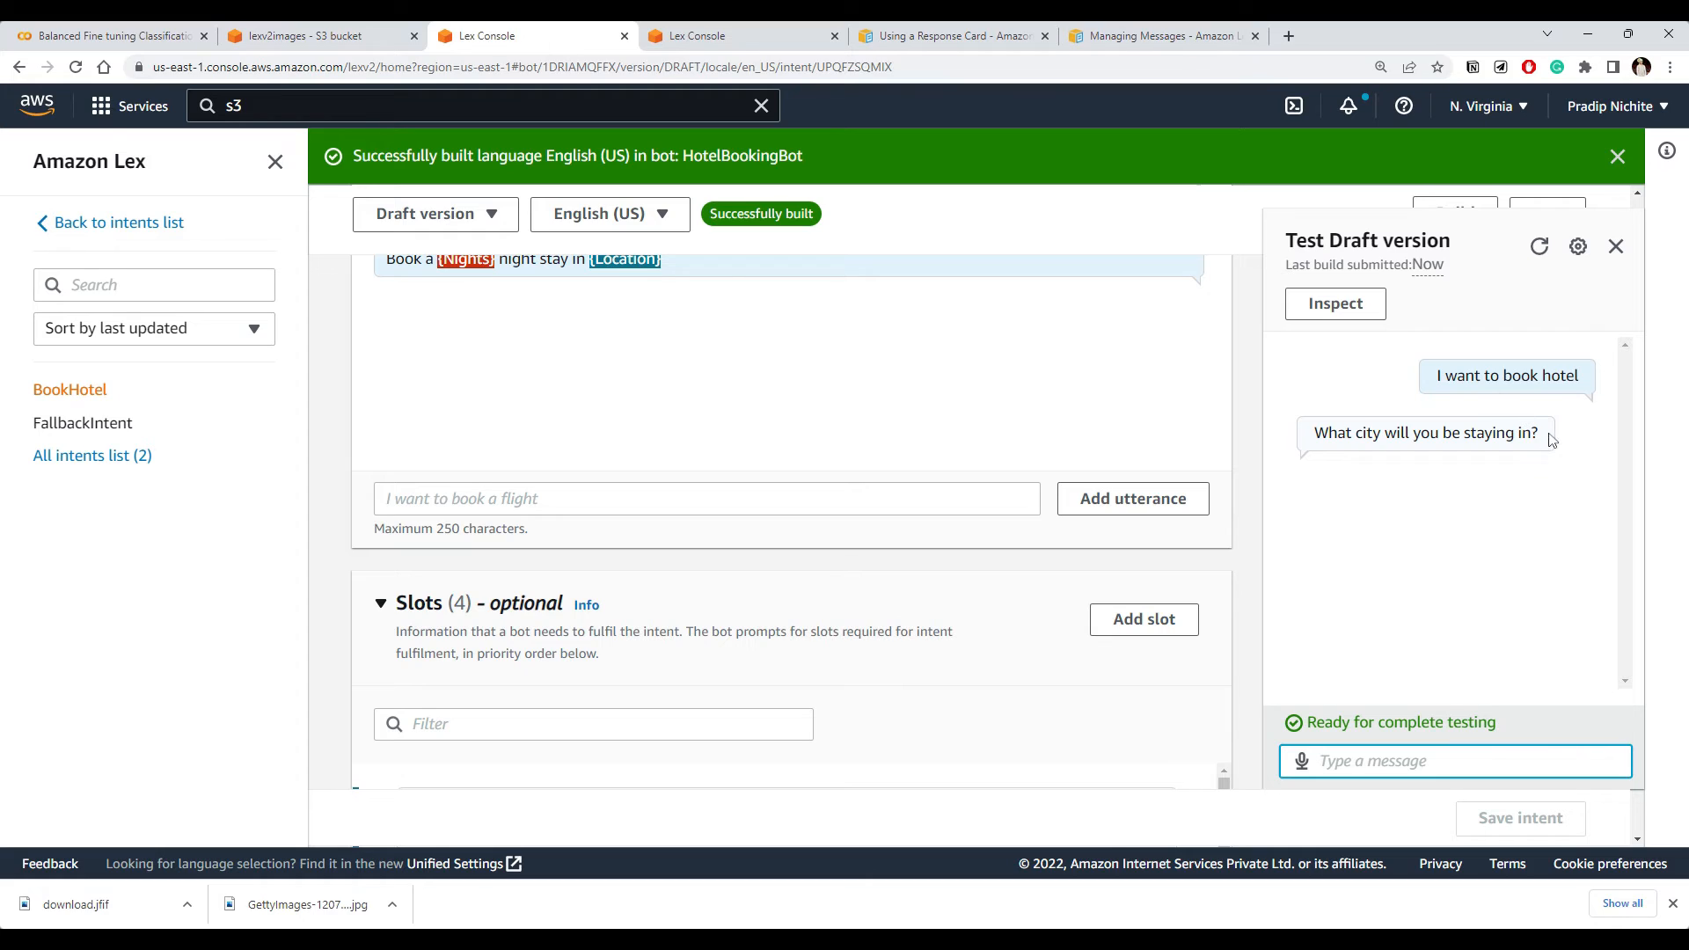
mouse_move(1451, 454)
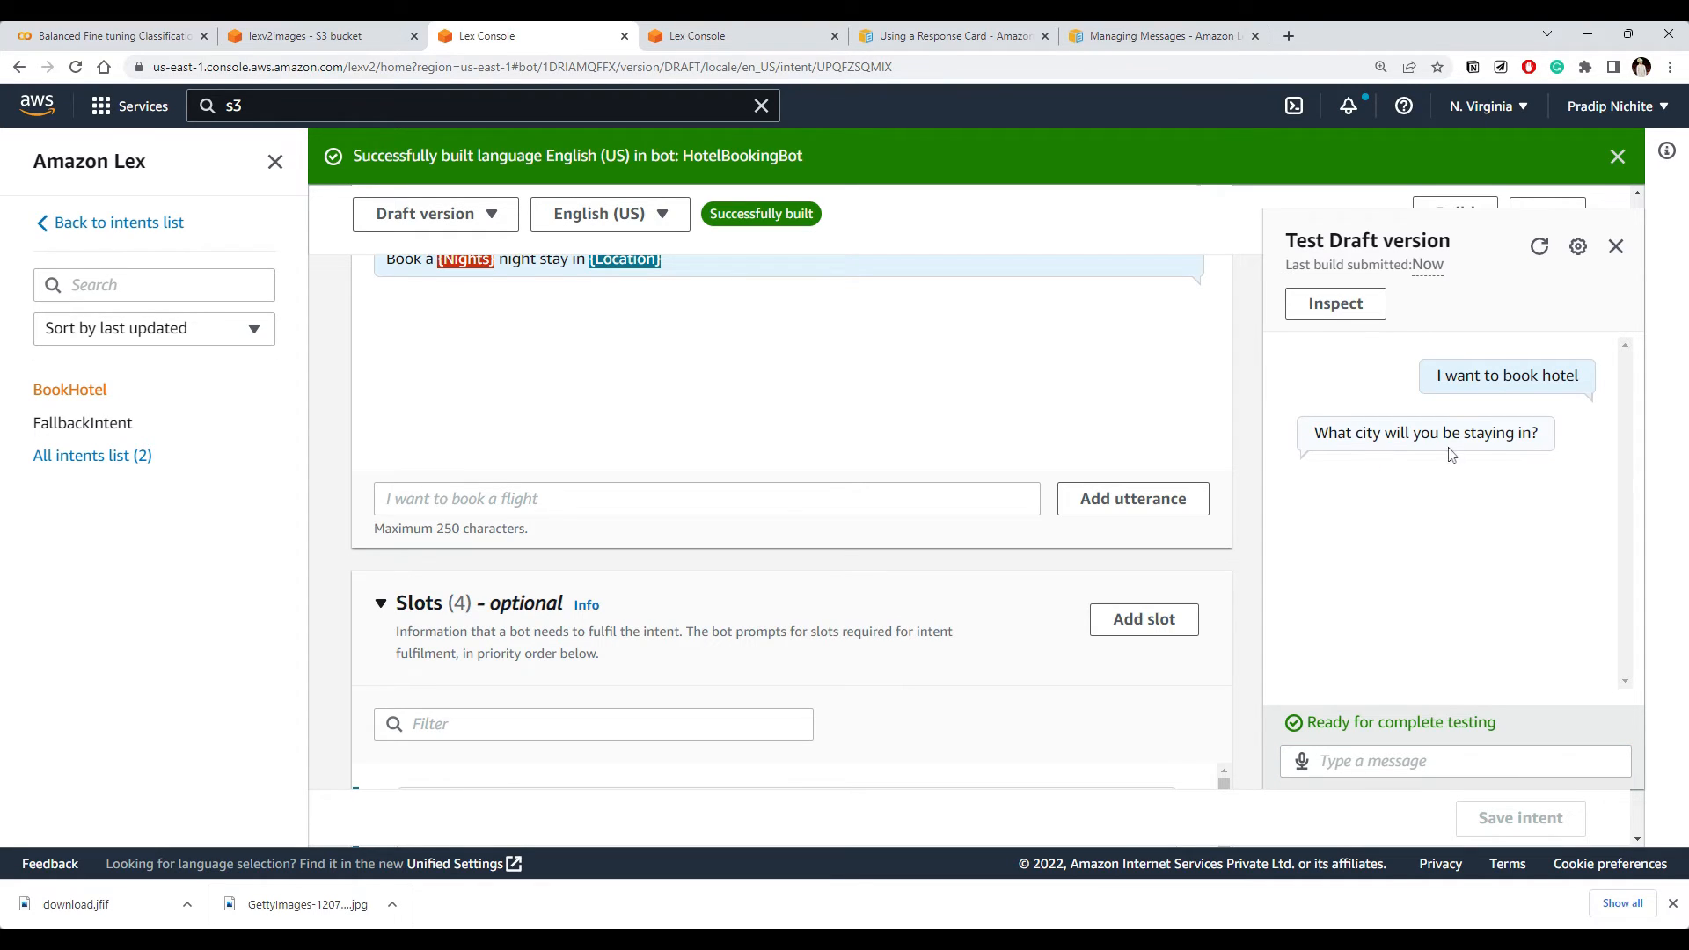
Answer the bot's slot prompts with Delhi and check-in date 25-10-2022
text(De)
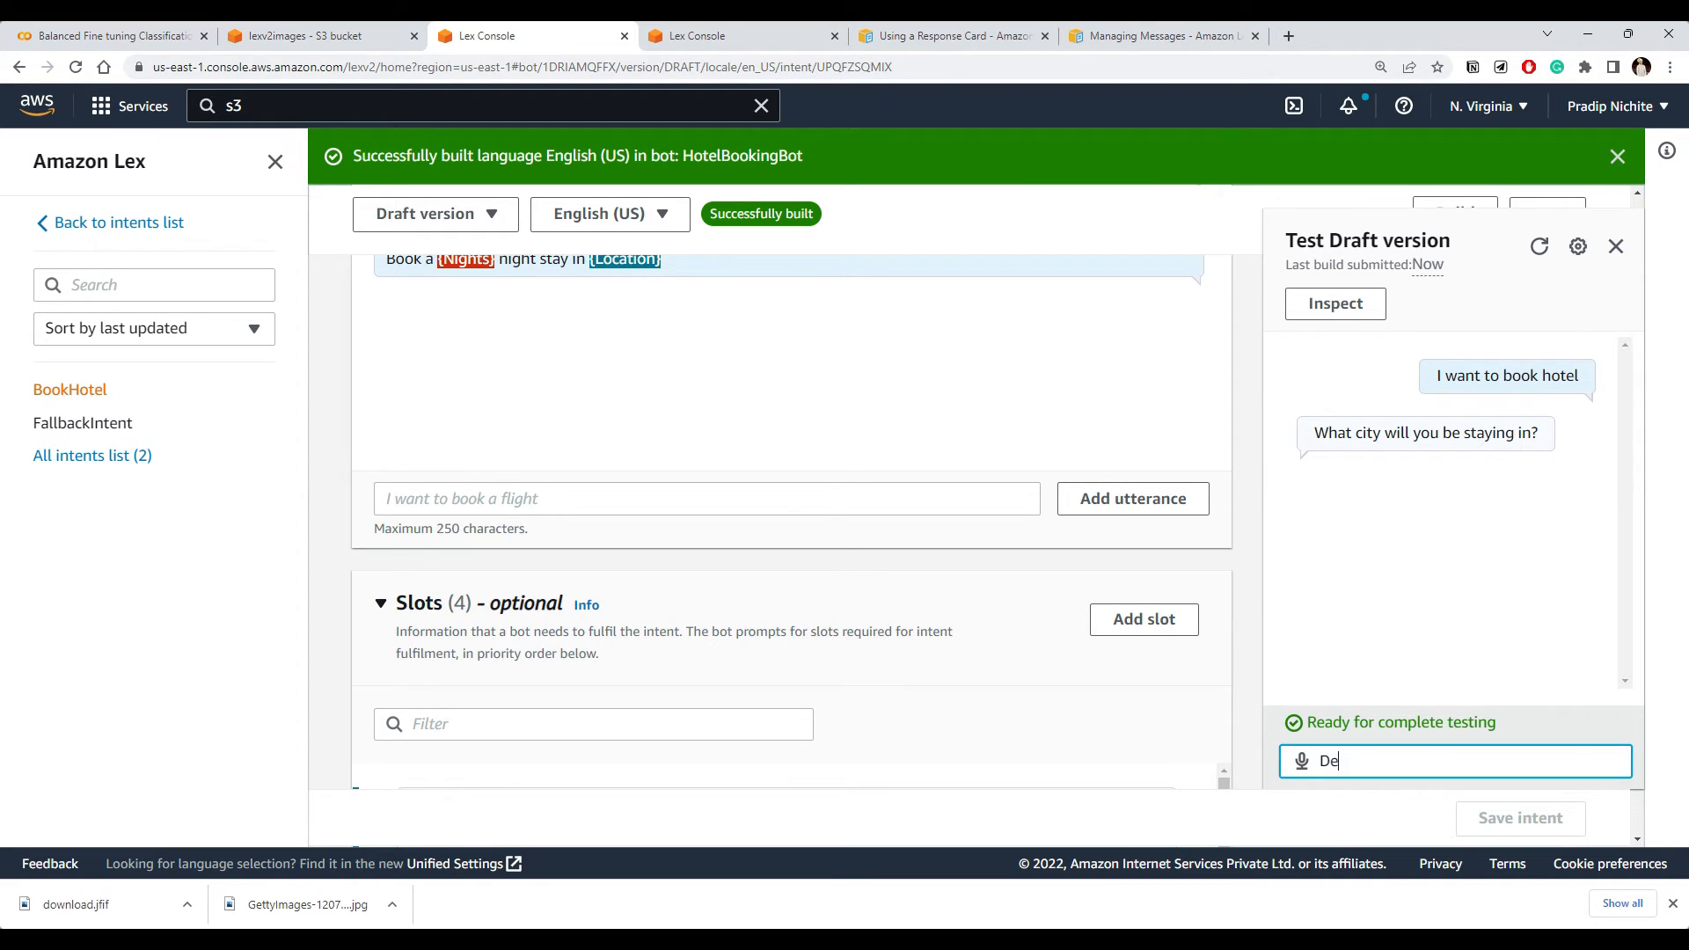
key(Return)
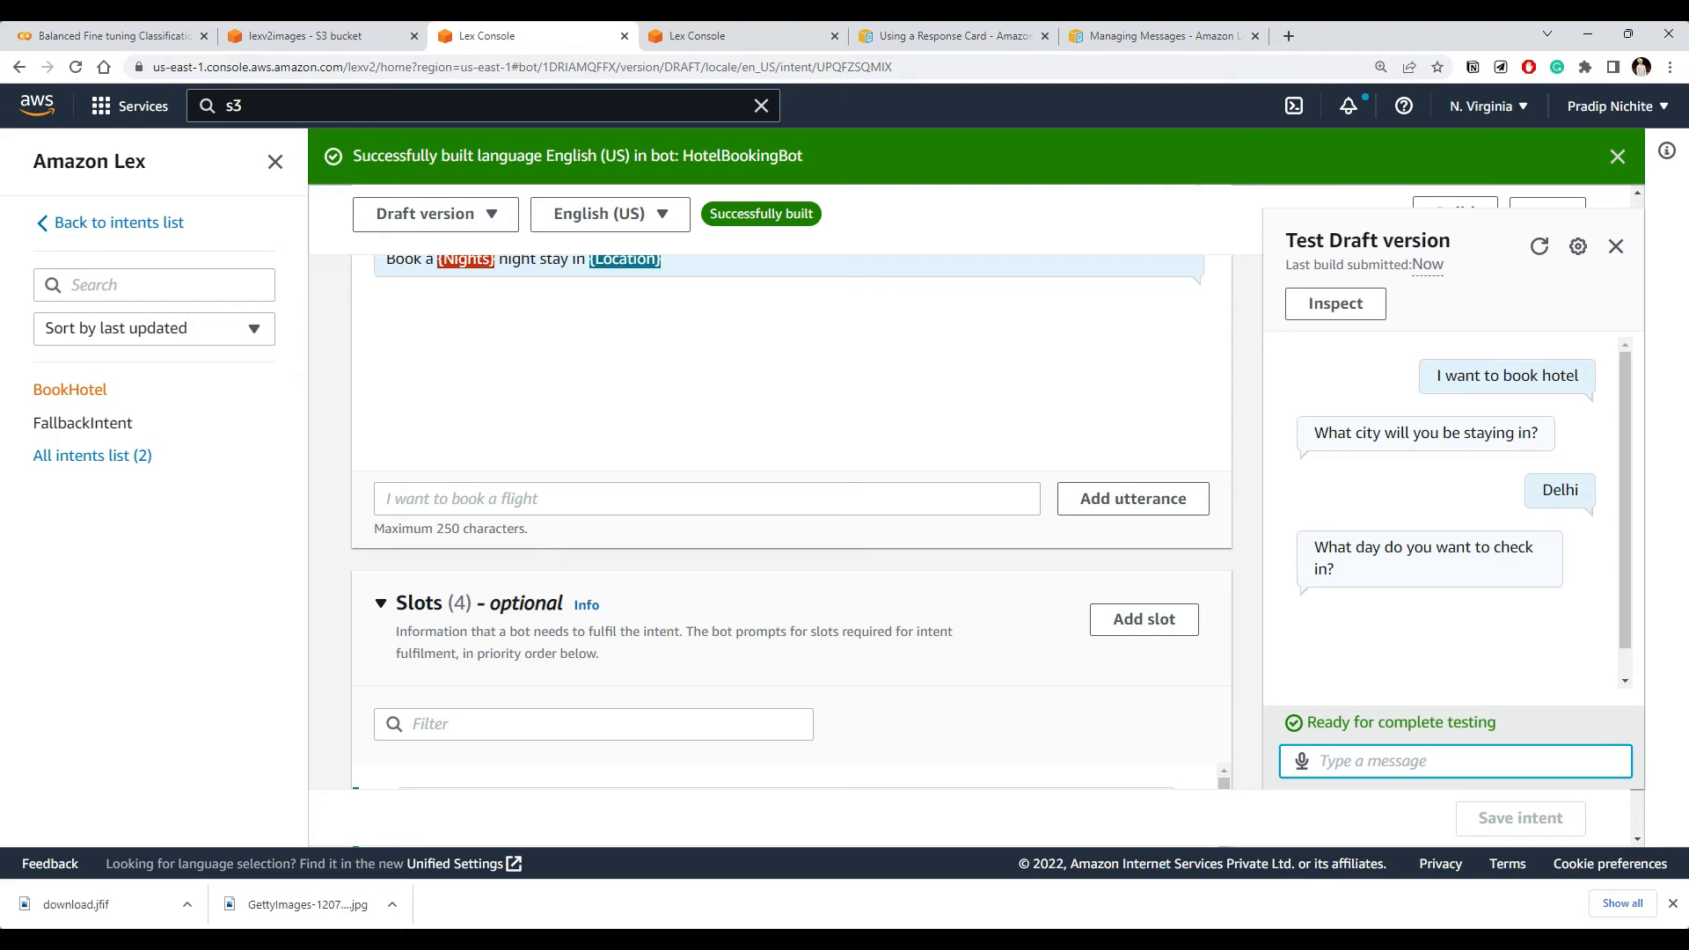
text(25-)
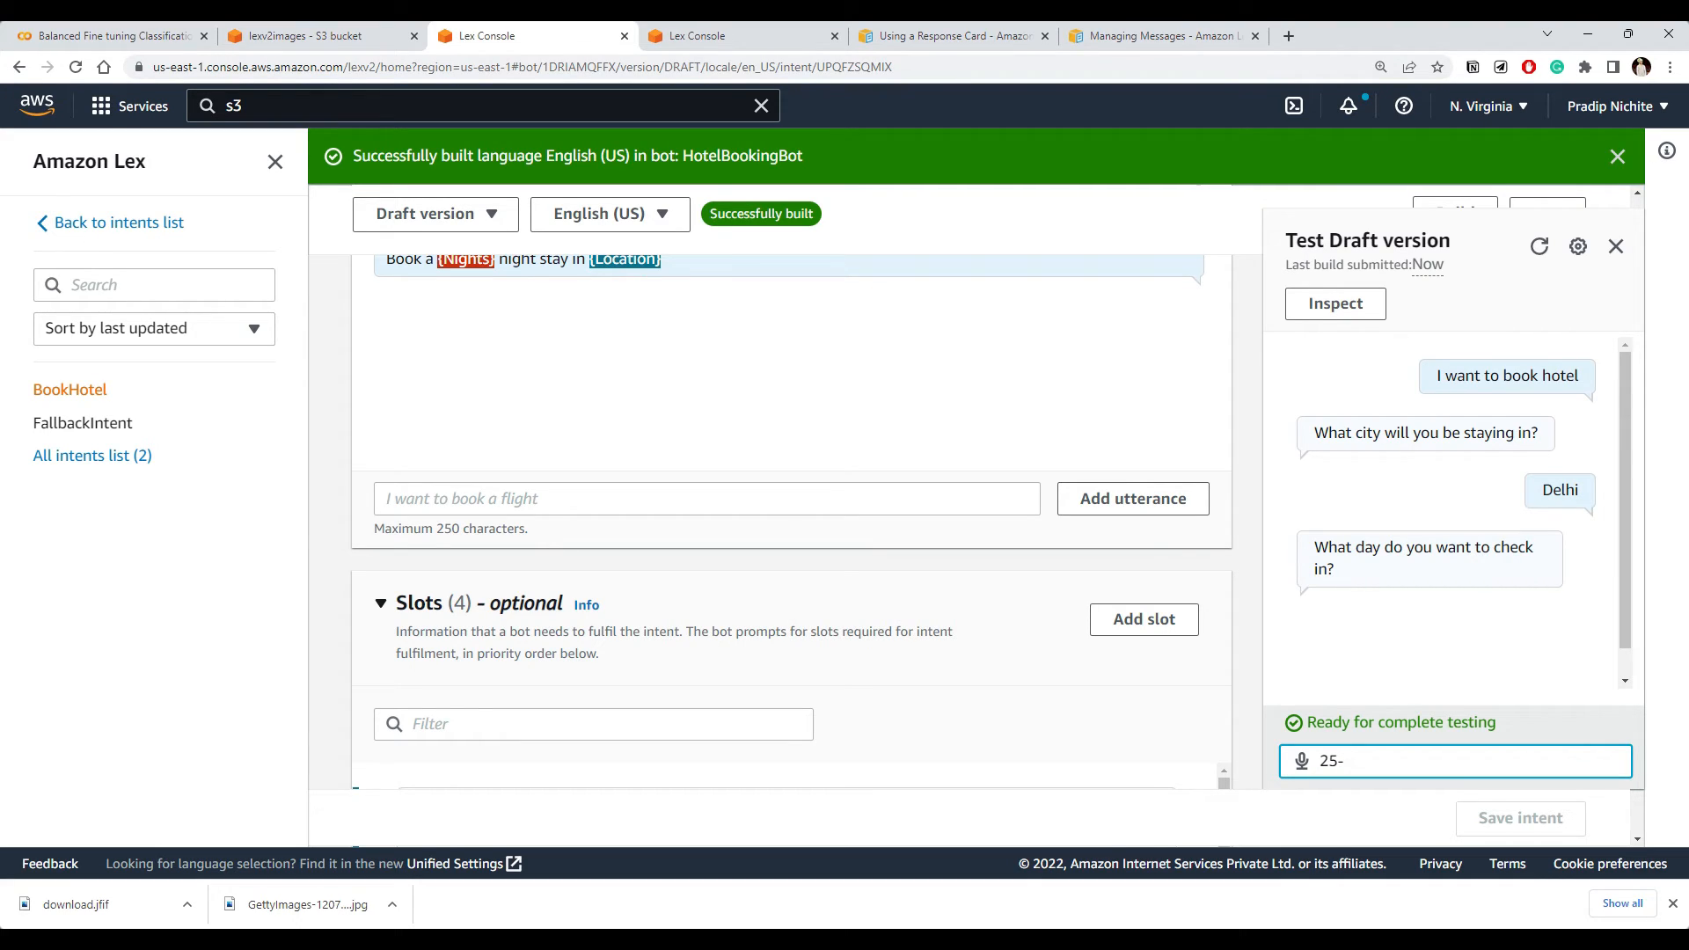
text(10)
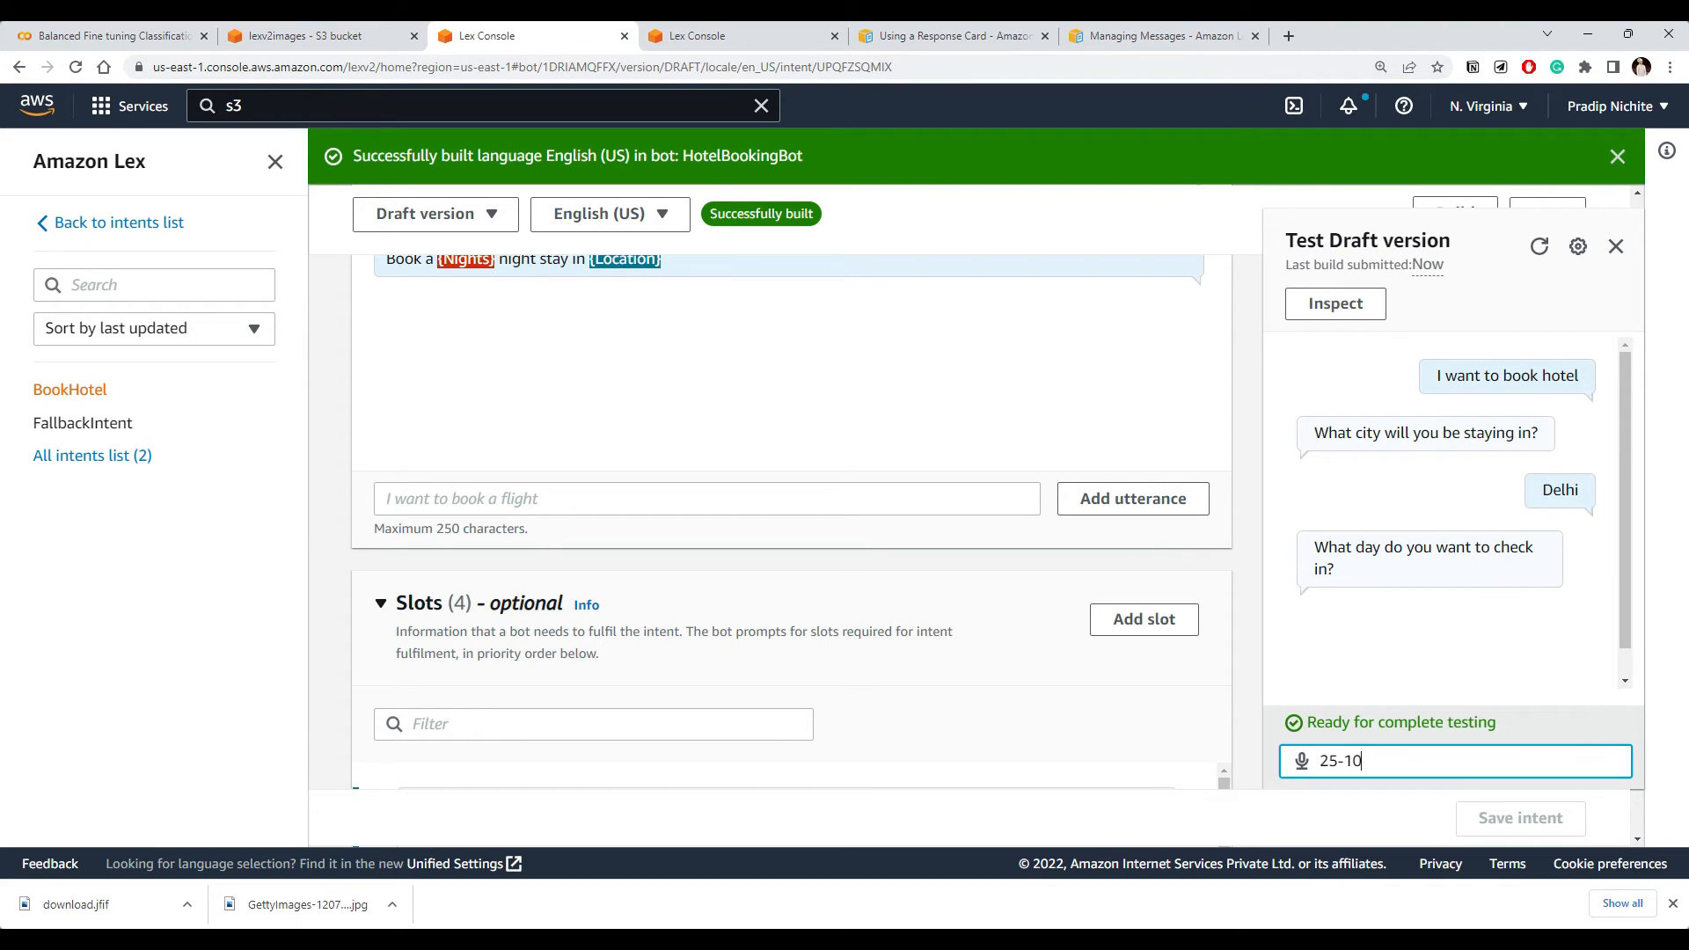
key(Return)
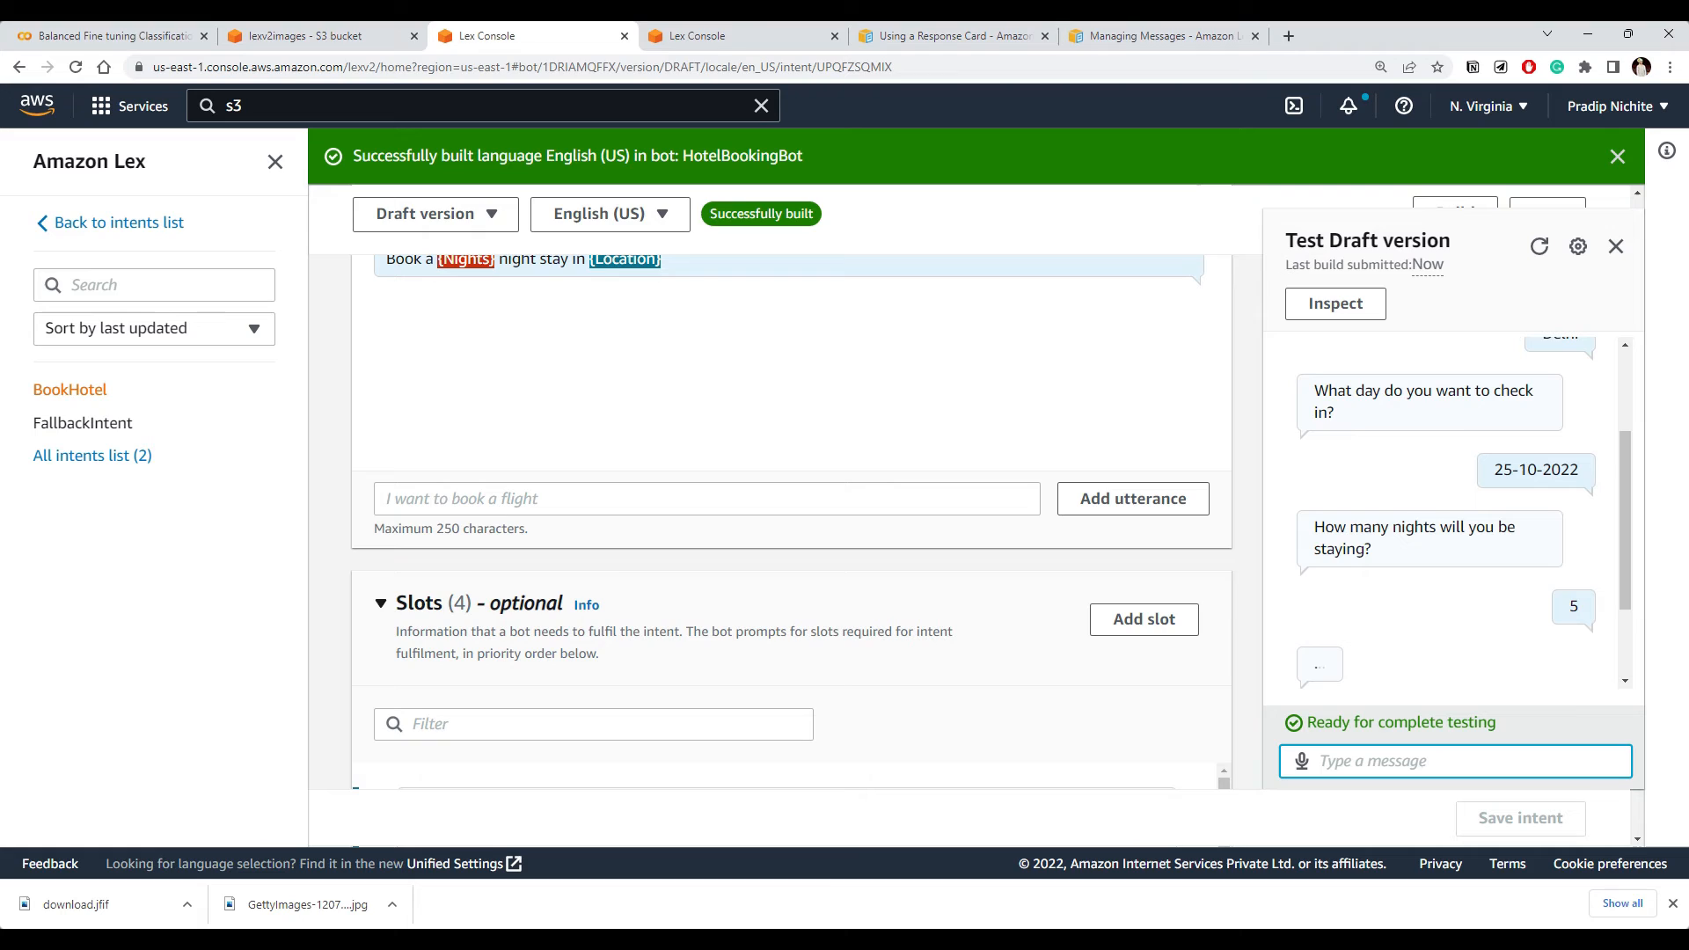
Choose Deluxe on the room-type response card showing the hotel room image
scroll(down, 3)
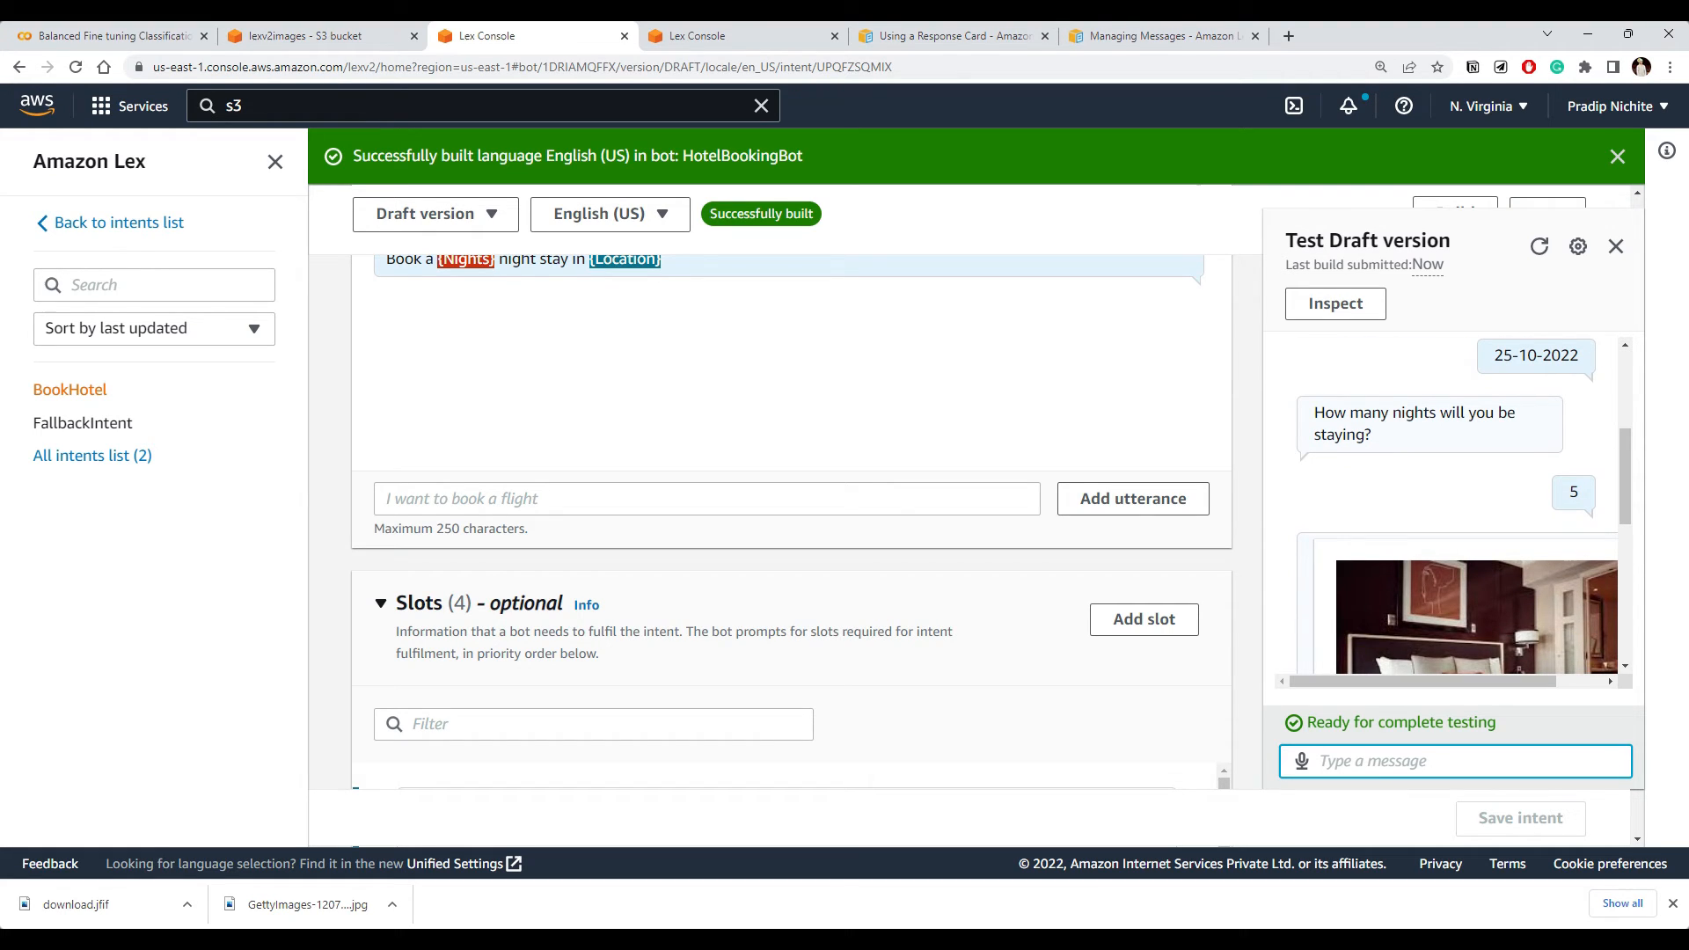
scroll(down, 3)
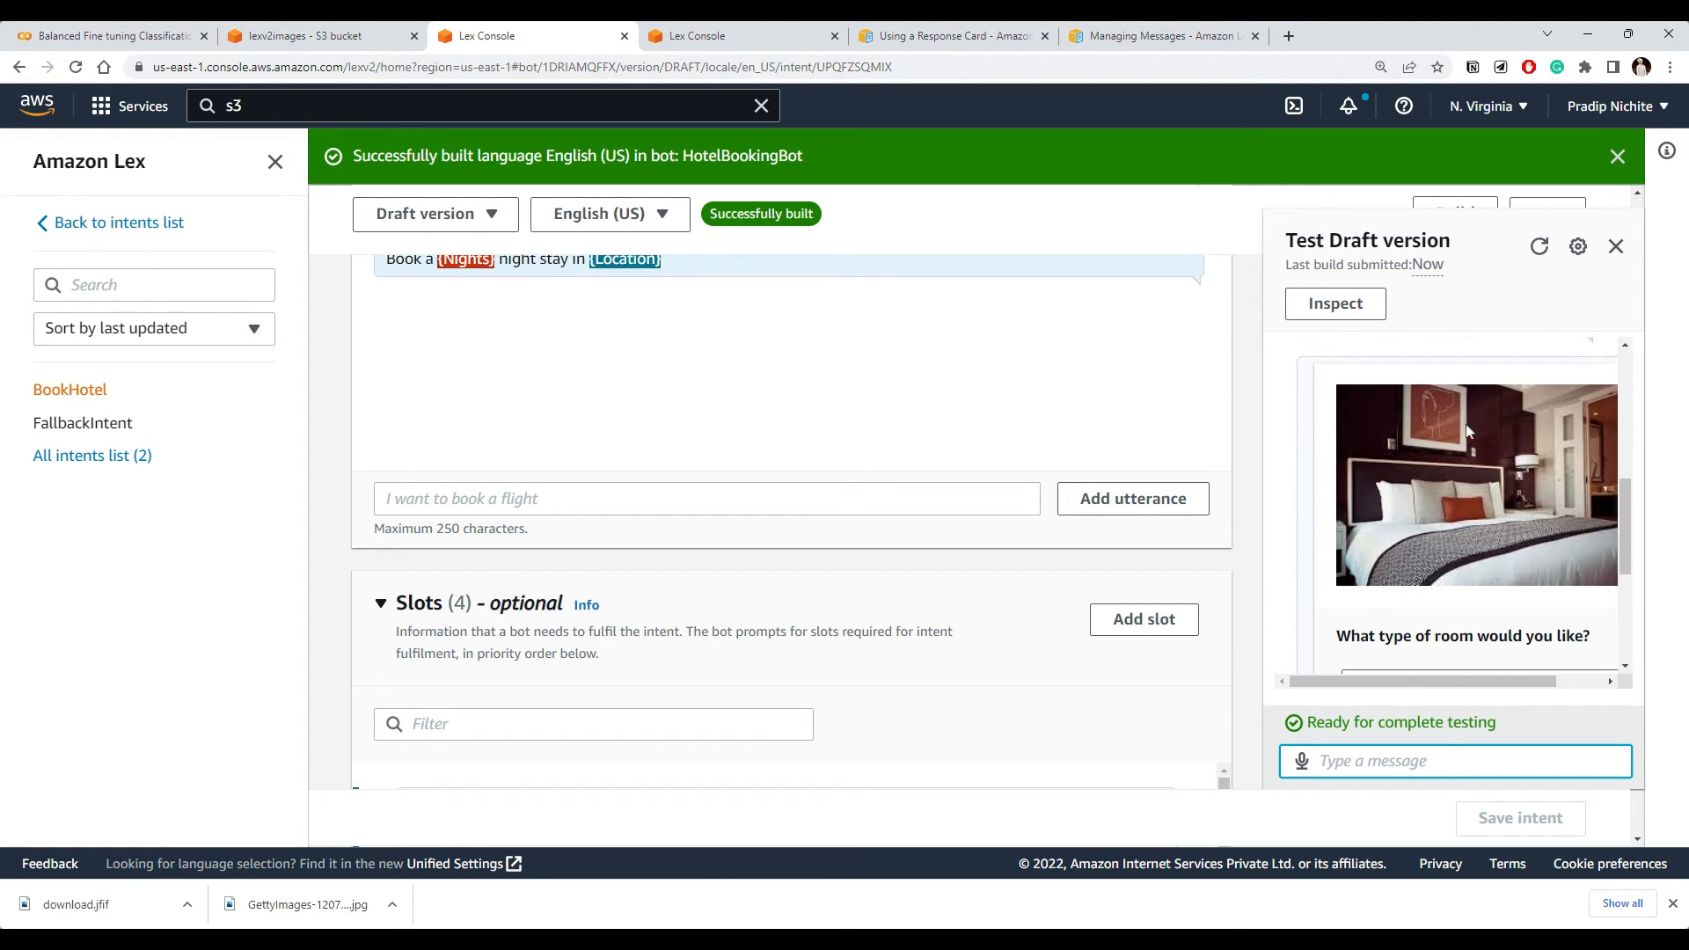
scroll(down, 3)
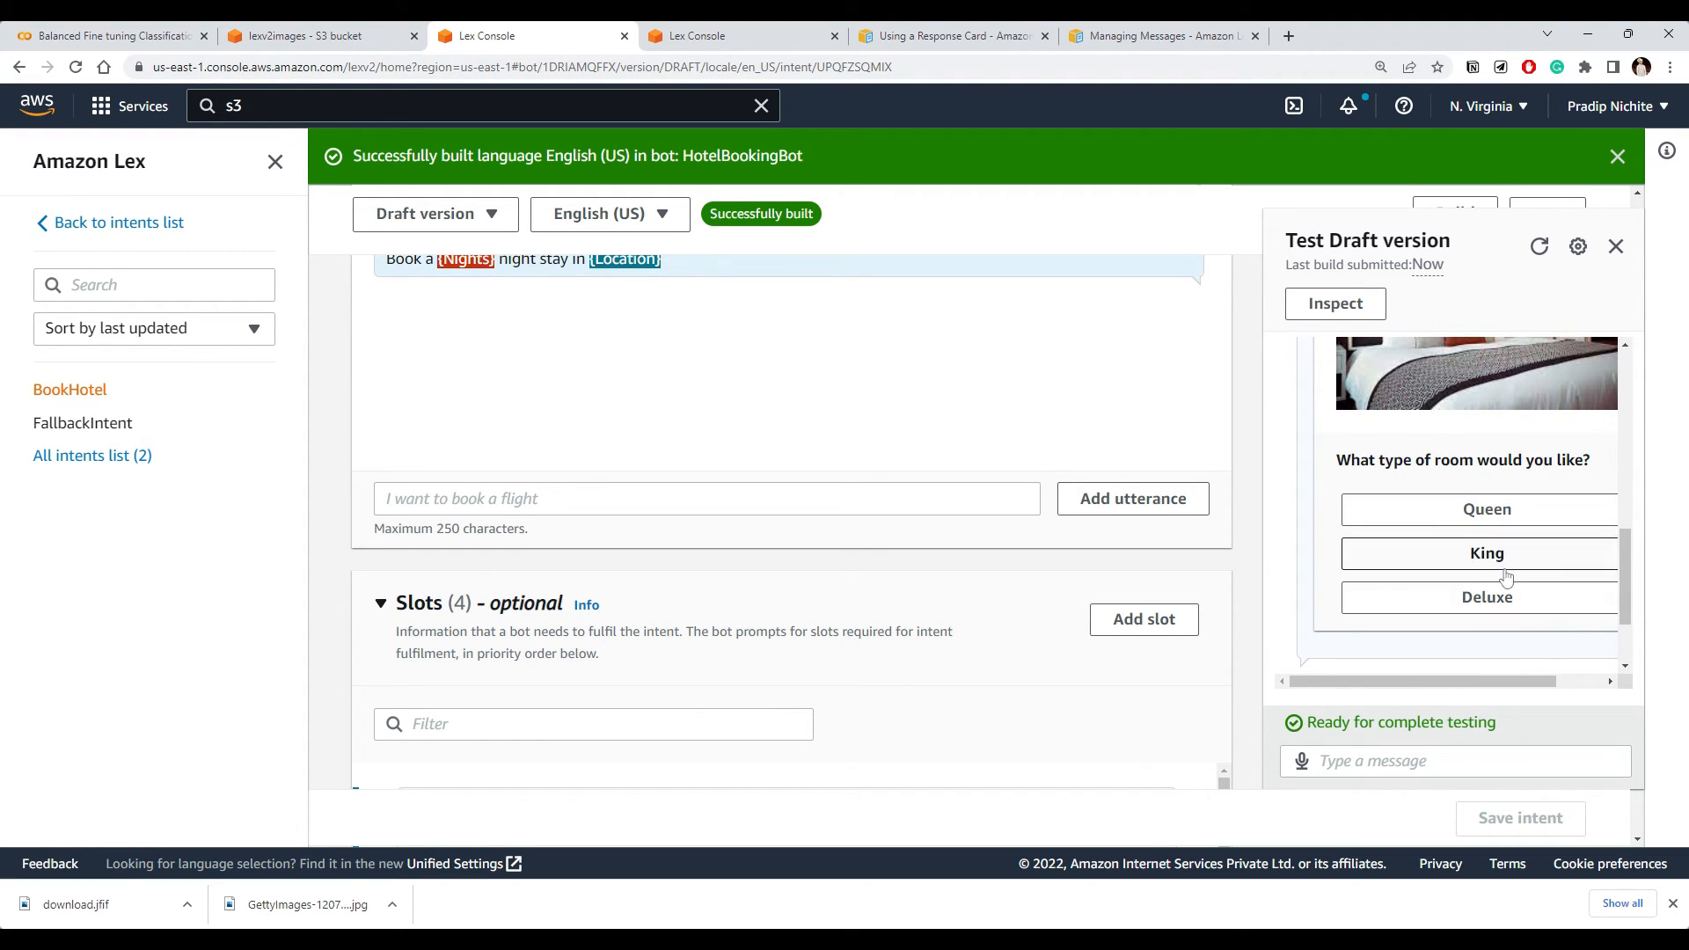
click(1484, 596)
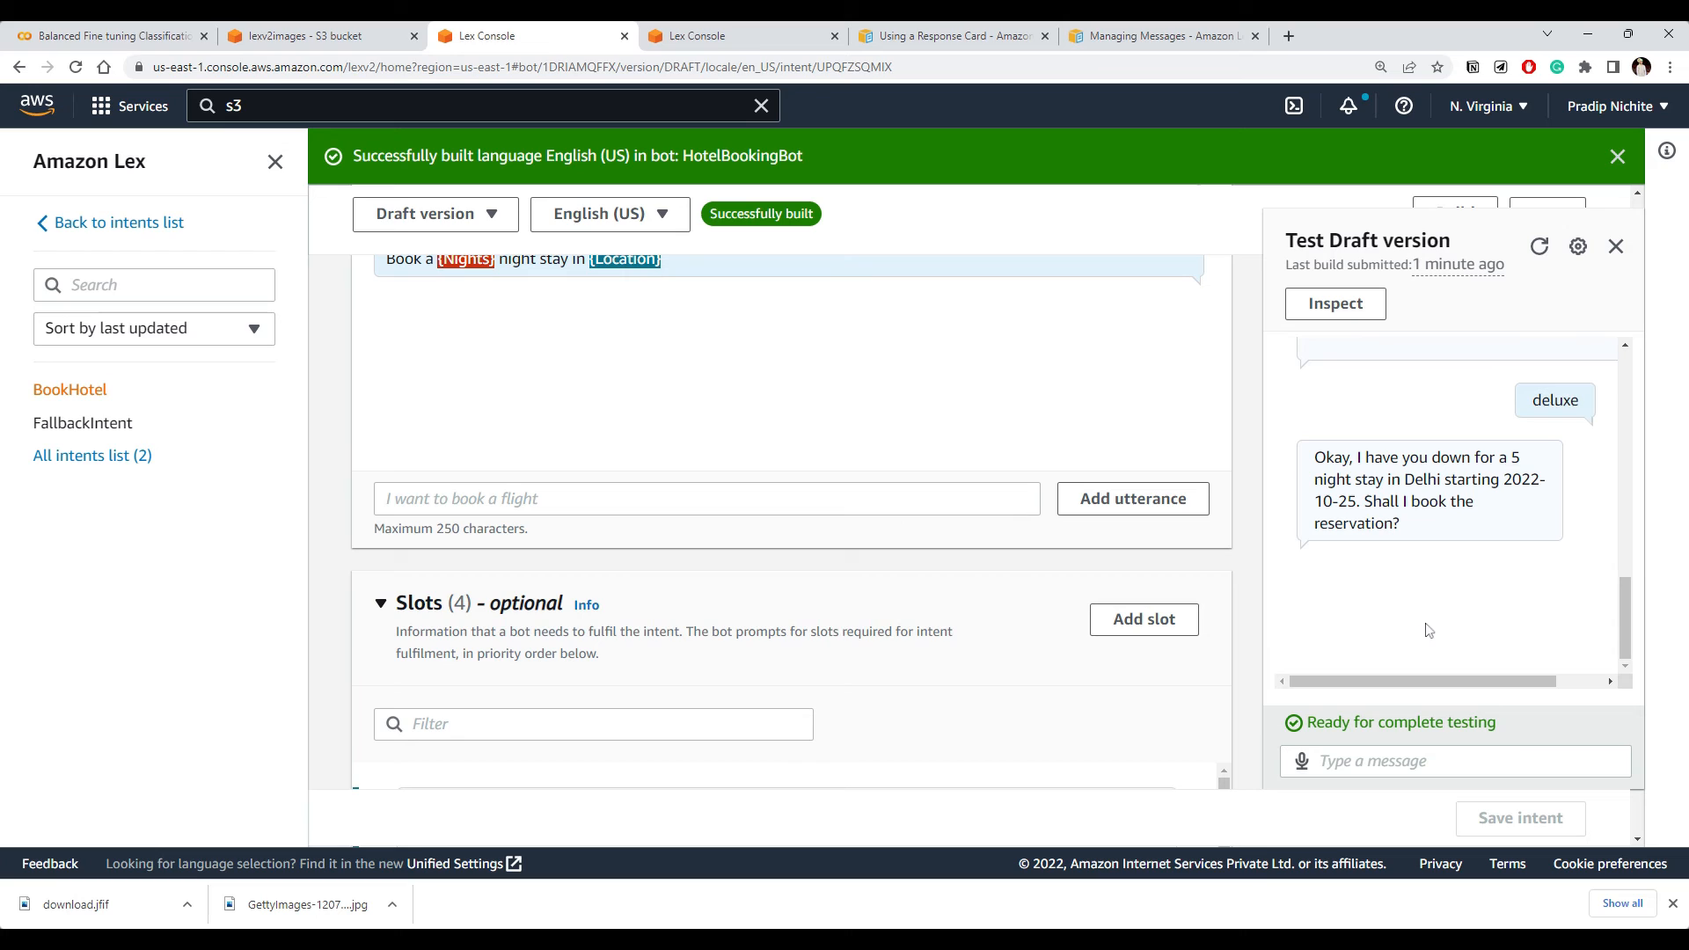
scroll(up, 3)
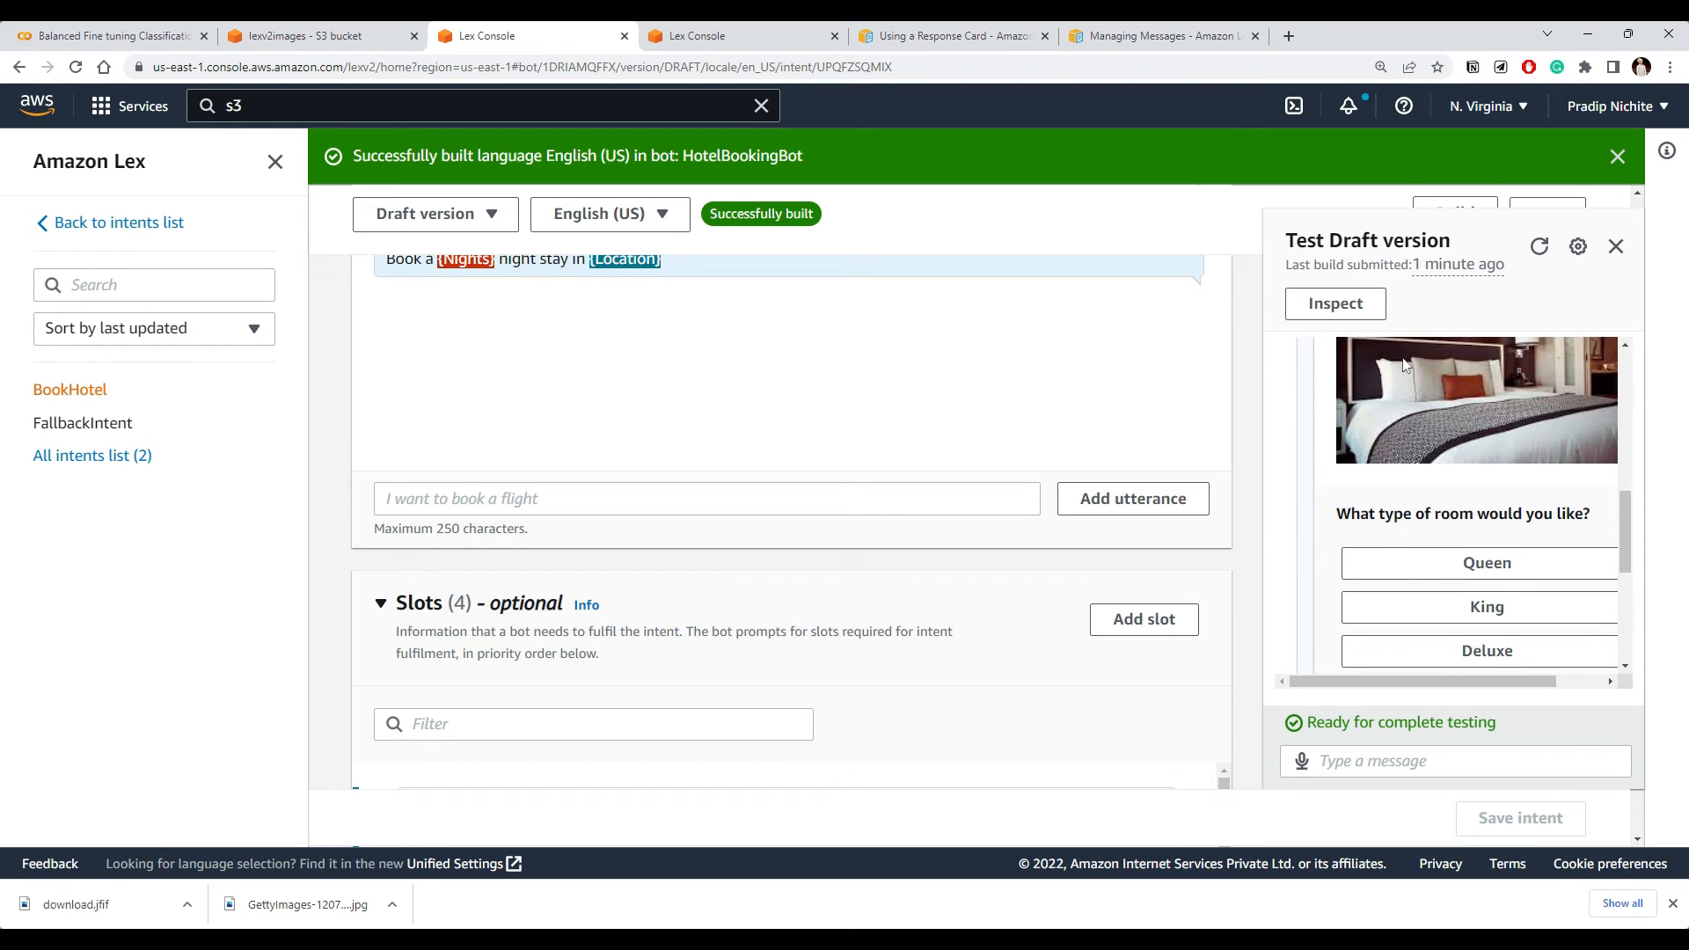
click(1485, 651)
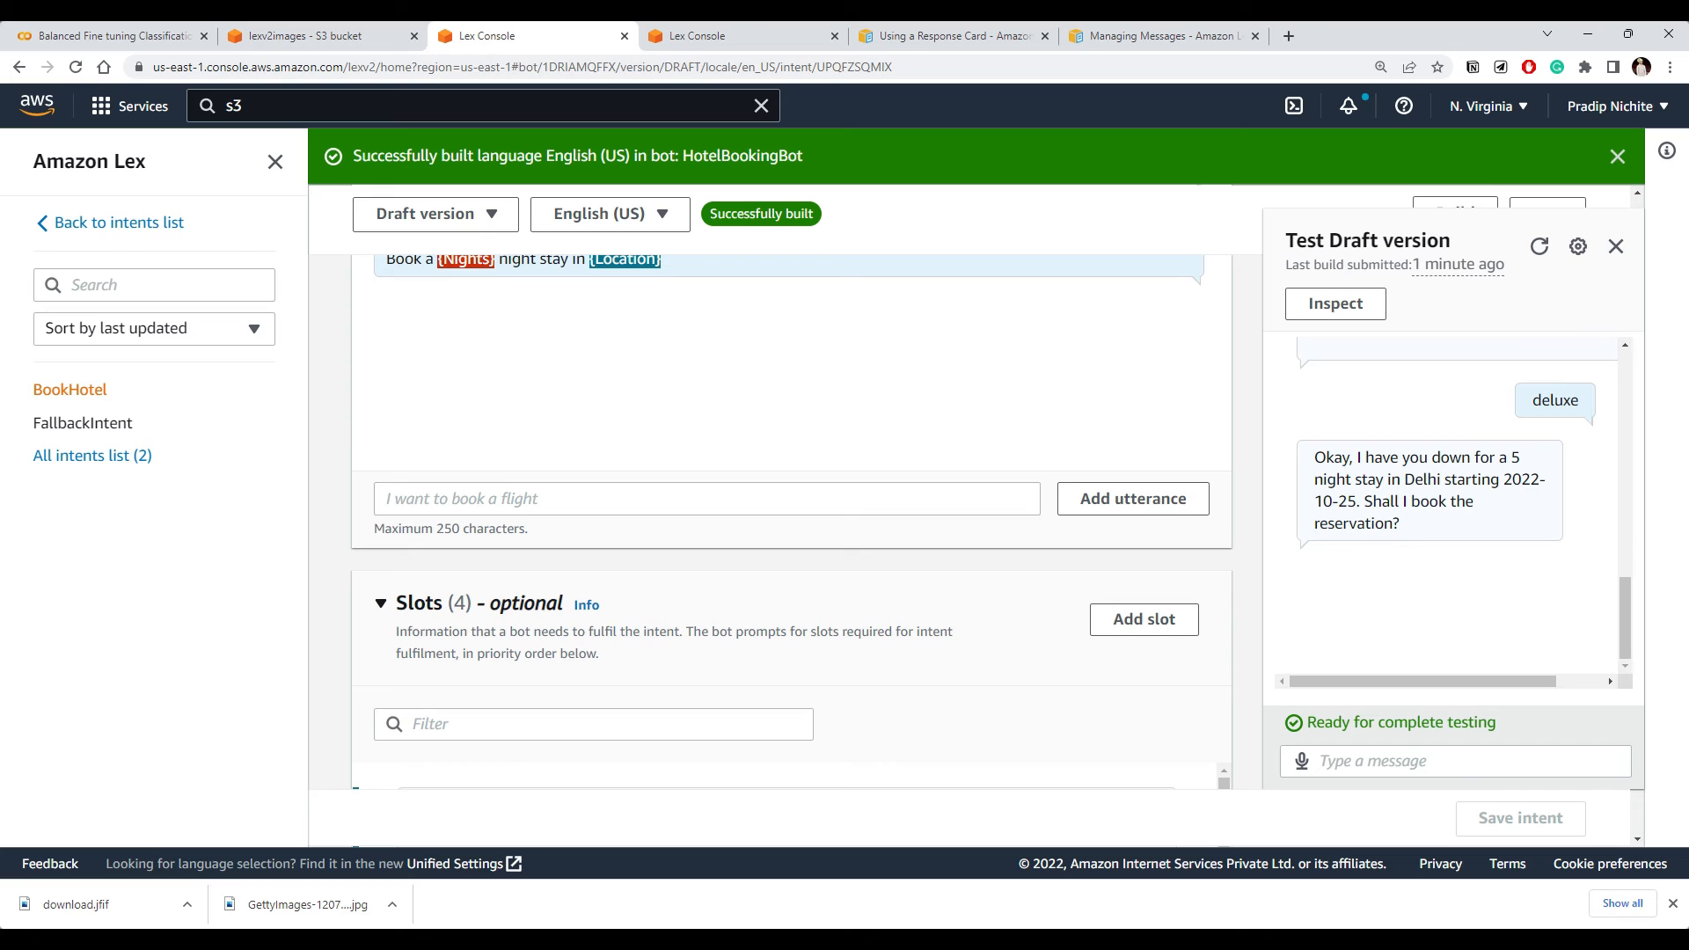
Reply 'yes' to the bot's offer to book the 5-night Delhi stay from 2022-10-25
scroll(up, 3)
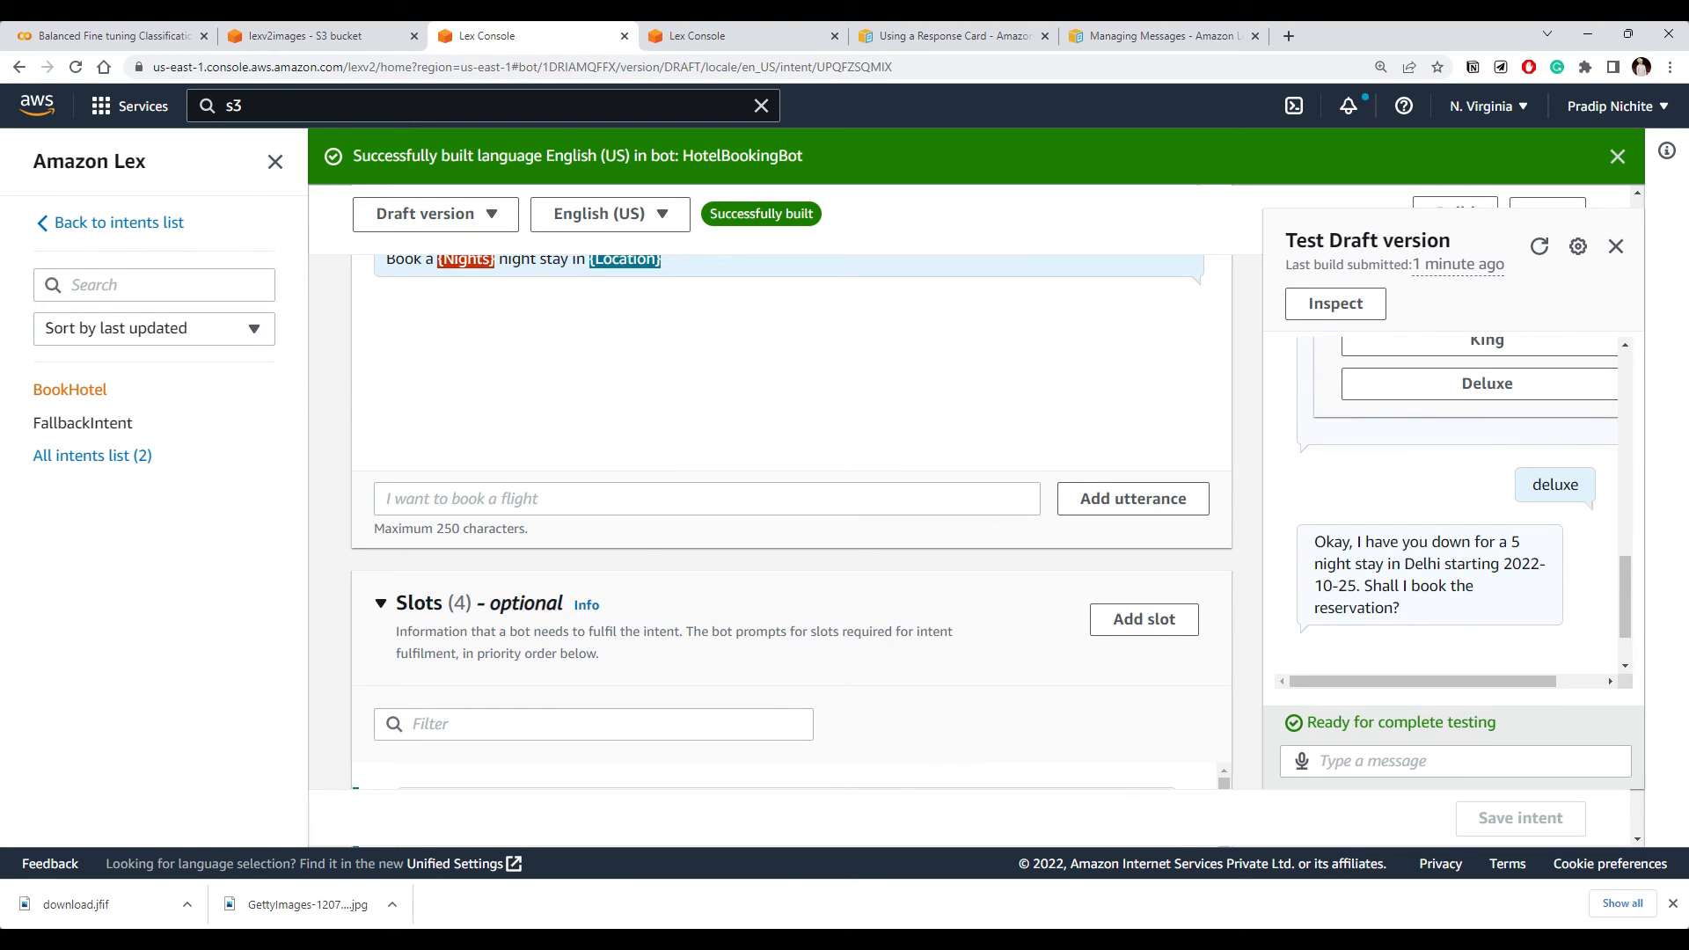
click(1455, 760)
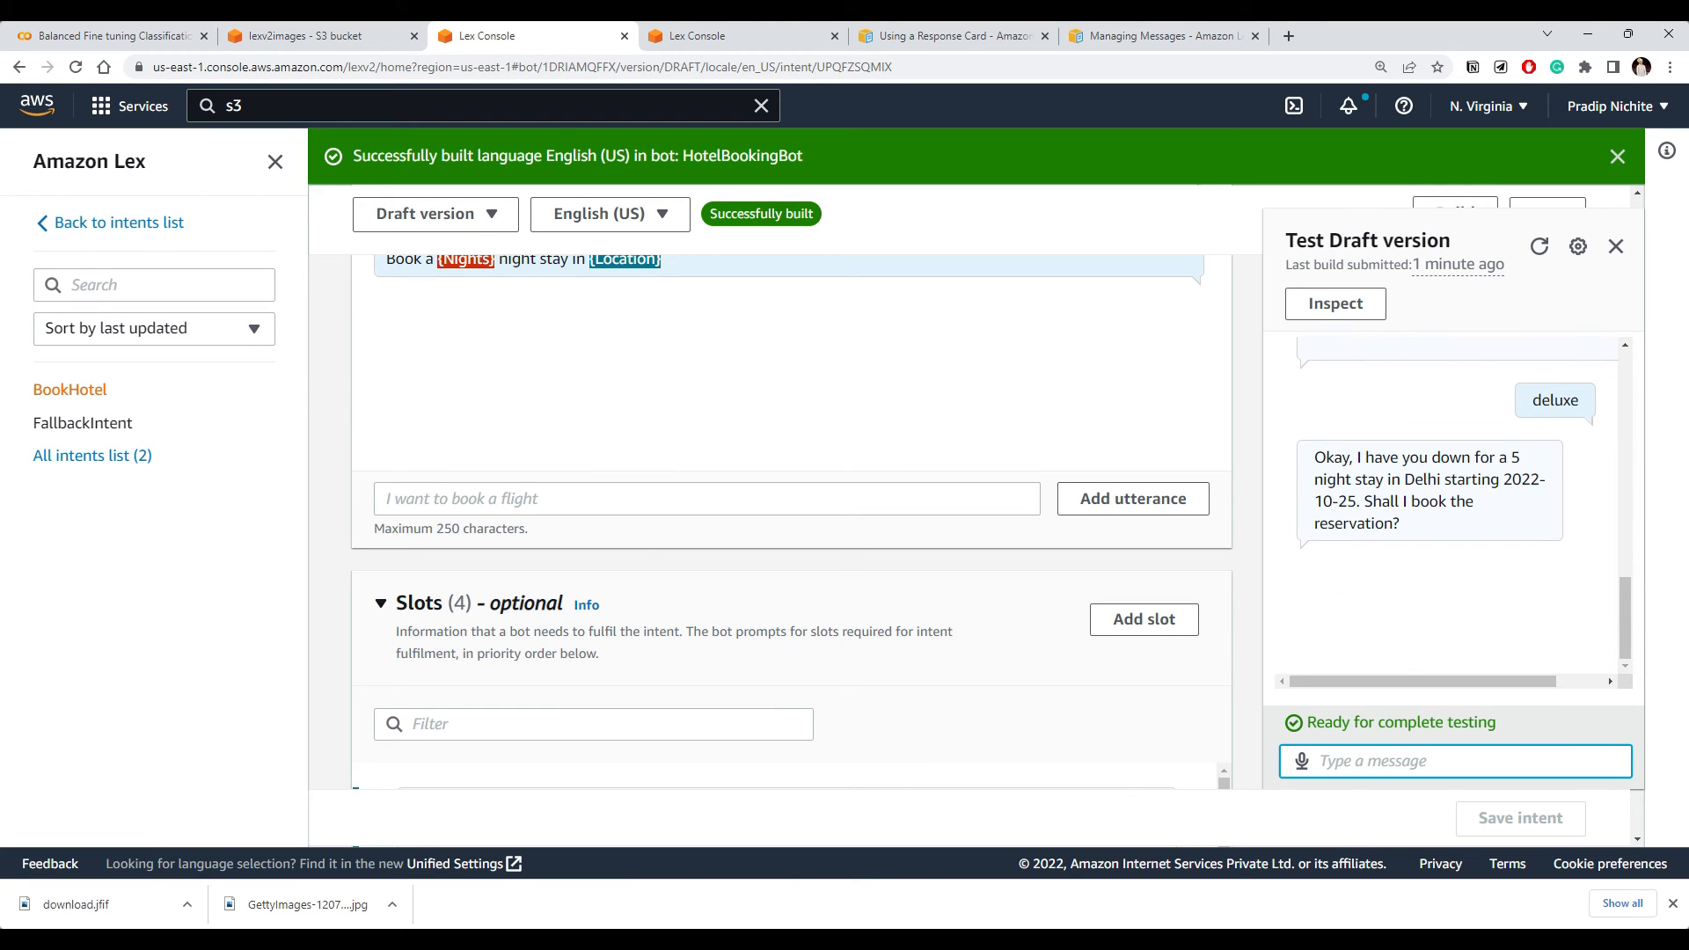
text(yes)
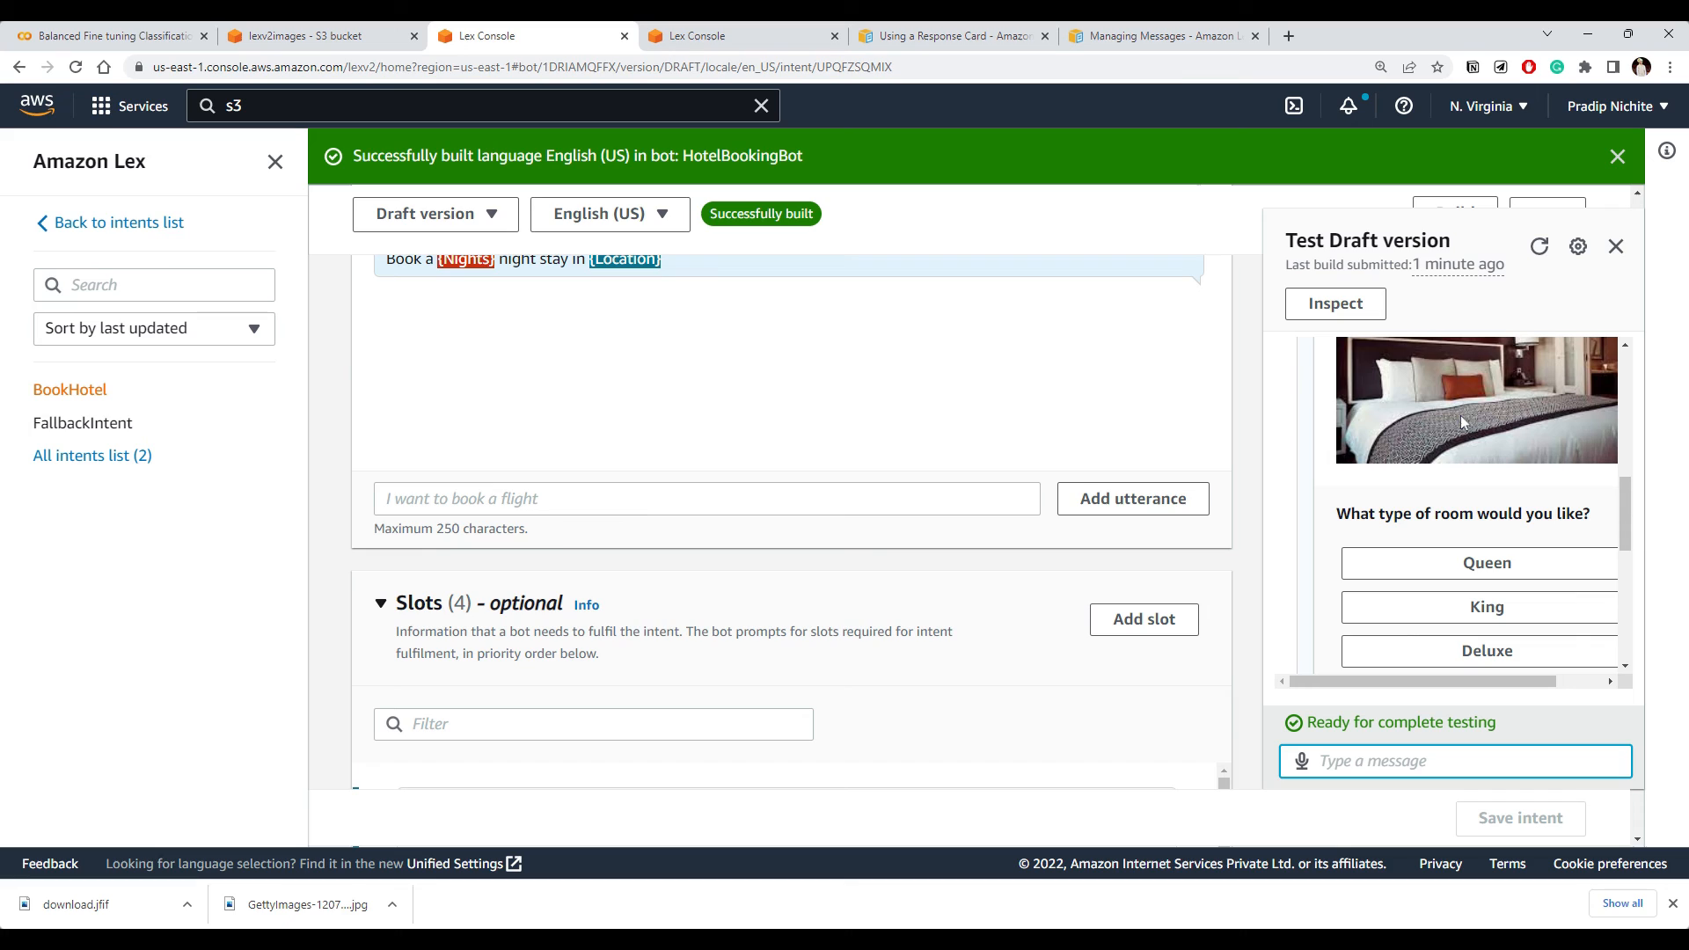
mouse_move(1351, 471)
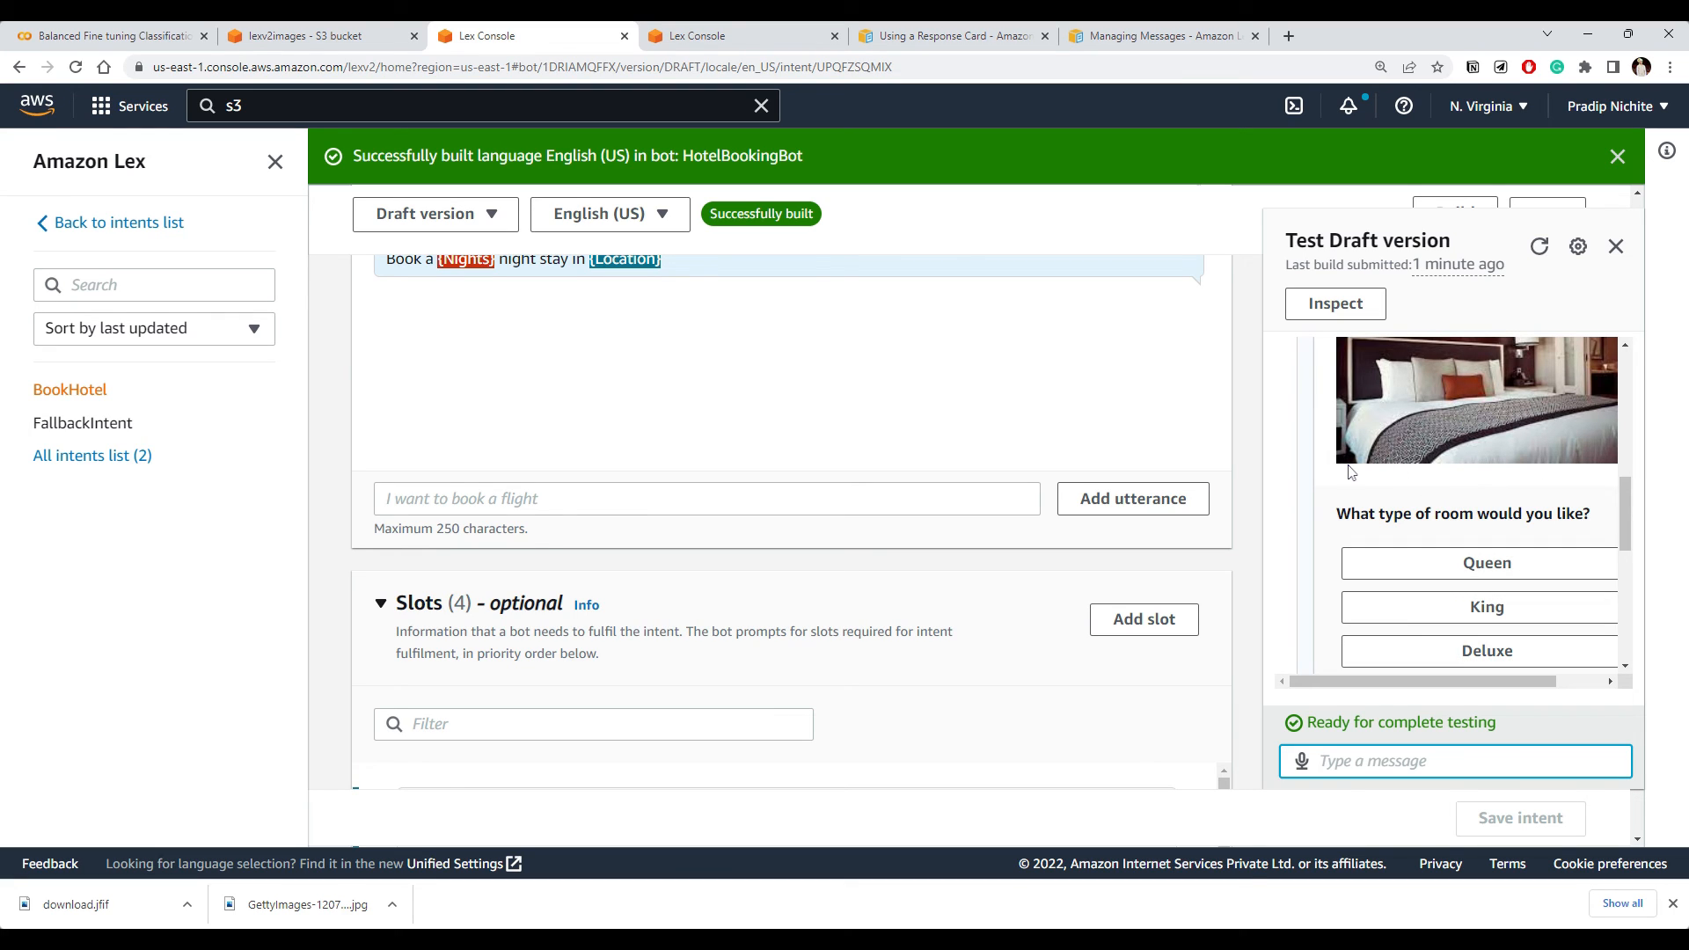
click(1484, 651)
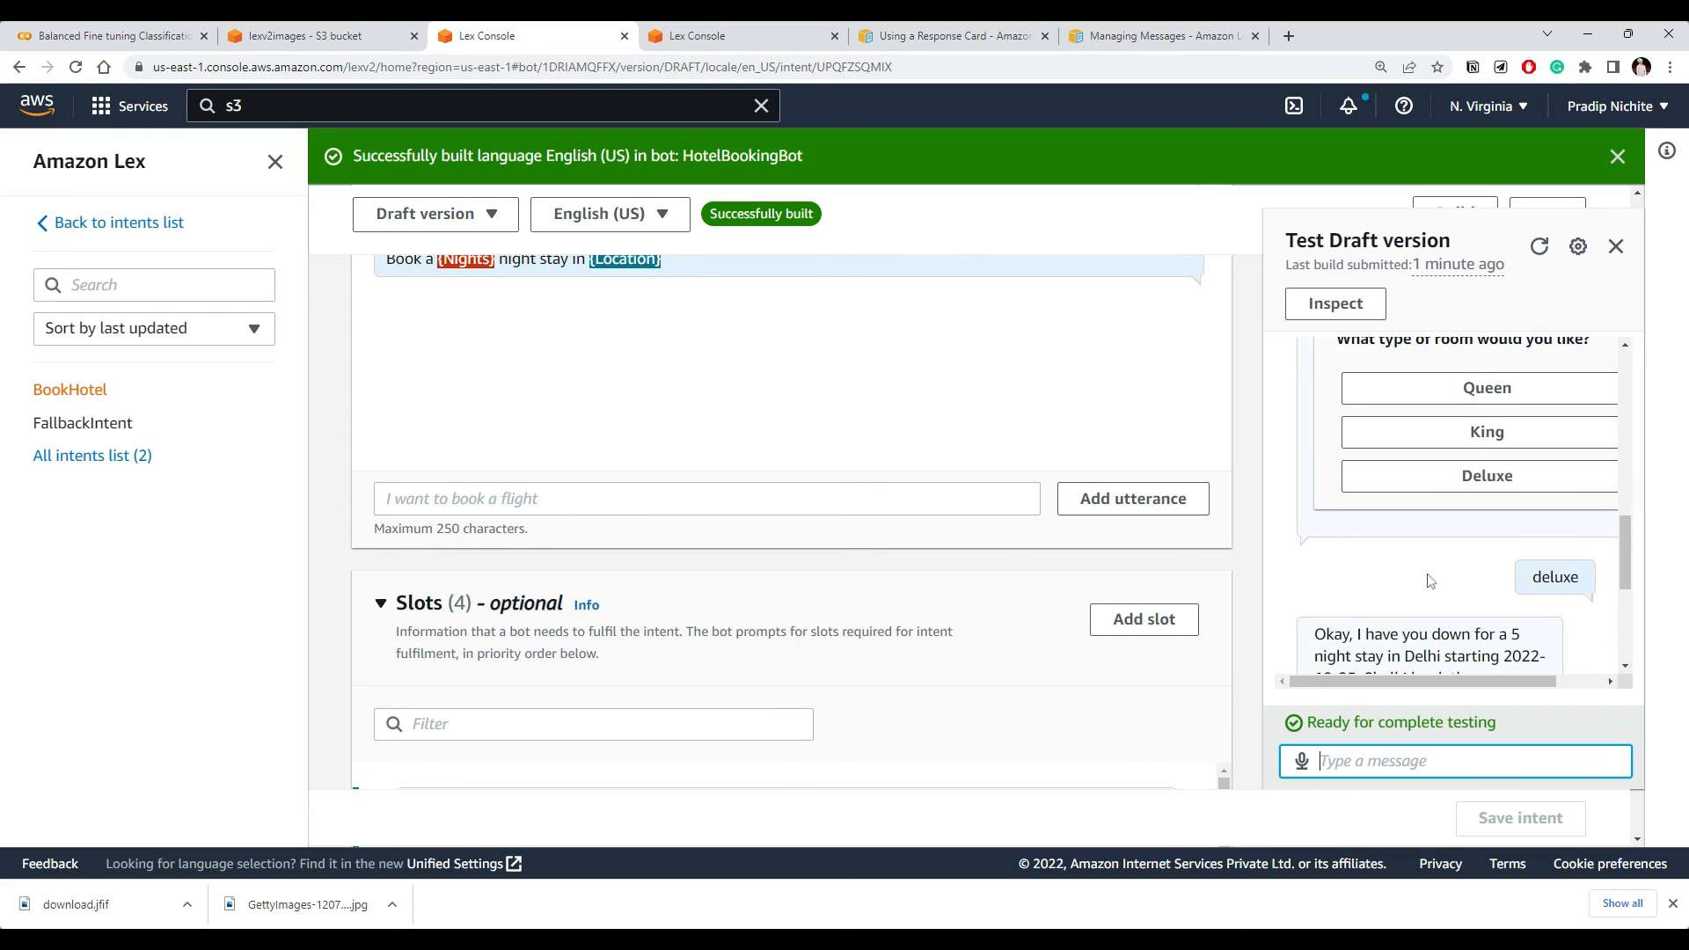
scroll(up, 3)
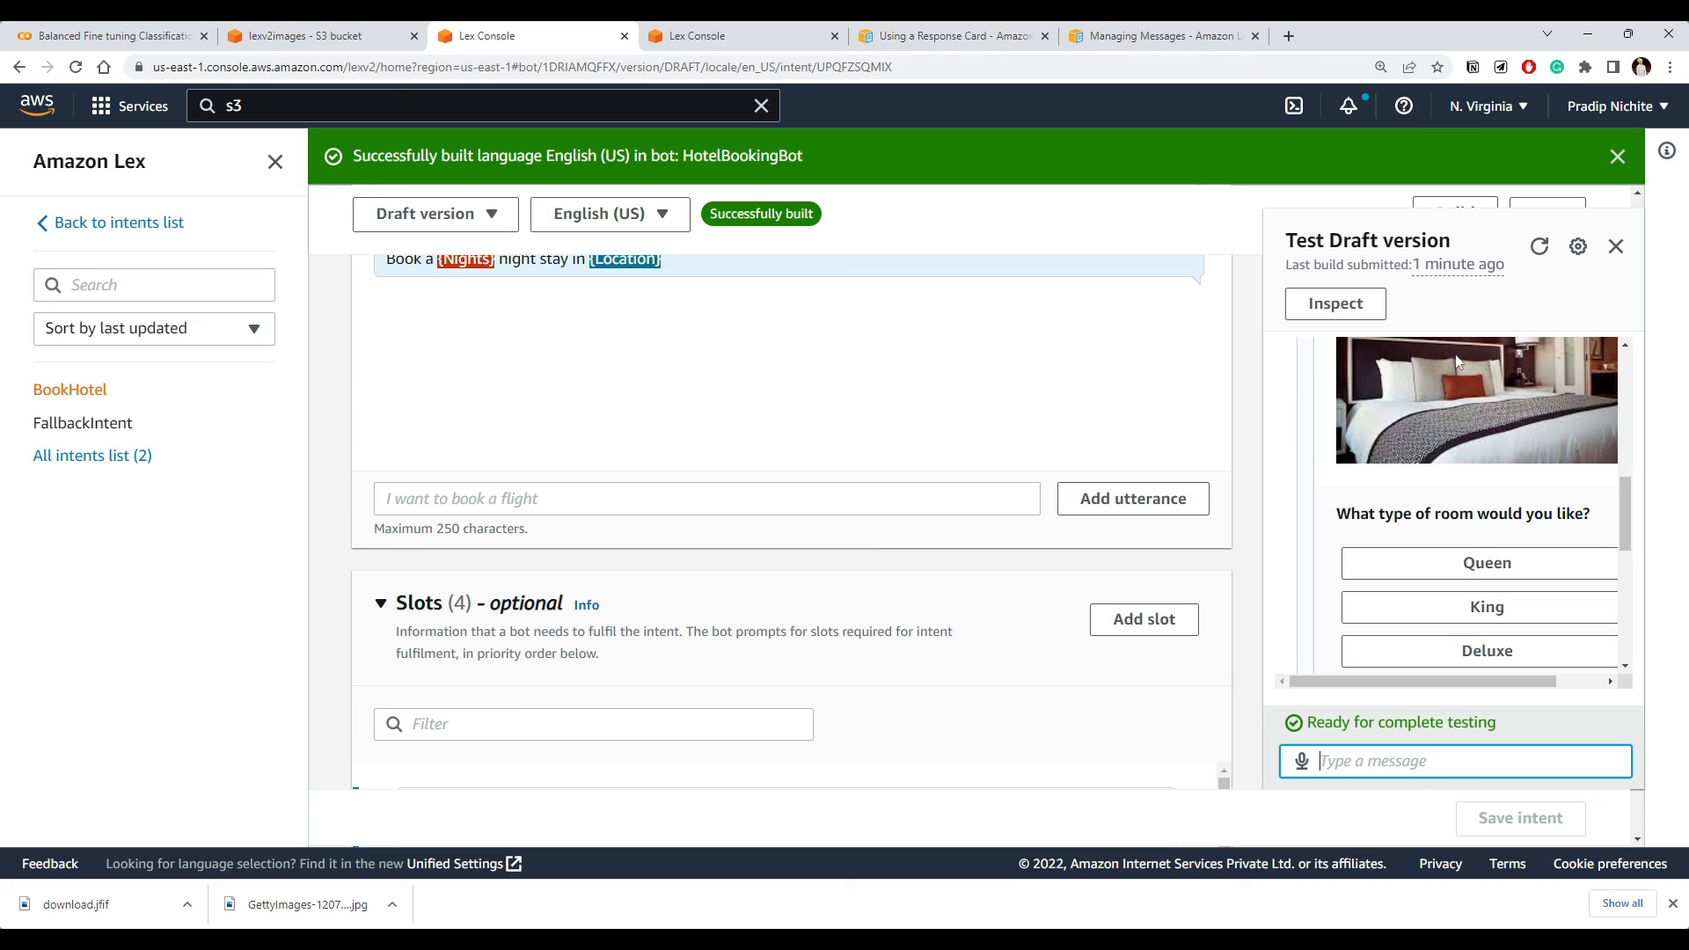
mouse_move(1412, 404)
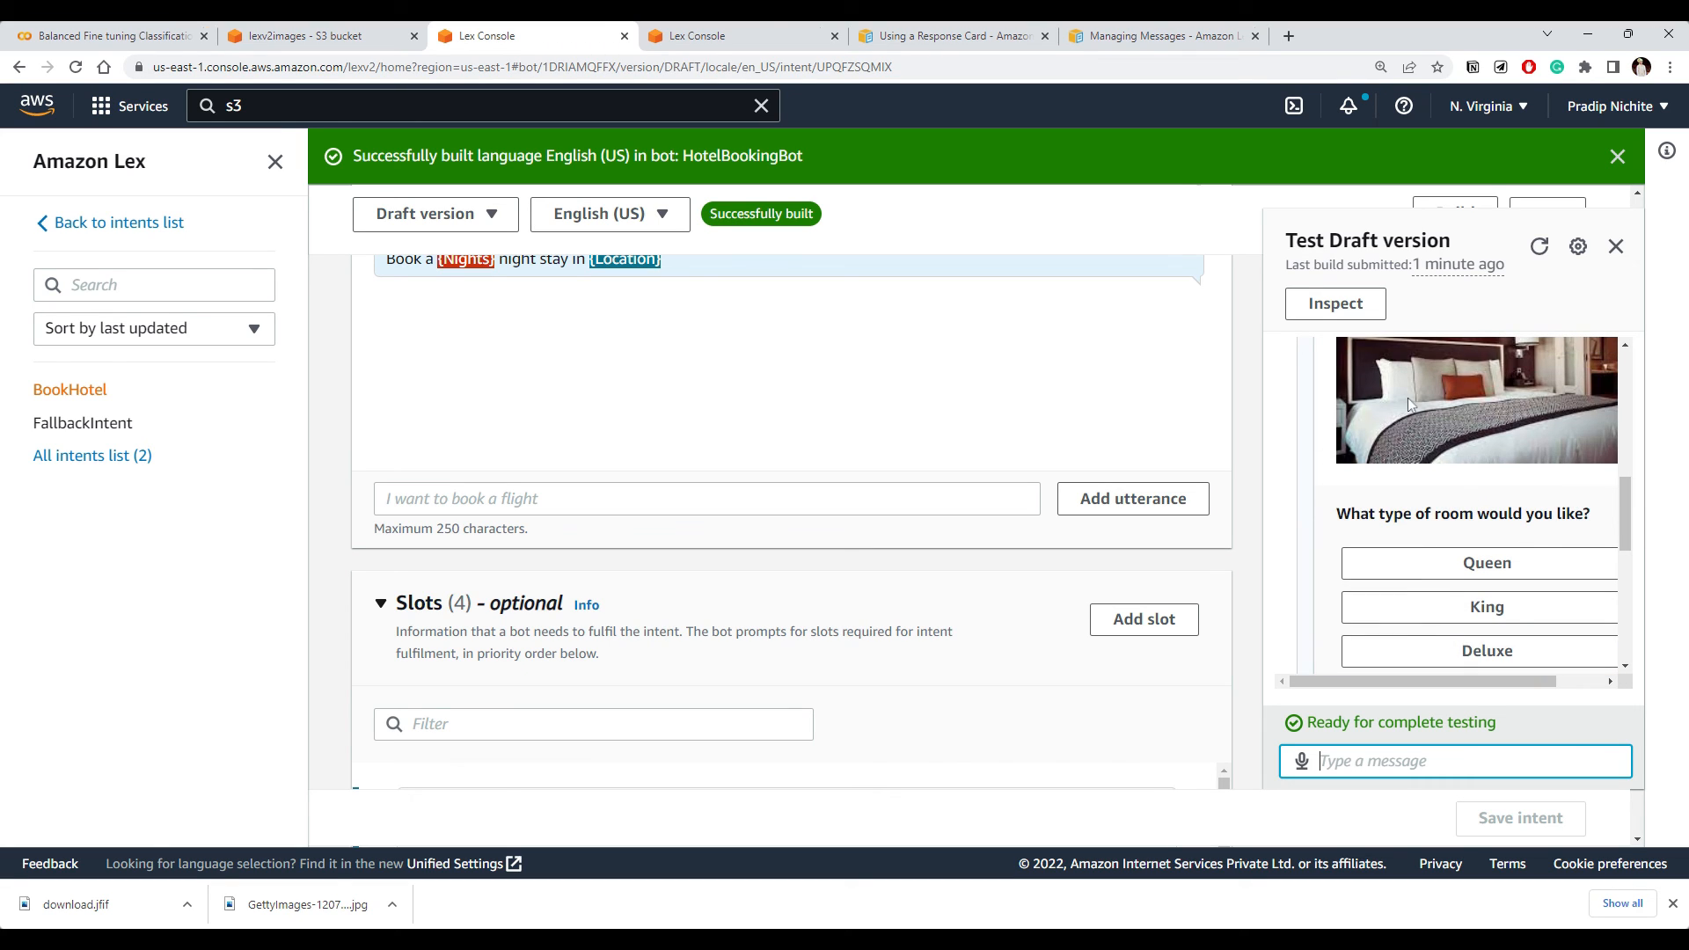
mouse_move(1497, 440)
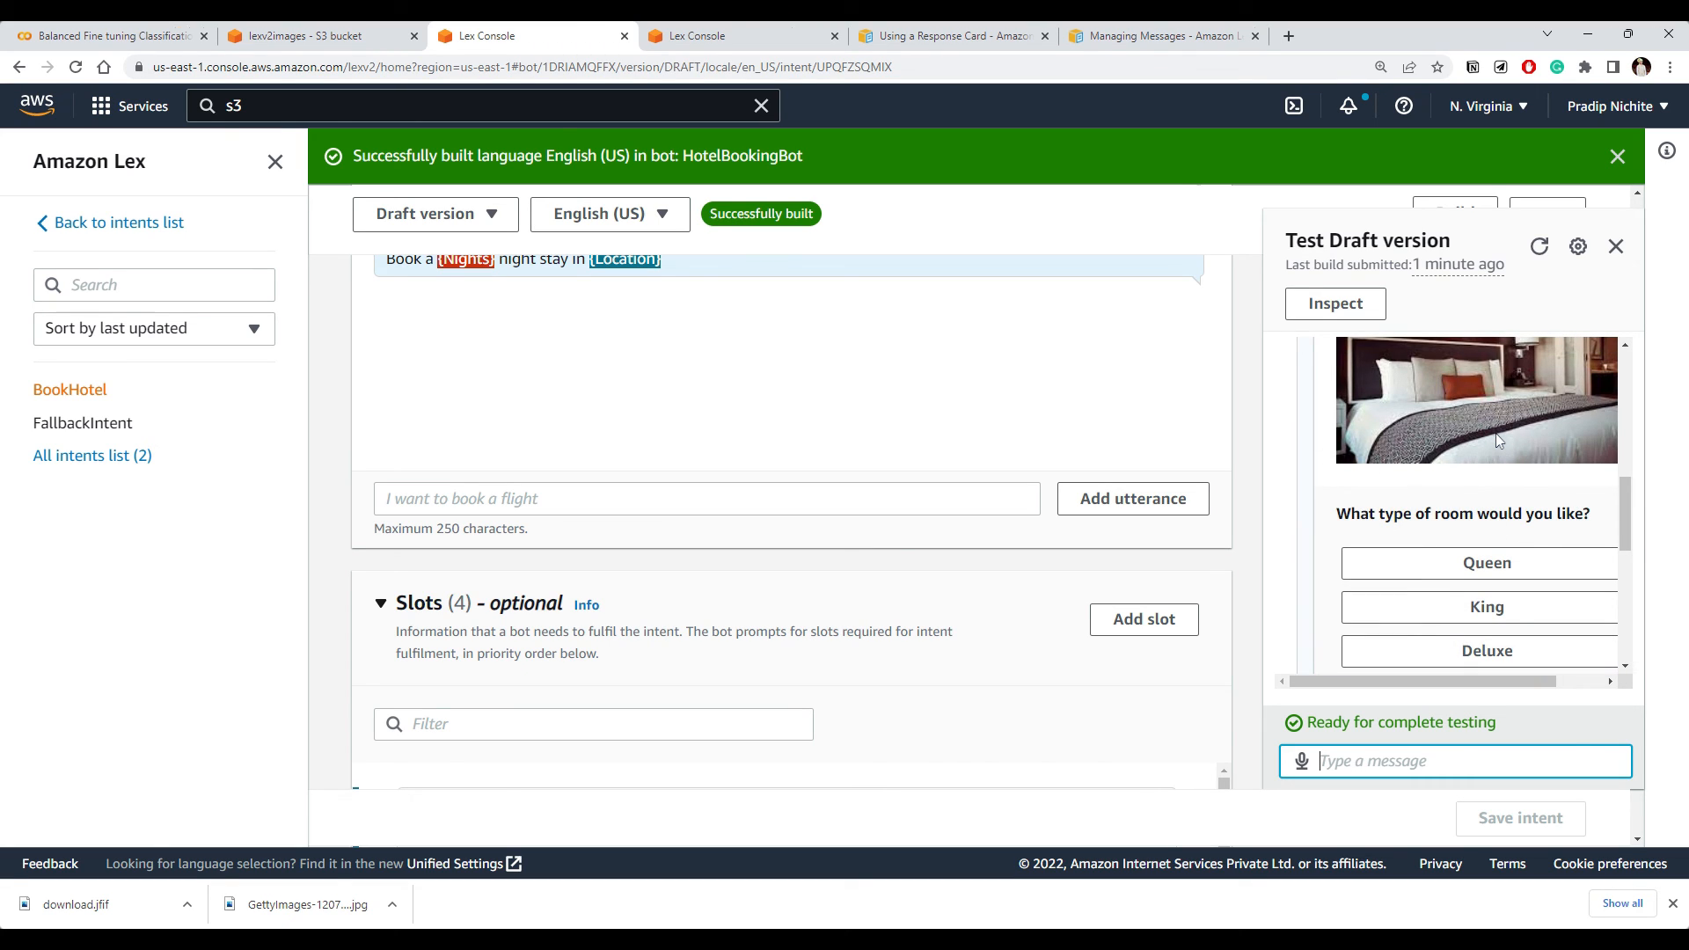